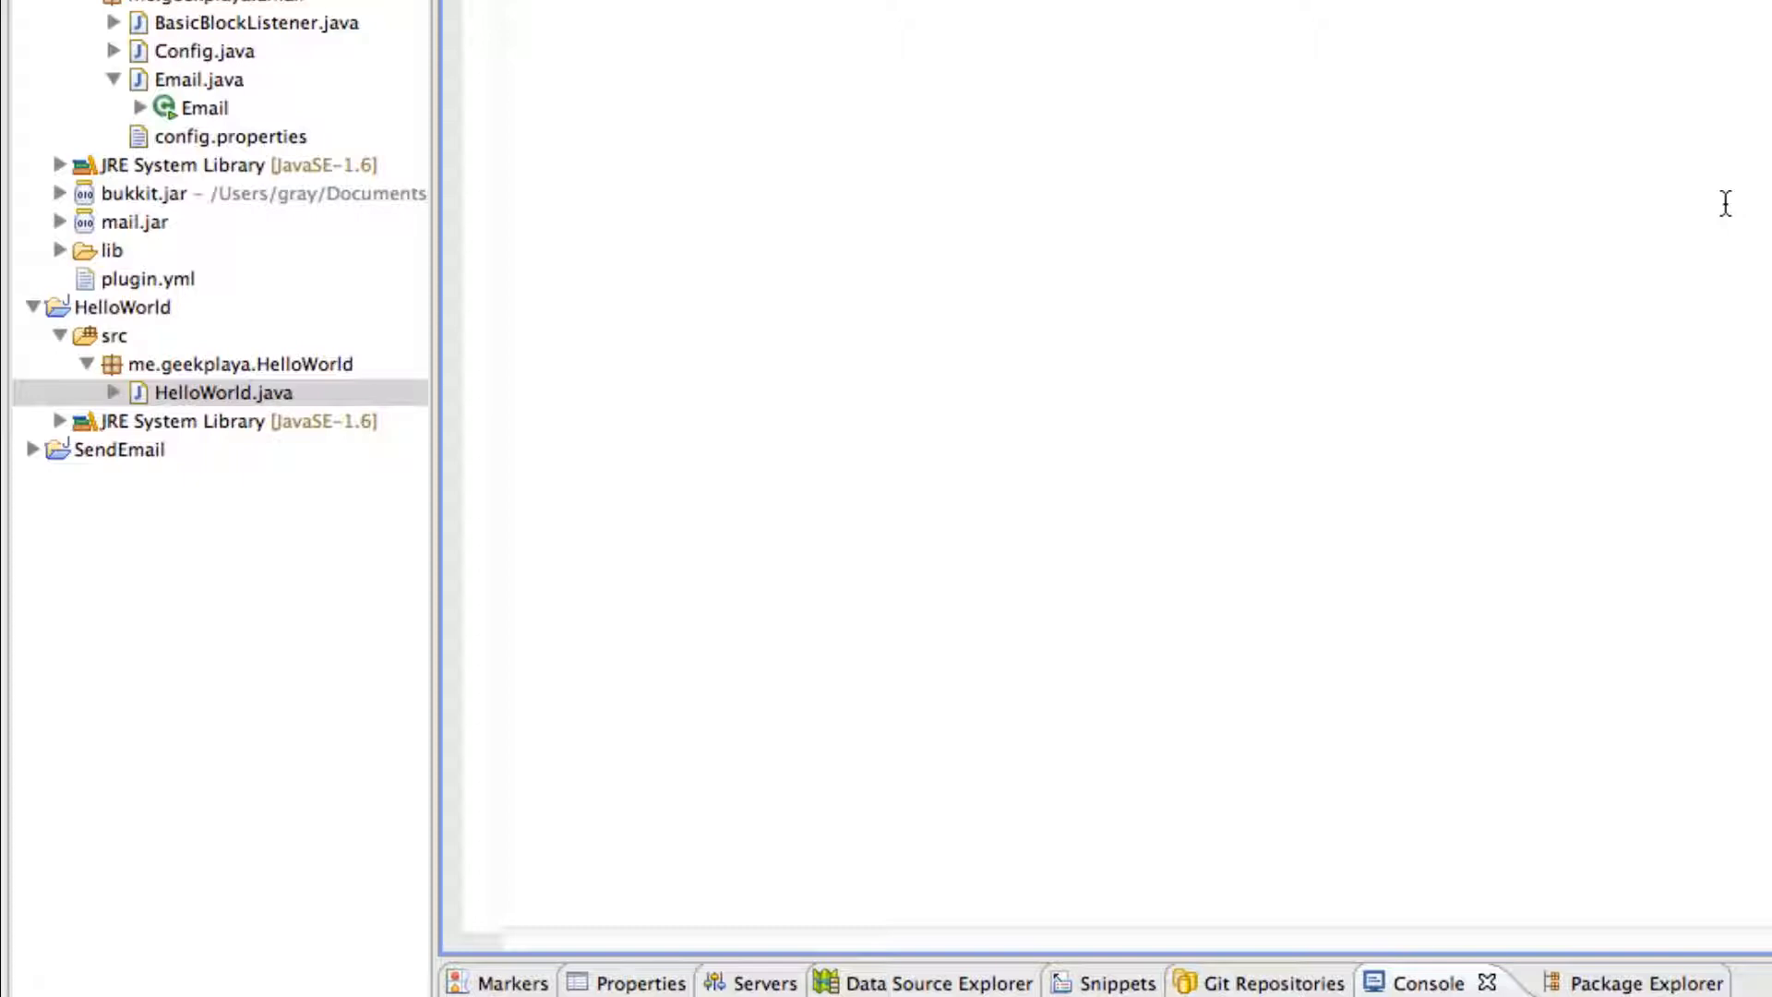
mouse_move(723, 34)
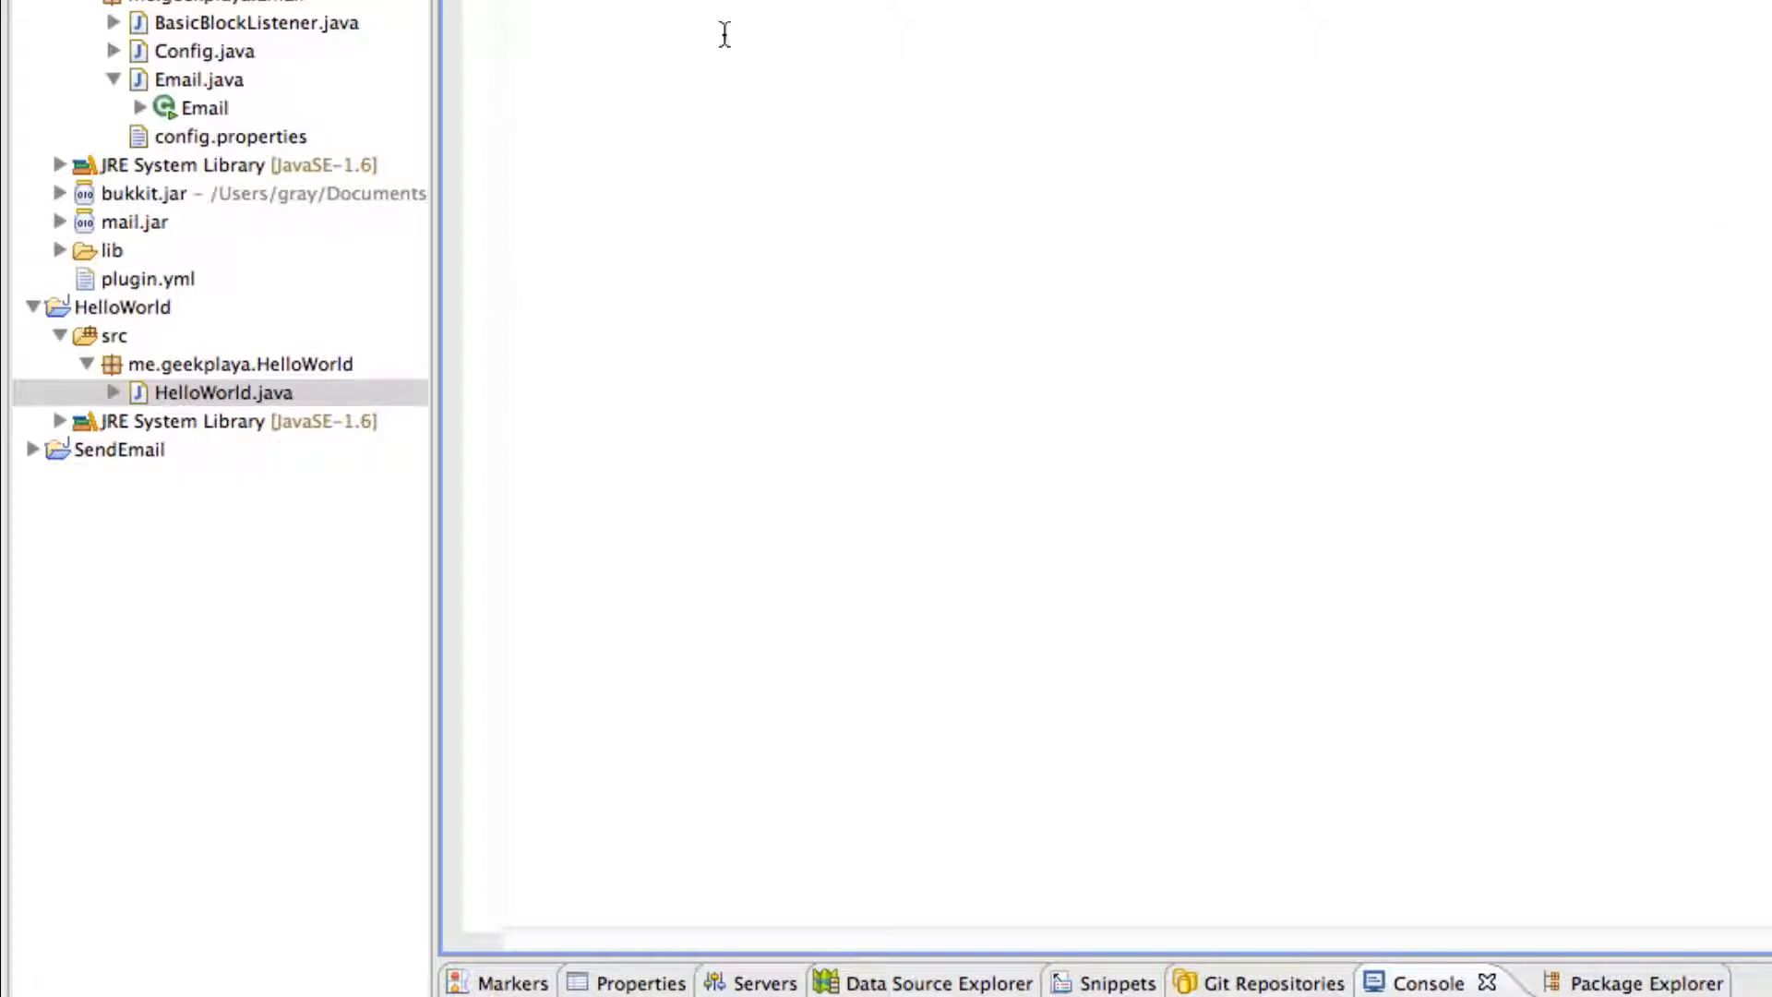
- Show the HelloWorld project's Java Build Path libraries via its Properties
right_click(119, 307)
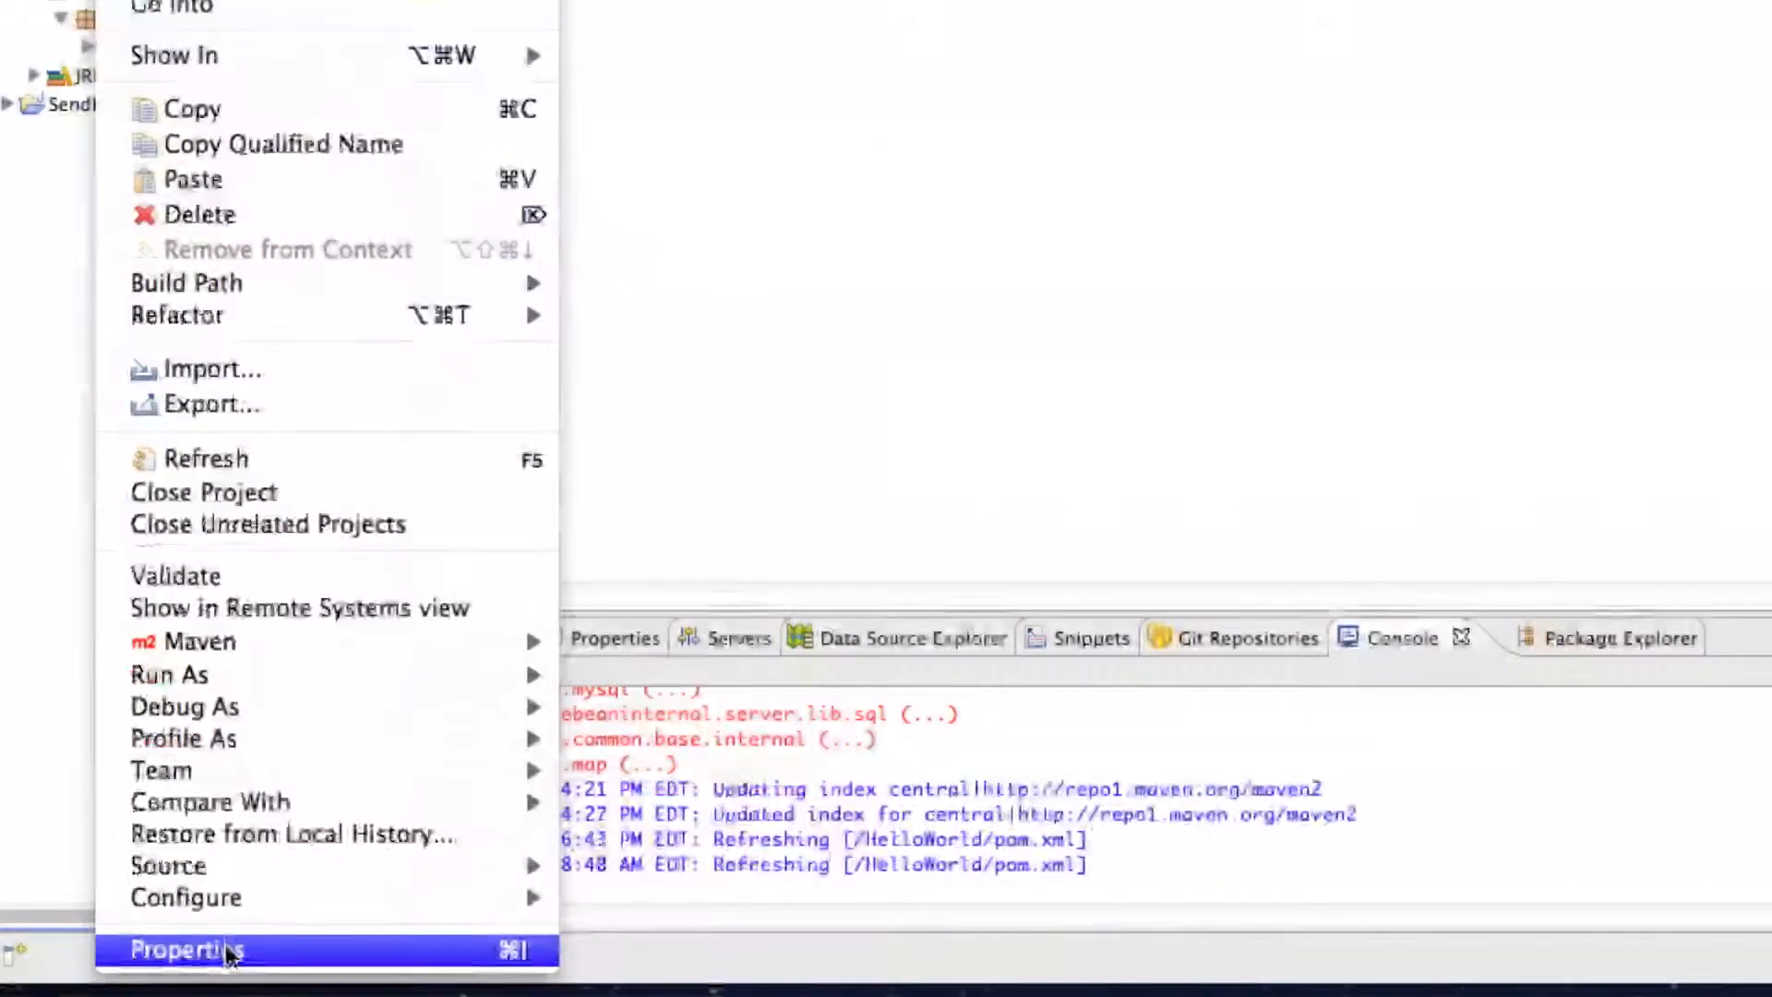
left_click(188, 947)
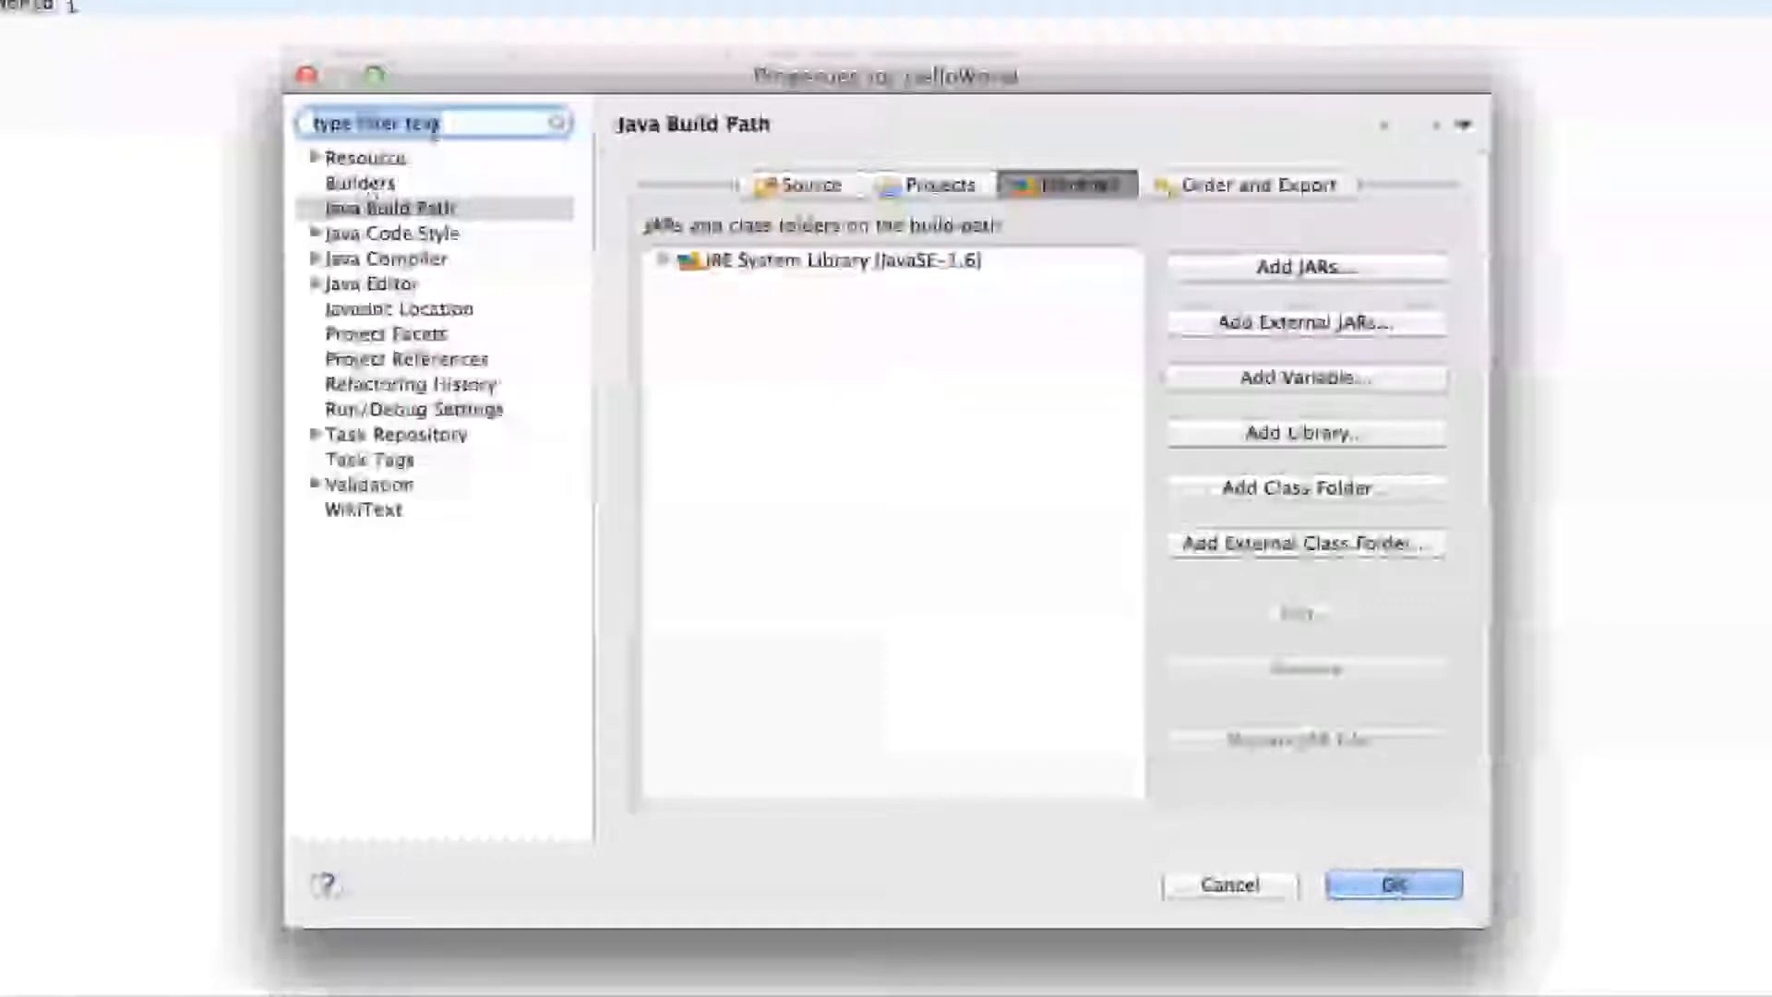
mouse_move(438, 190)
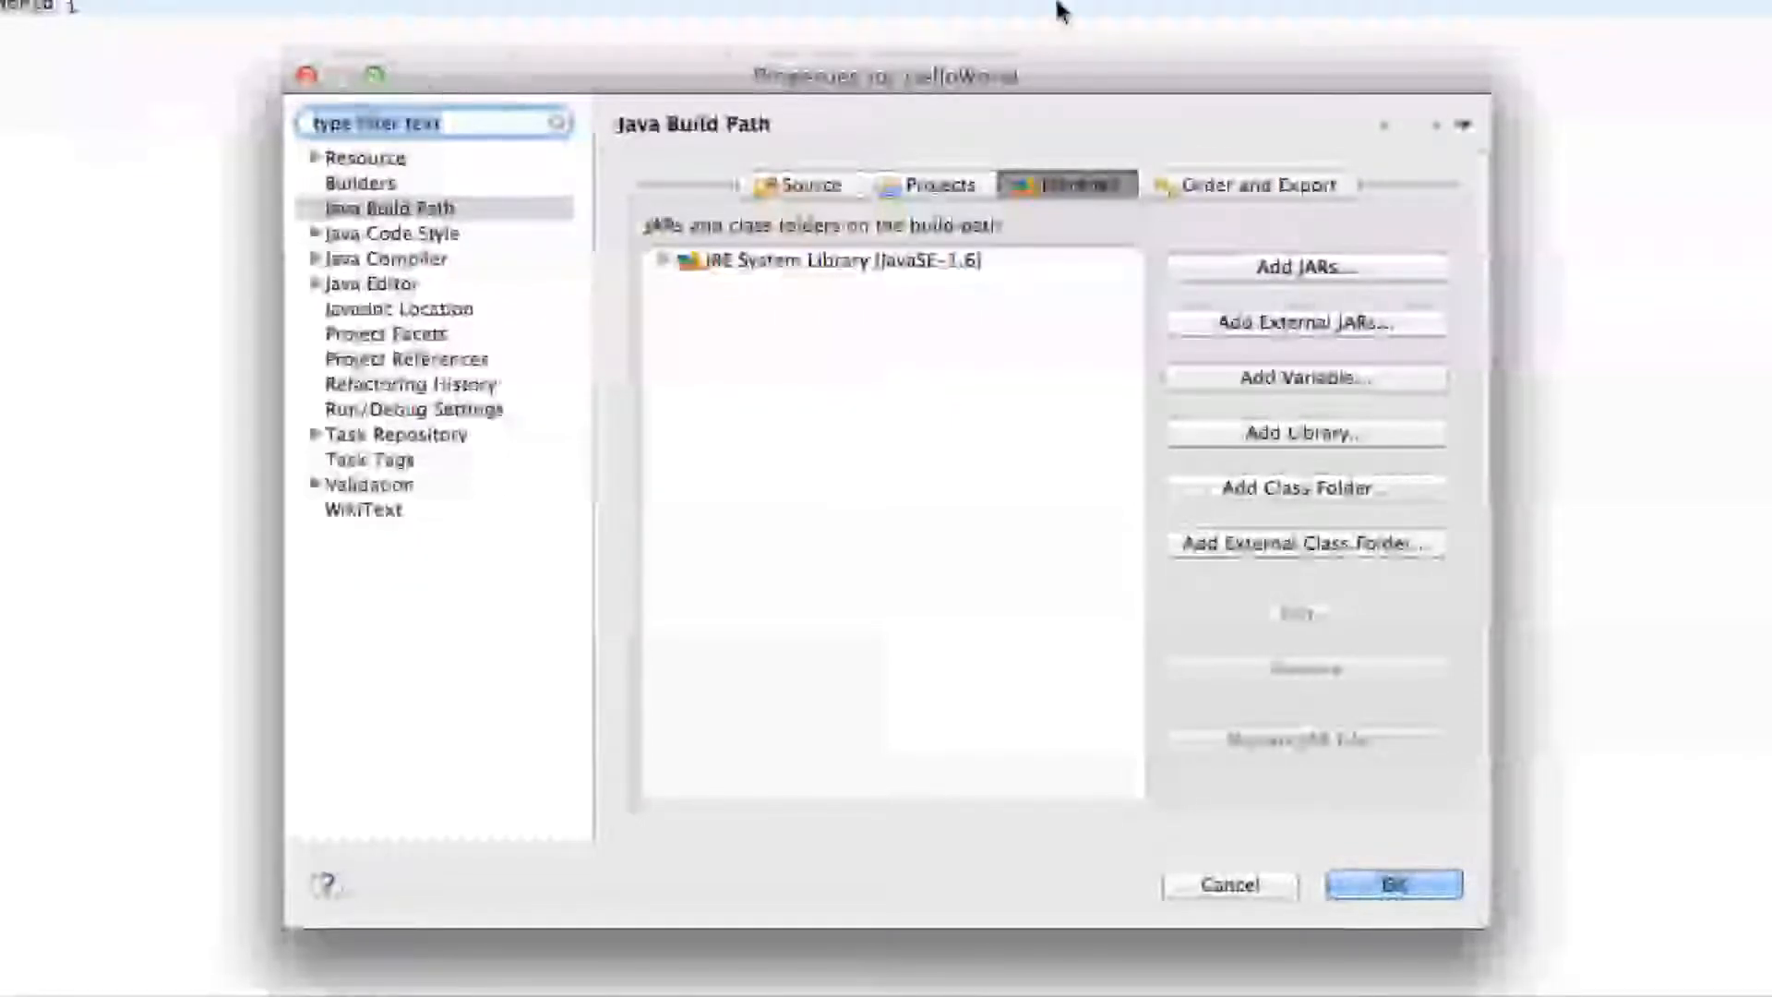
left_click(390, 207)
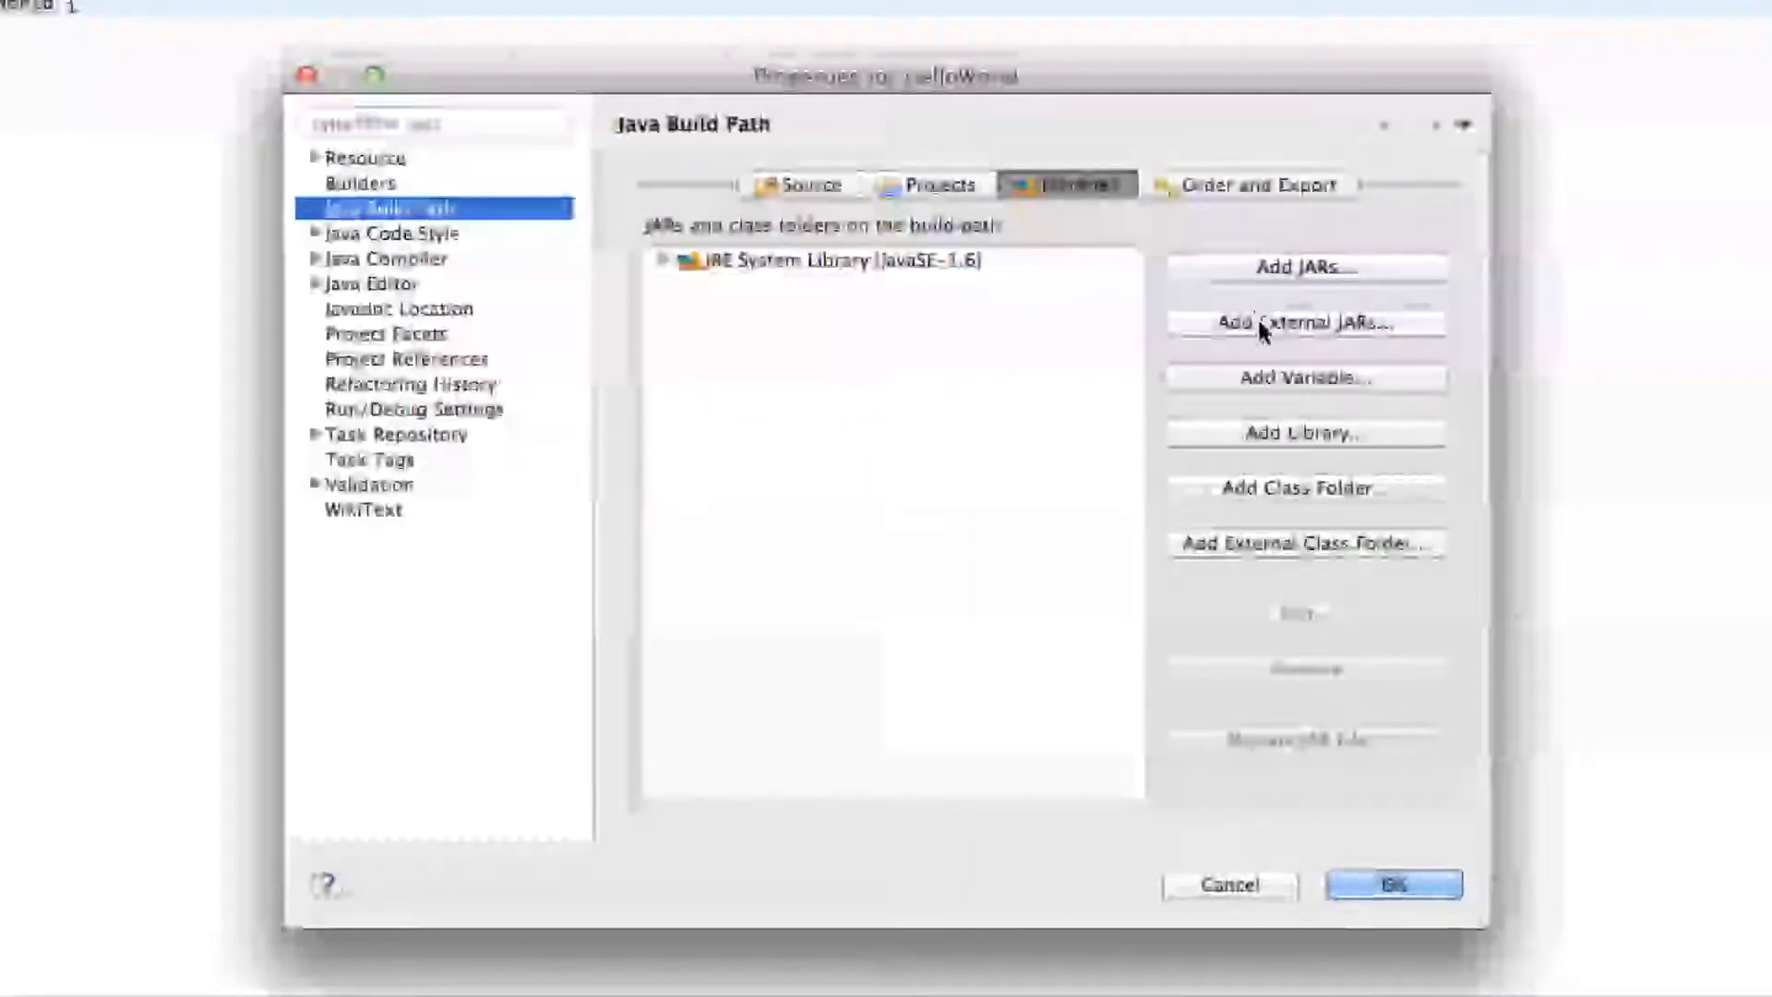
- Add Server/bukkit.jar as an external JAR to the build path and apply
left_click(1304, 322)
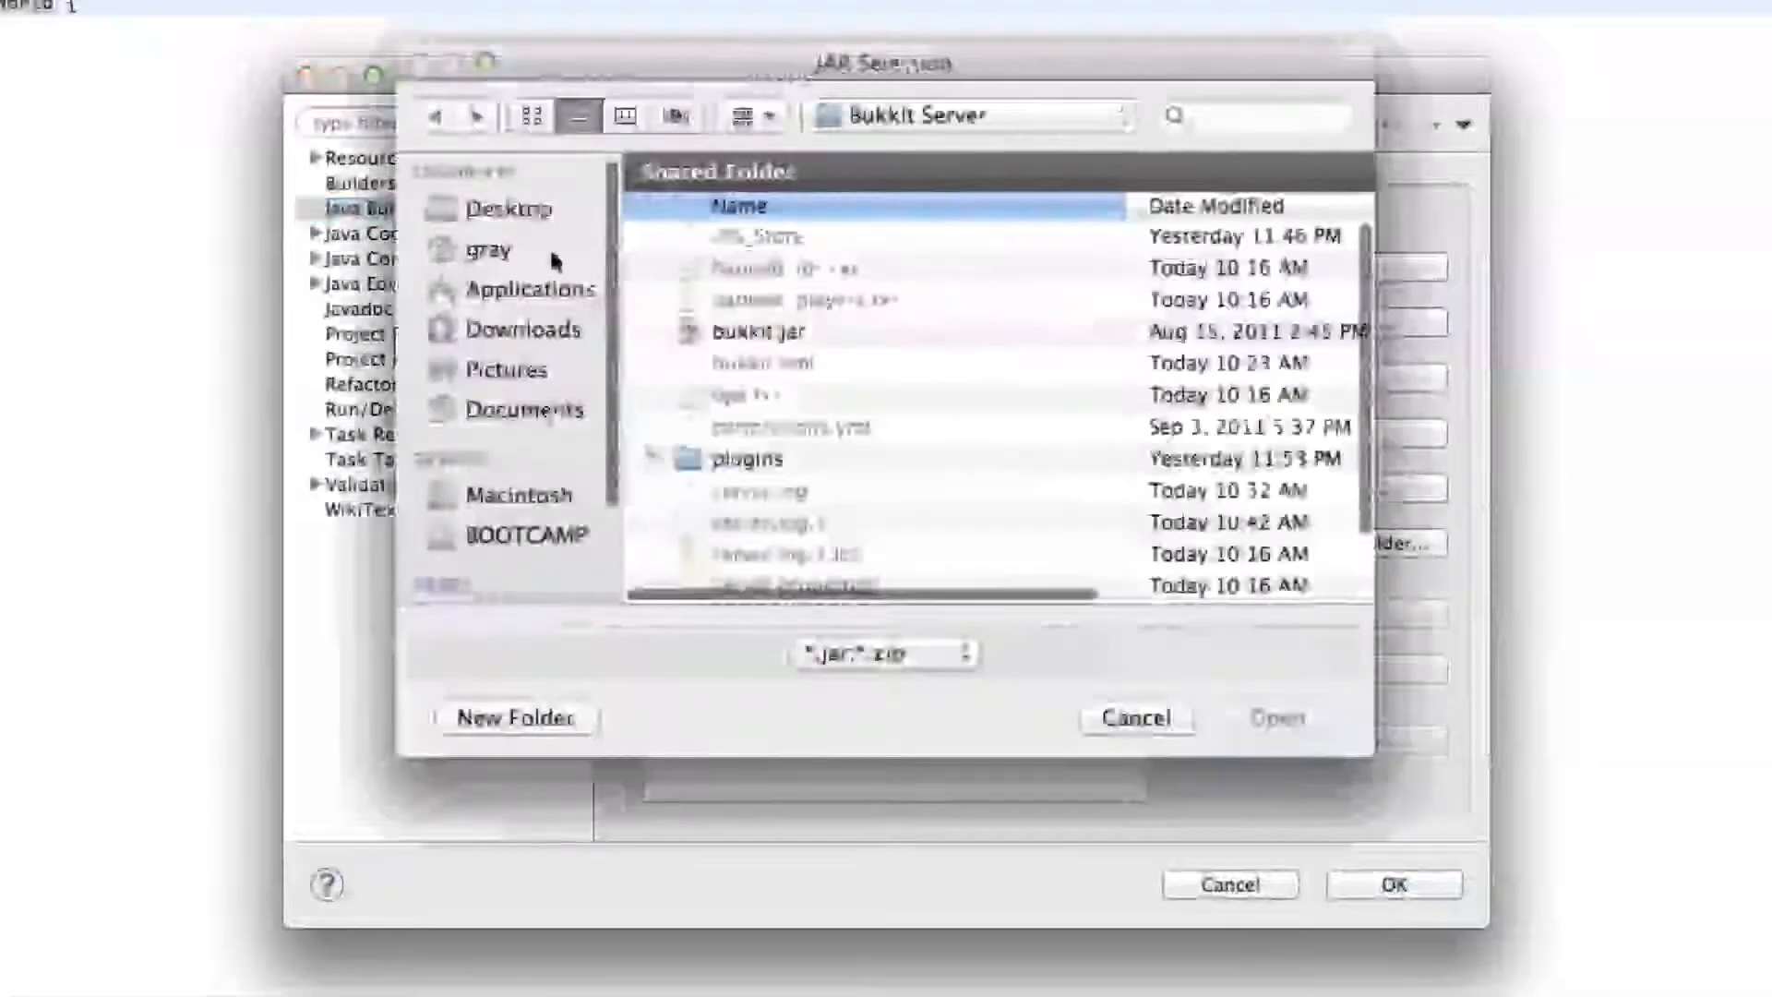
left_click(488, 250)
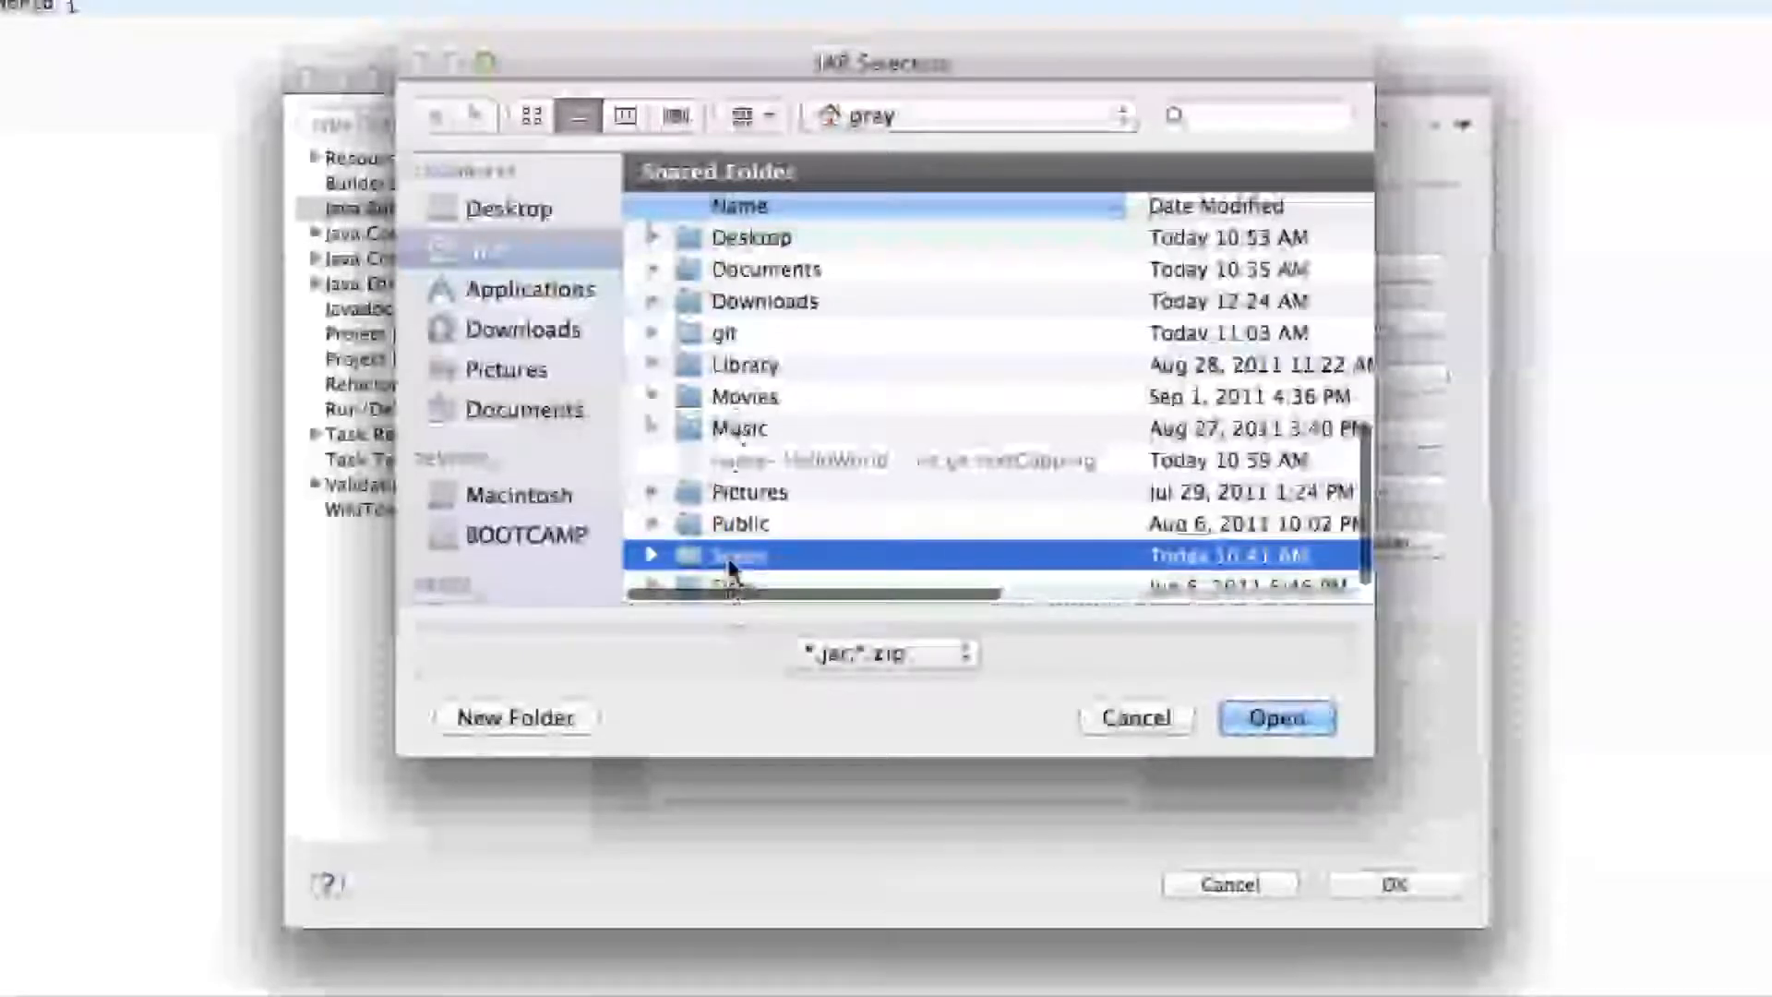
double_click(734, 554)
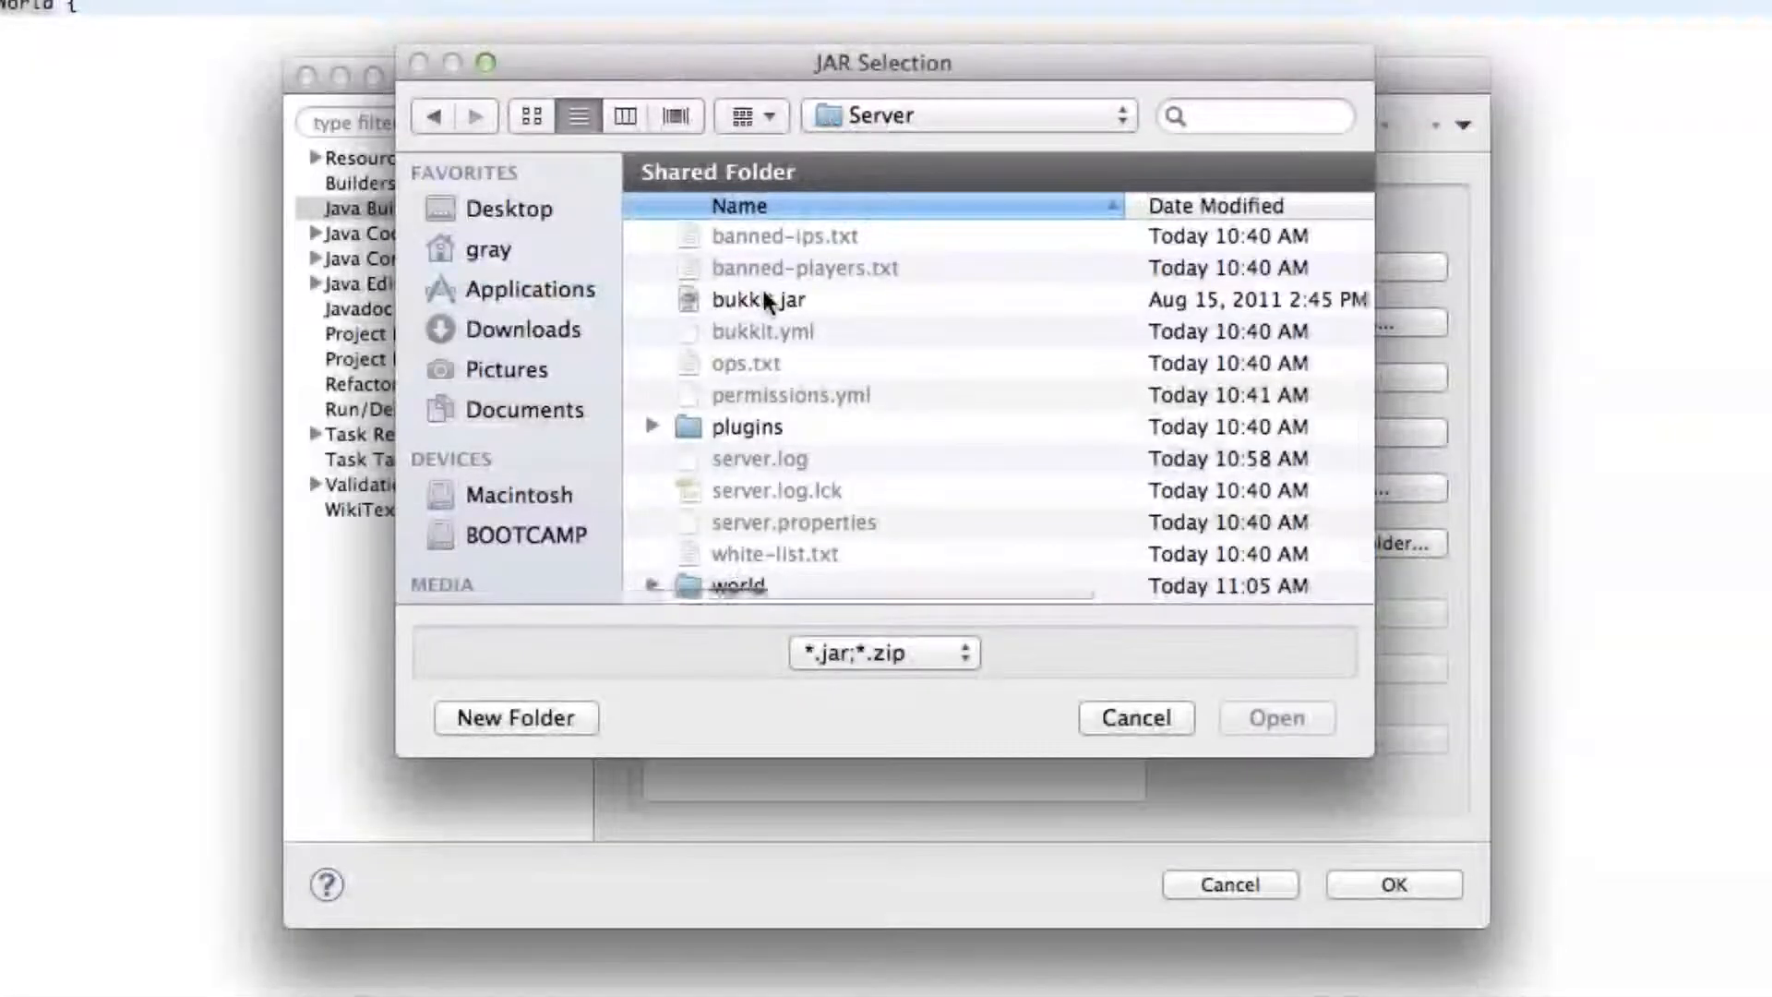
left_click(760, 298)
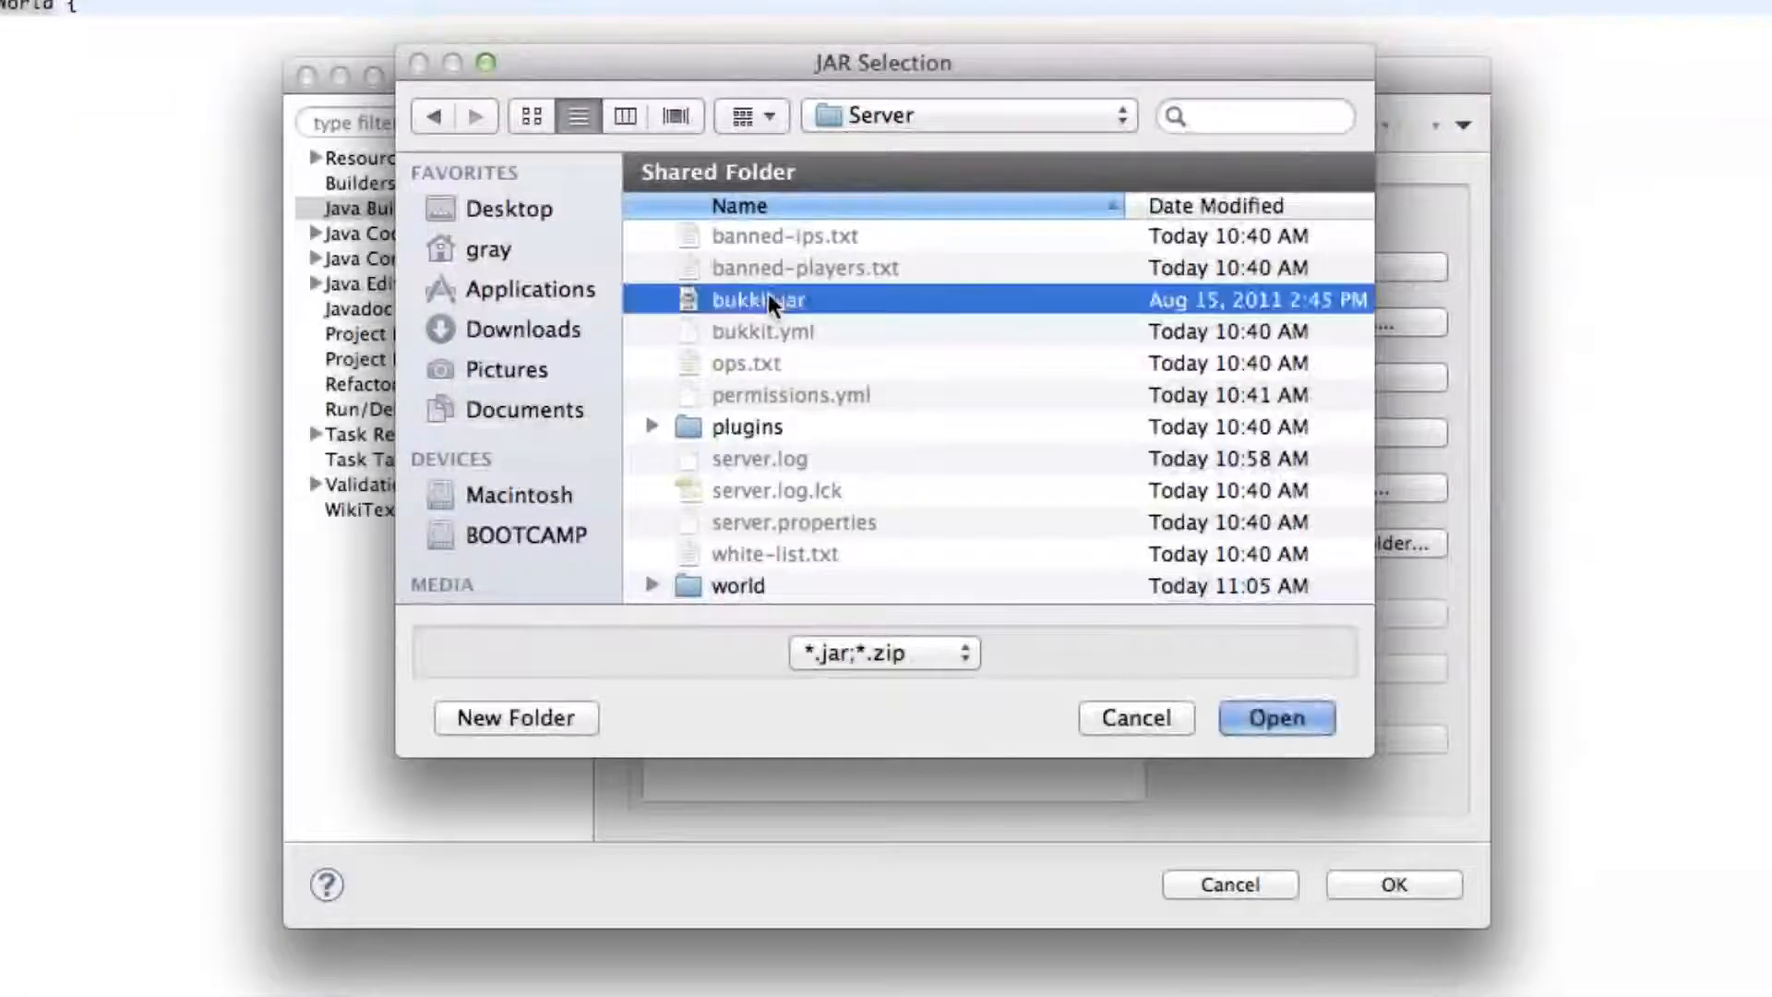
left_click(1275, 718)
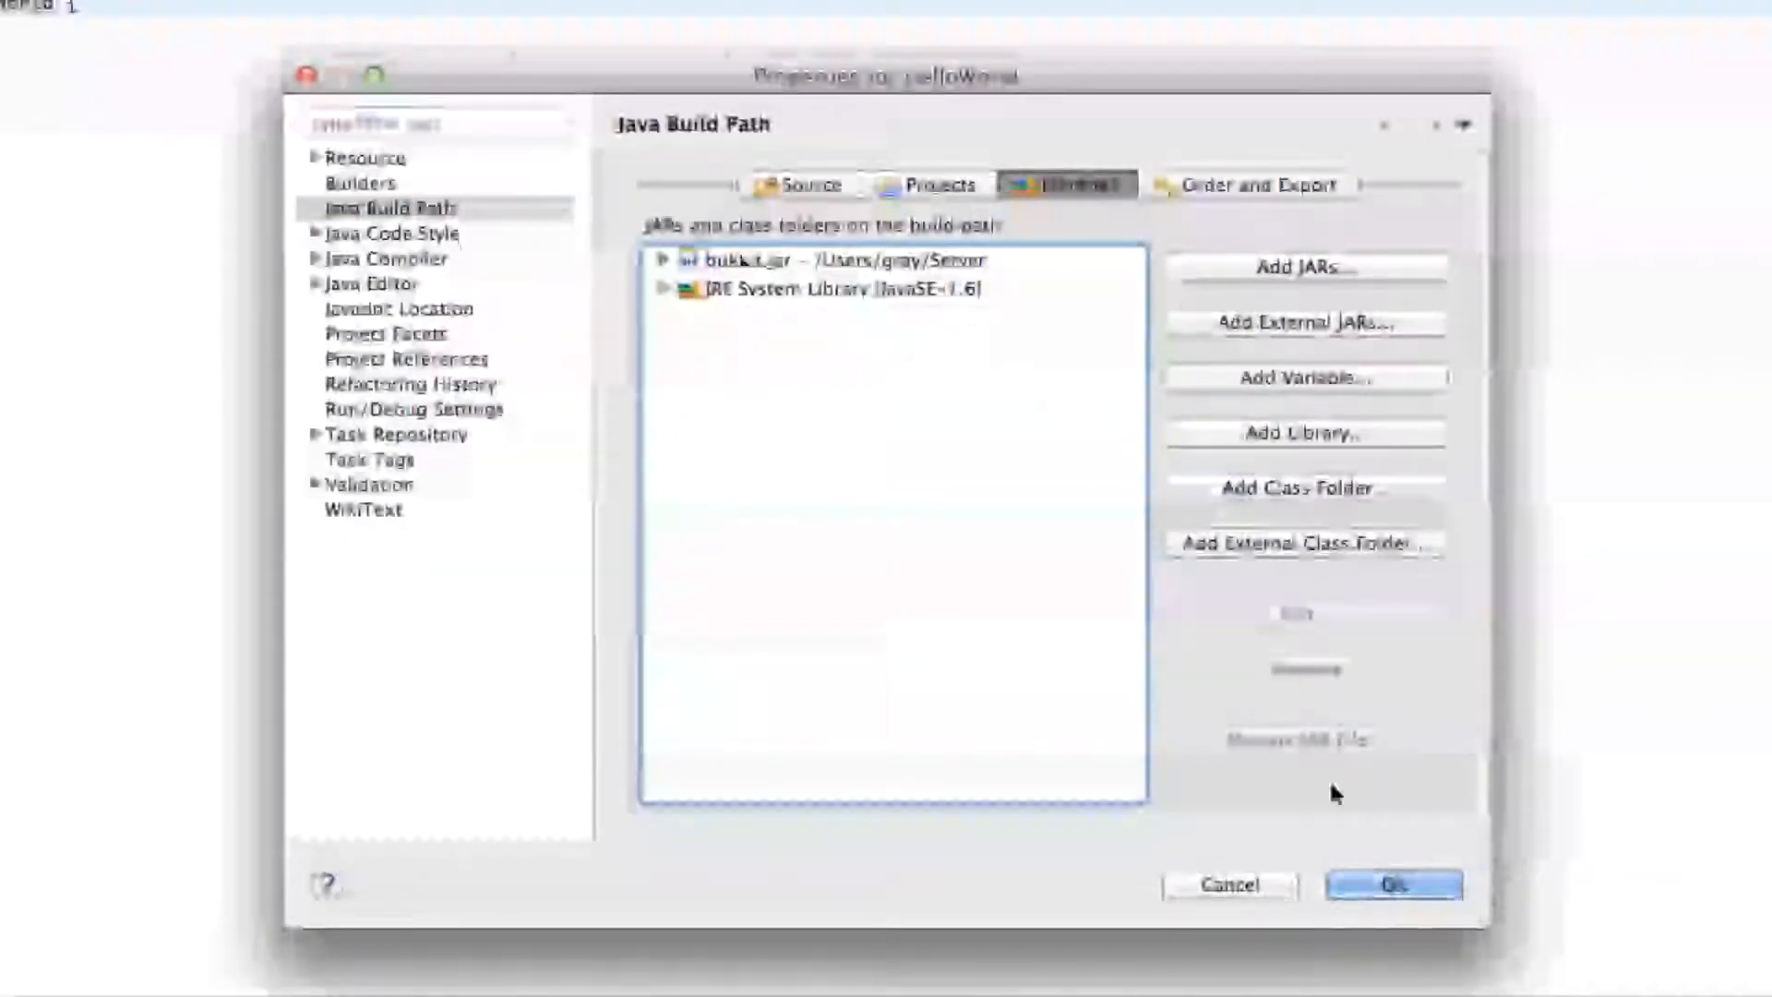
left_click(1392, 885)
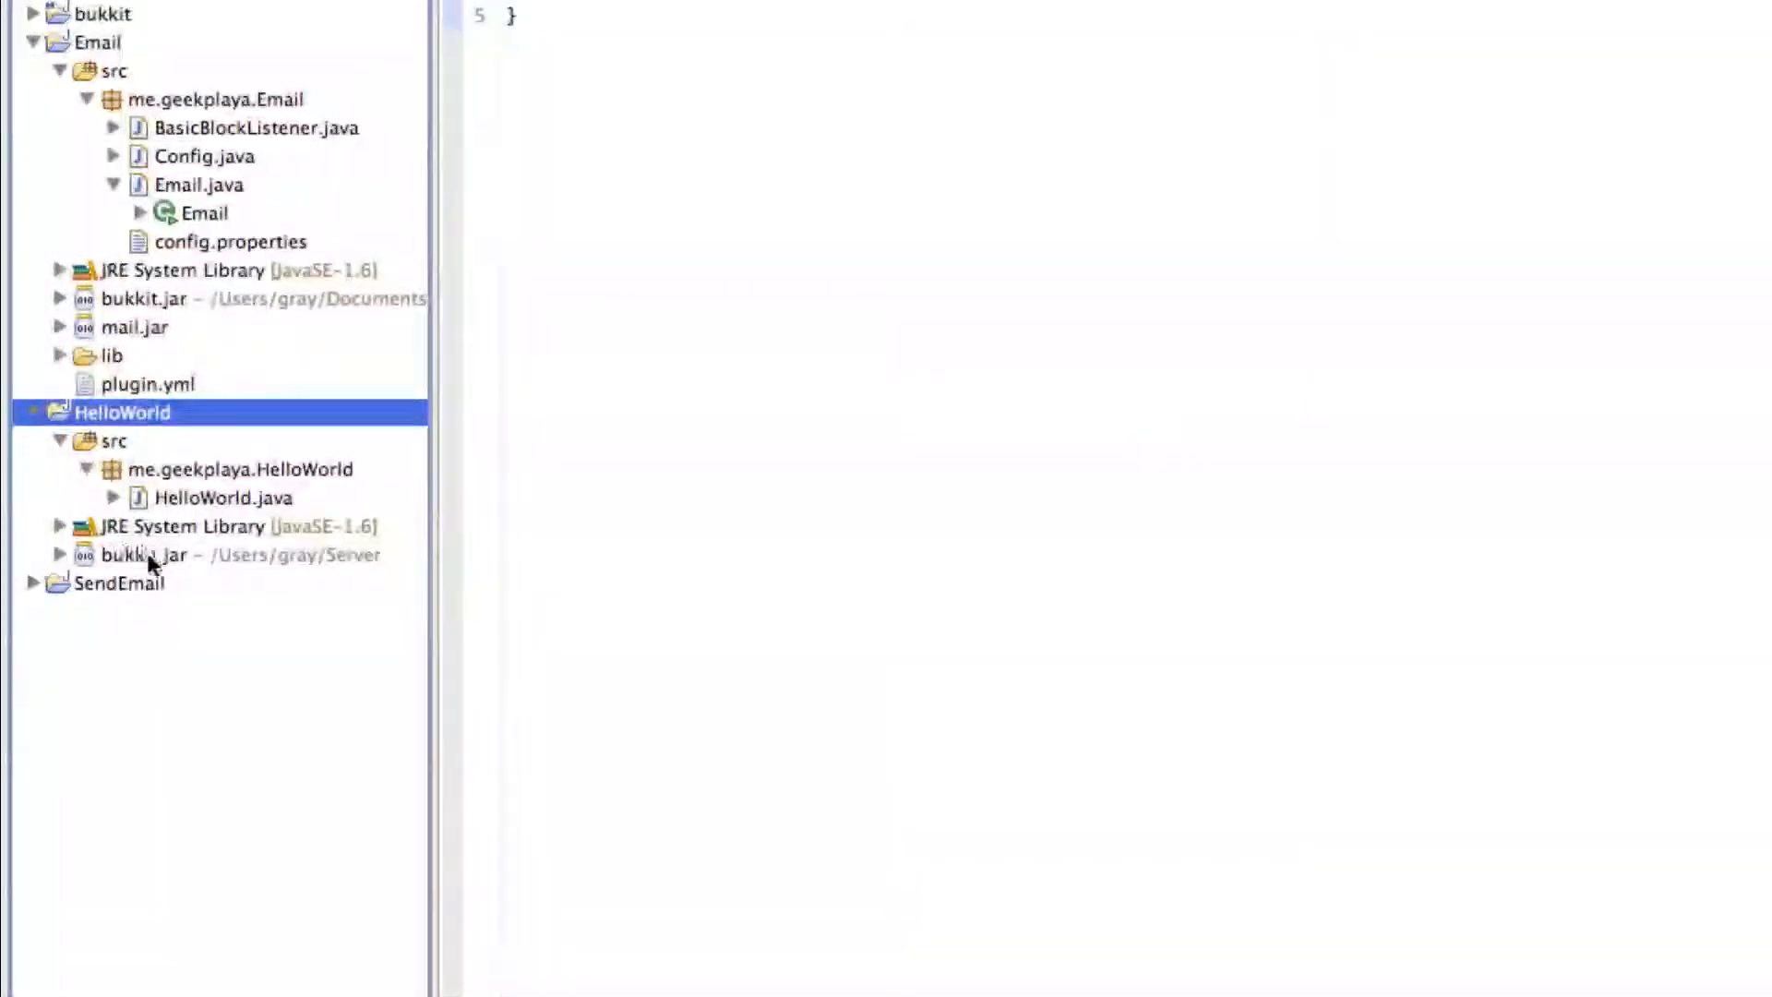
mouse_move(203, 568)
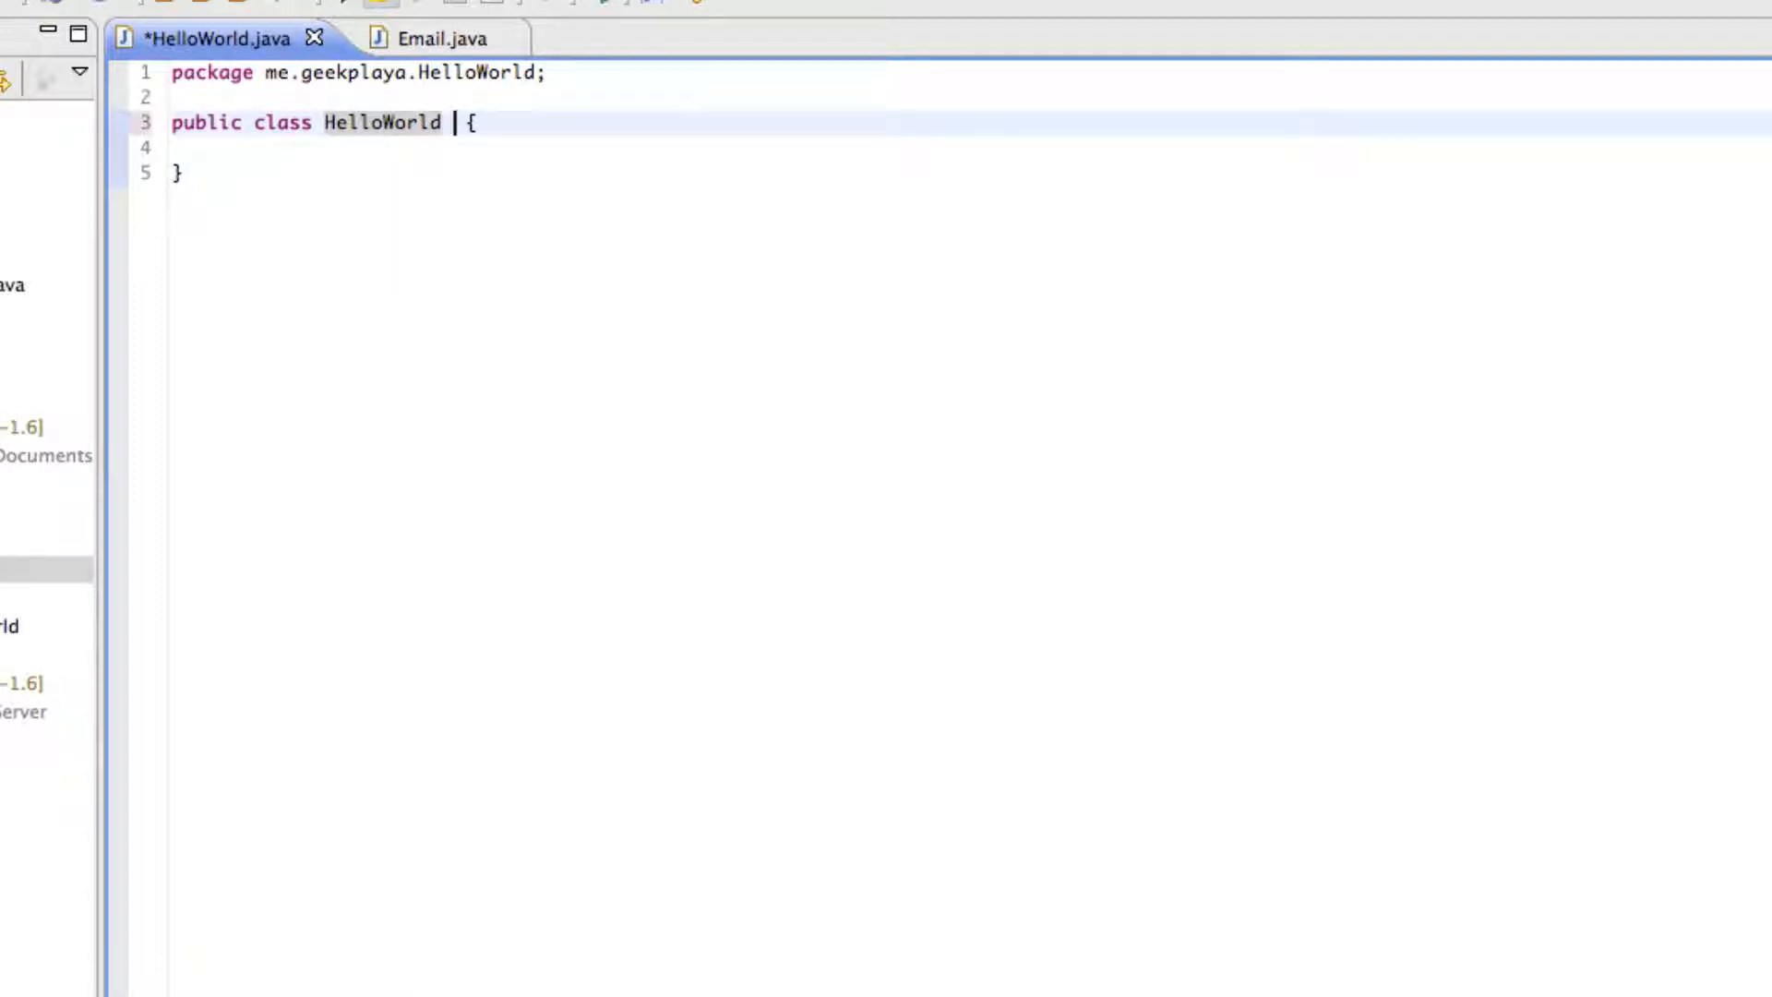
- Make HelloWorld extend JavaPlugin, import org.bukkit.plugin.java.JavaPlugin, and save
type("extends J")
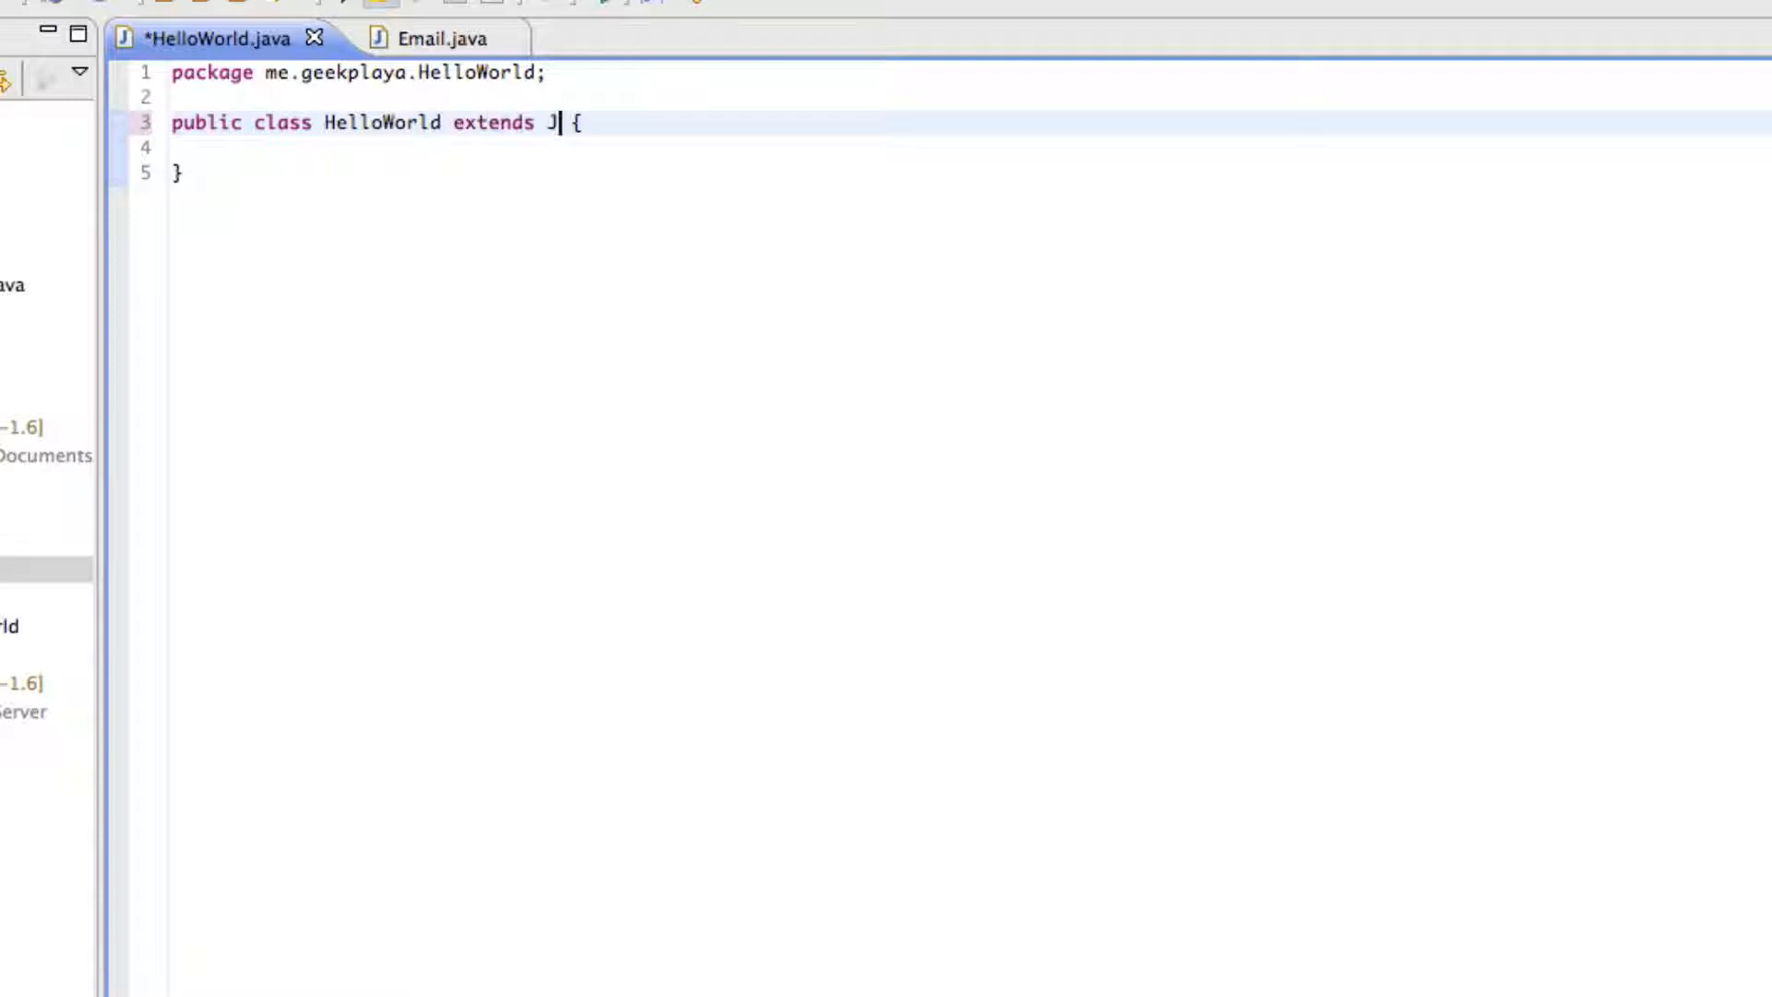
type("avaPLu")
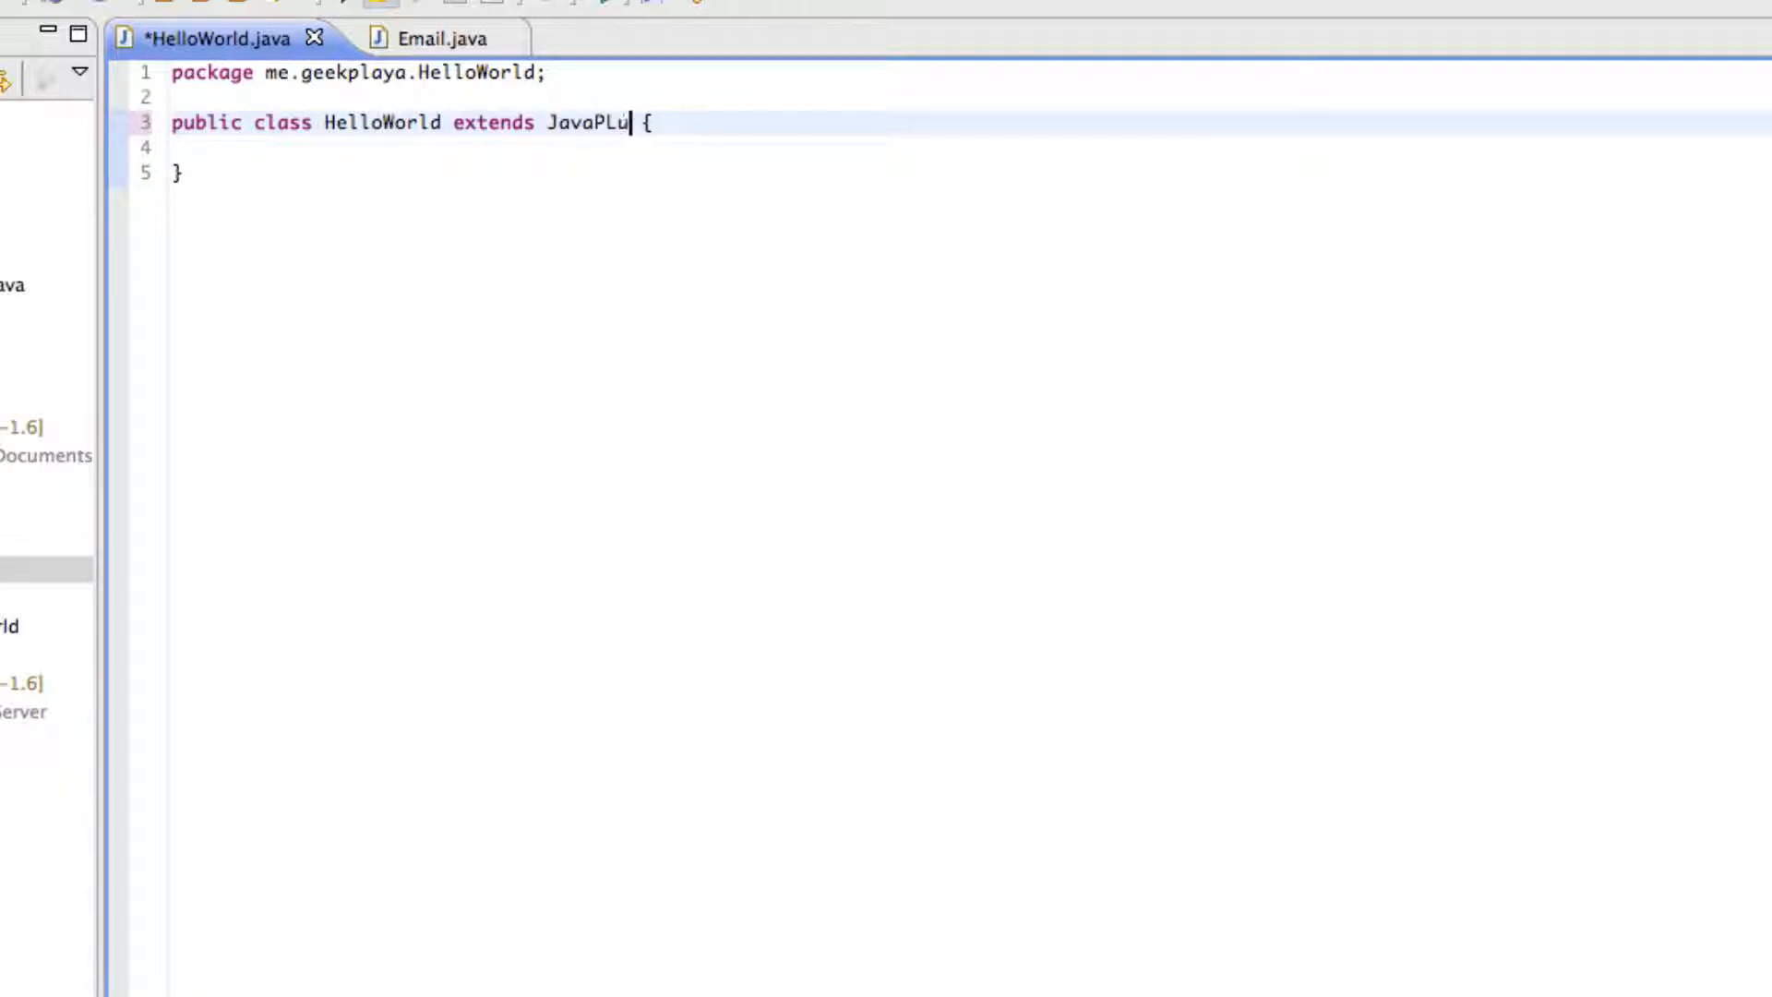
type("gin")
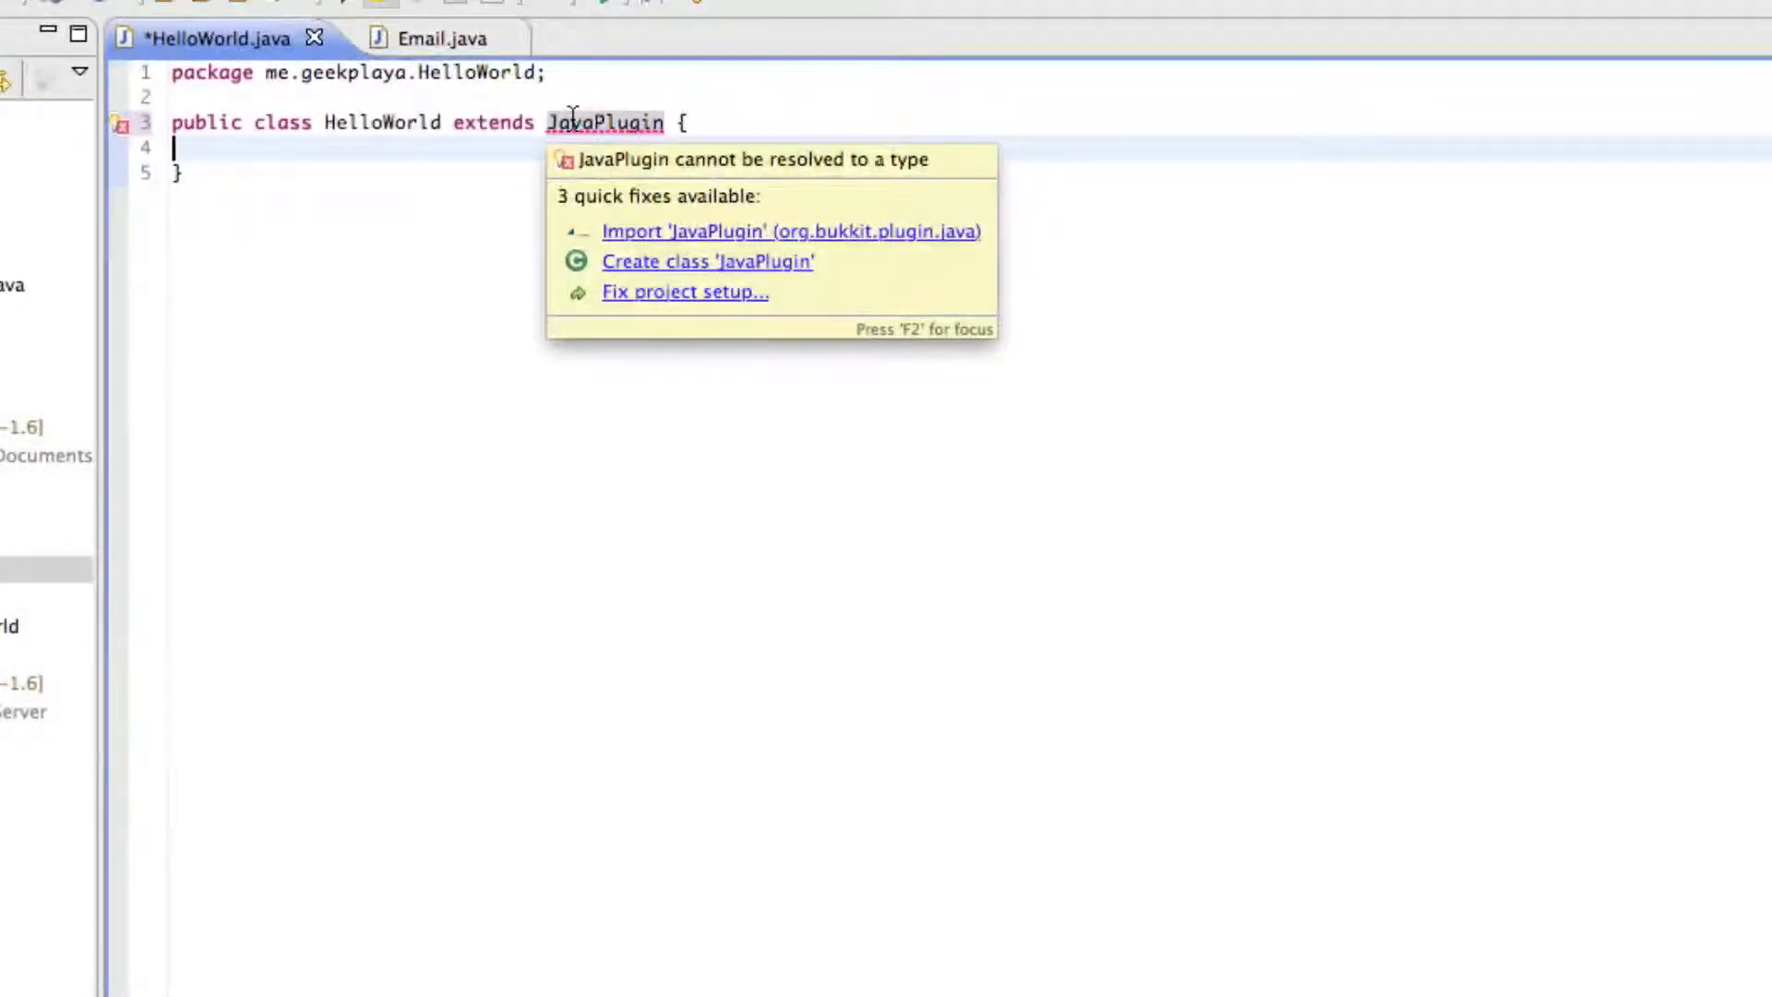
mouse_move(610, 217)
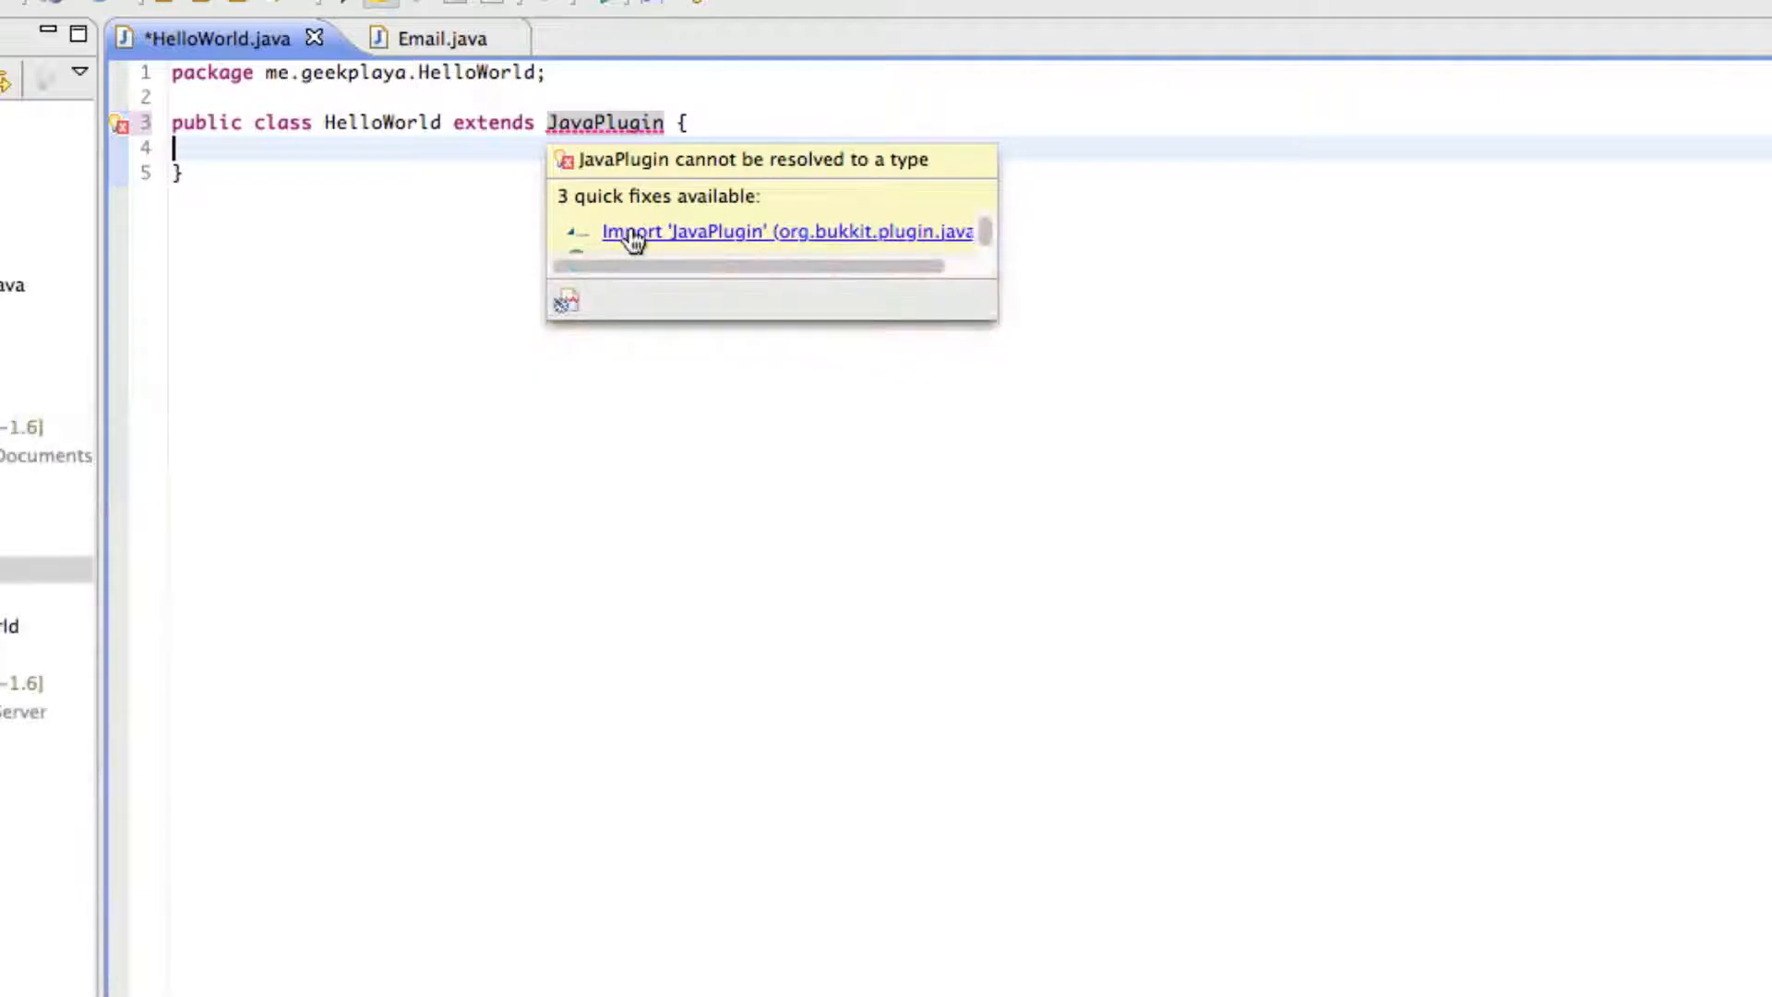
left_click(781, 231)
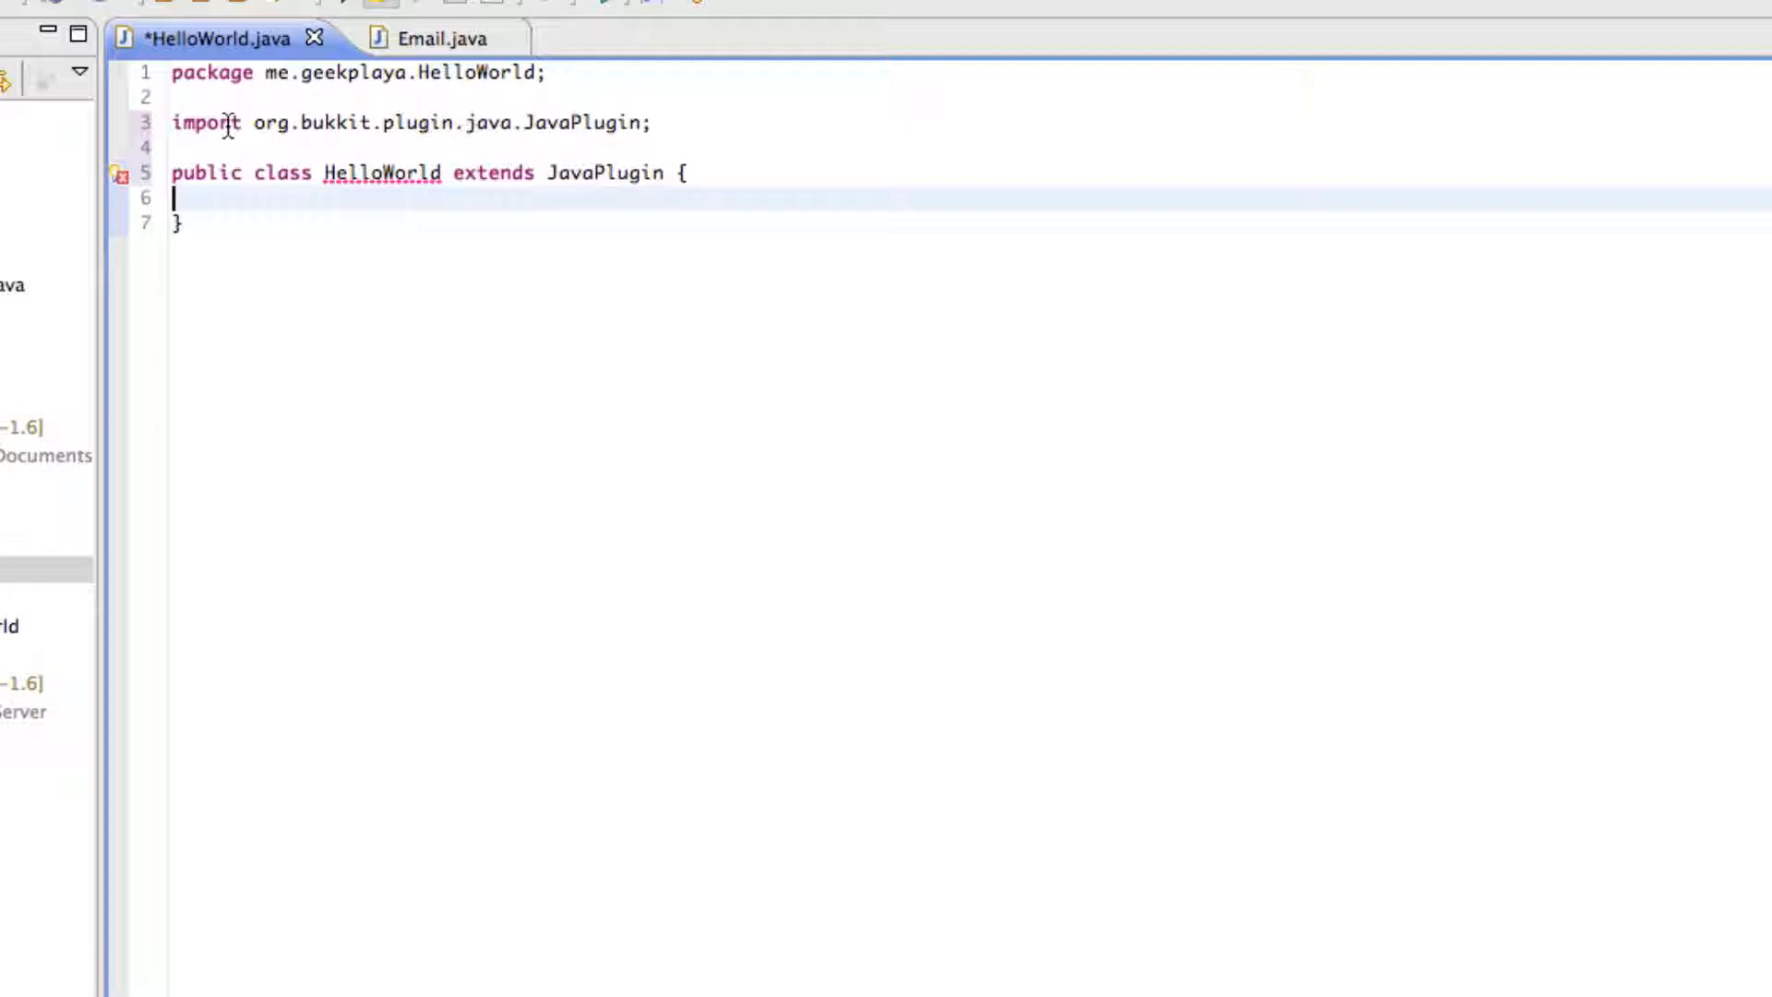
mouse_move(392, 158)
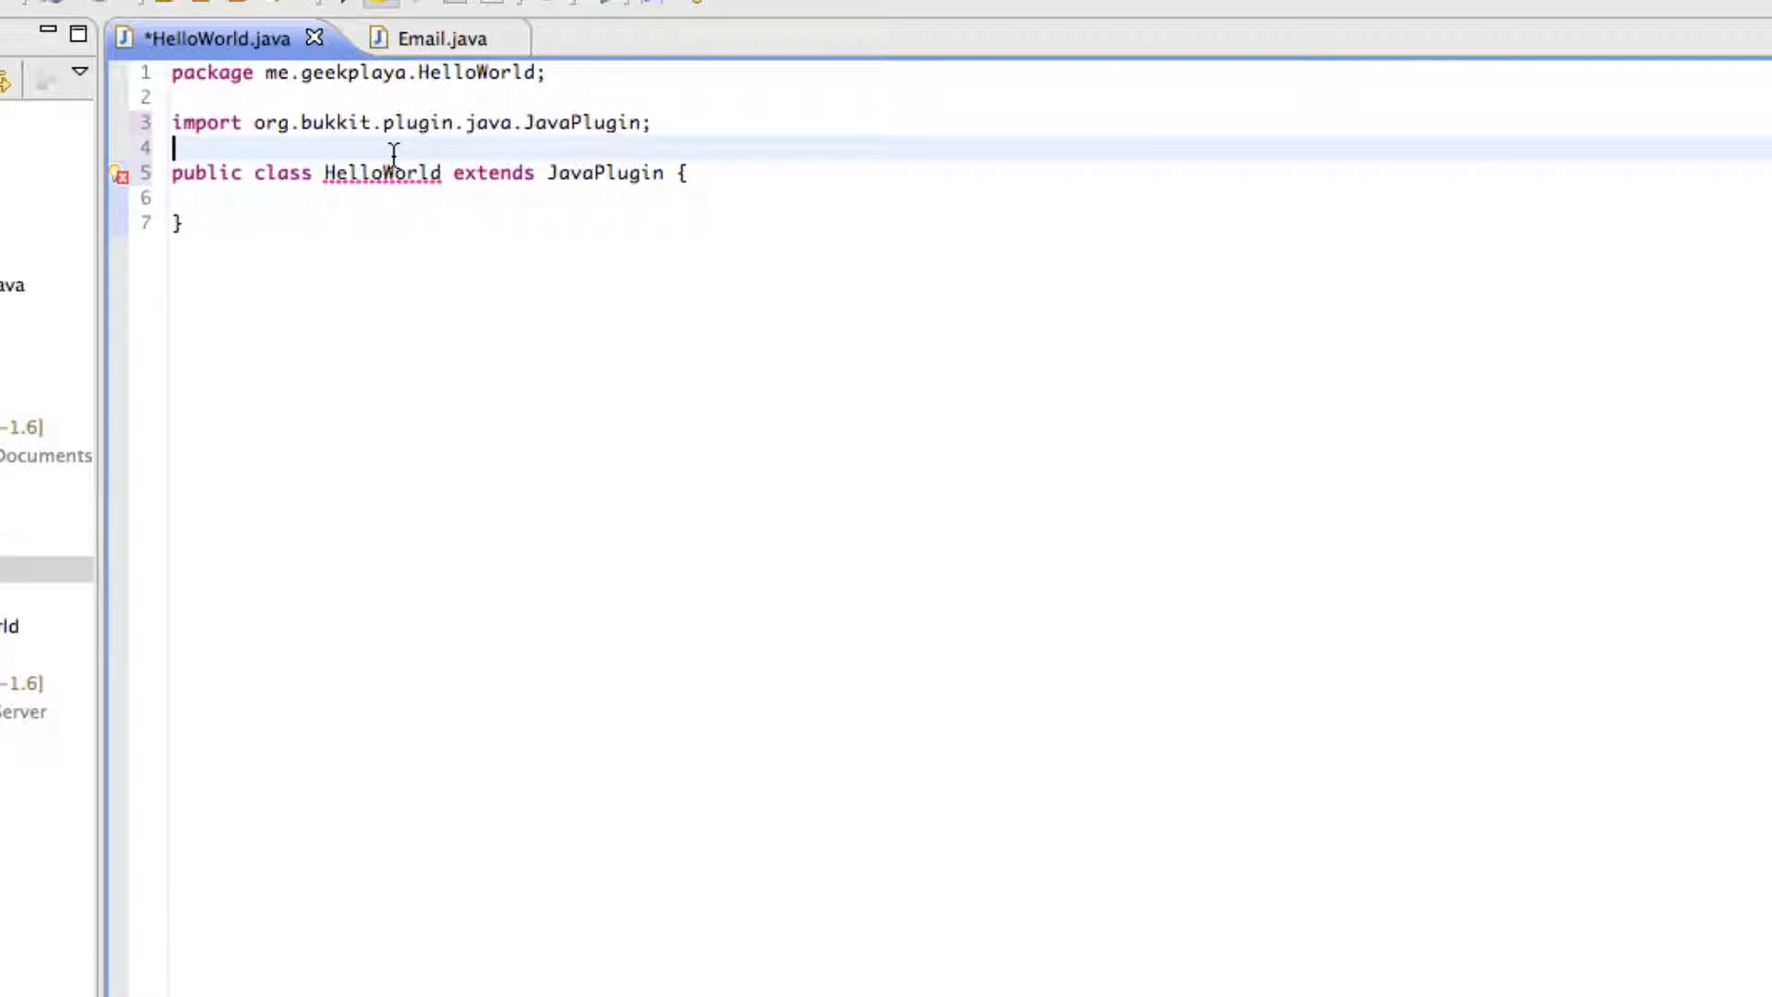
key("ctrl+s")
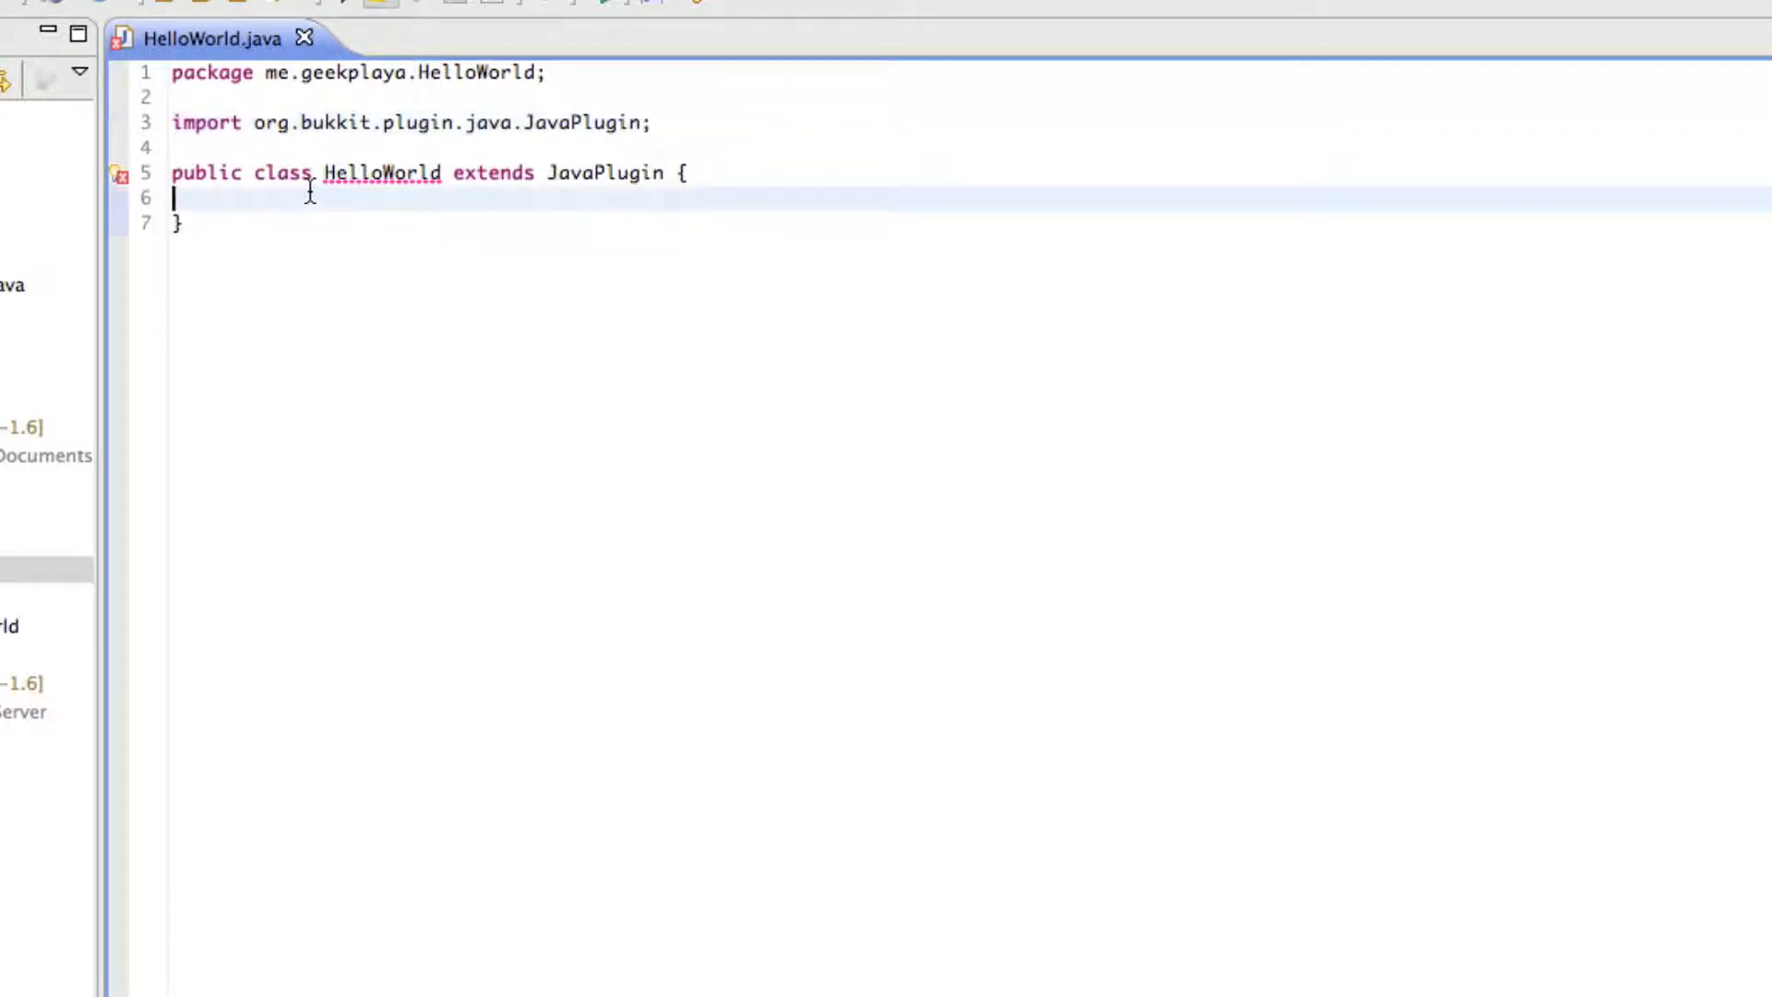
mouse_move(427, 107)
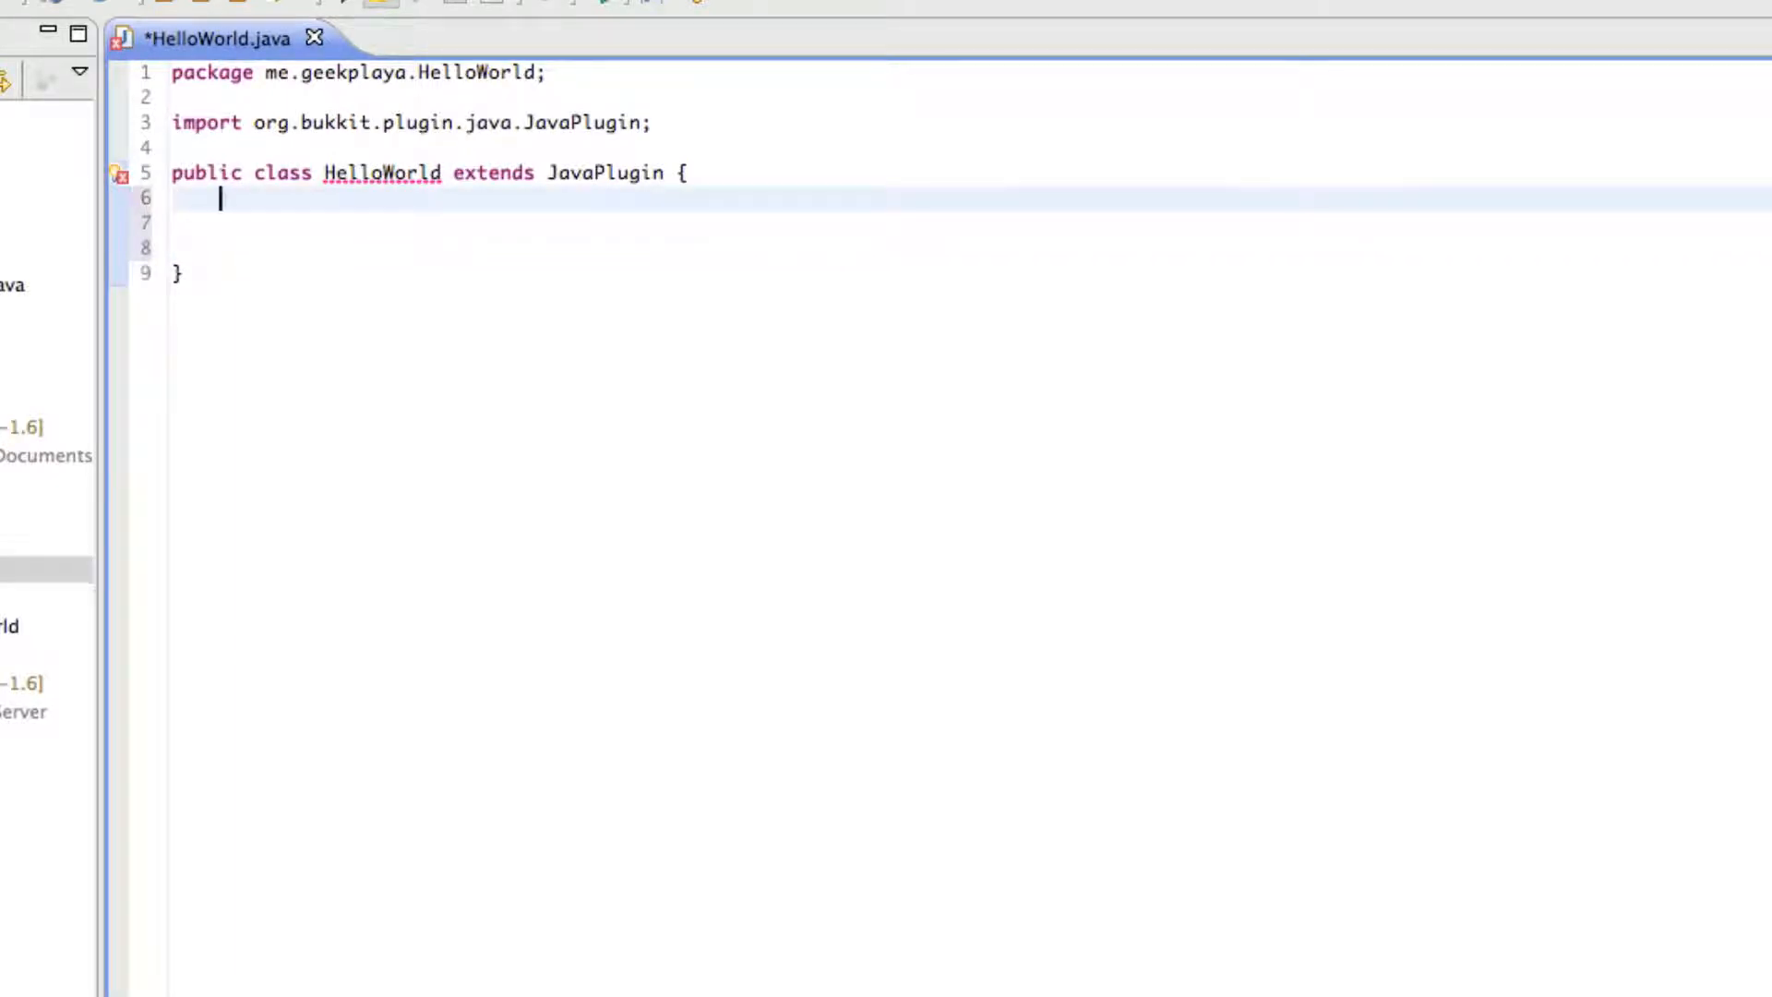
- Declare the field 'public static HelloWorld plugin;' in the class body
key("enter")
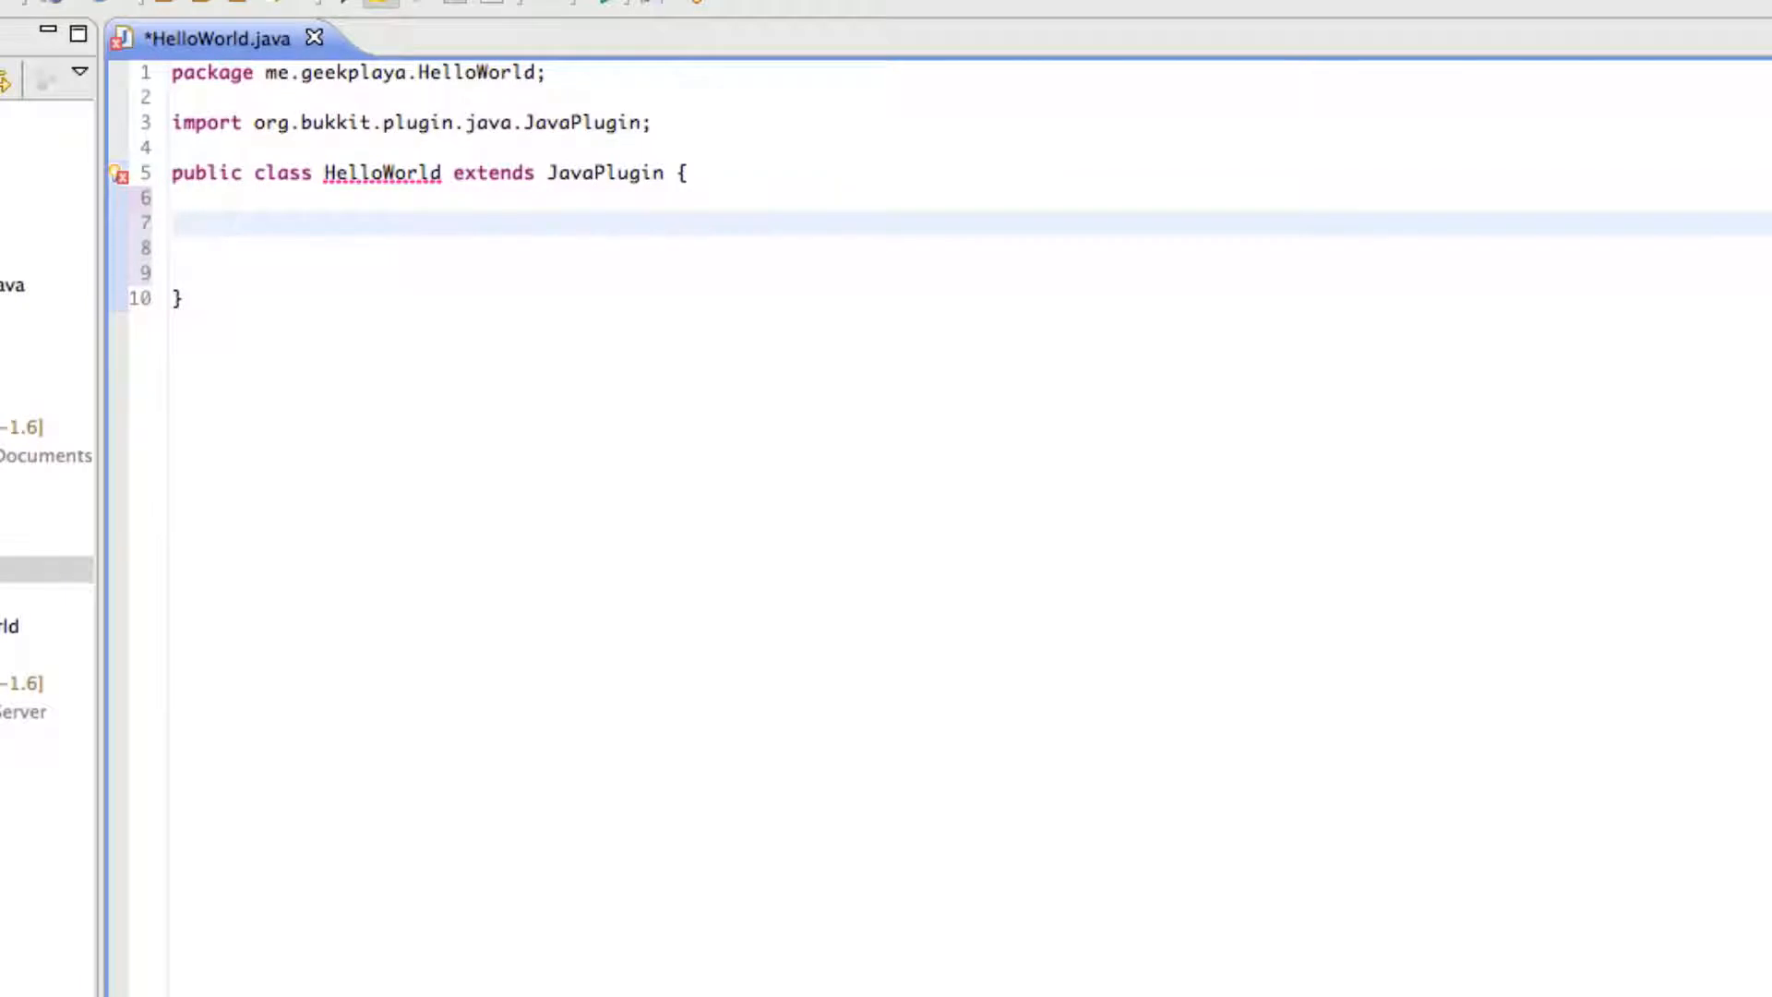
type("public")
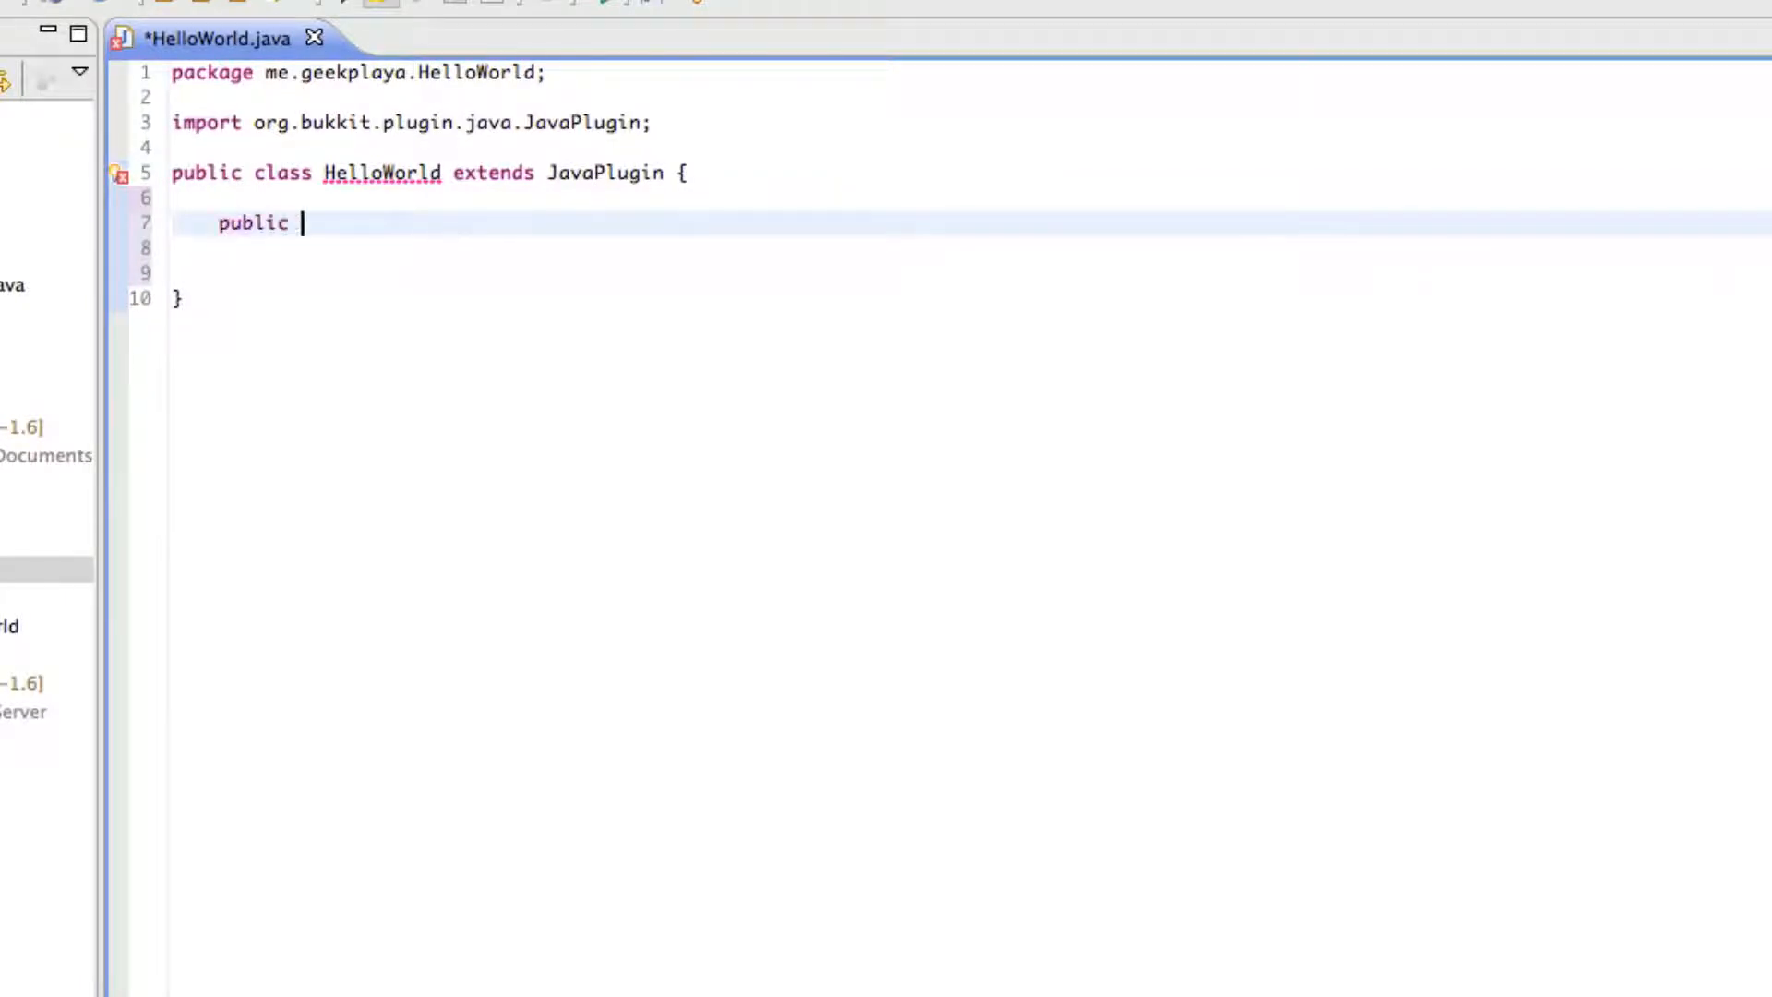
type("static Hellowo")
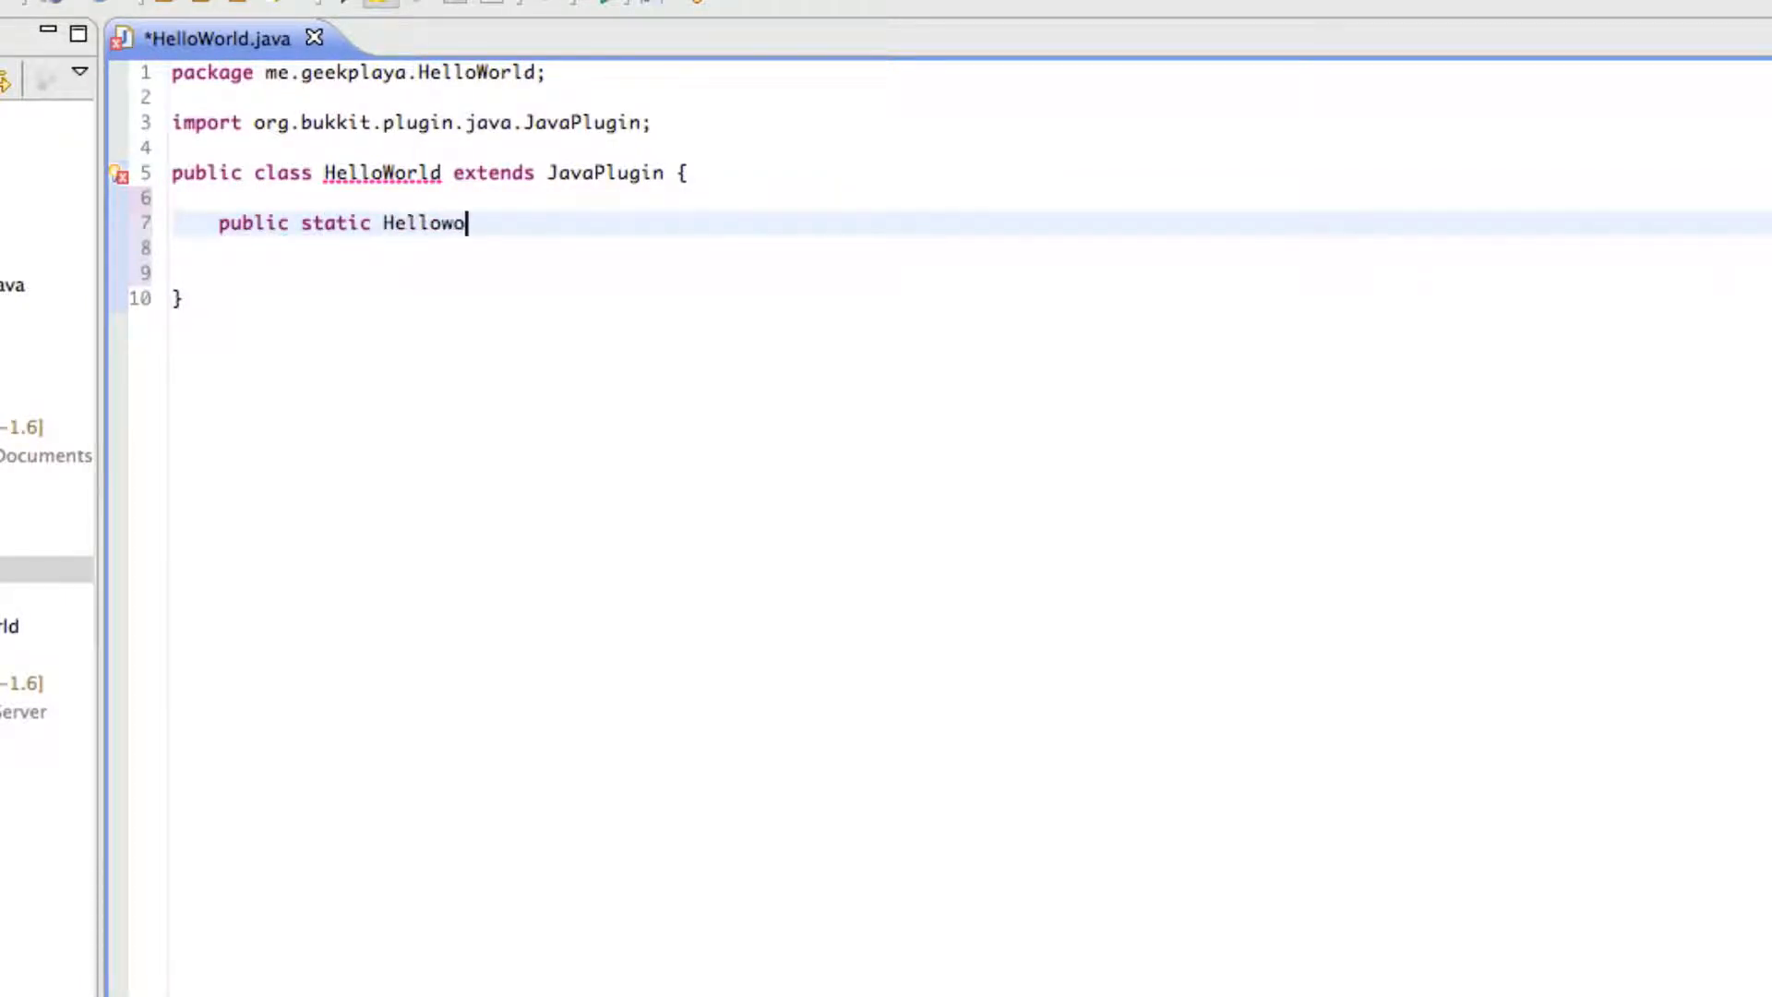
type("rld plug")
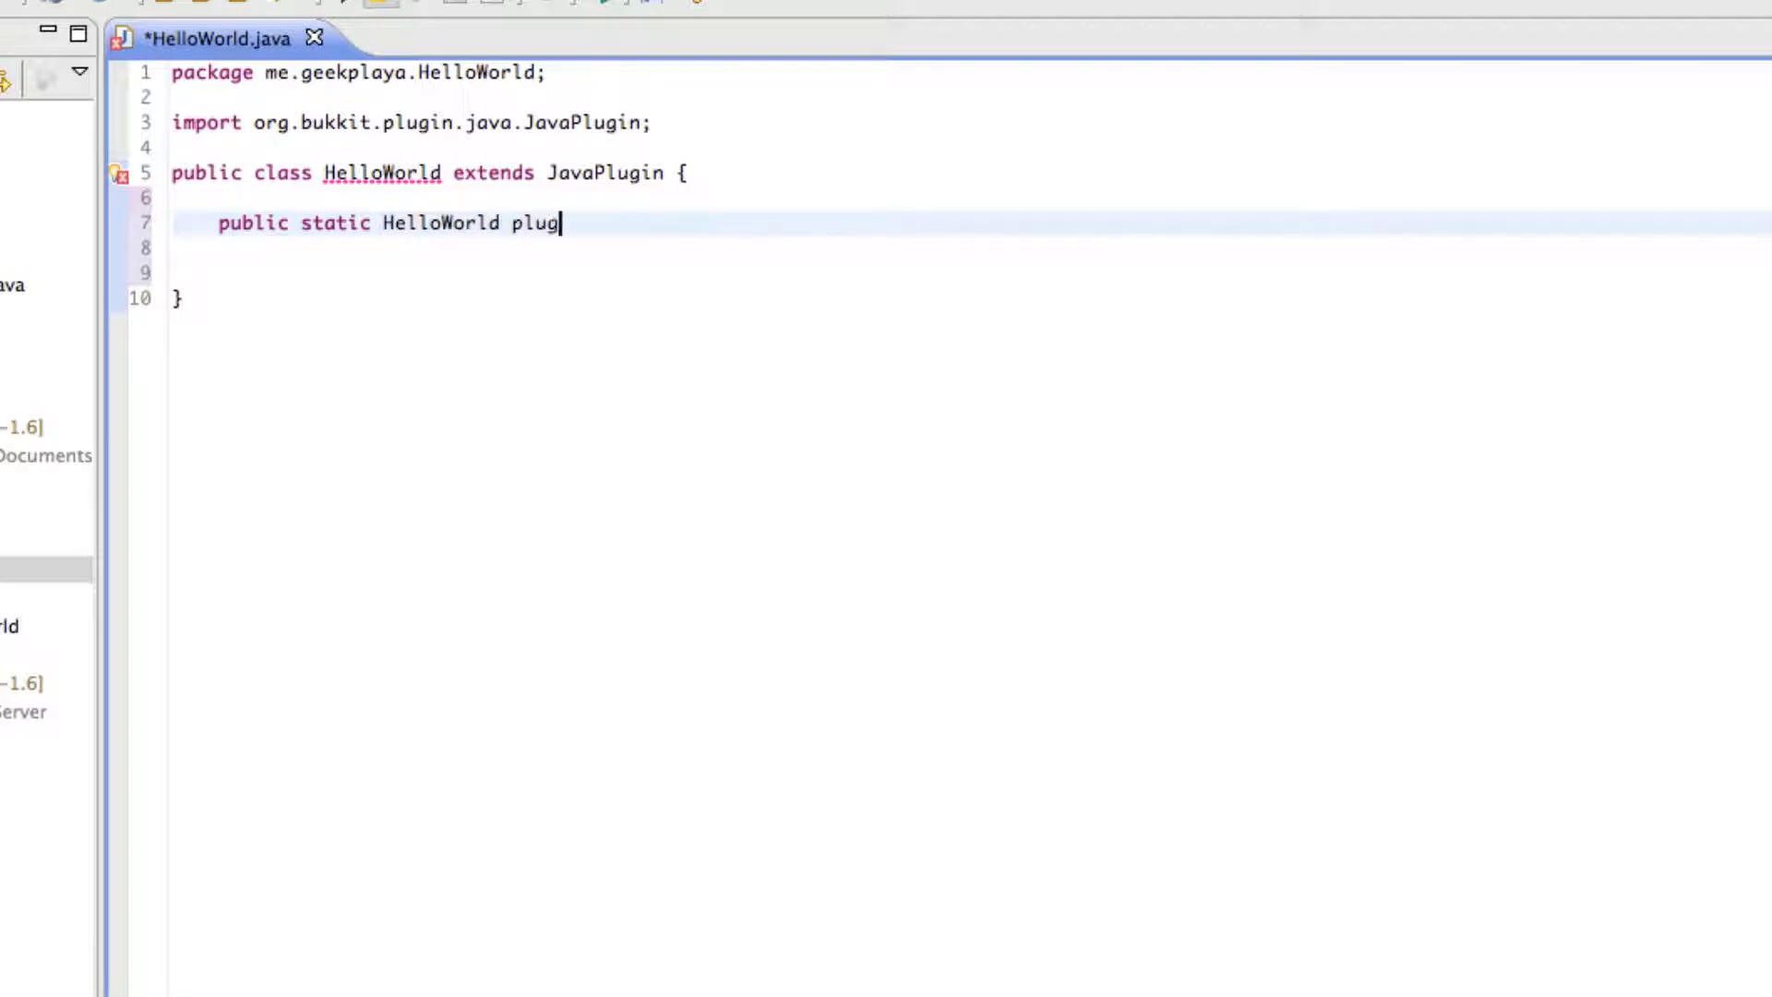
type("in;")
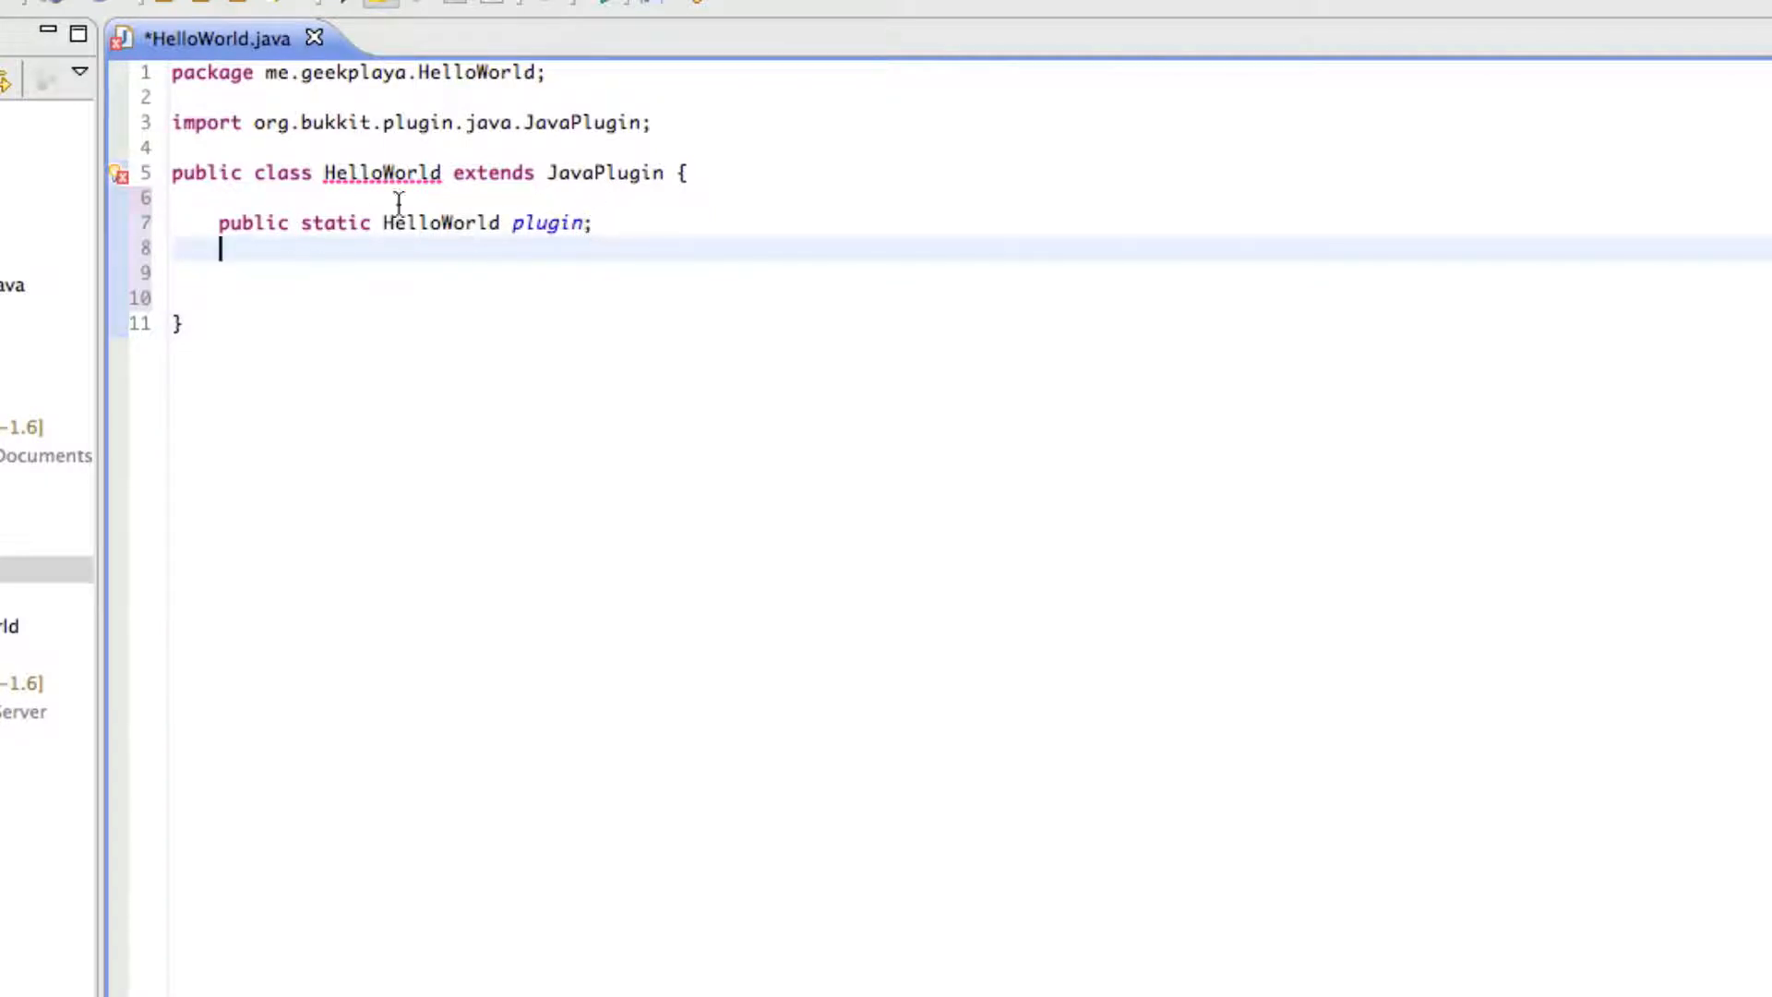
mouse_move(356, 258)
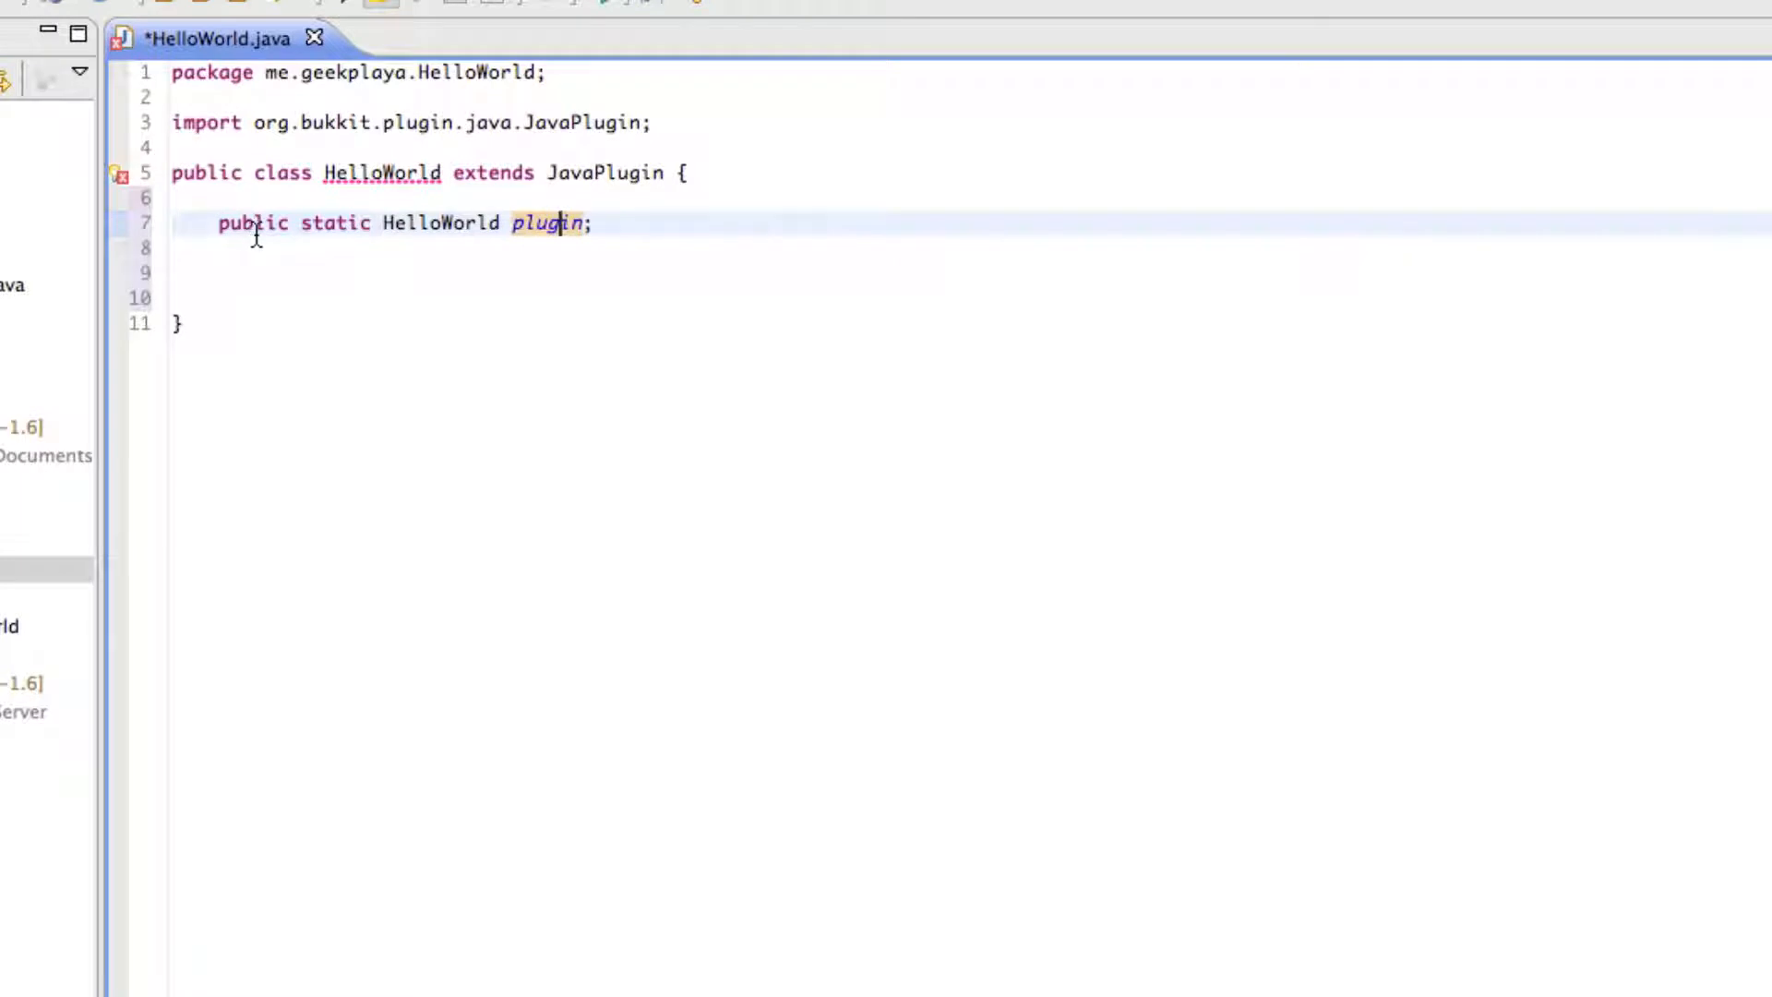
mouse_move(334, 353)
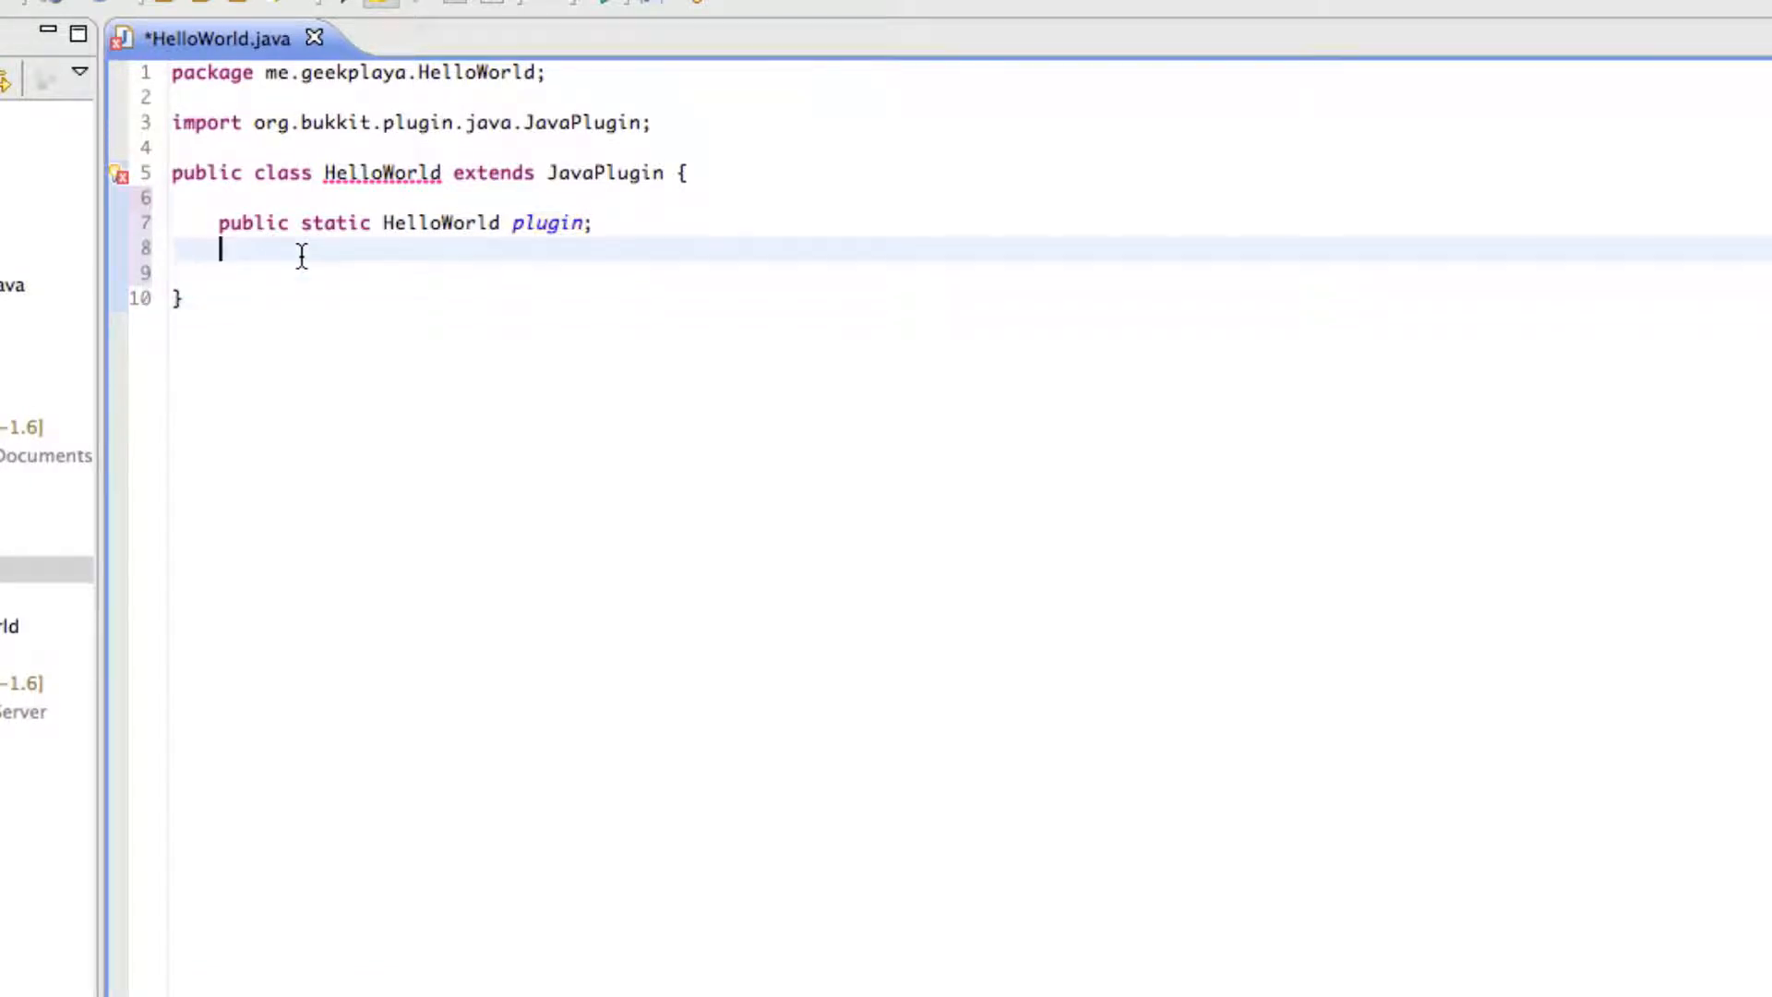
mouse_move(439, 223)
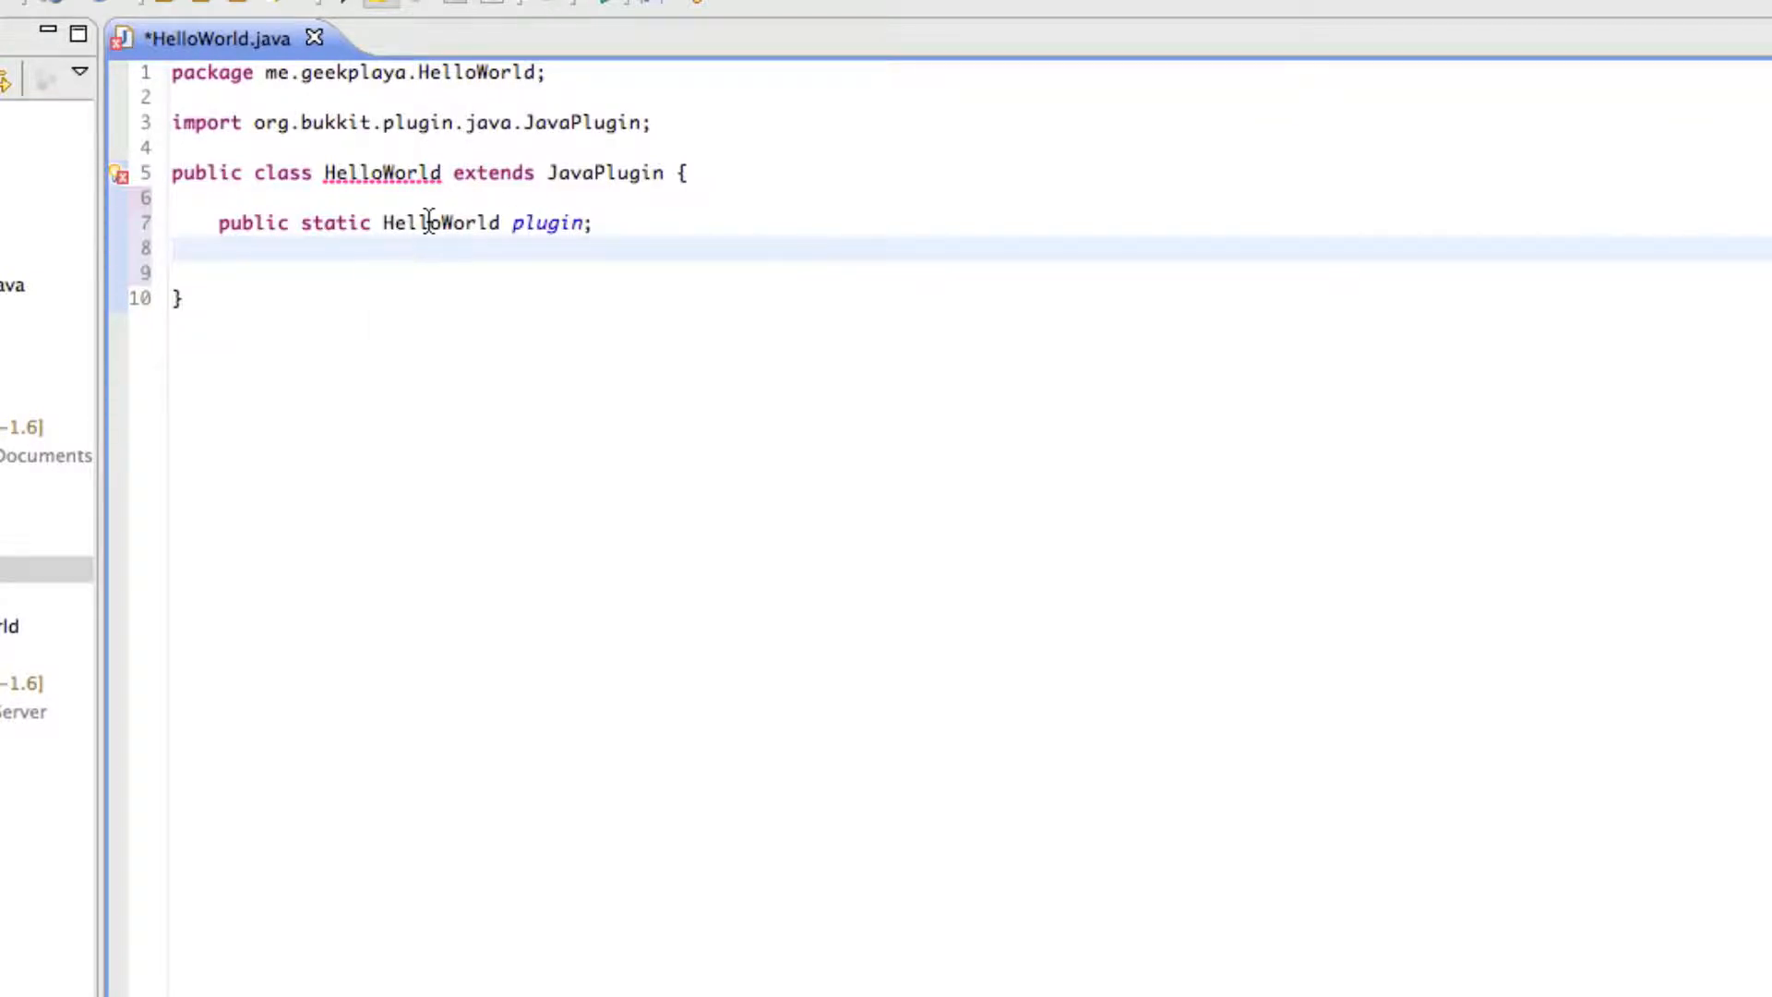
mouse_move(441, 222)
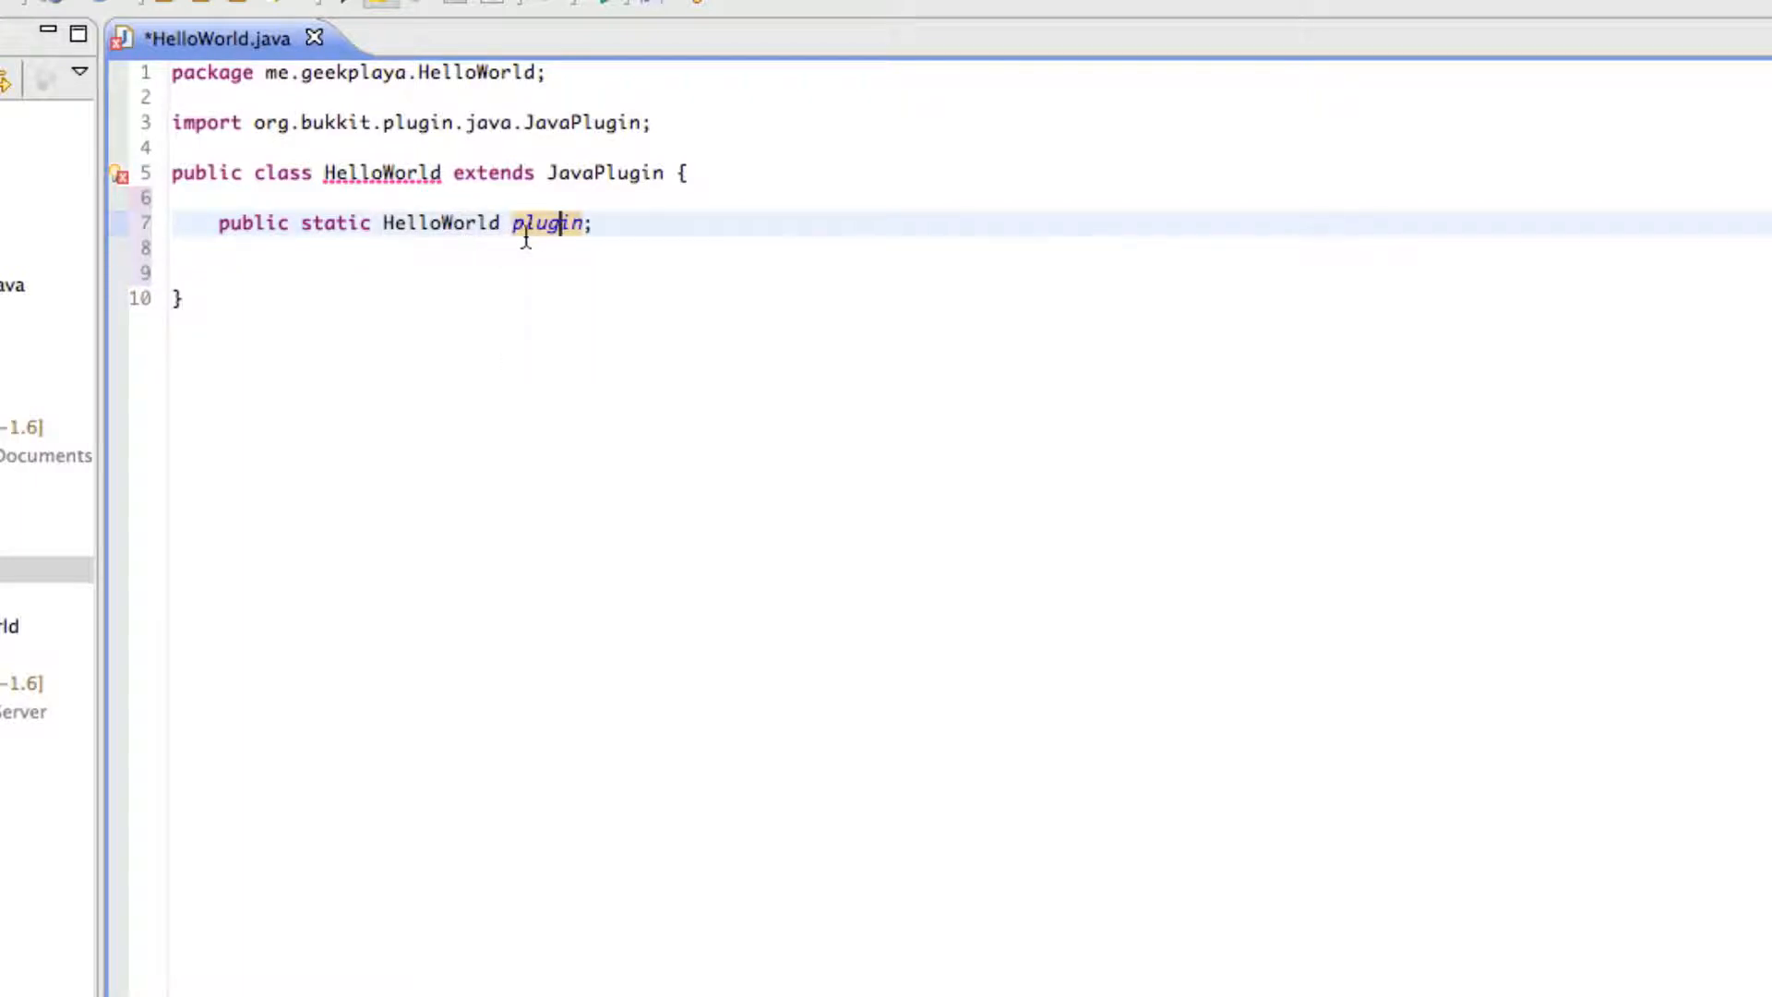
mouse_move(438, 223)
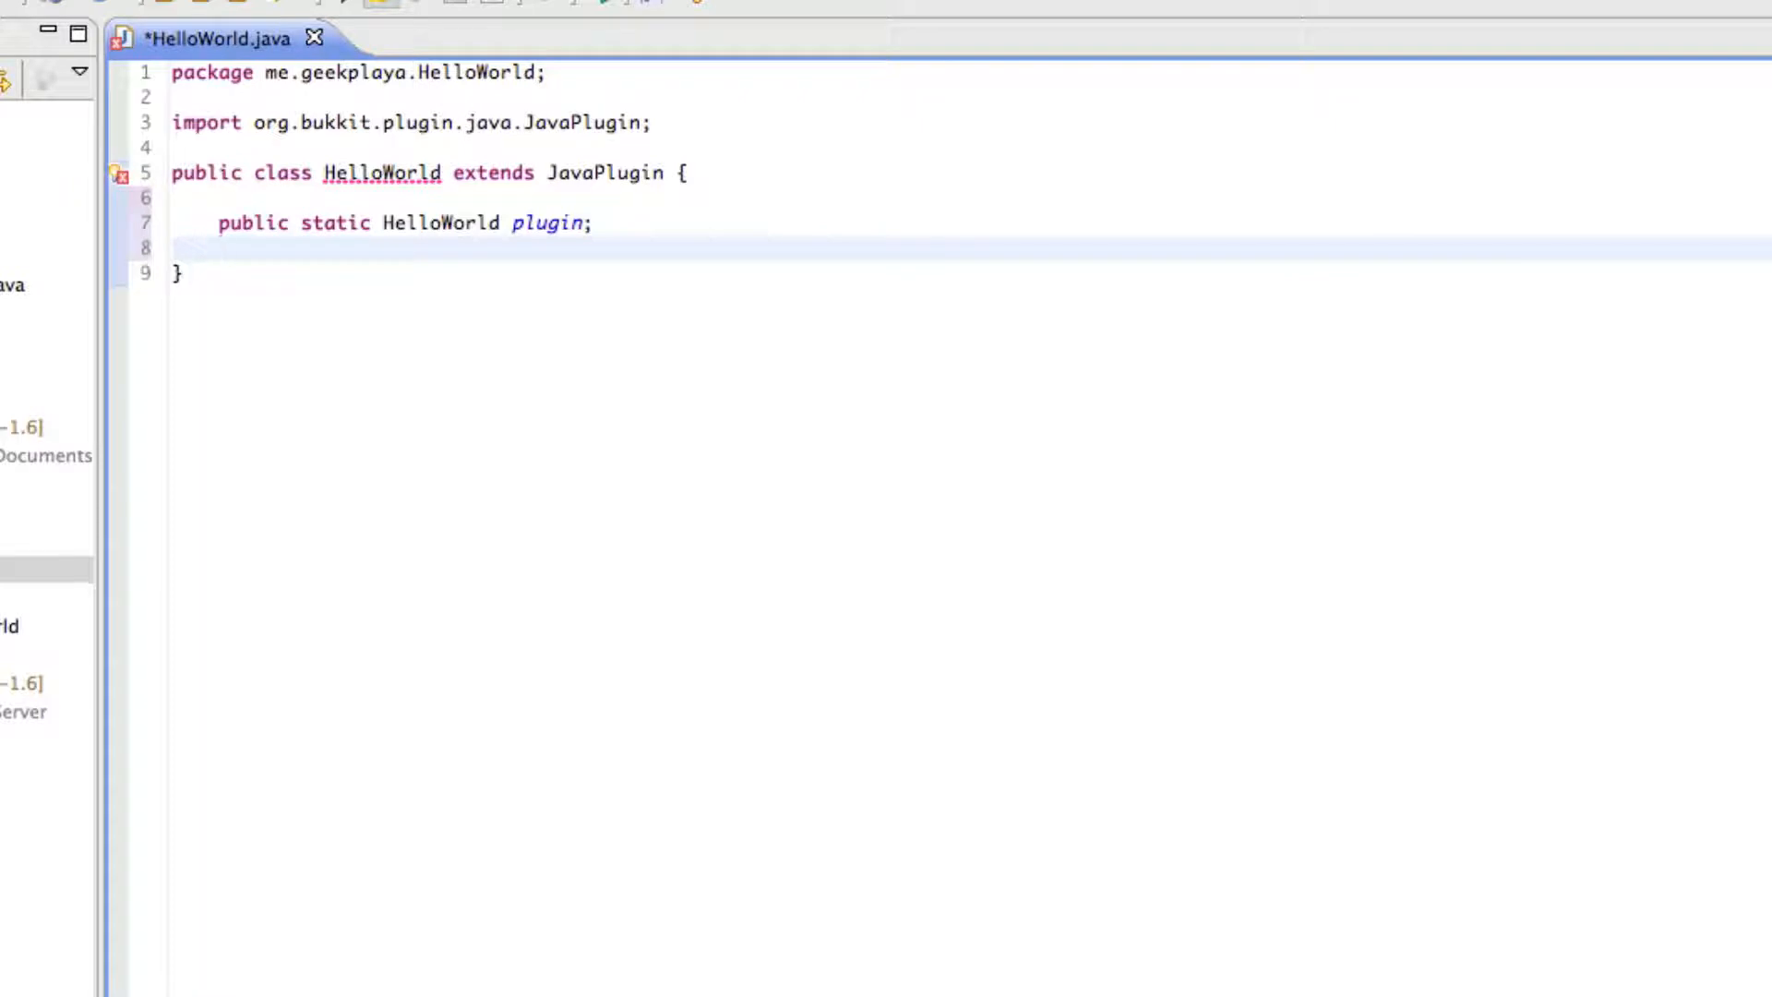
- Declare 'public final Logger logger = Logger.getLogger("Minecraft");' and import java.util.logging.Logger
type("public")
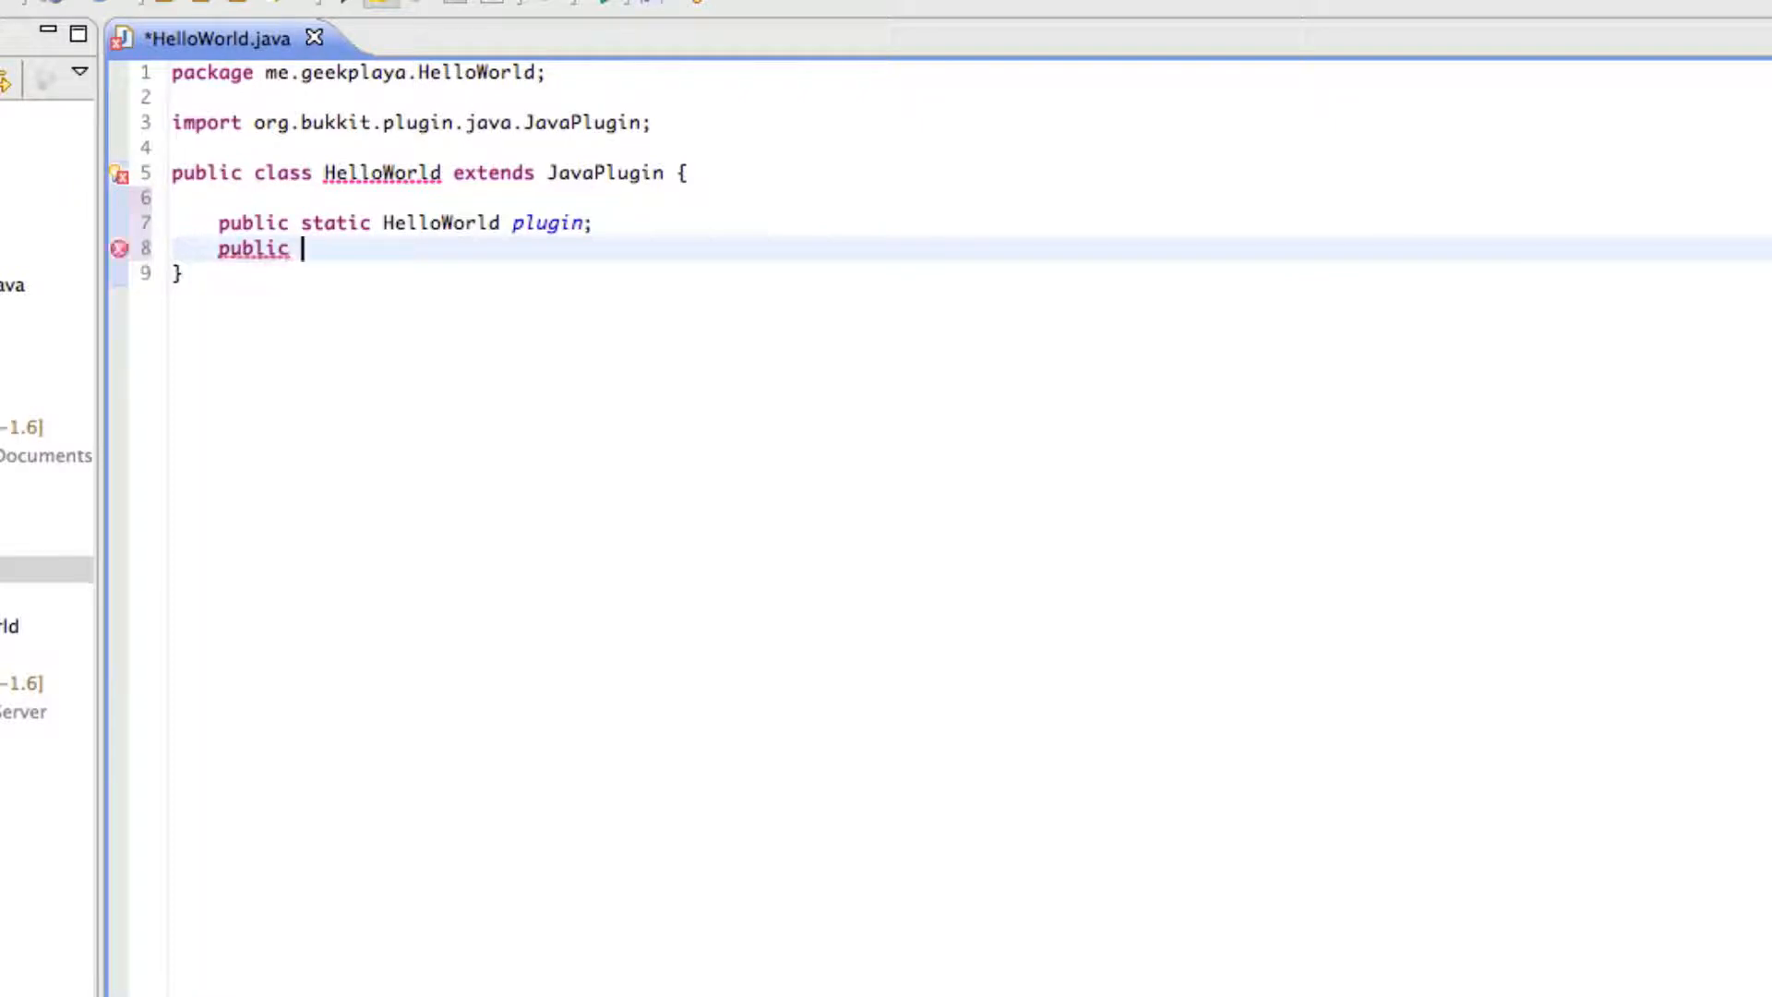
type("final L")
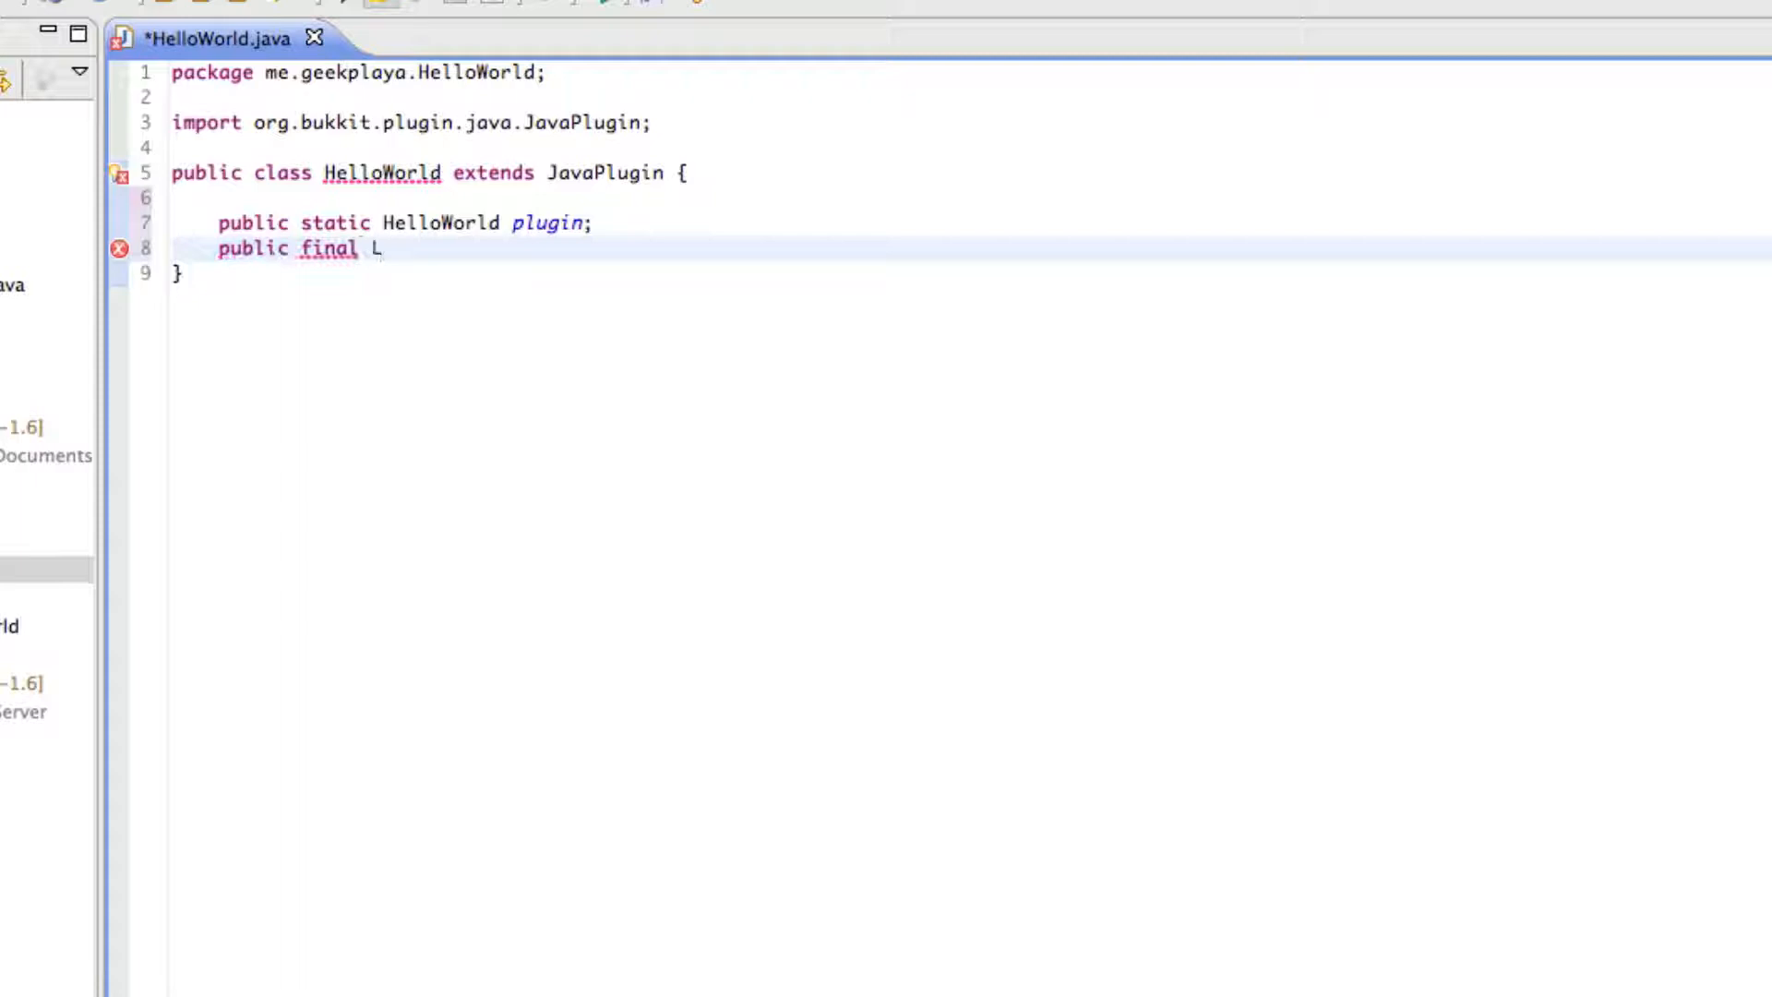
type("ogger logger")
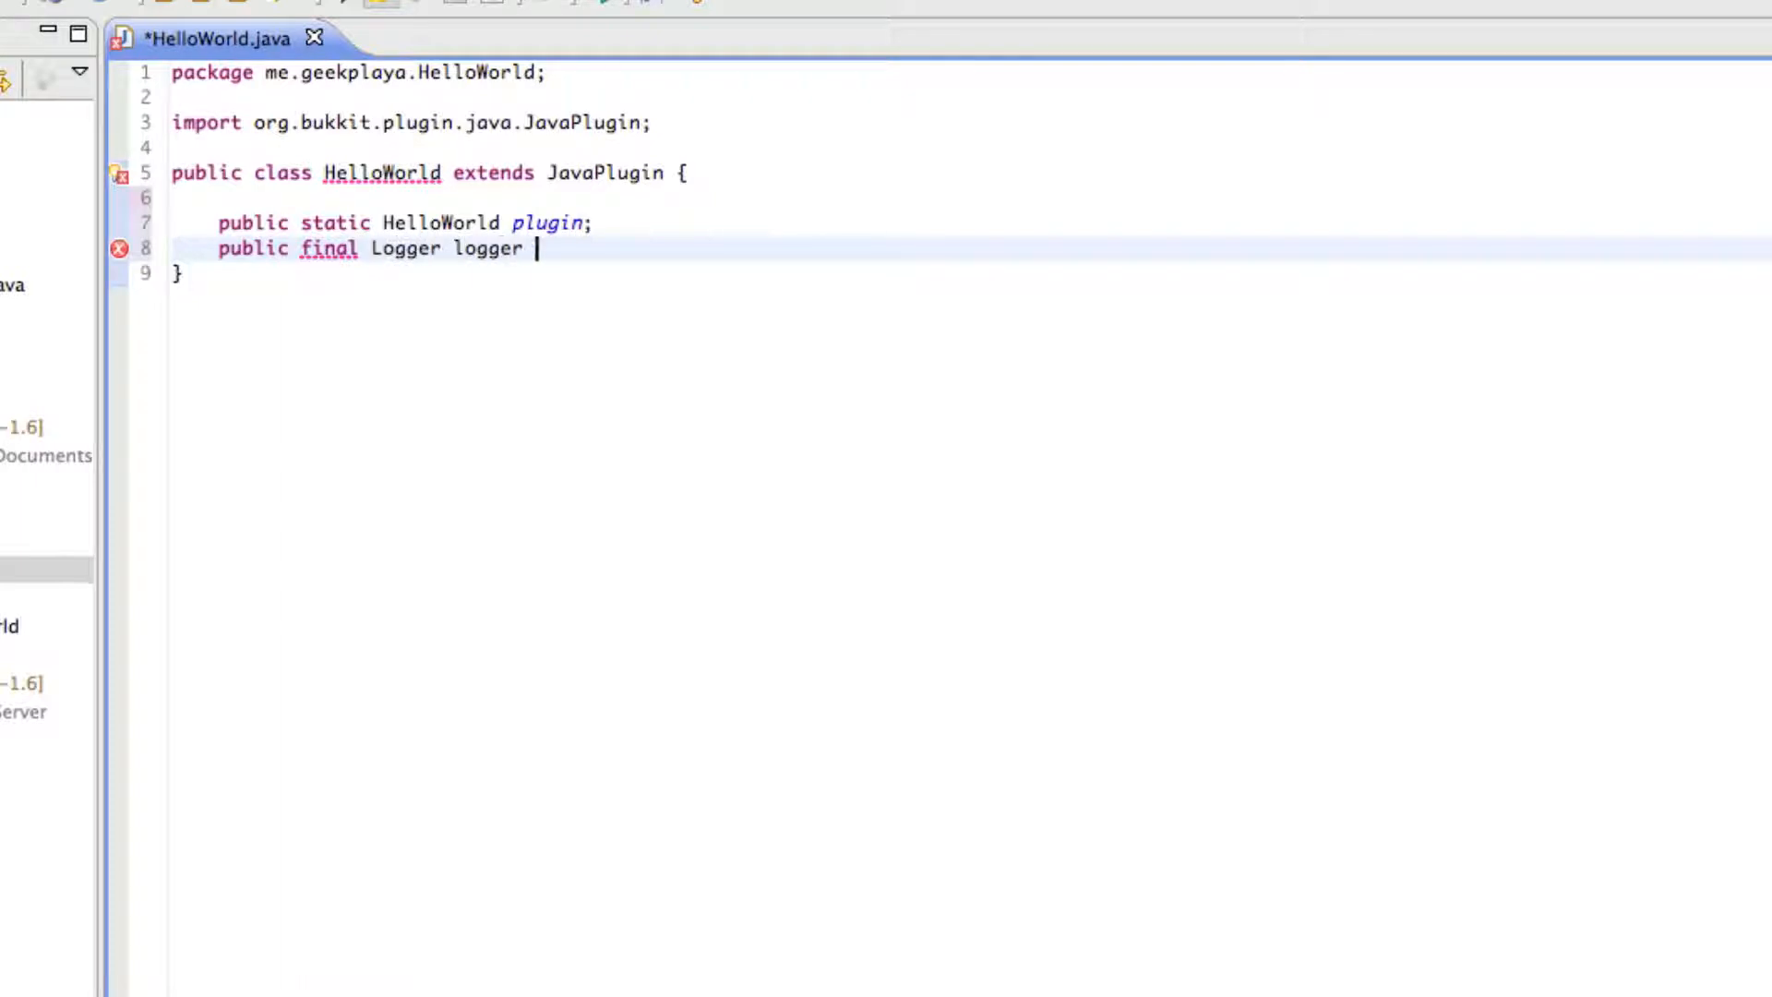
type("= Logger.get")
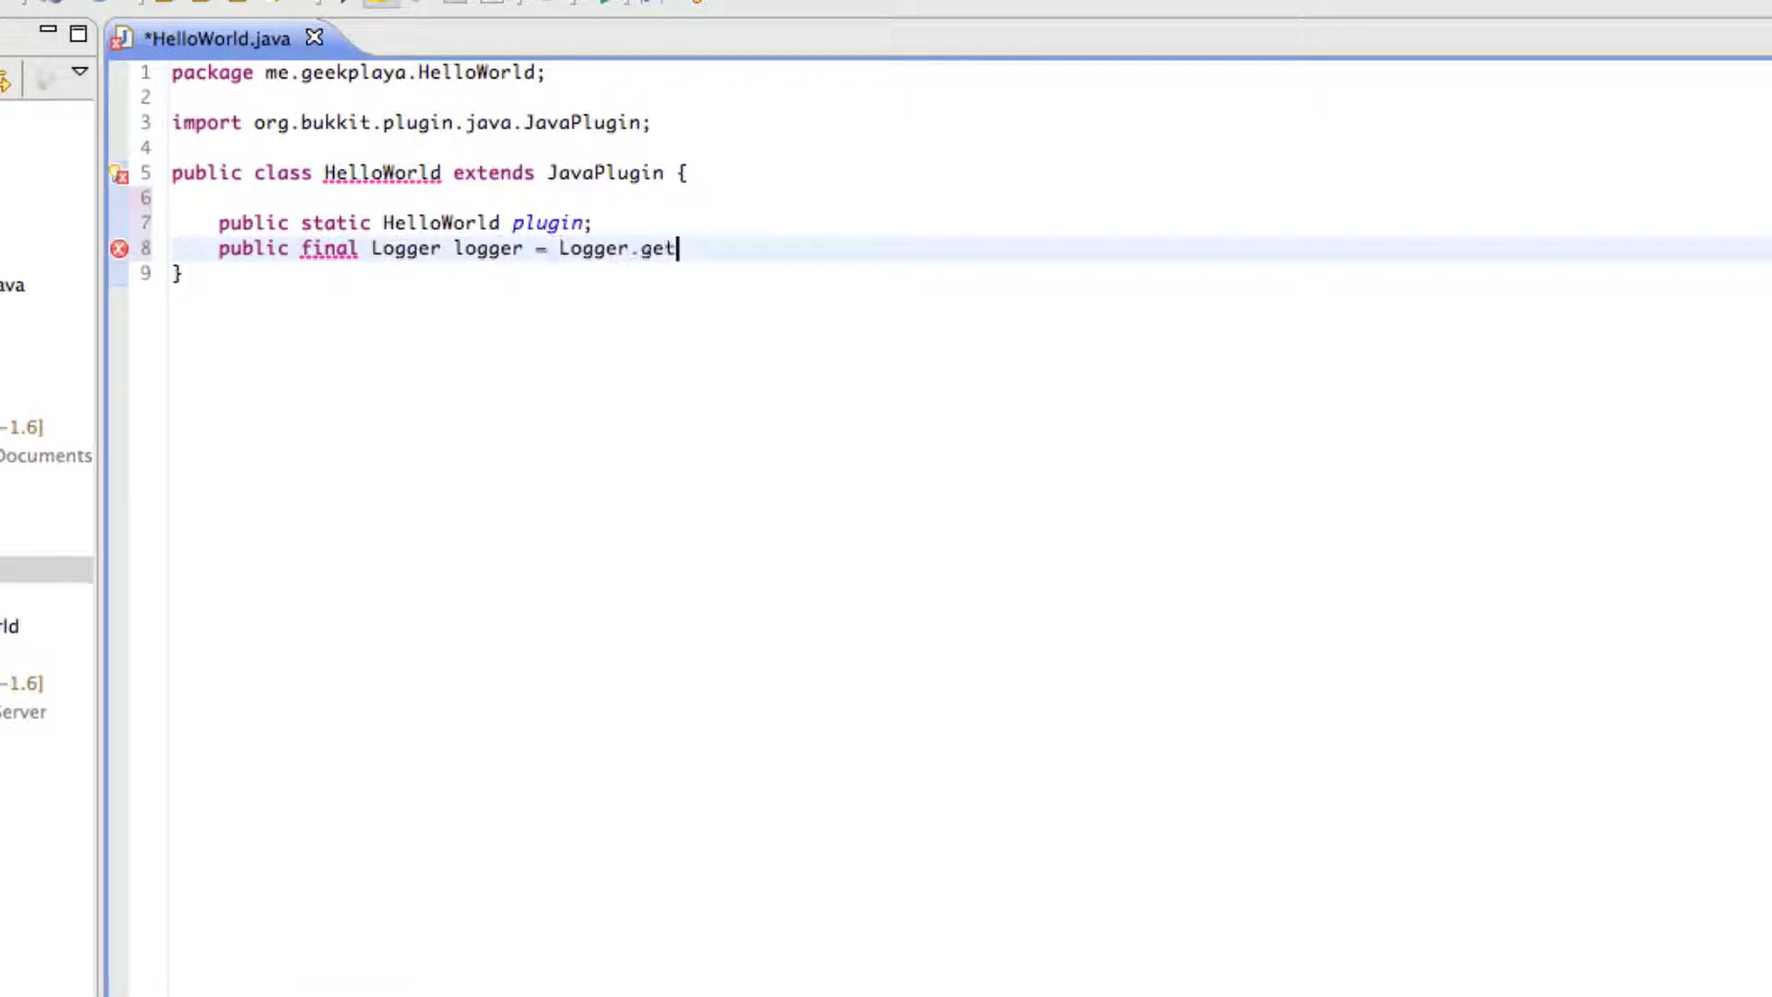
type("Logger()")
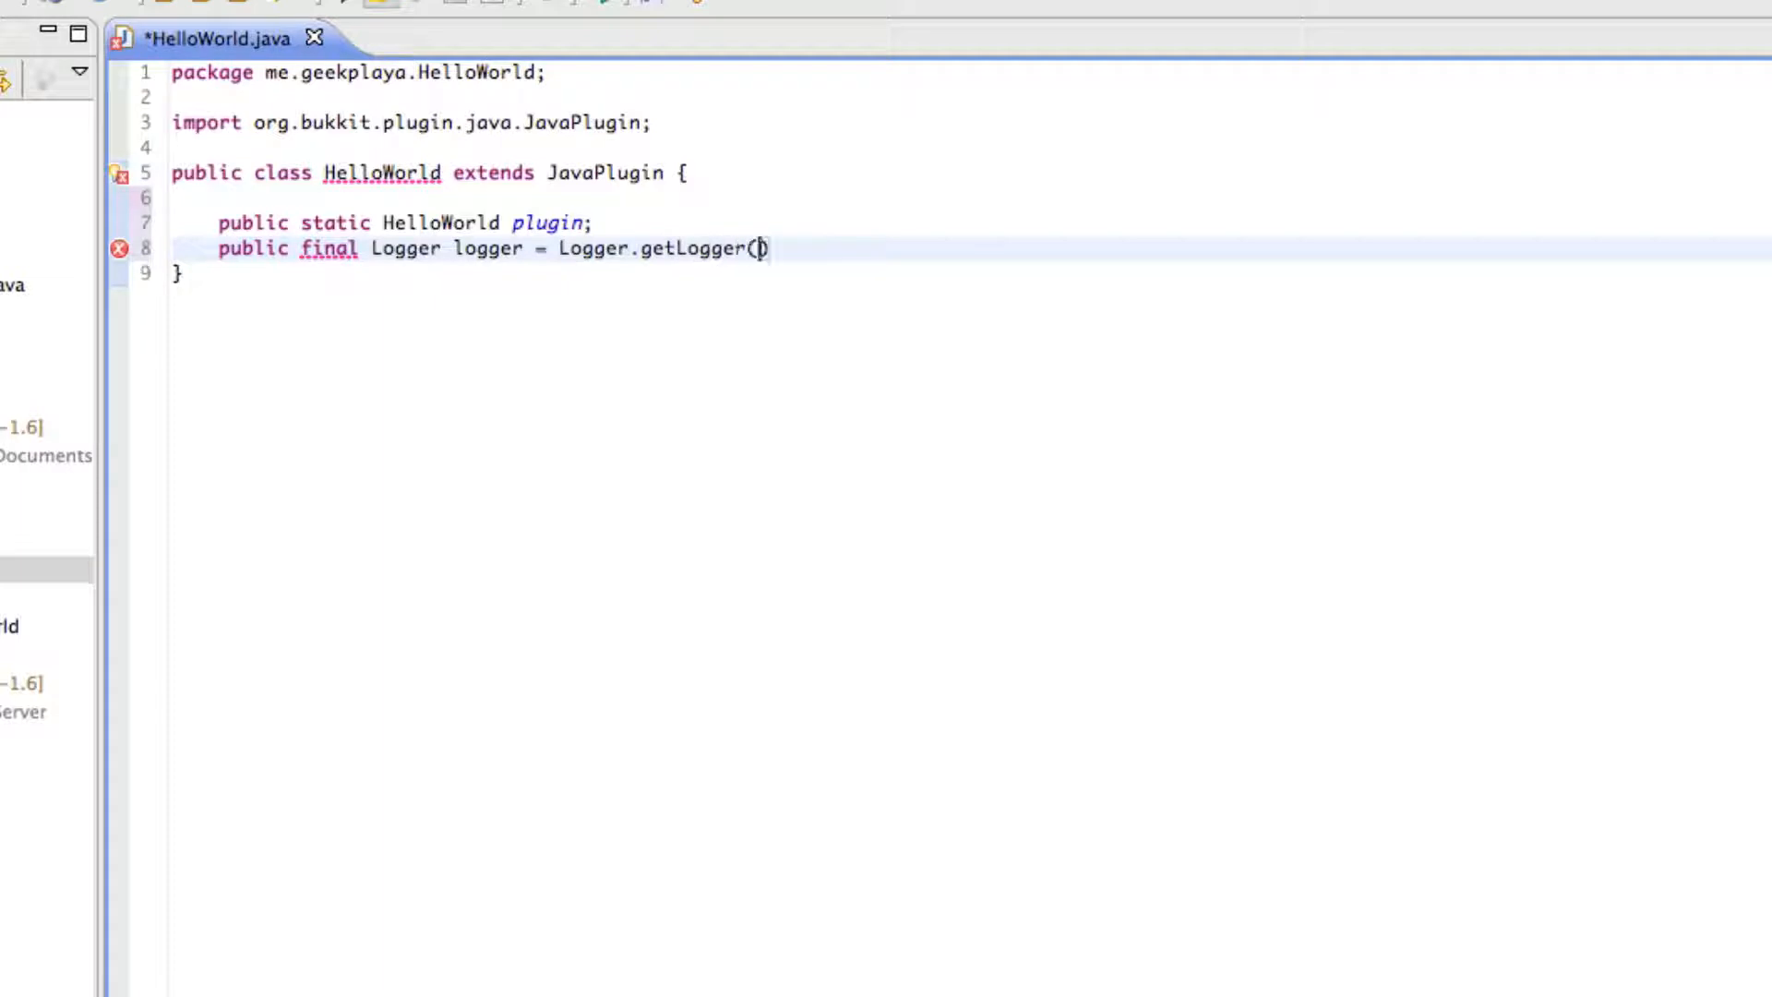
type("\"Minecraf\"")
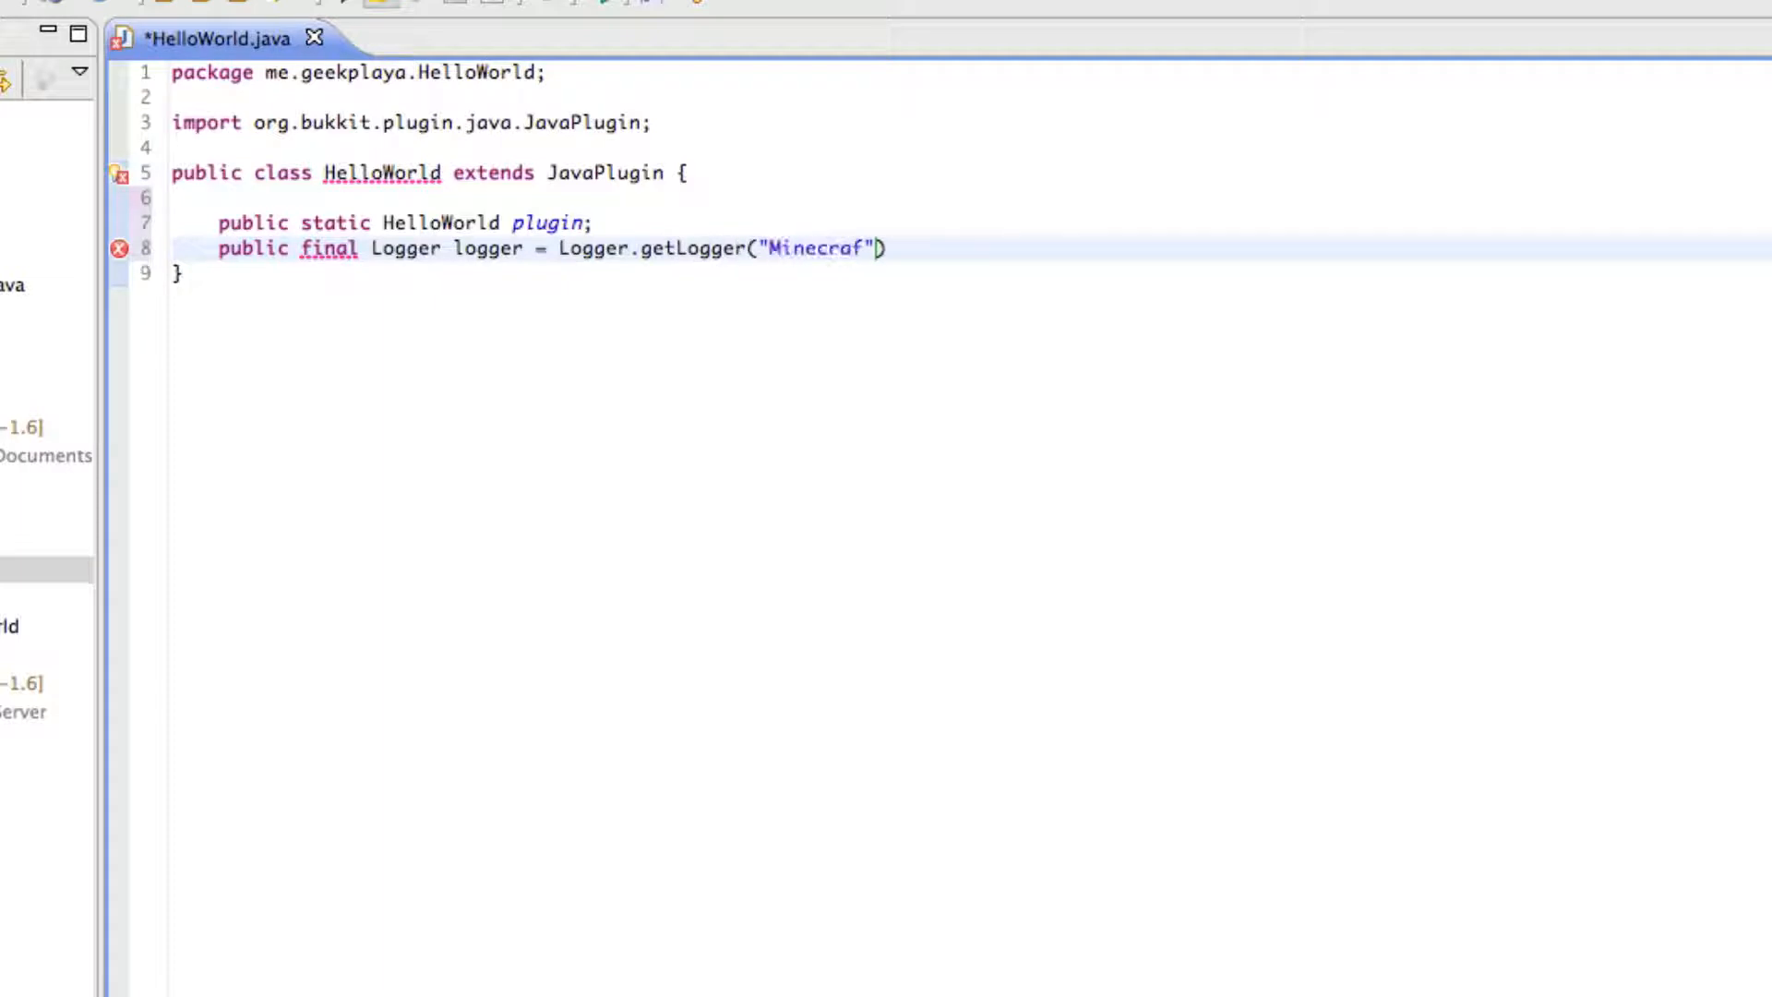
type("t;")
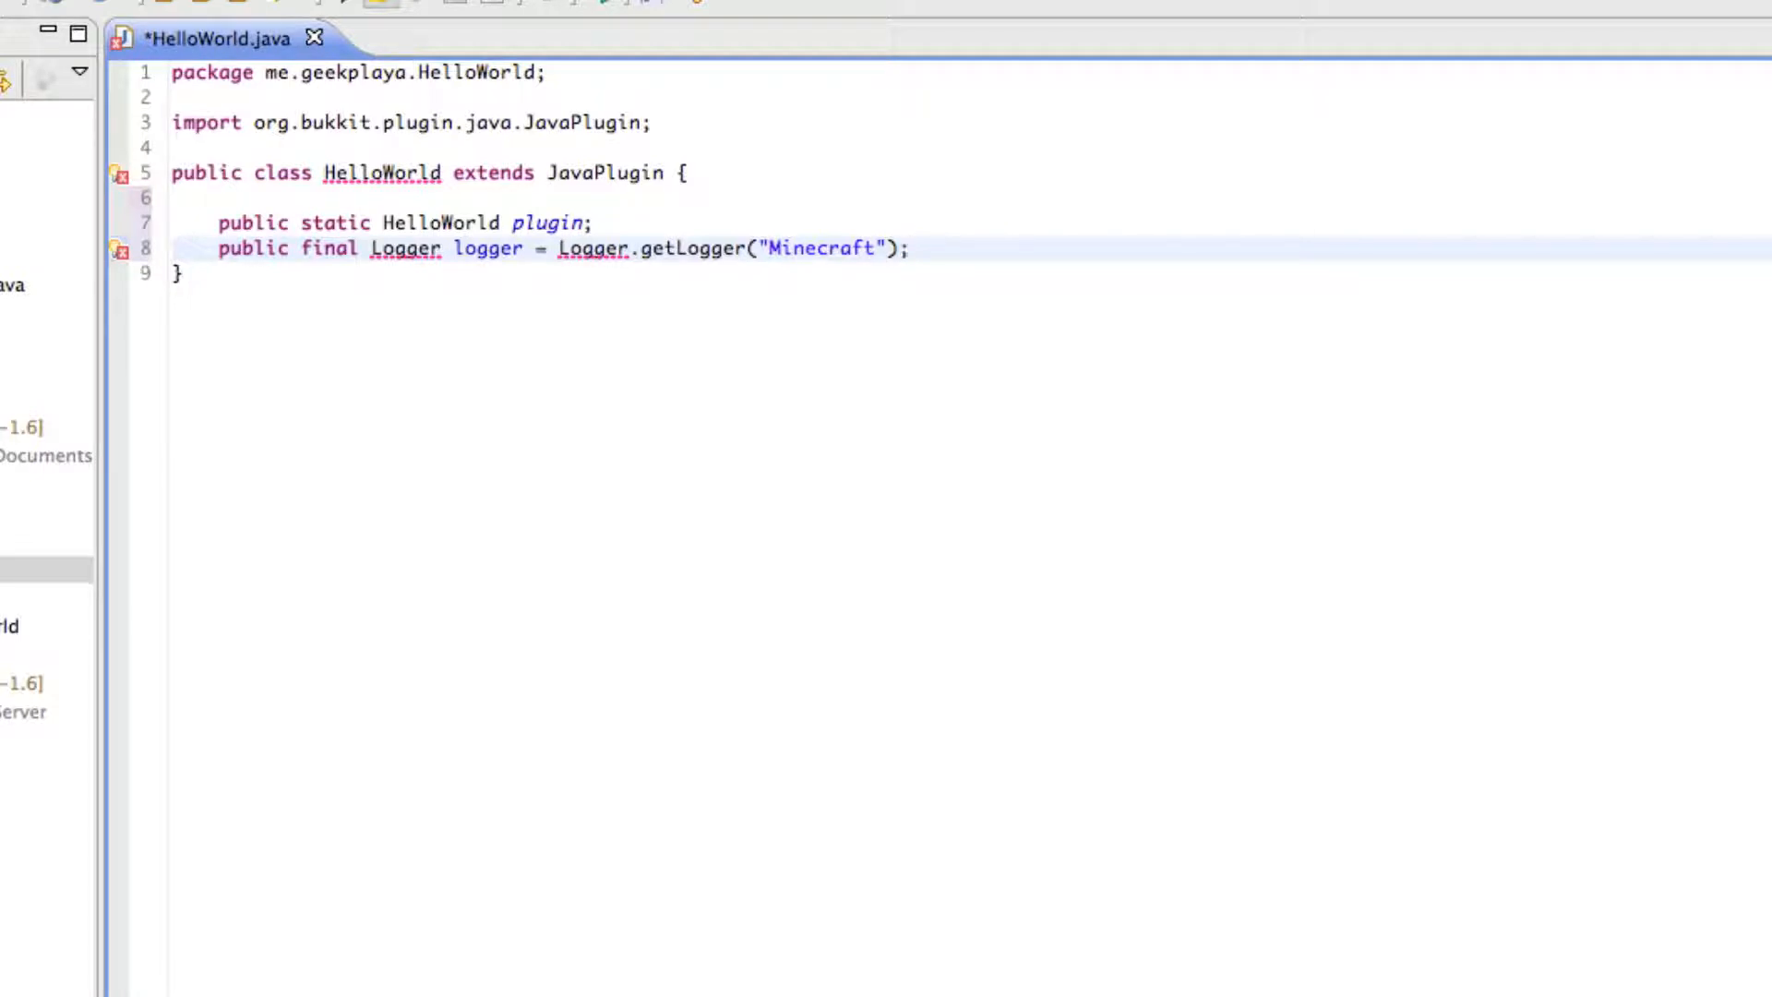
mouse_move(105, 152)
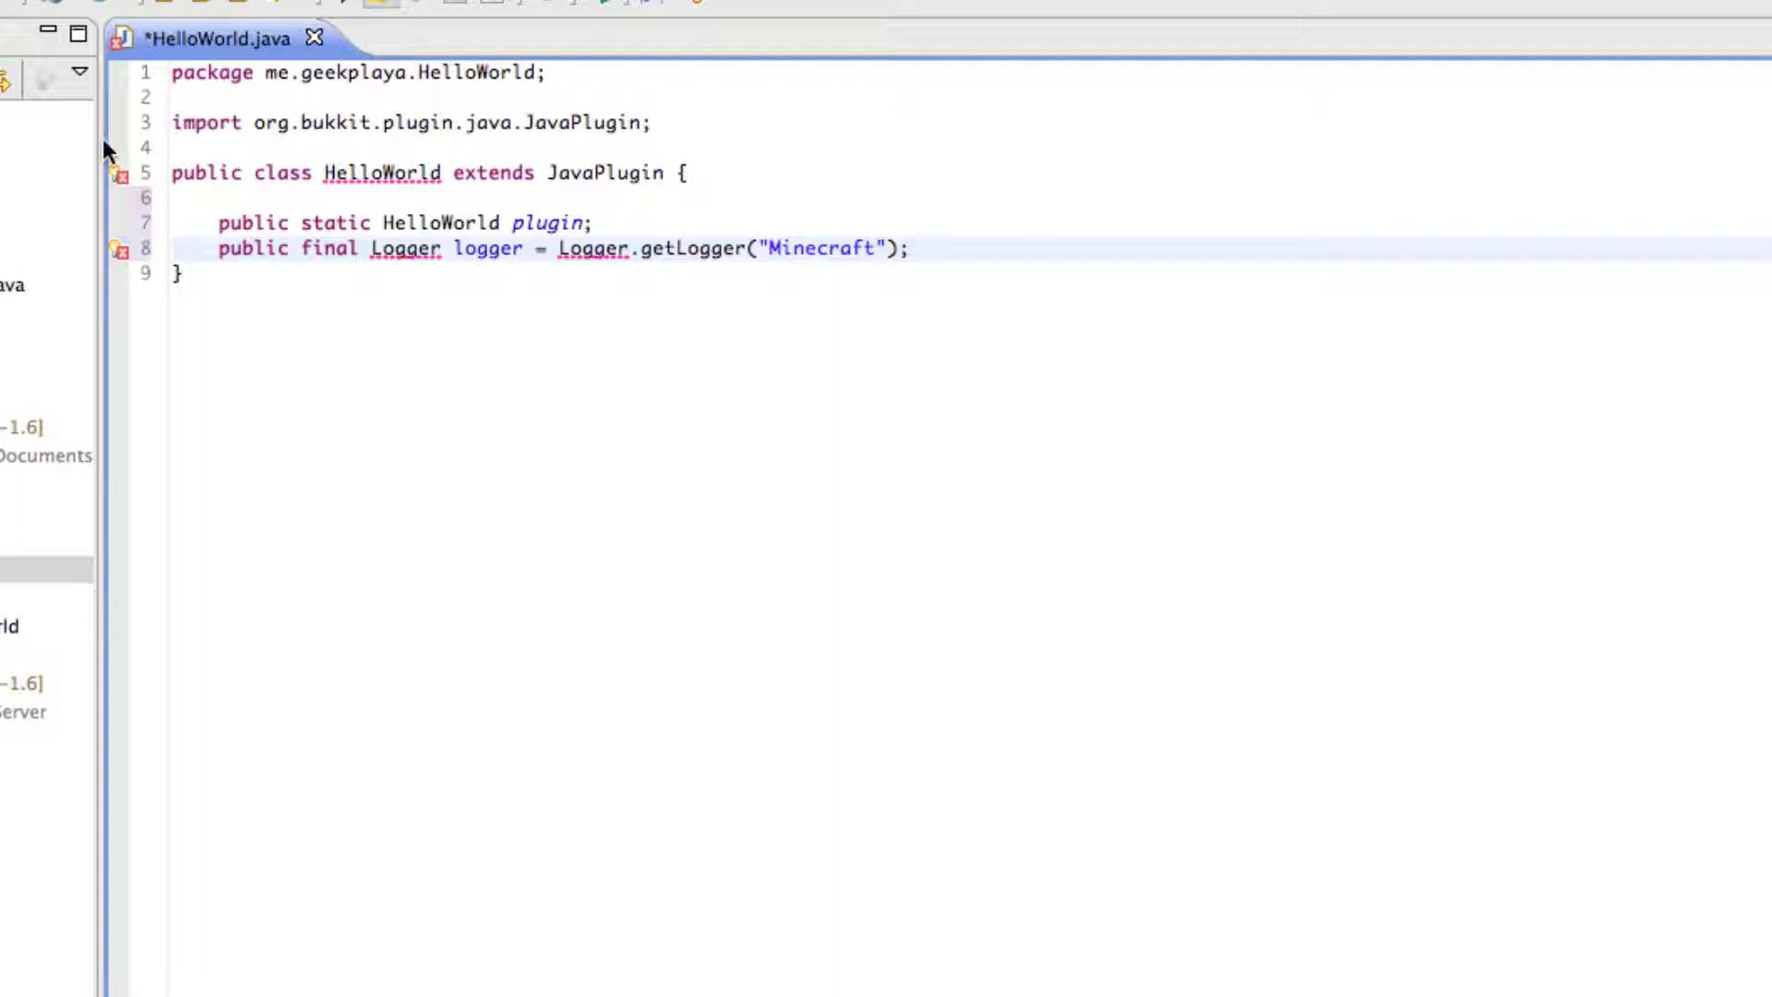
left_click(907, 249)
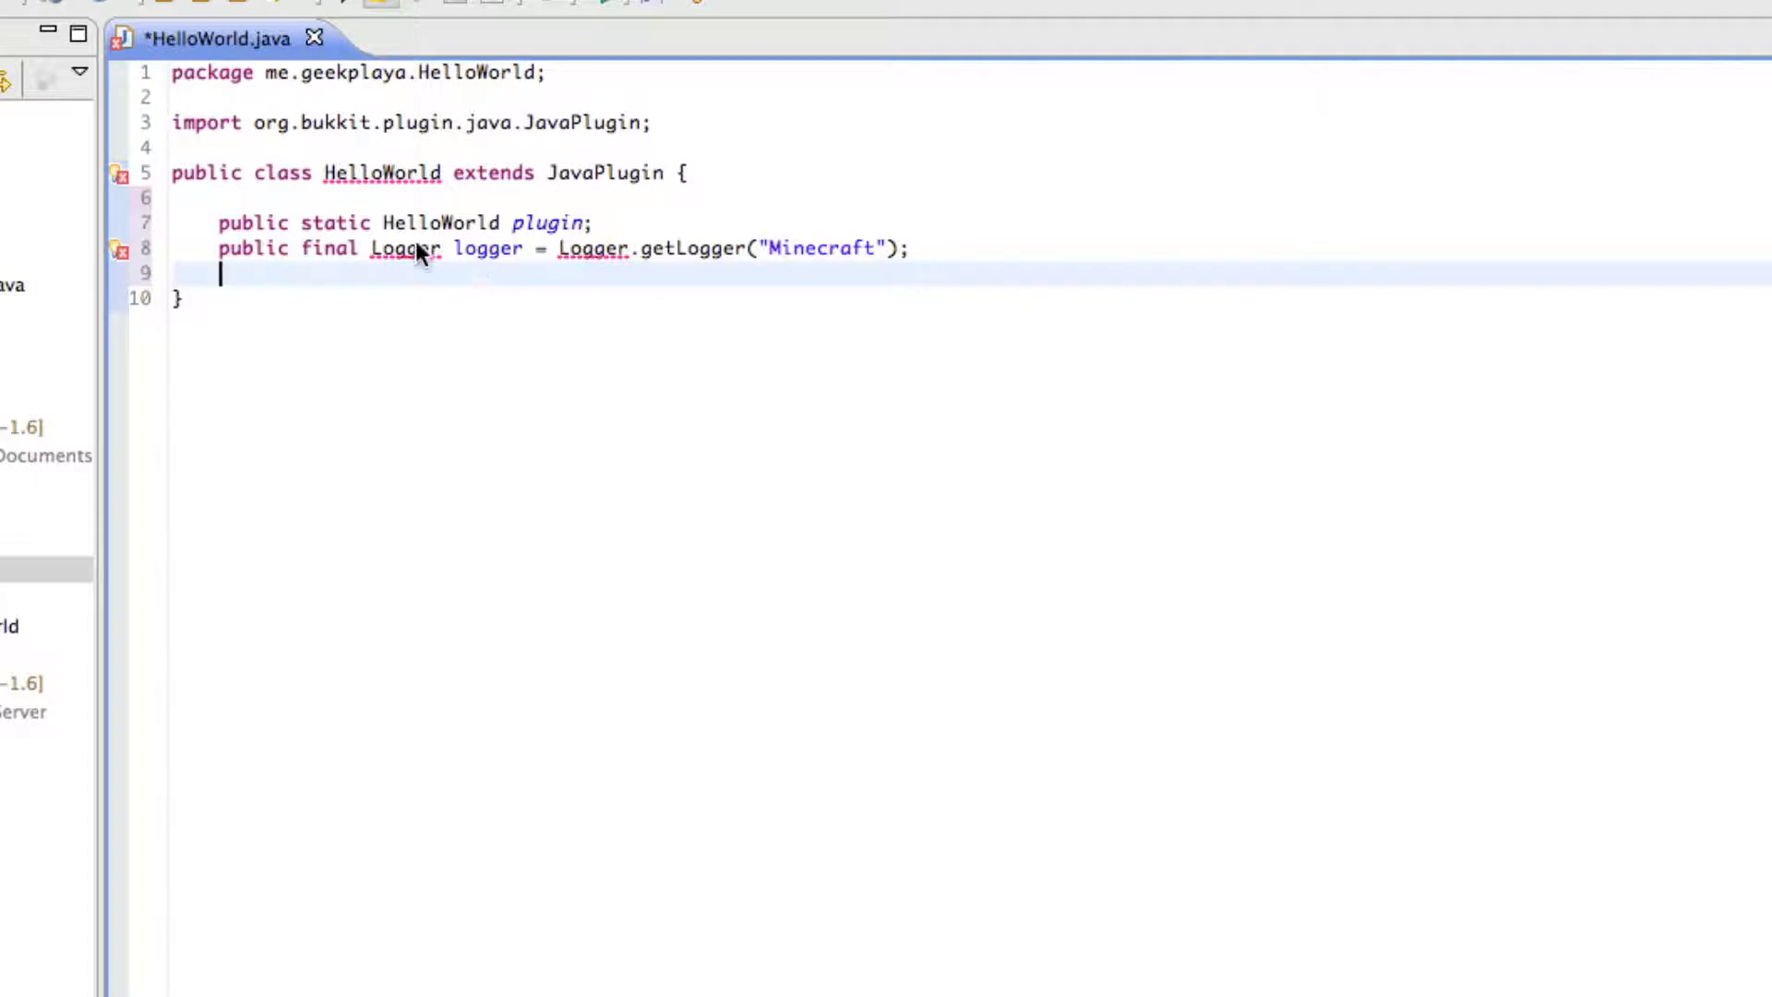
mouse_move(361, 247)
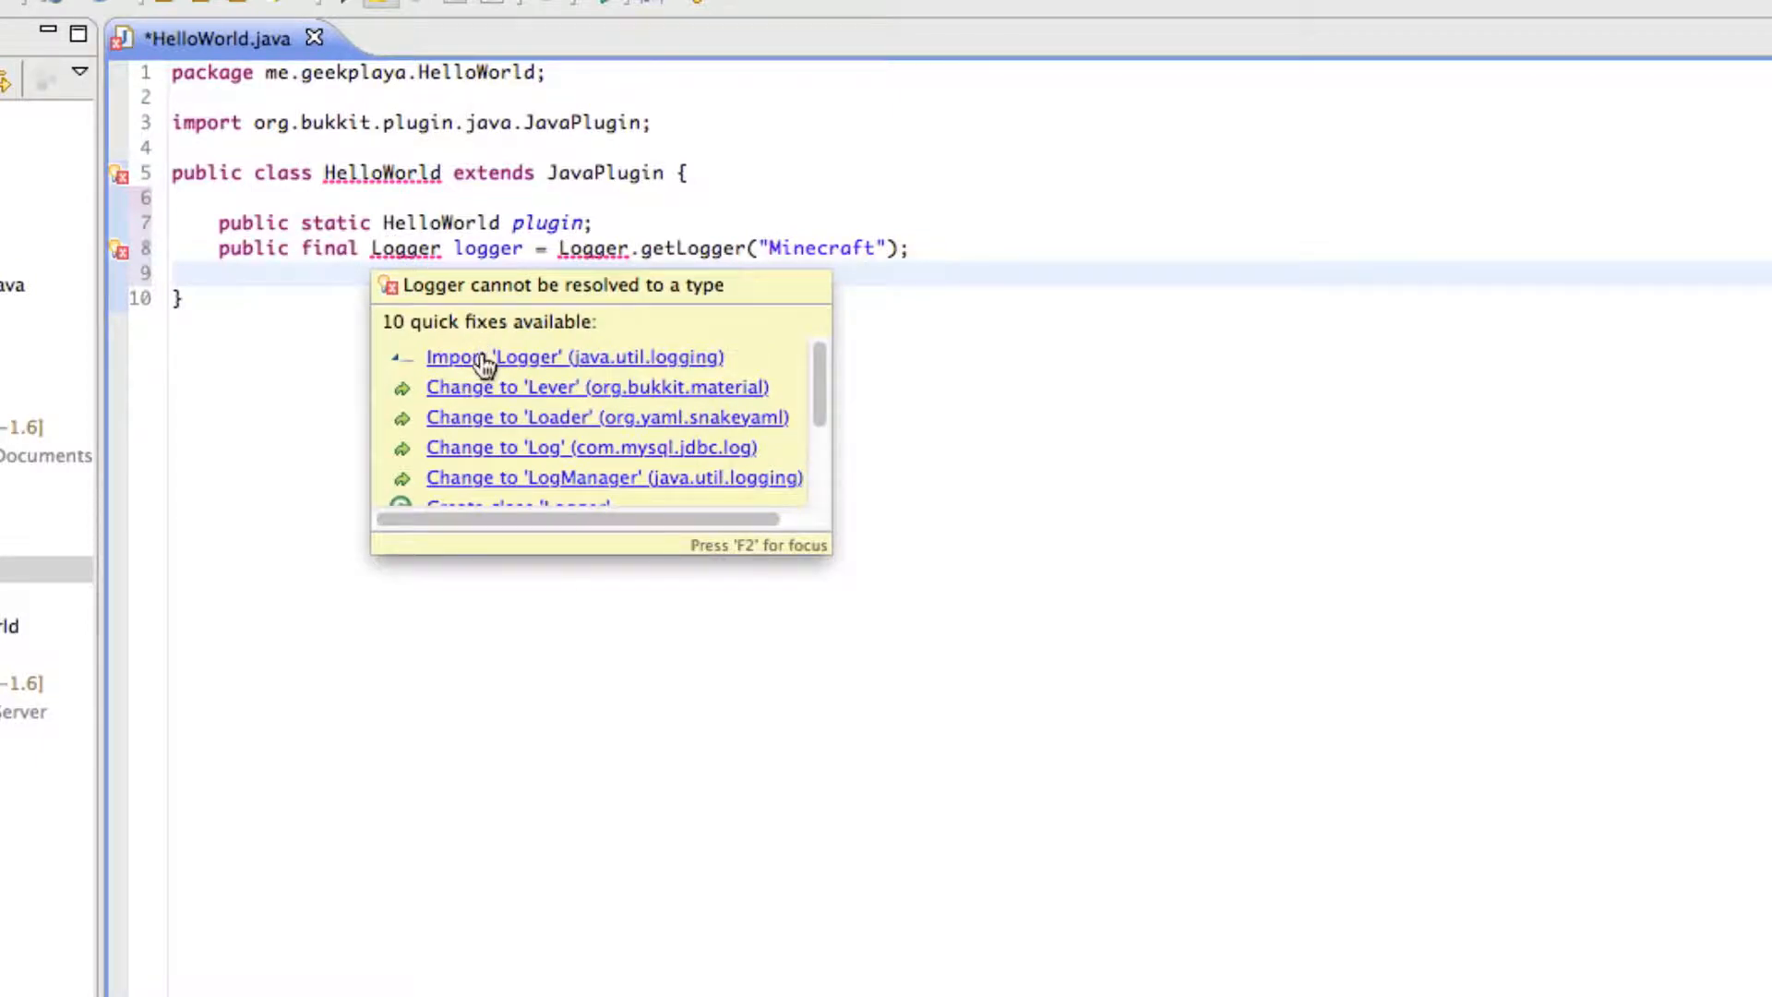
left_click(574, 357)
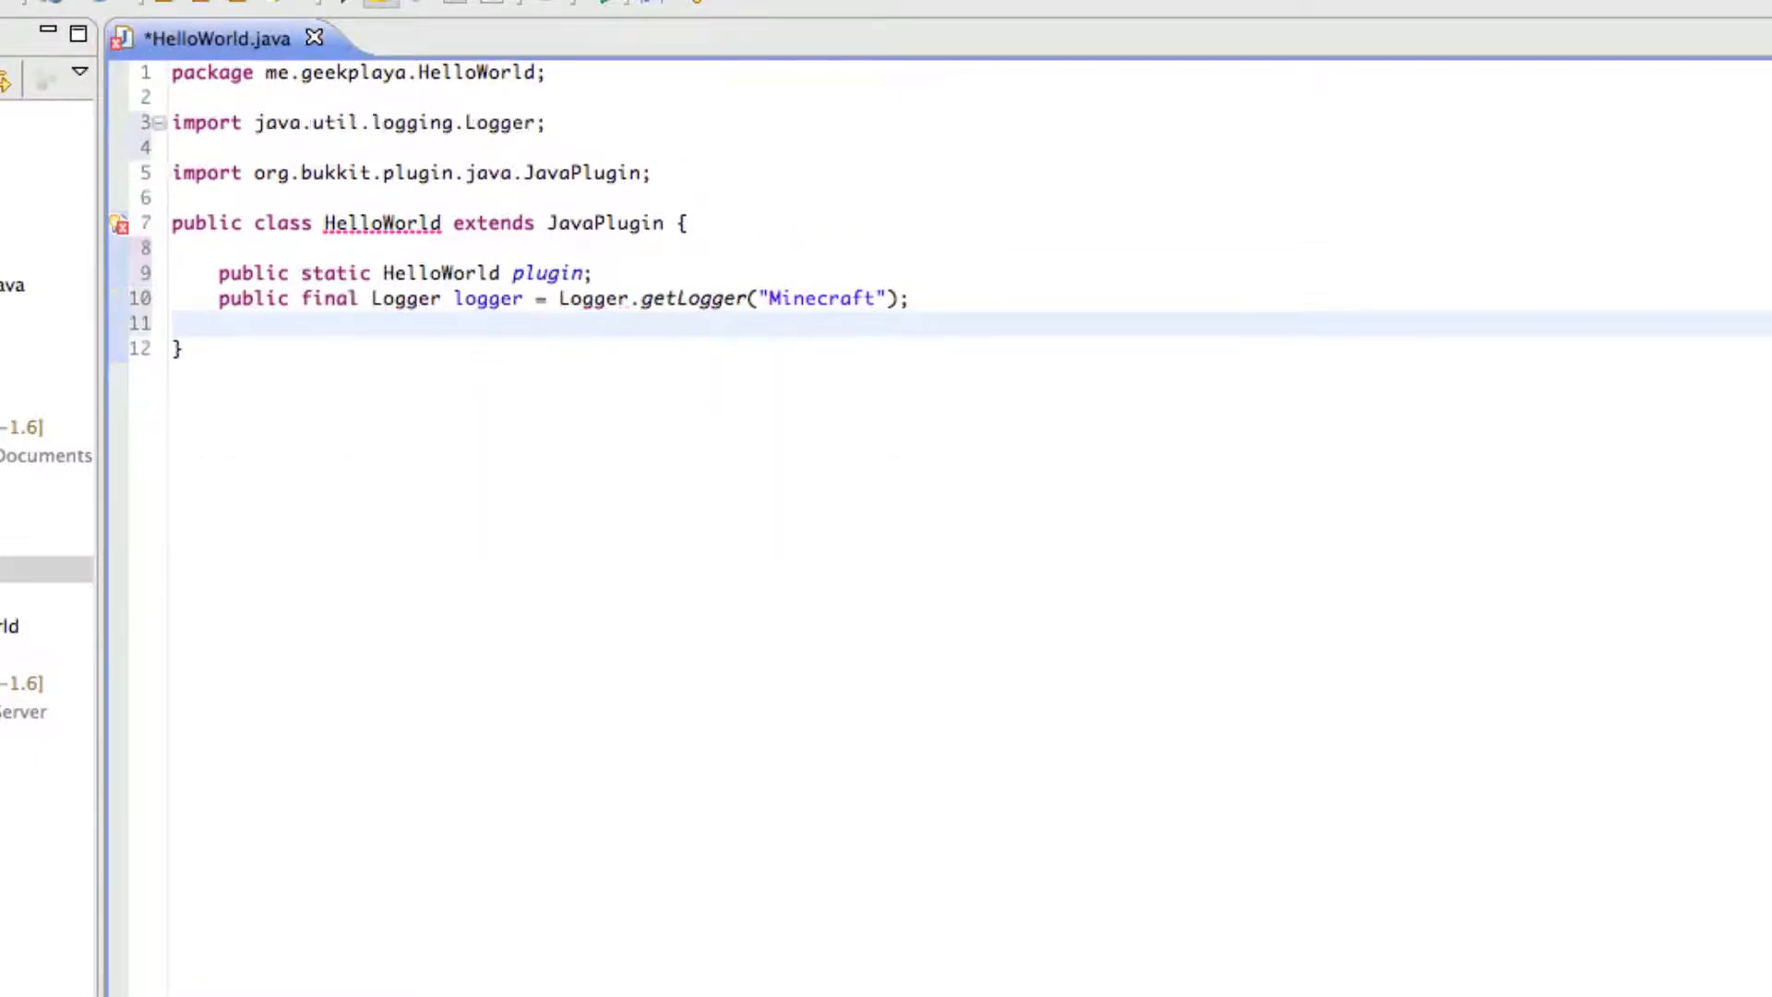
- Begin declaring 'public final ServerChatPlayerListener playerListener' below the logger field
left_click(226, 323)
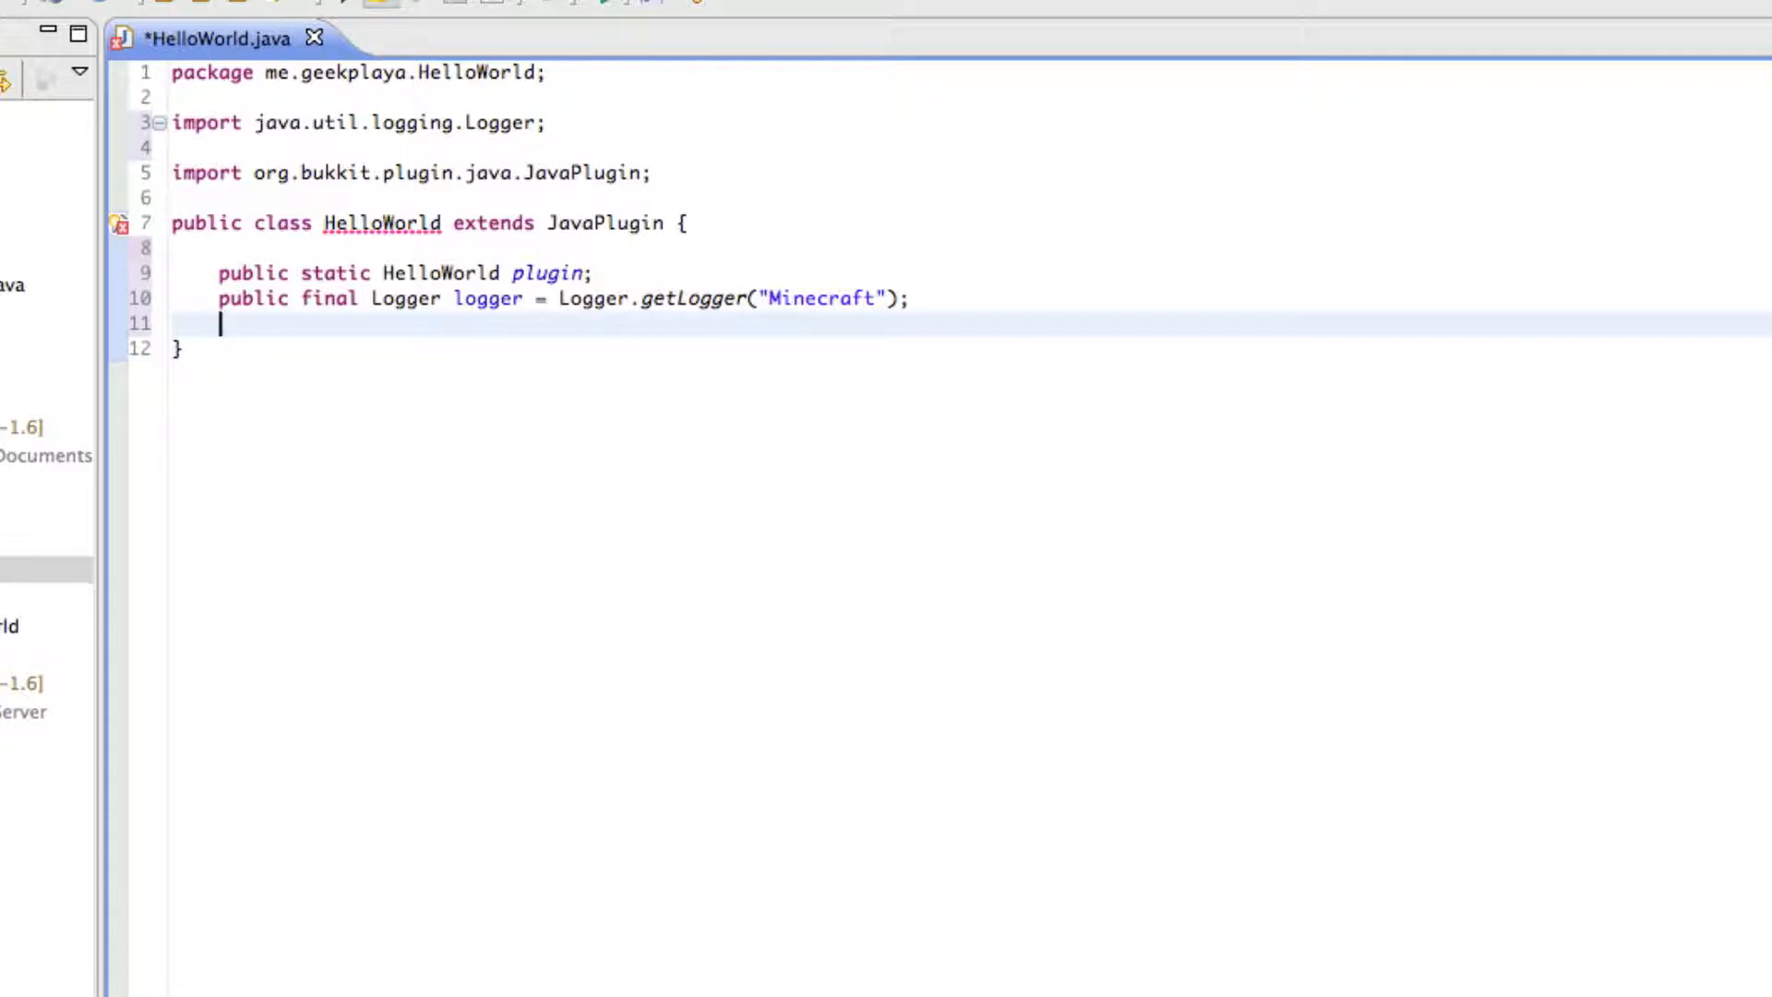
type("public final Serv")
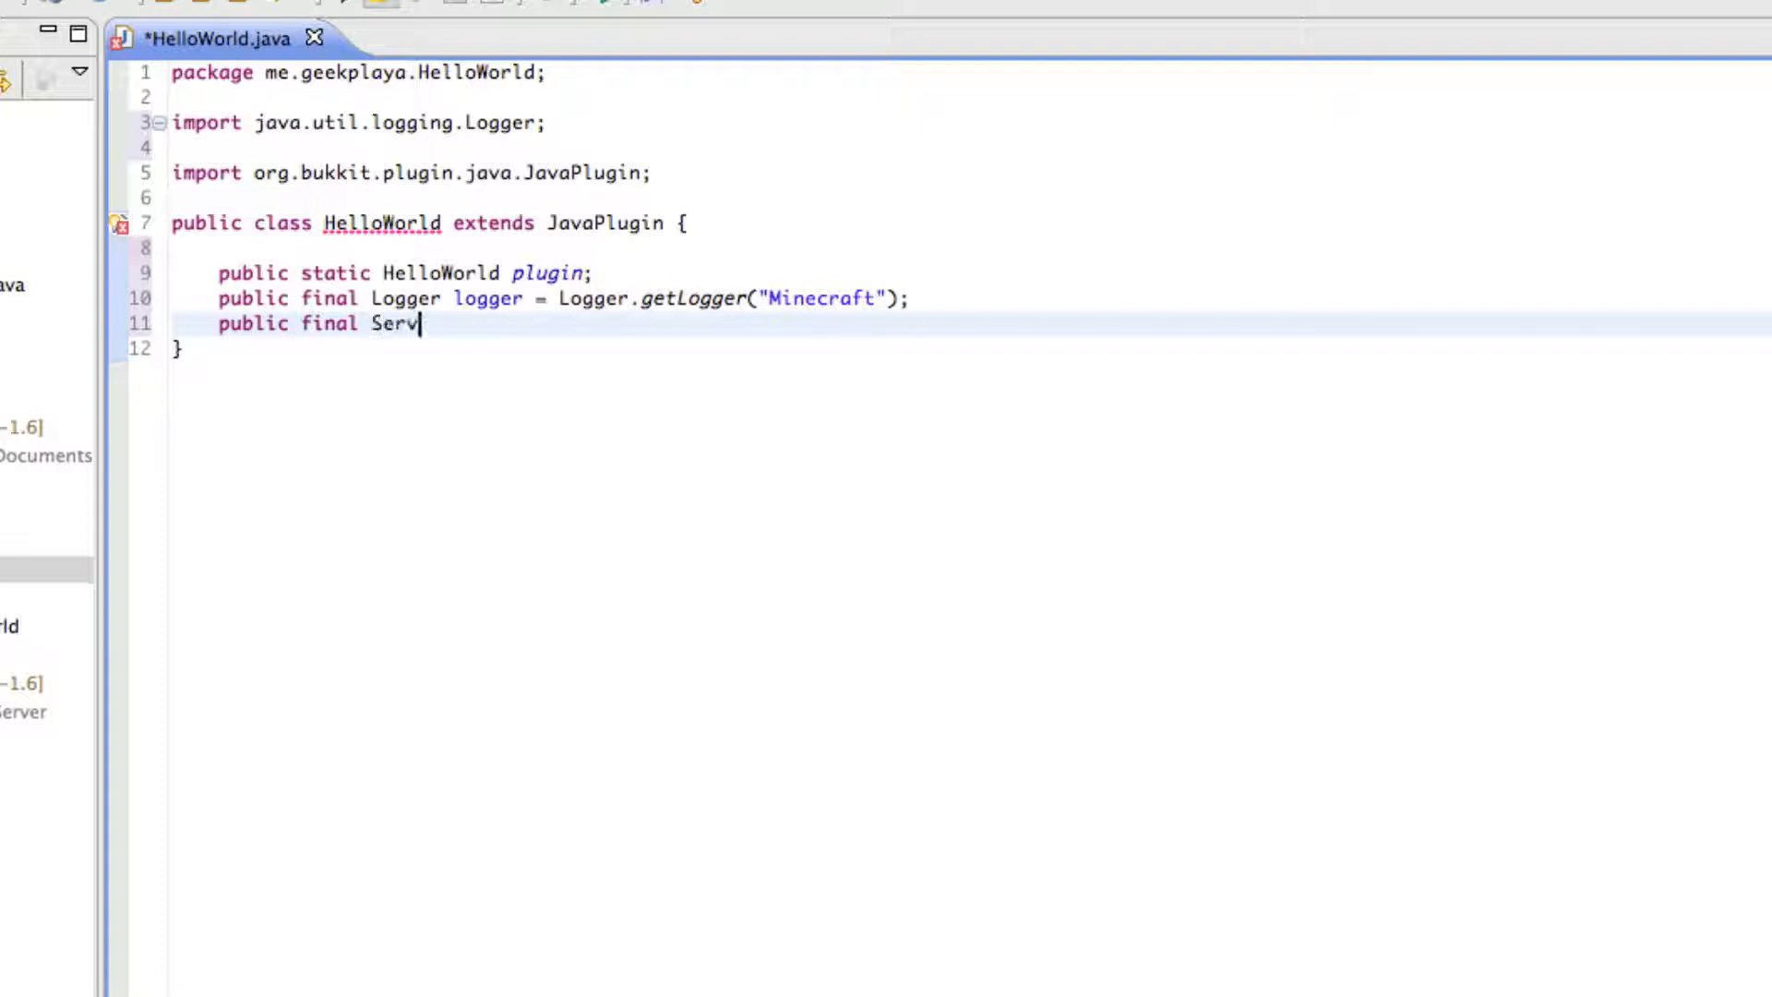
type("erhatPlay")
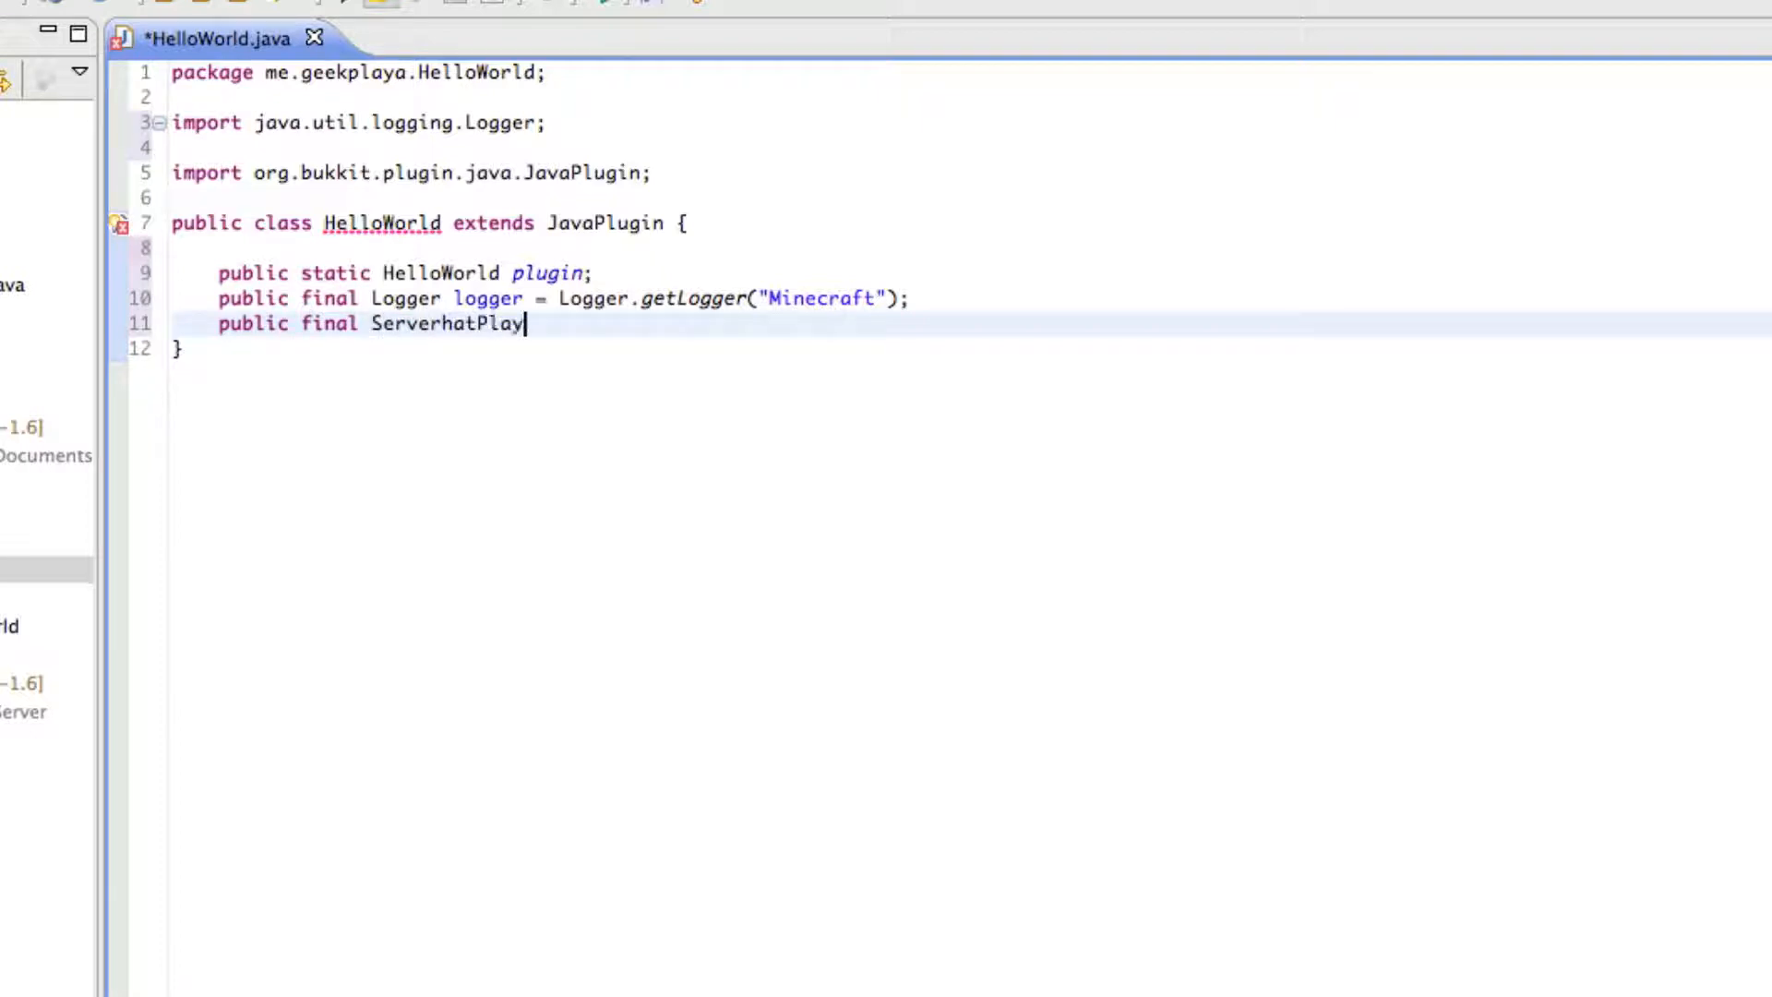
key("BackSpace")
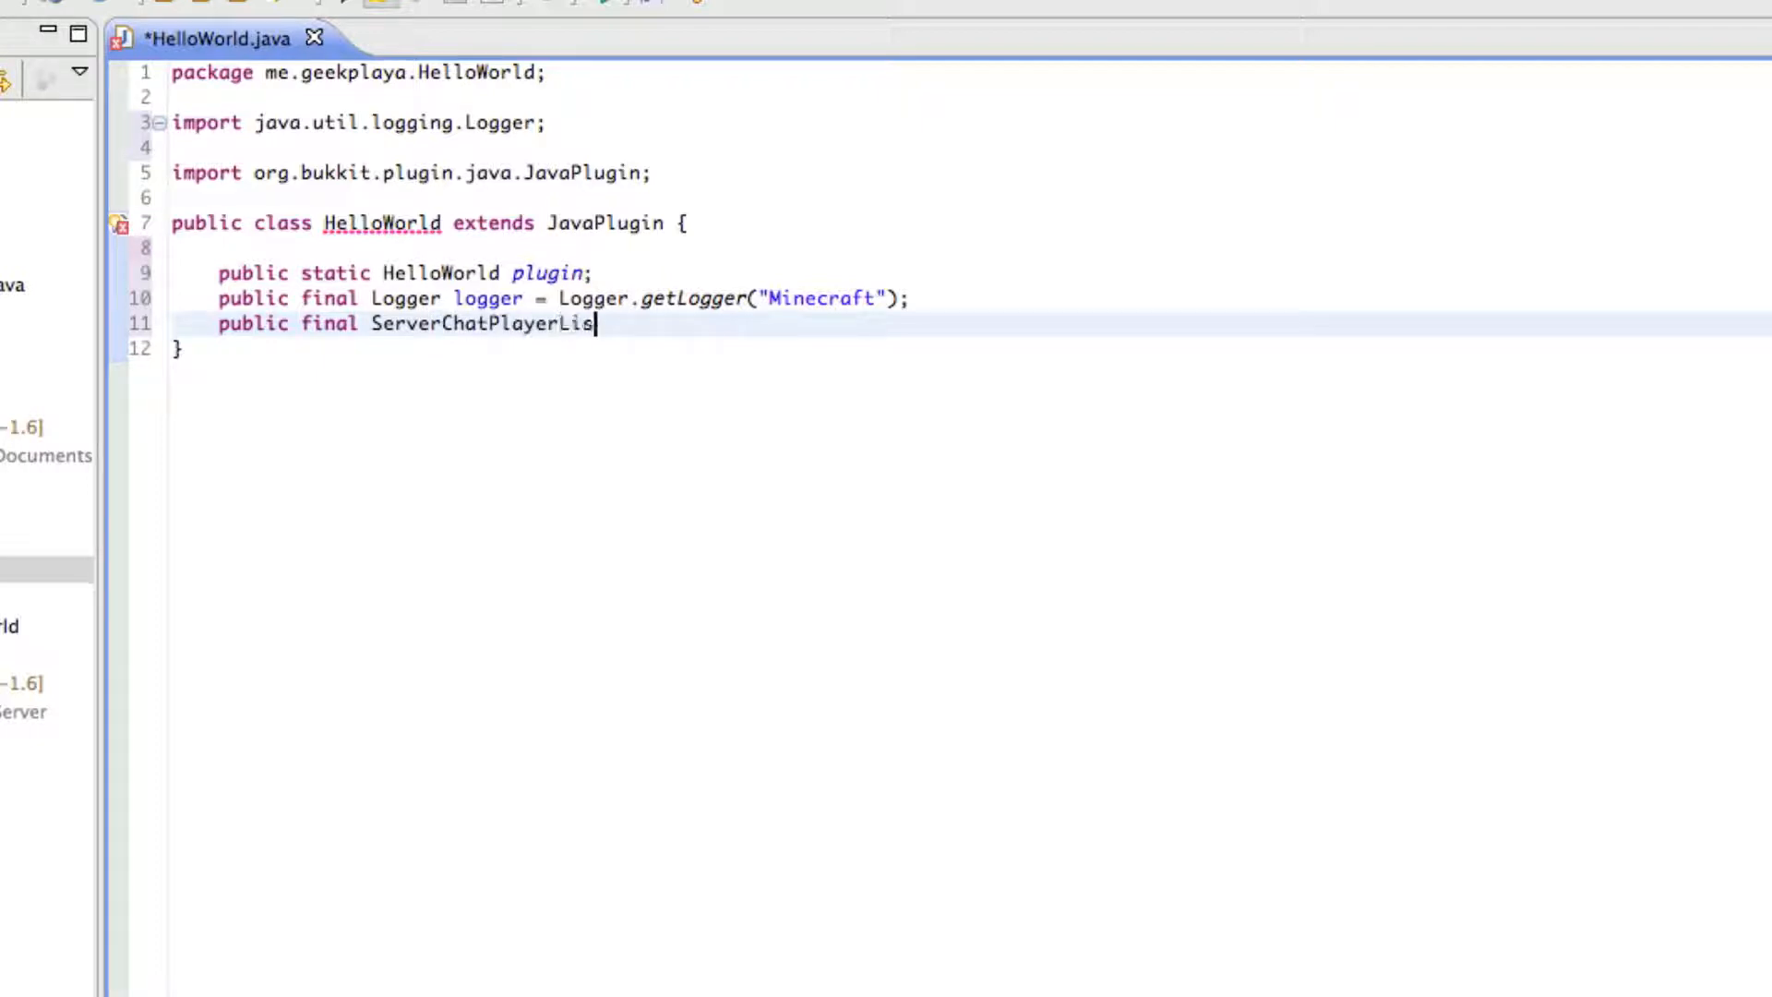
type("tener")
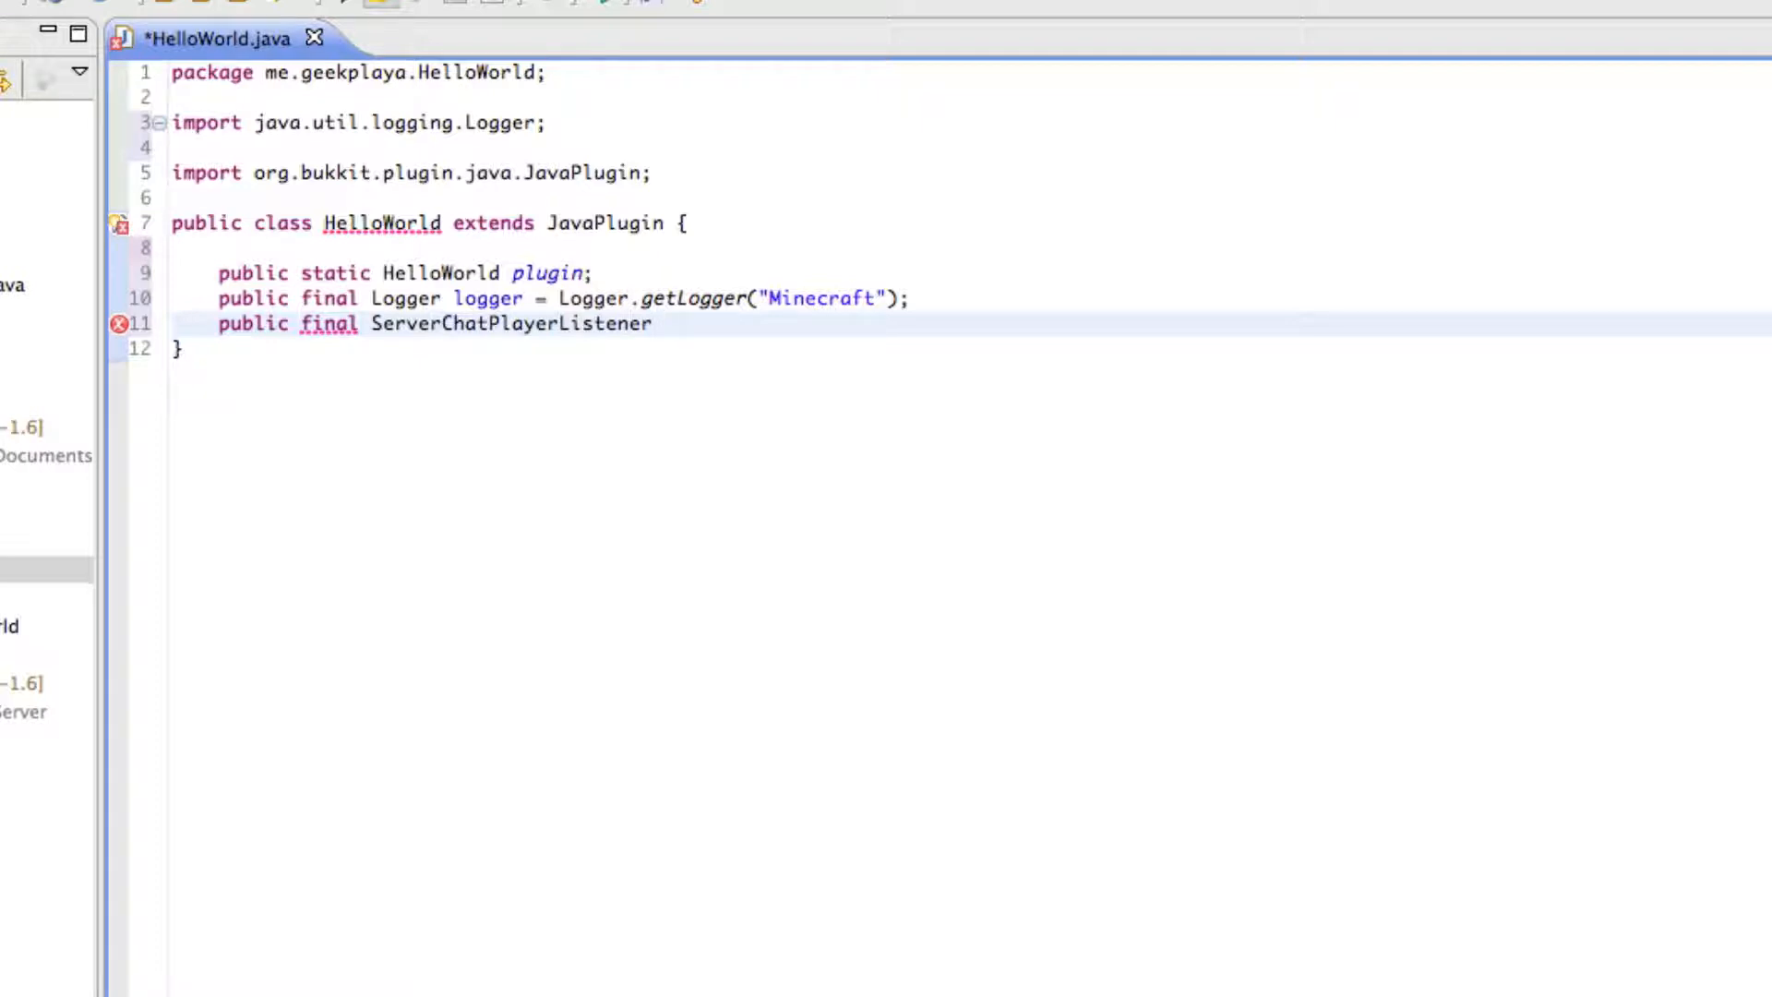
type("player")
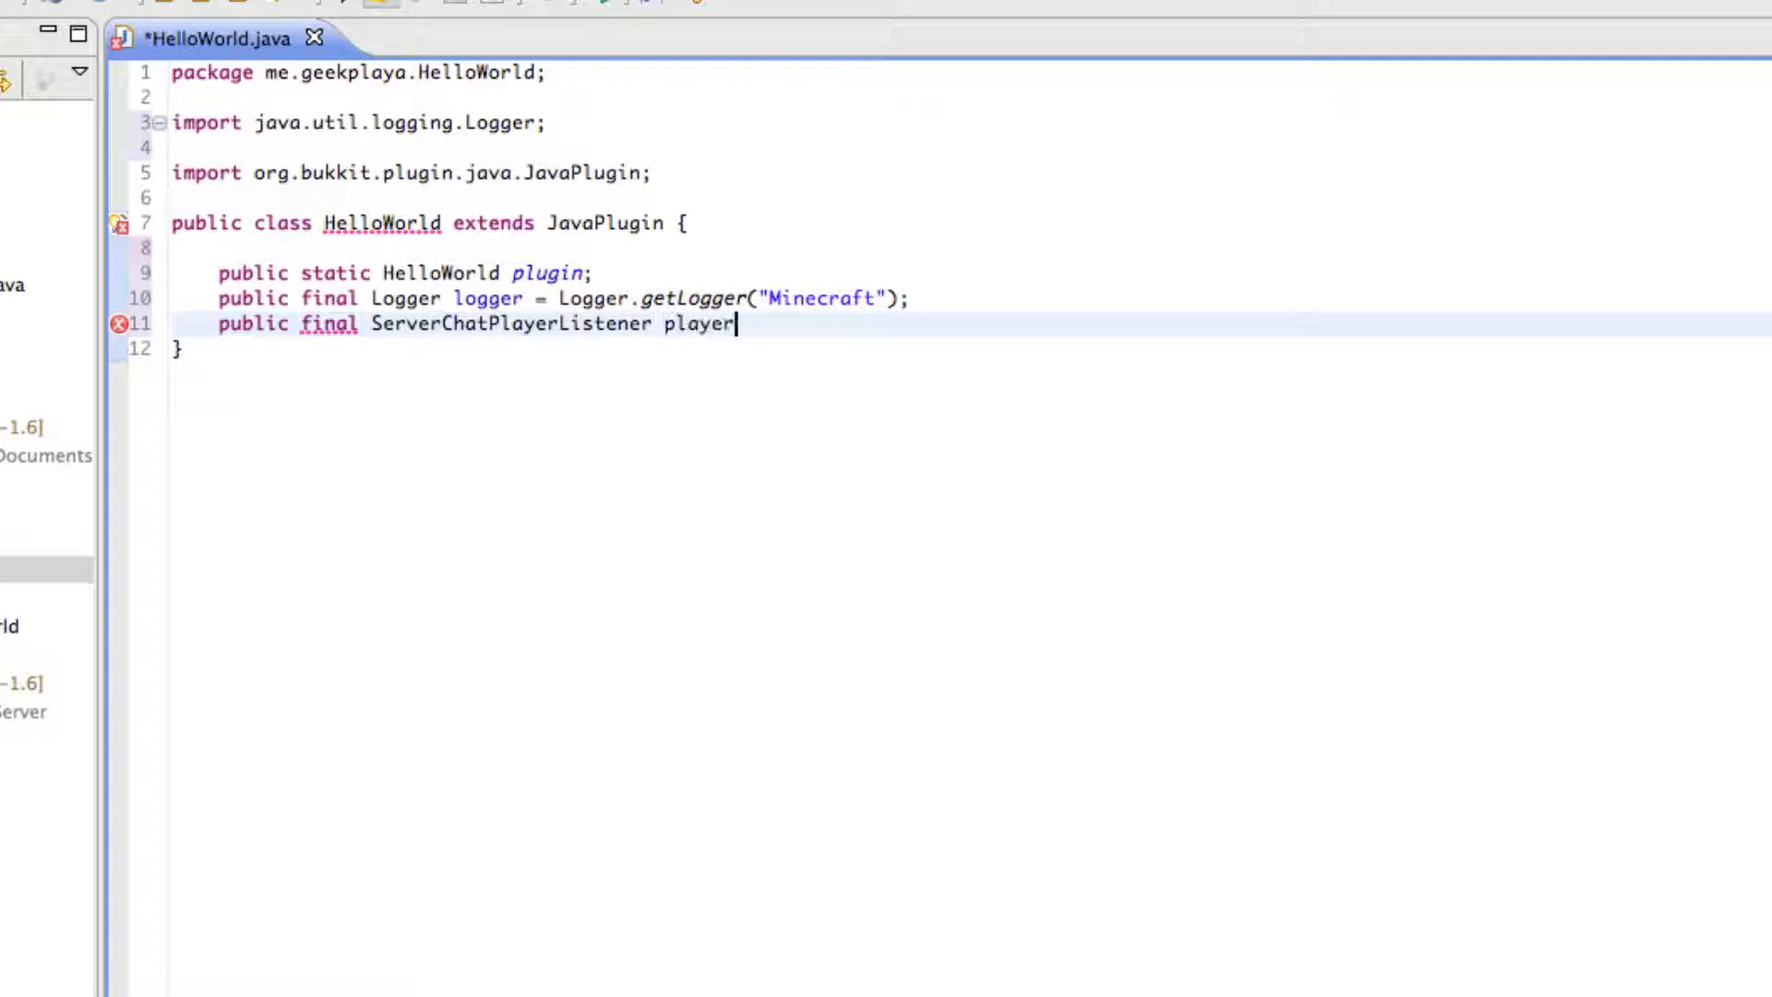
type("Listener")
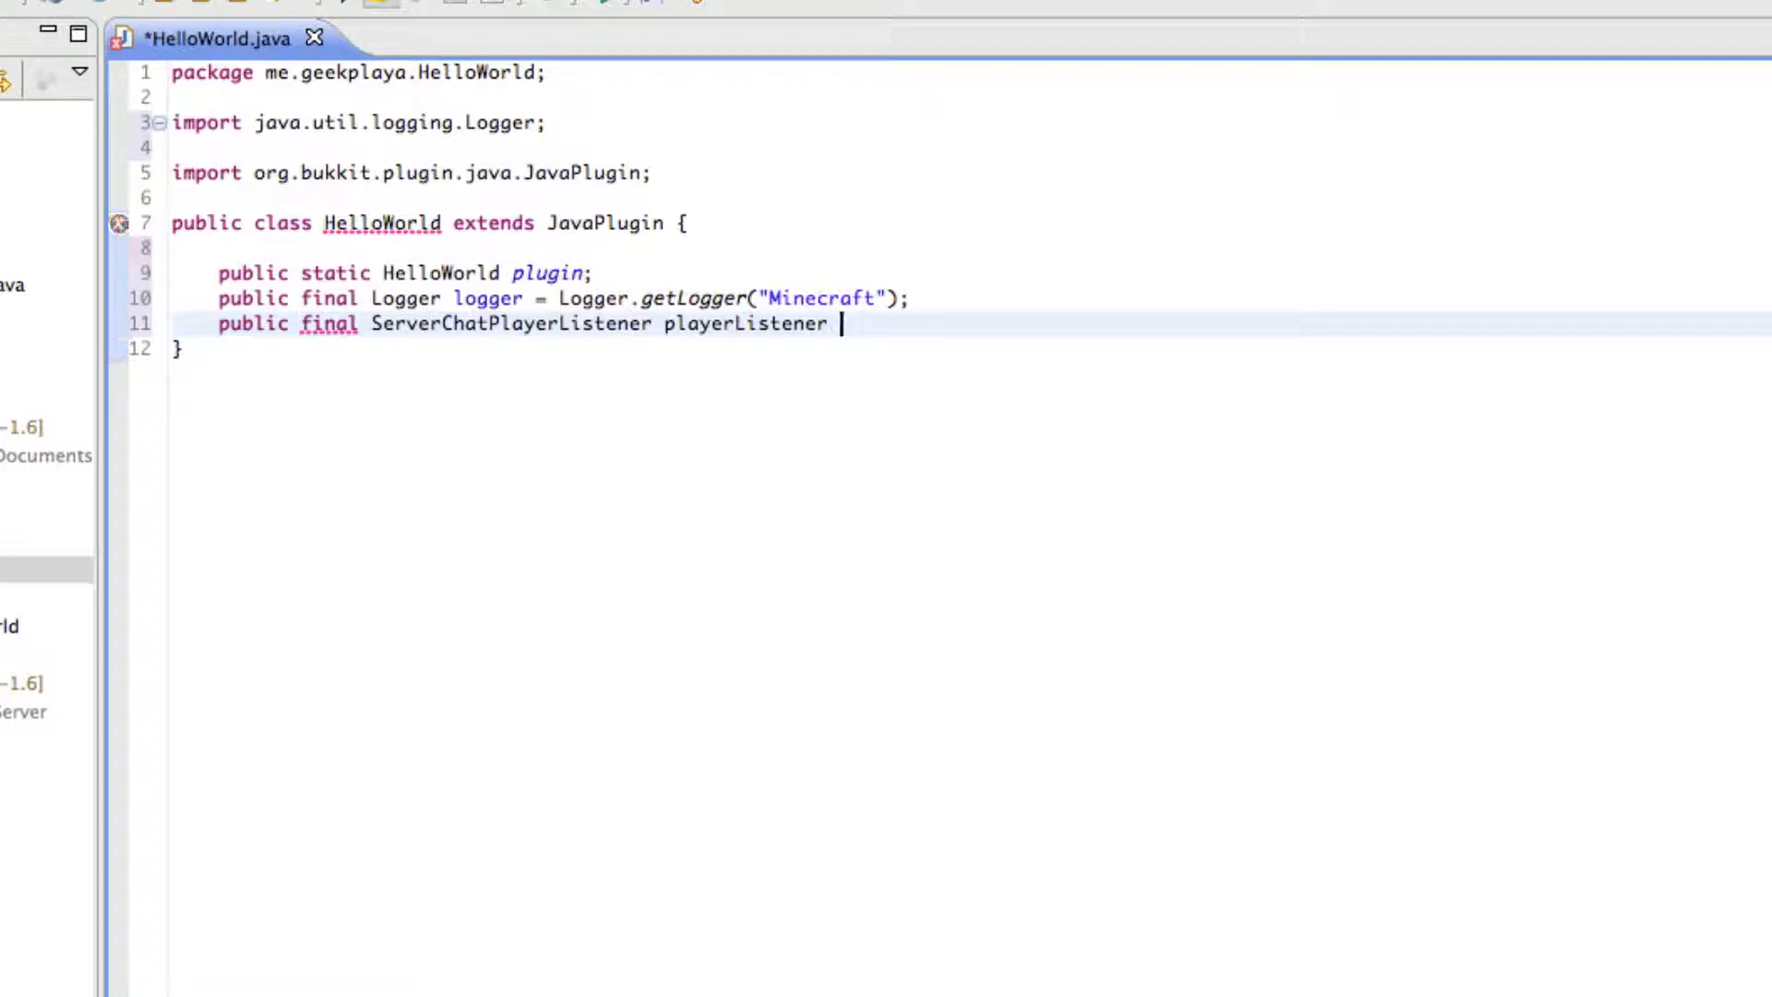
- Initialise playerListener with 'new ServerChatPlayerListener(this);' and save the file
type("= new")
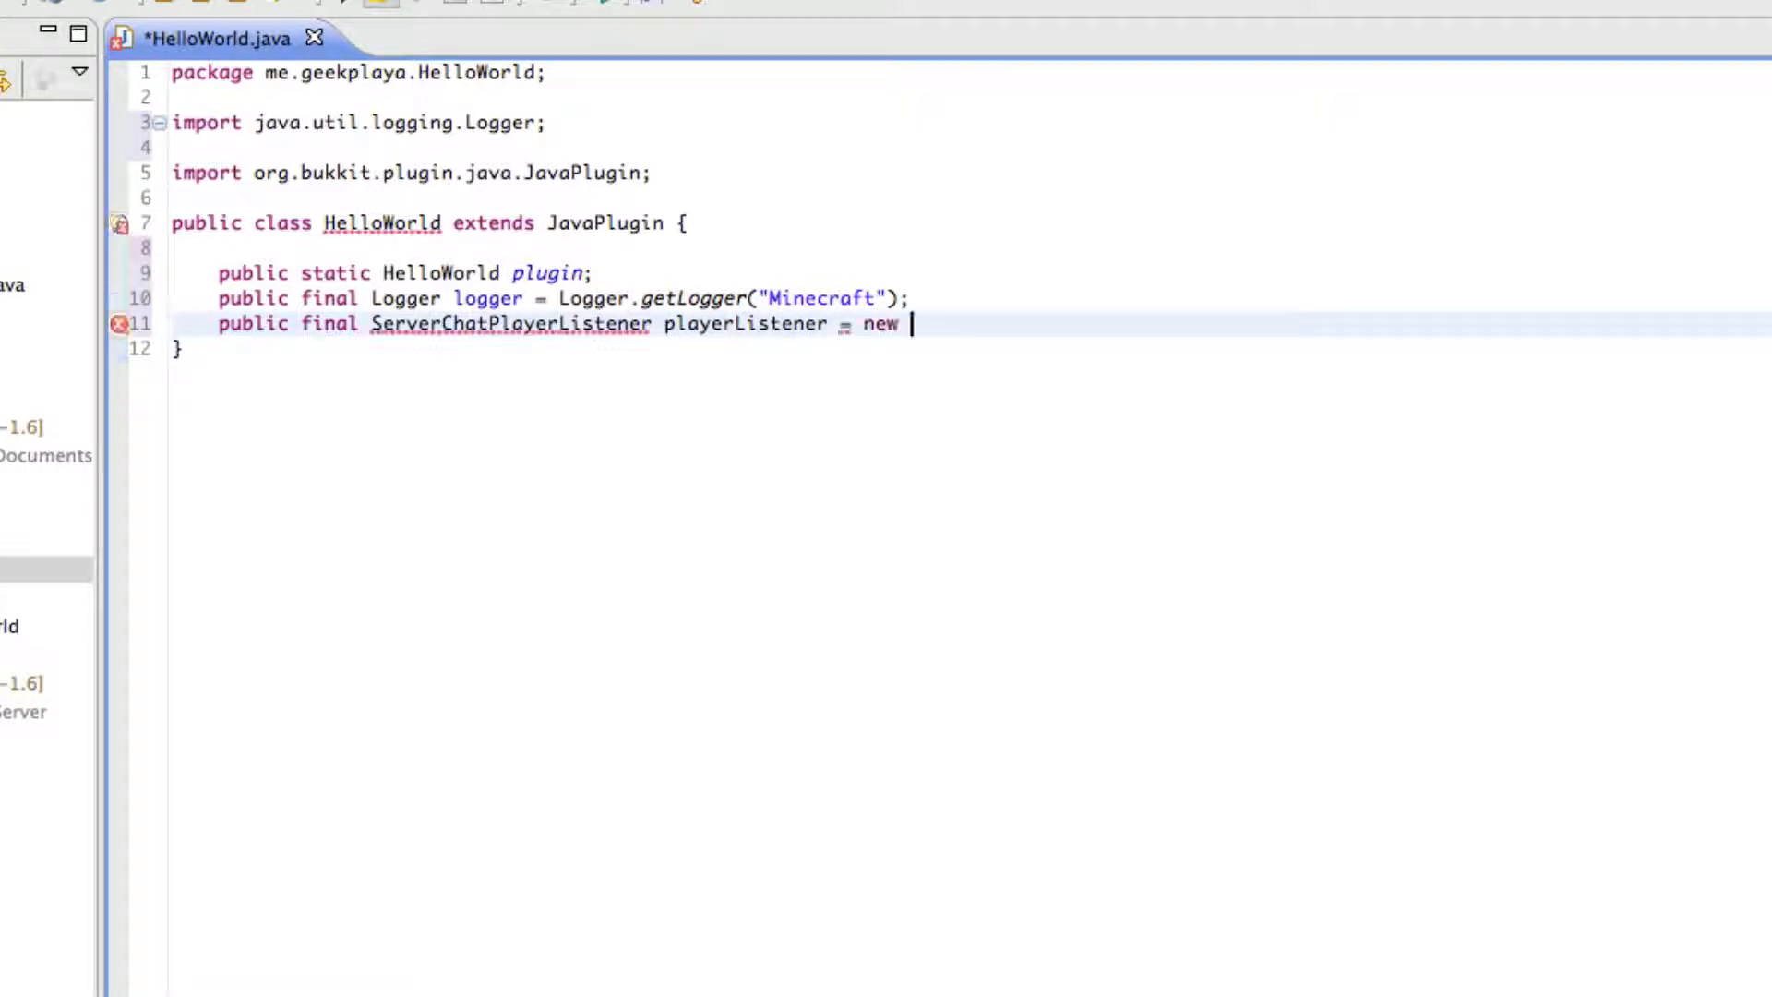
type("ServerChatPla")
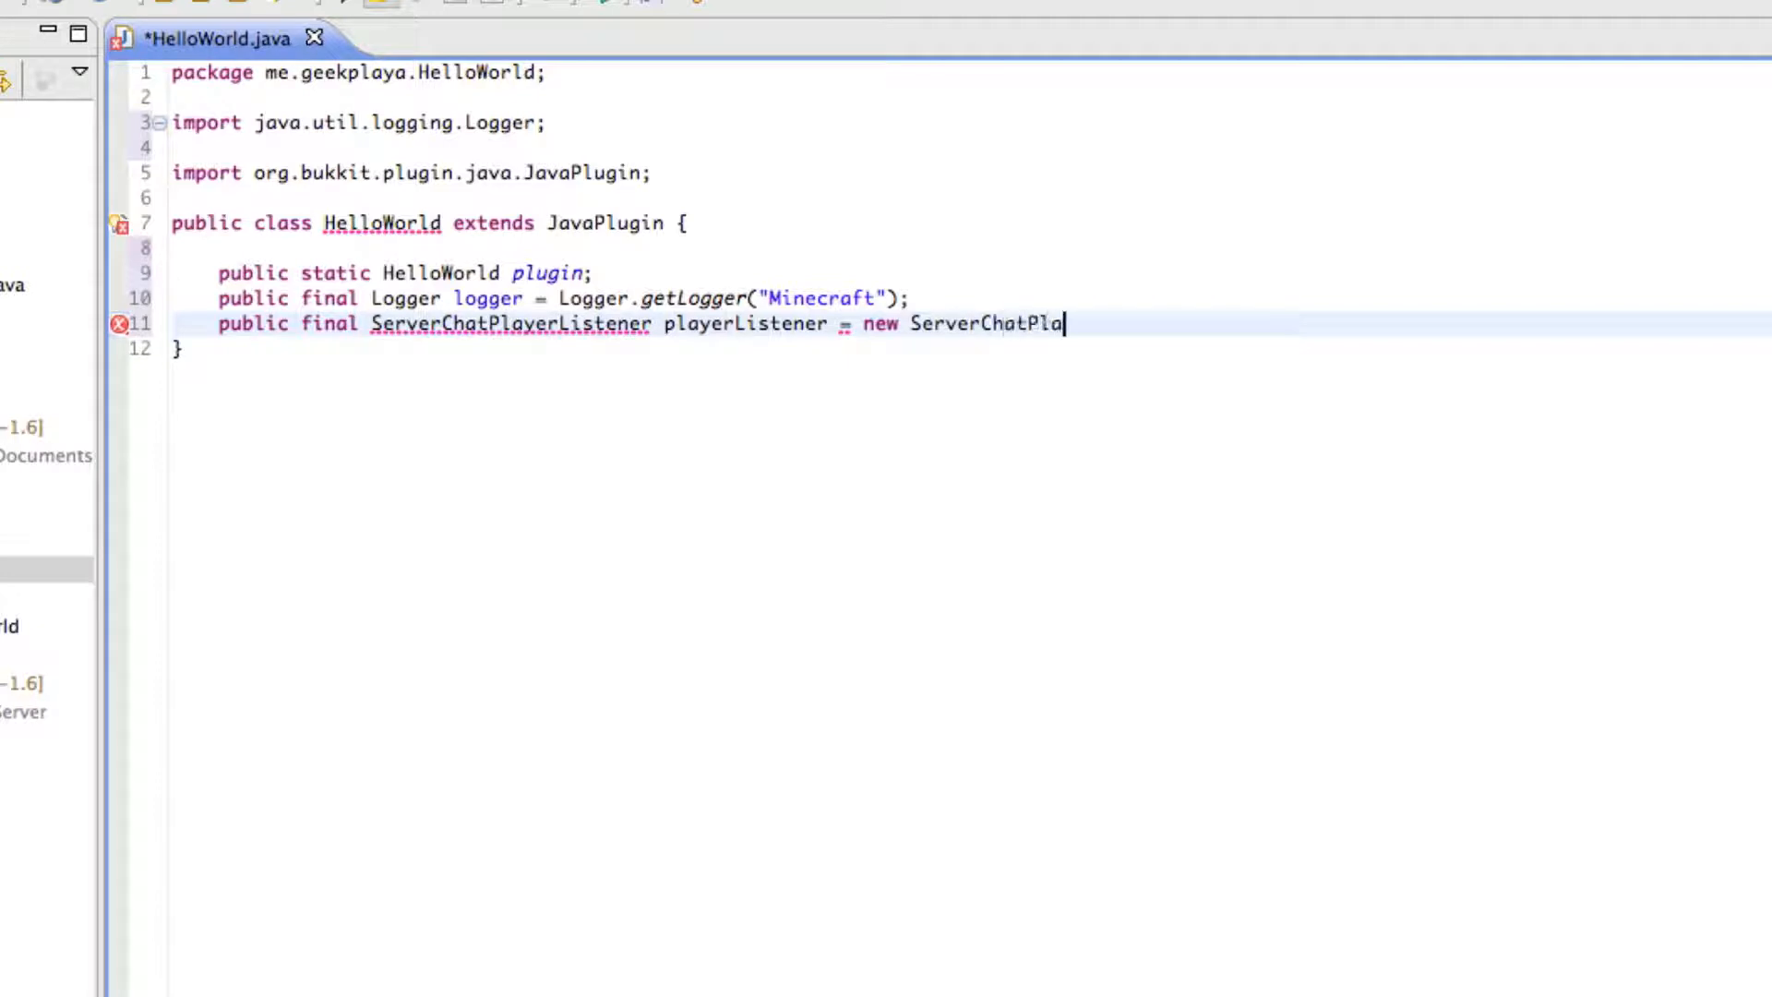
type("yerLsitee")
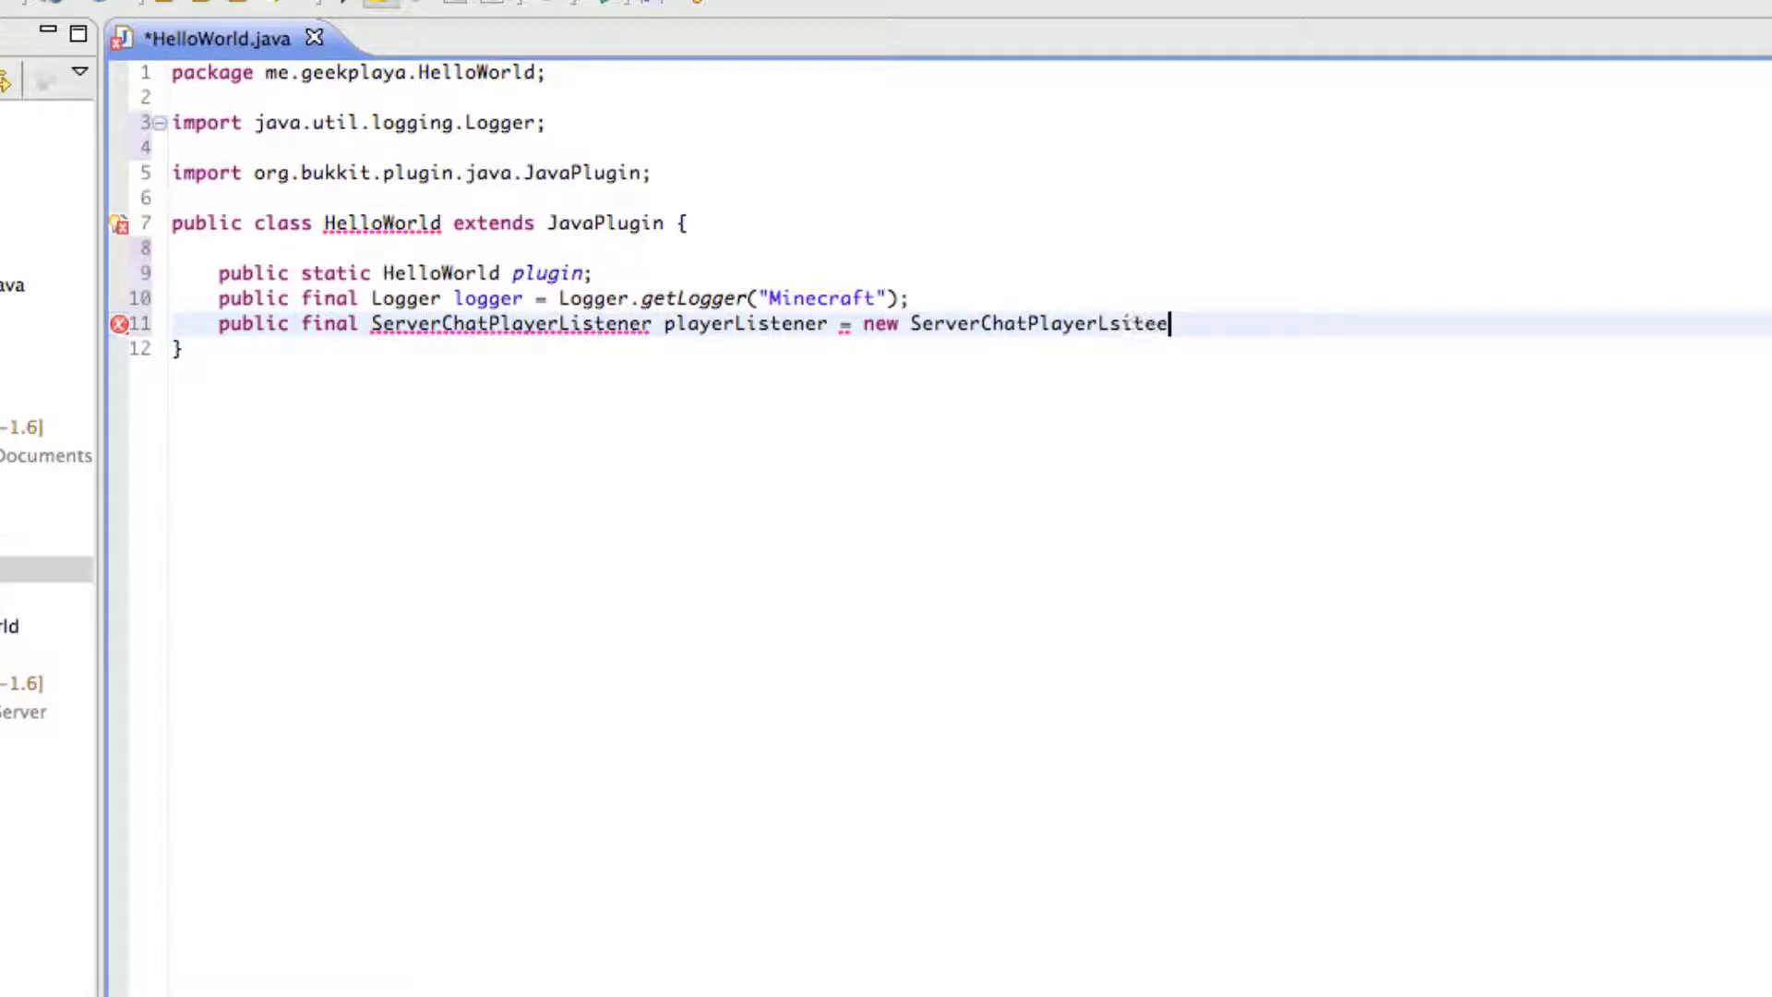
key("Backspace")
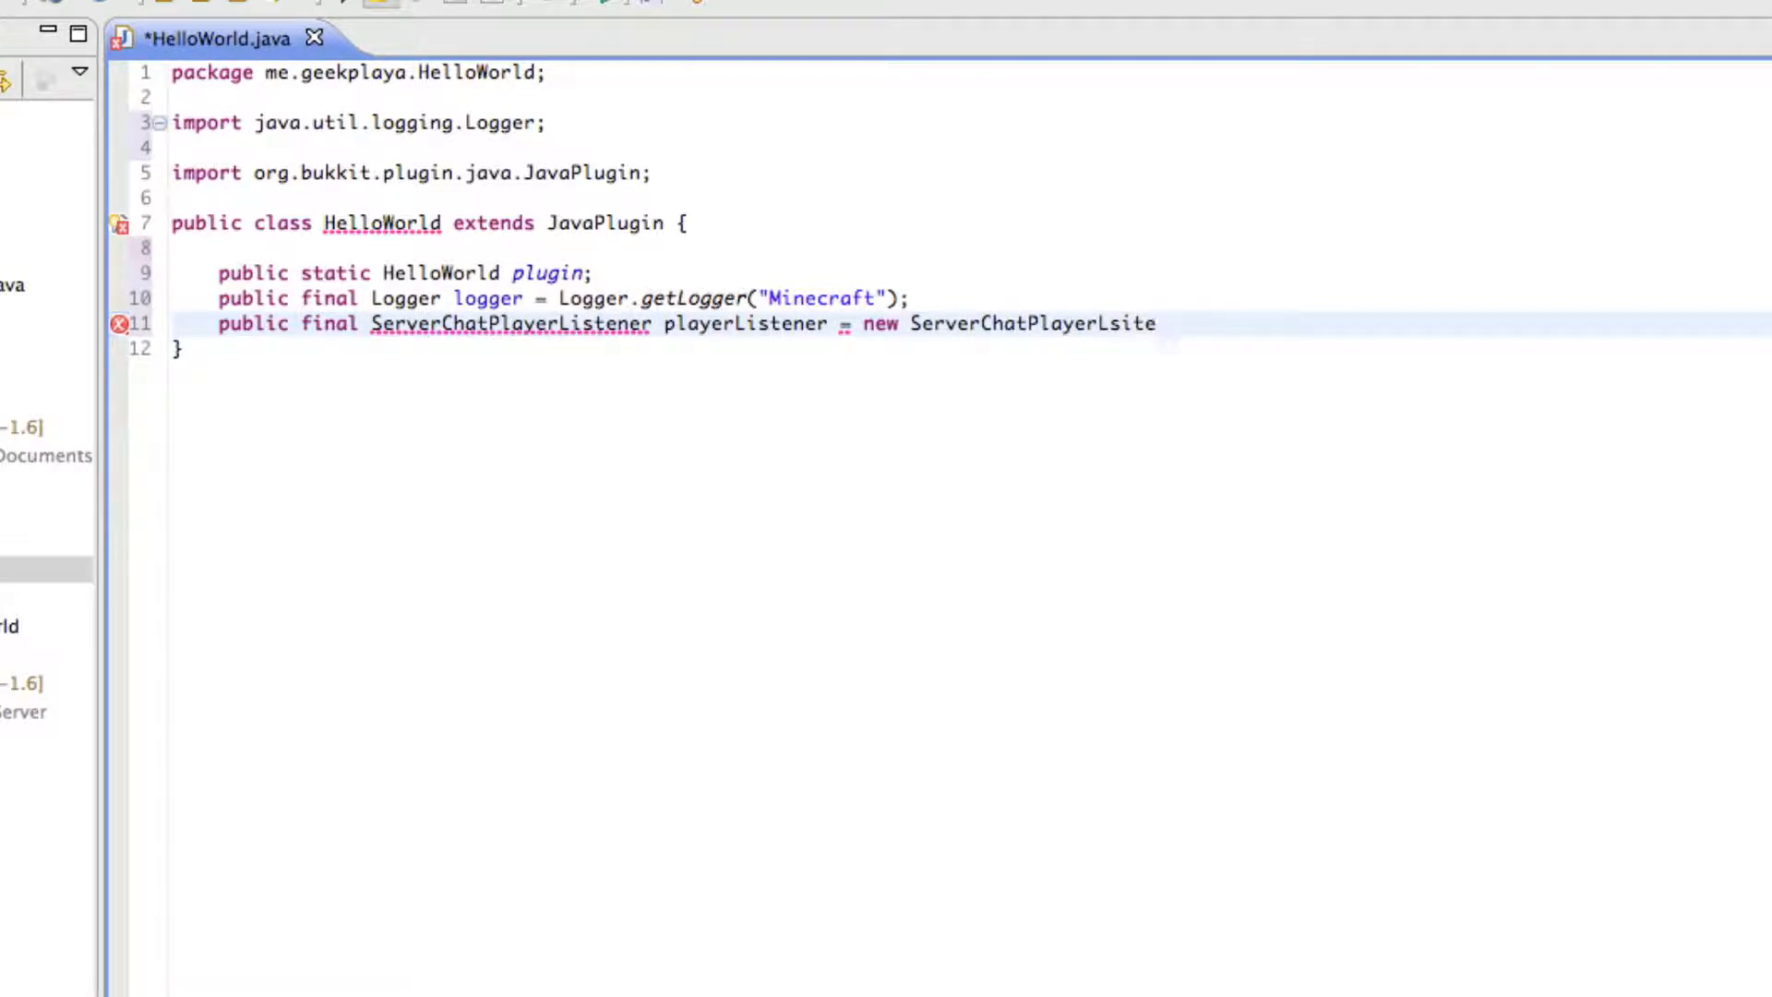
key("Backspace")
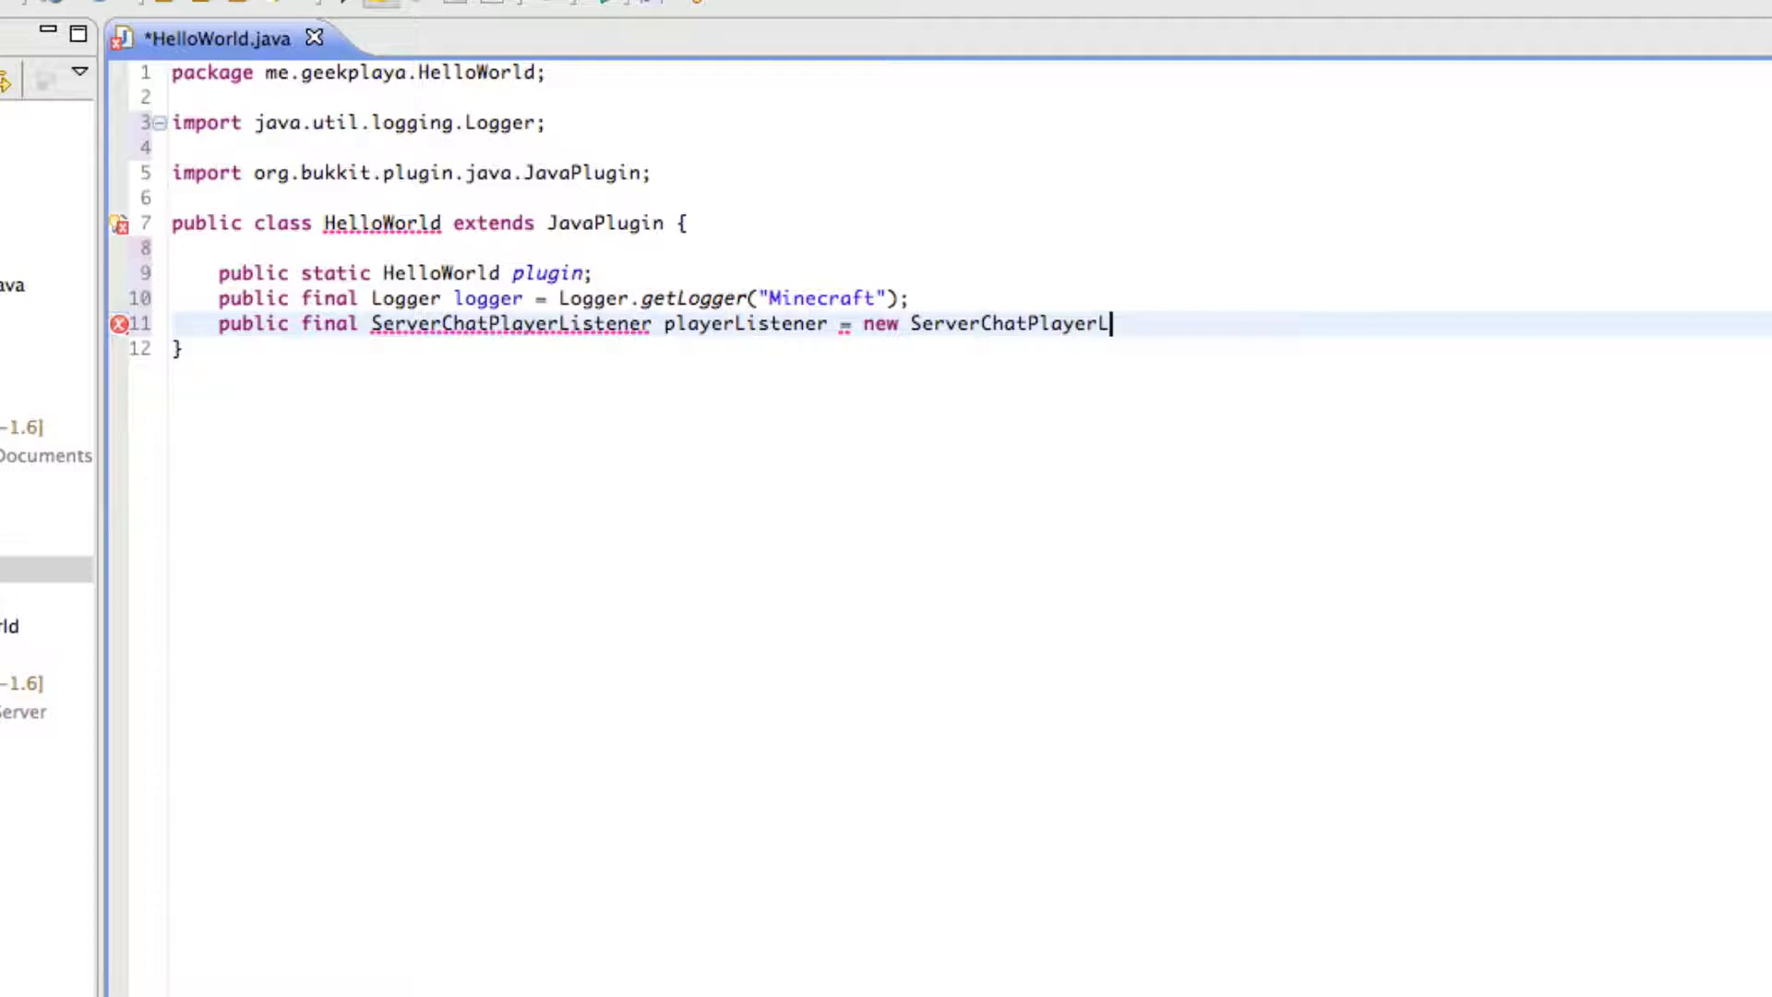
type("istener")
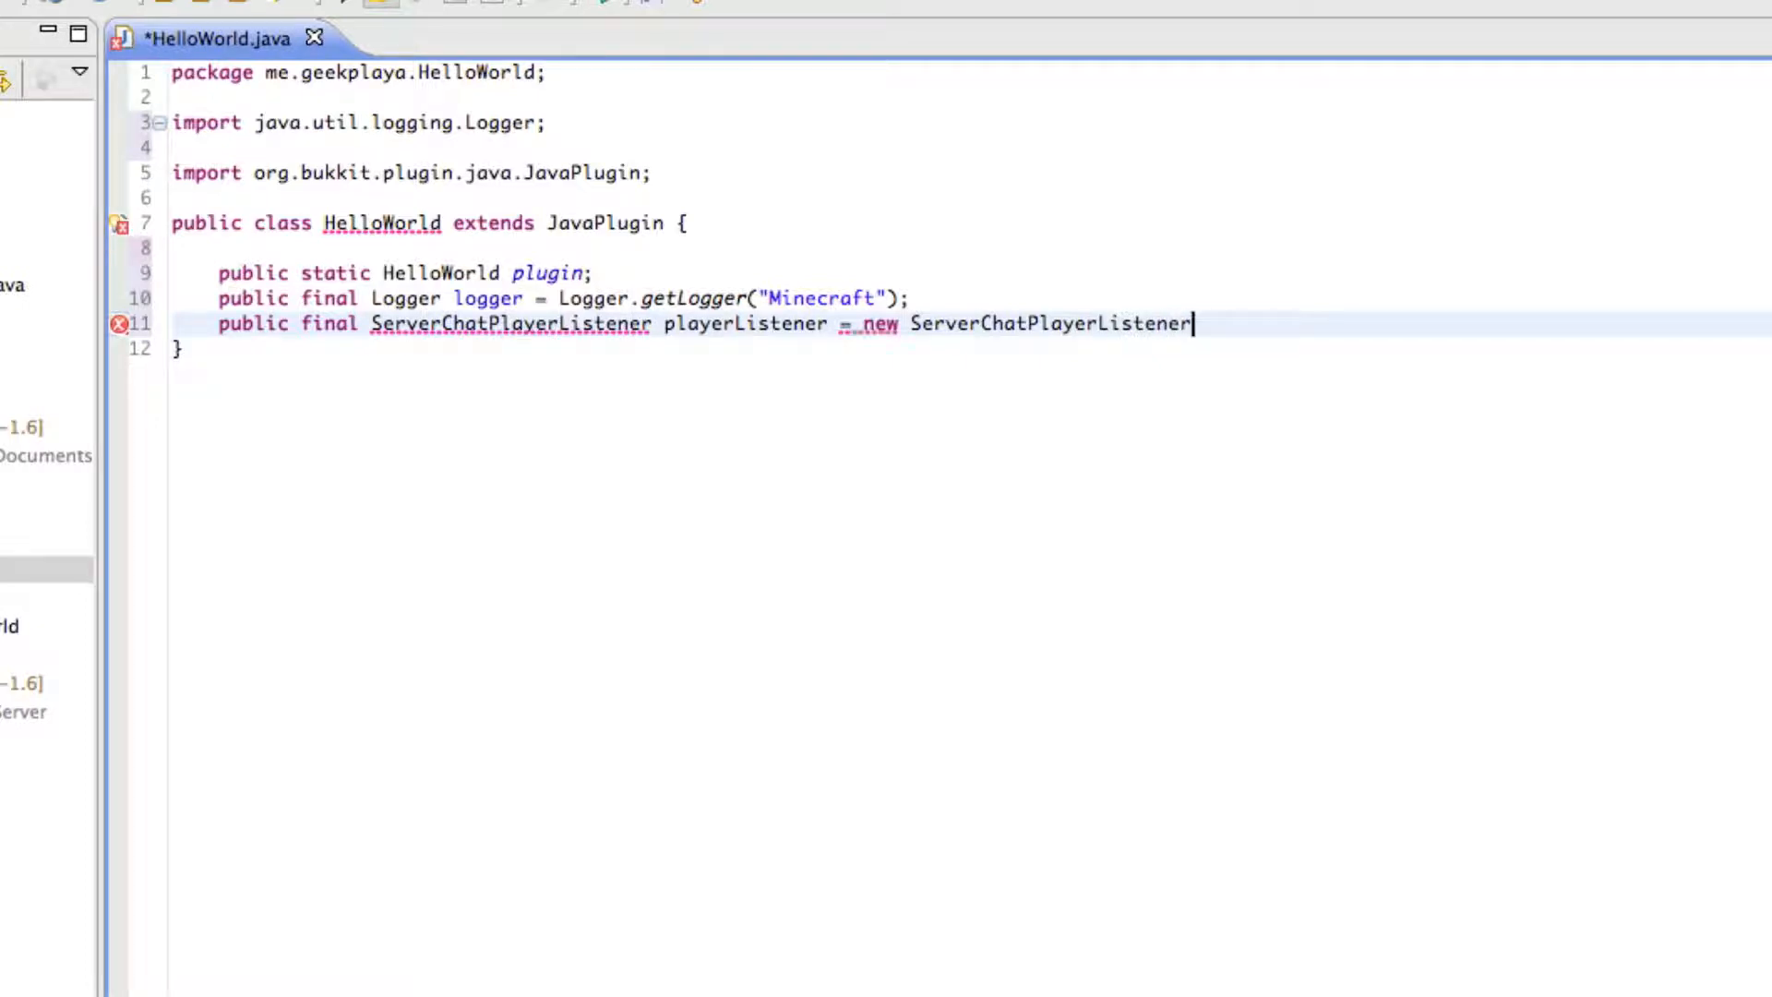
type("(this);")
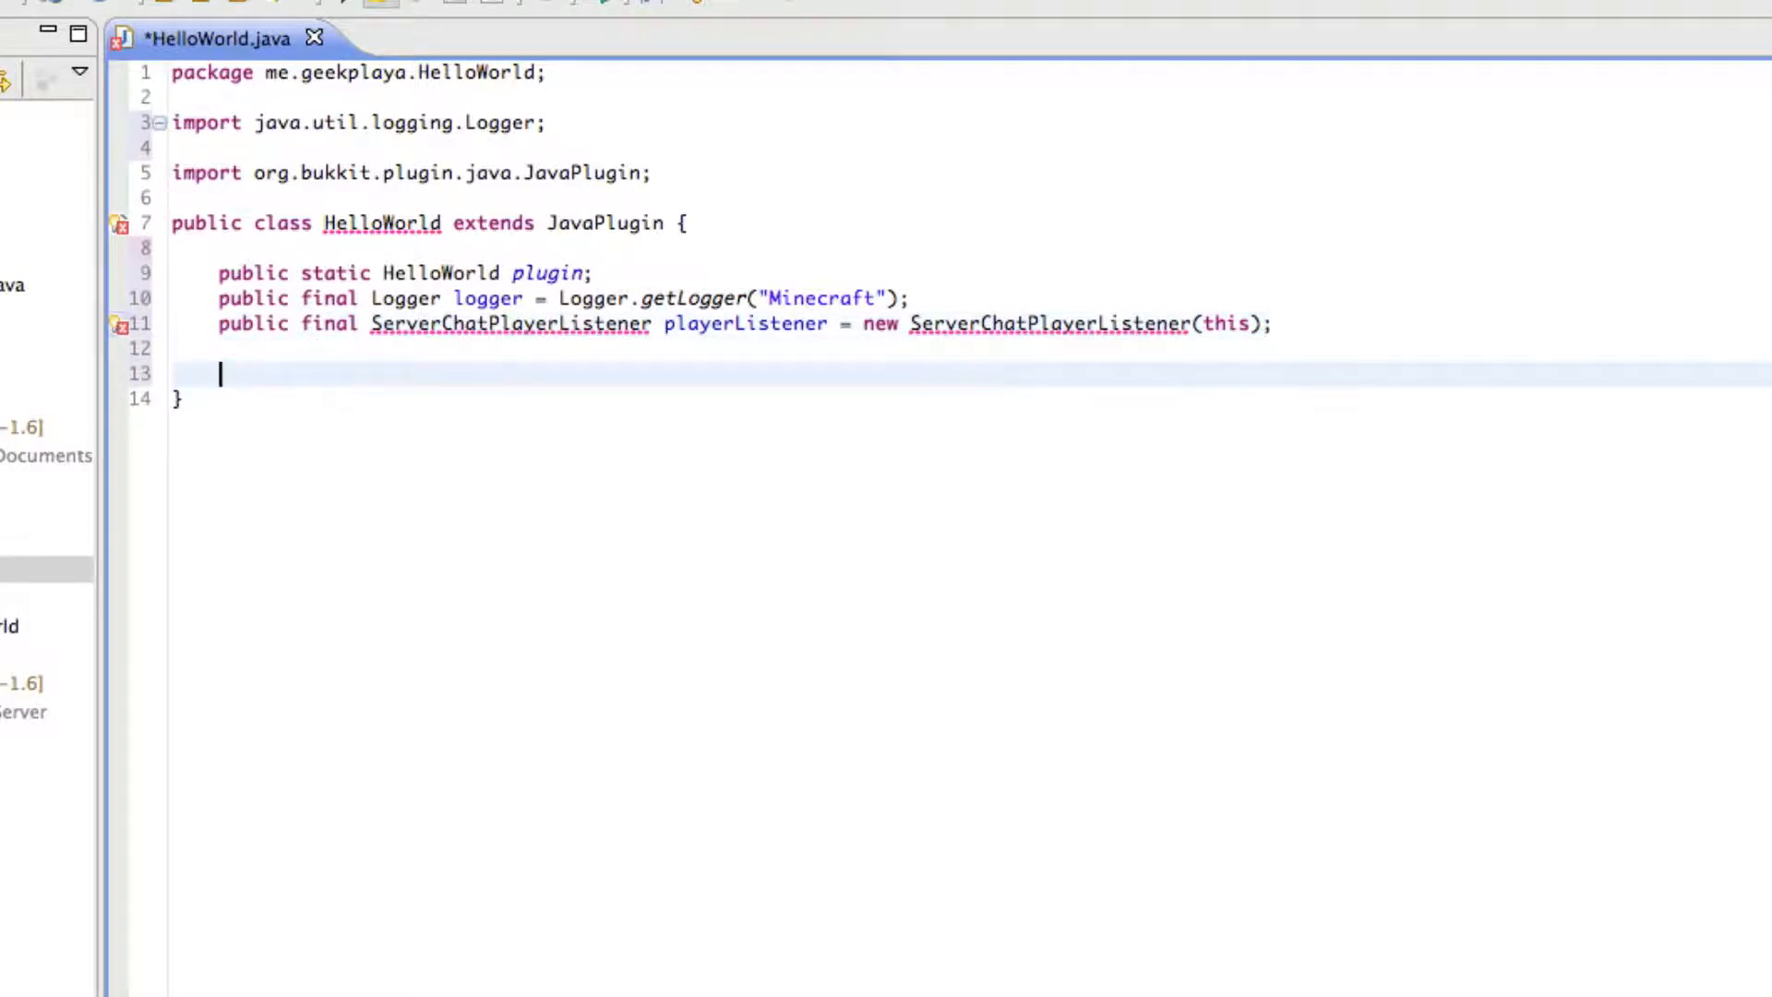
key("enter")
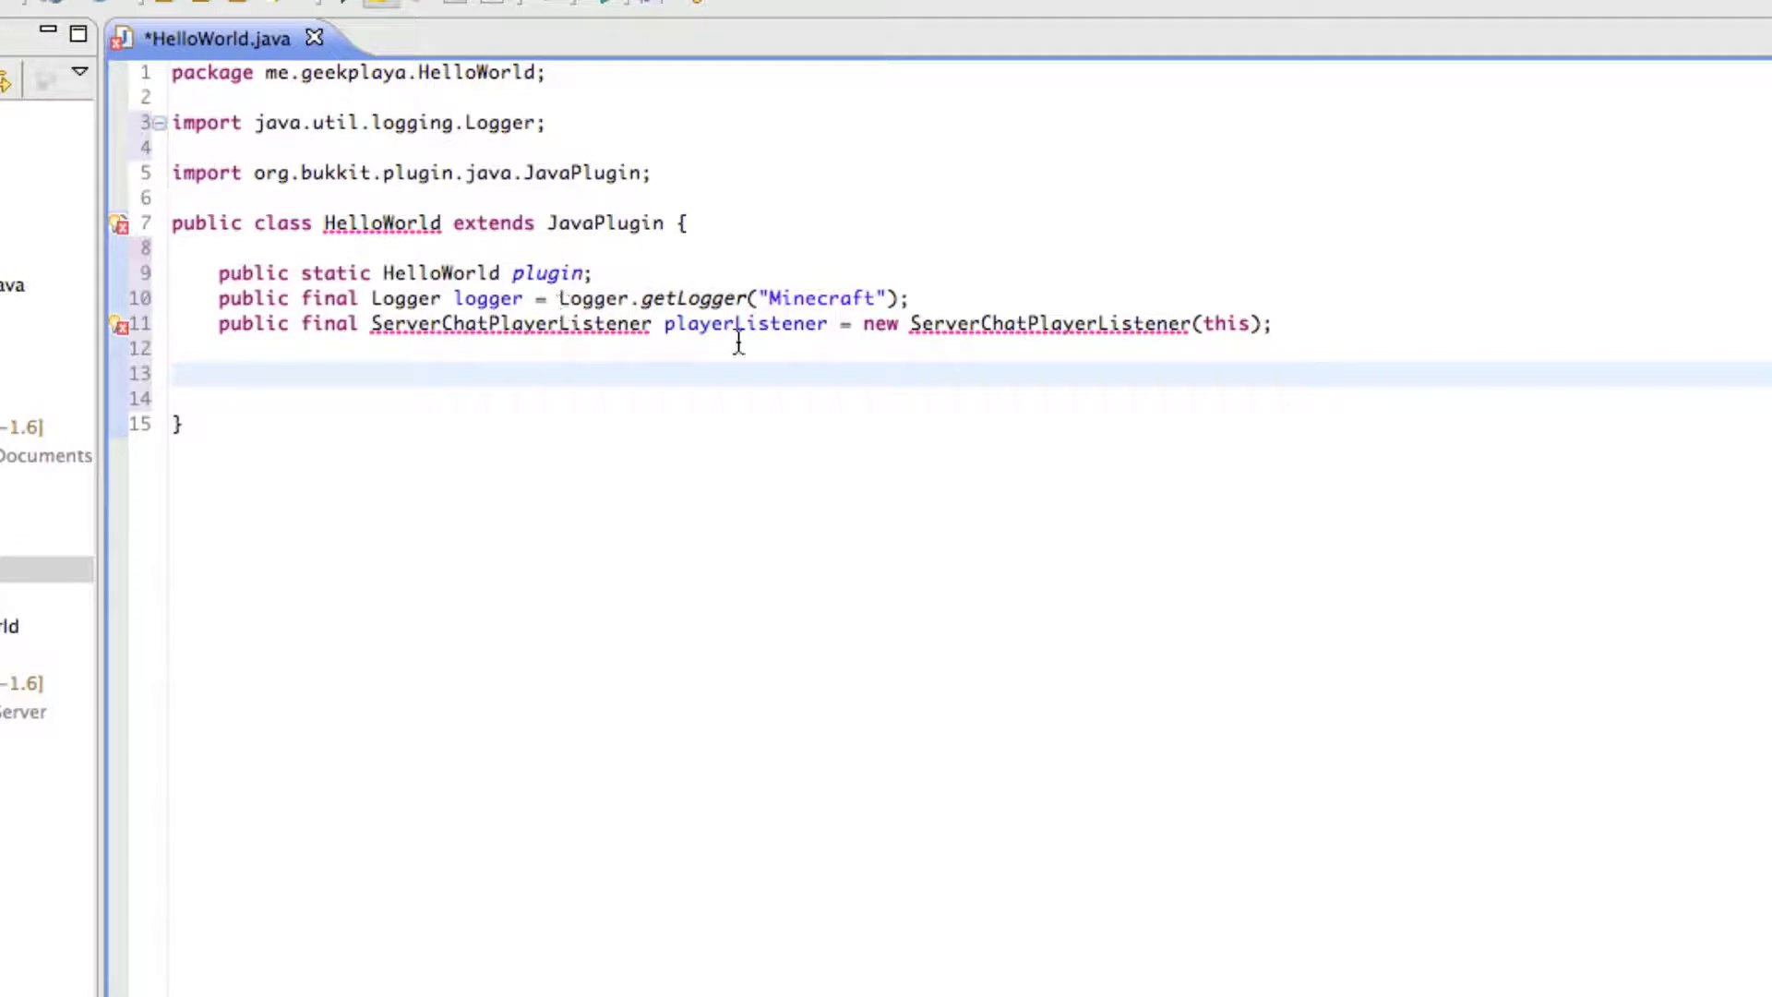
mouse_move(905, 327)
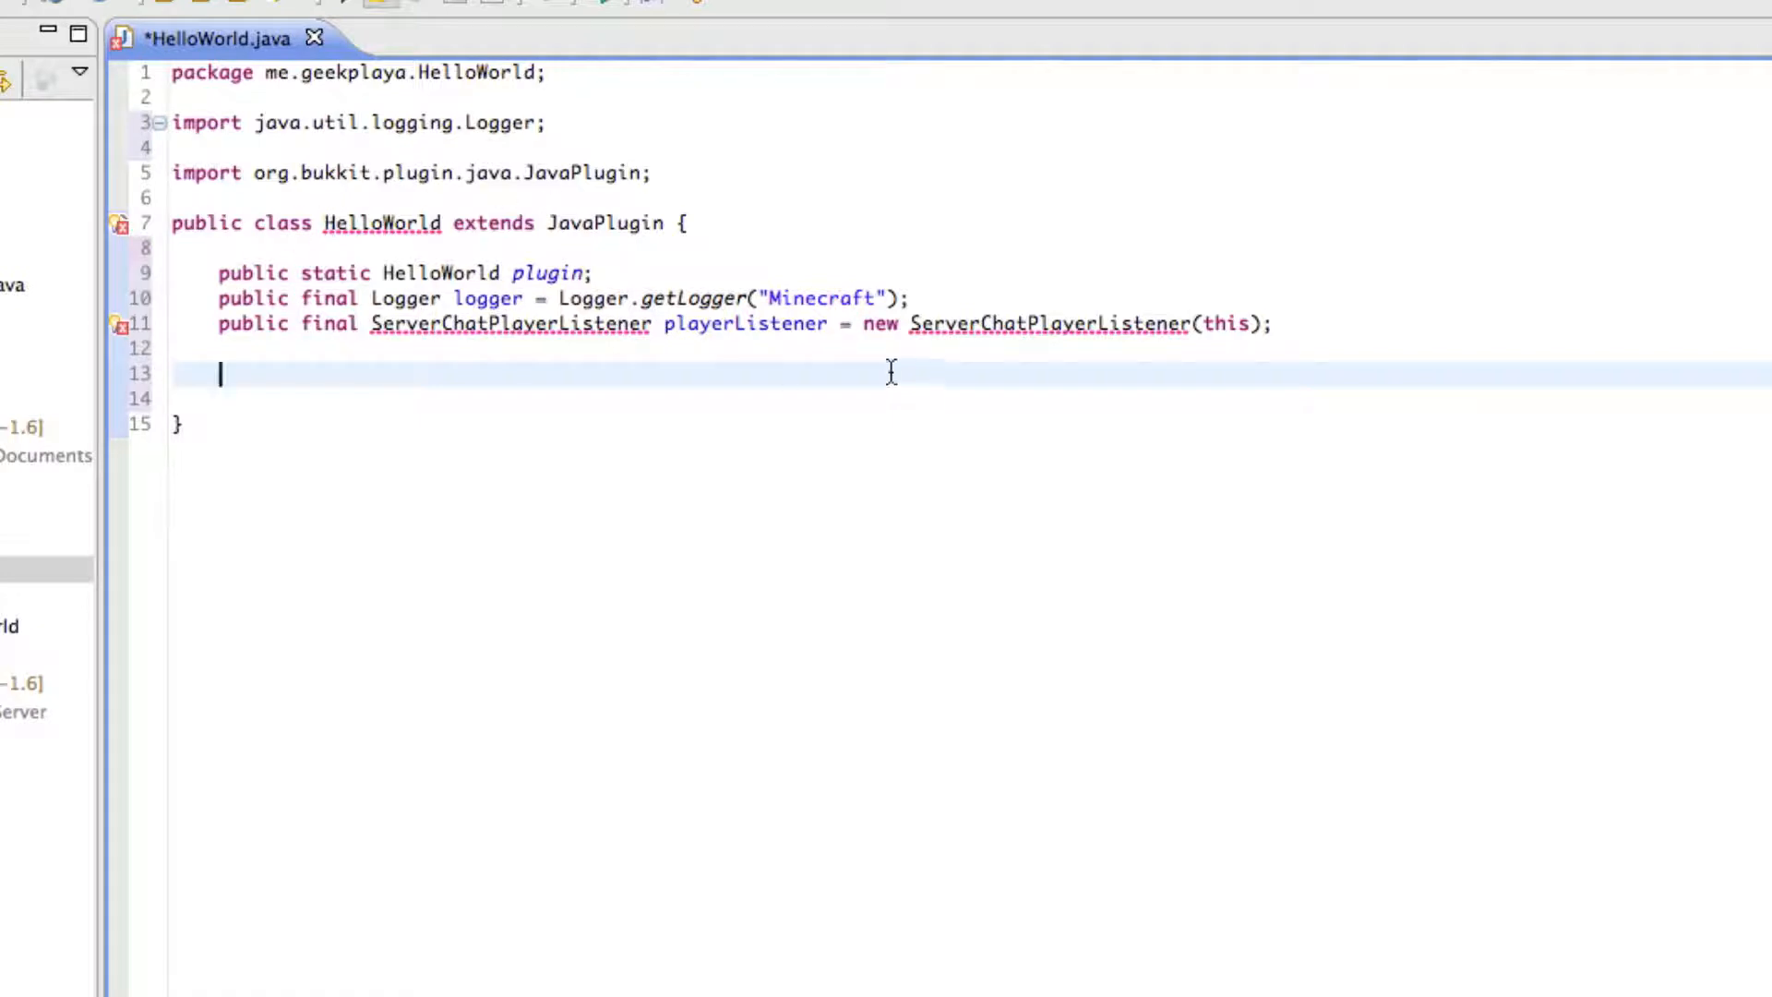
key("ctrl+s")
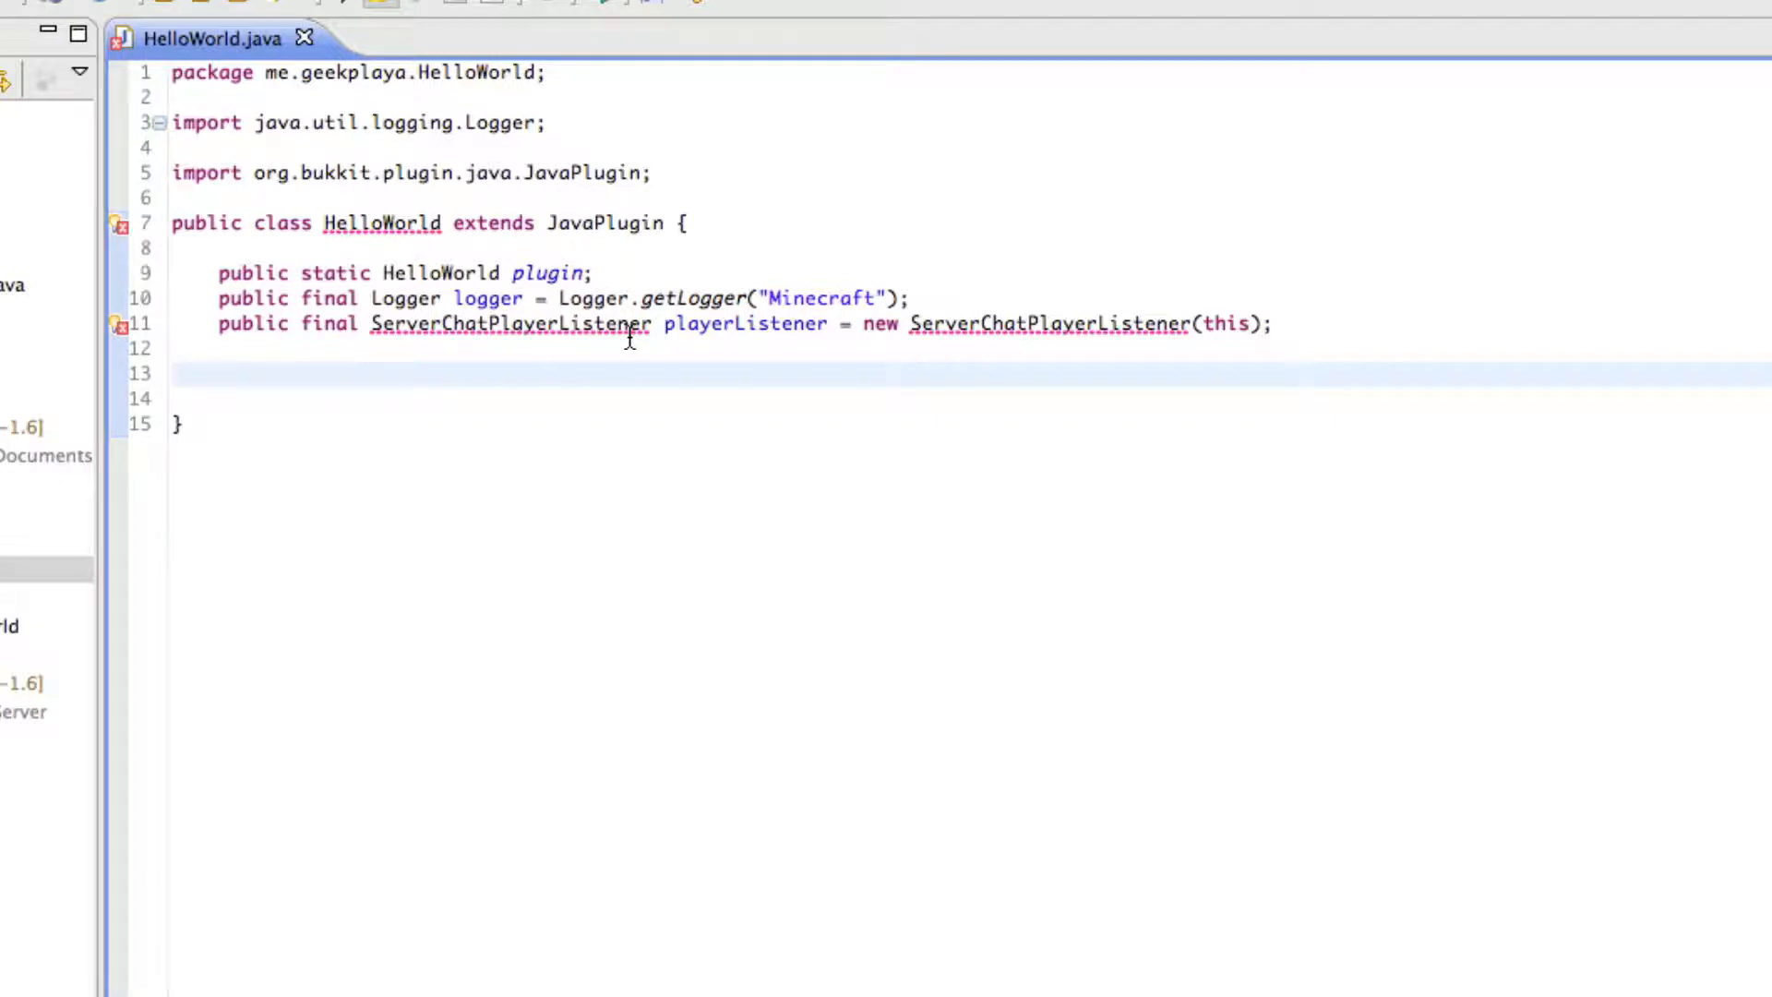
left_click(221, 373)
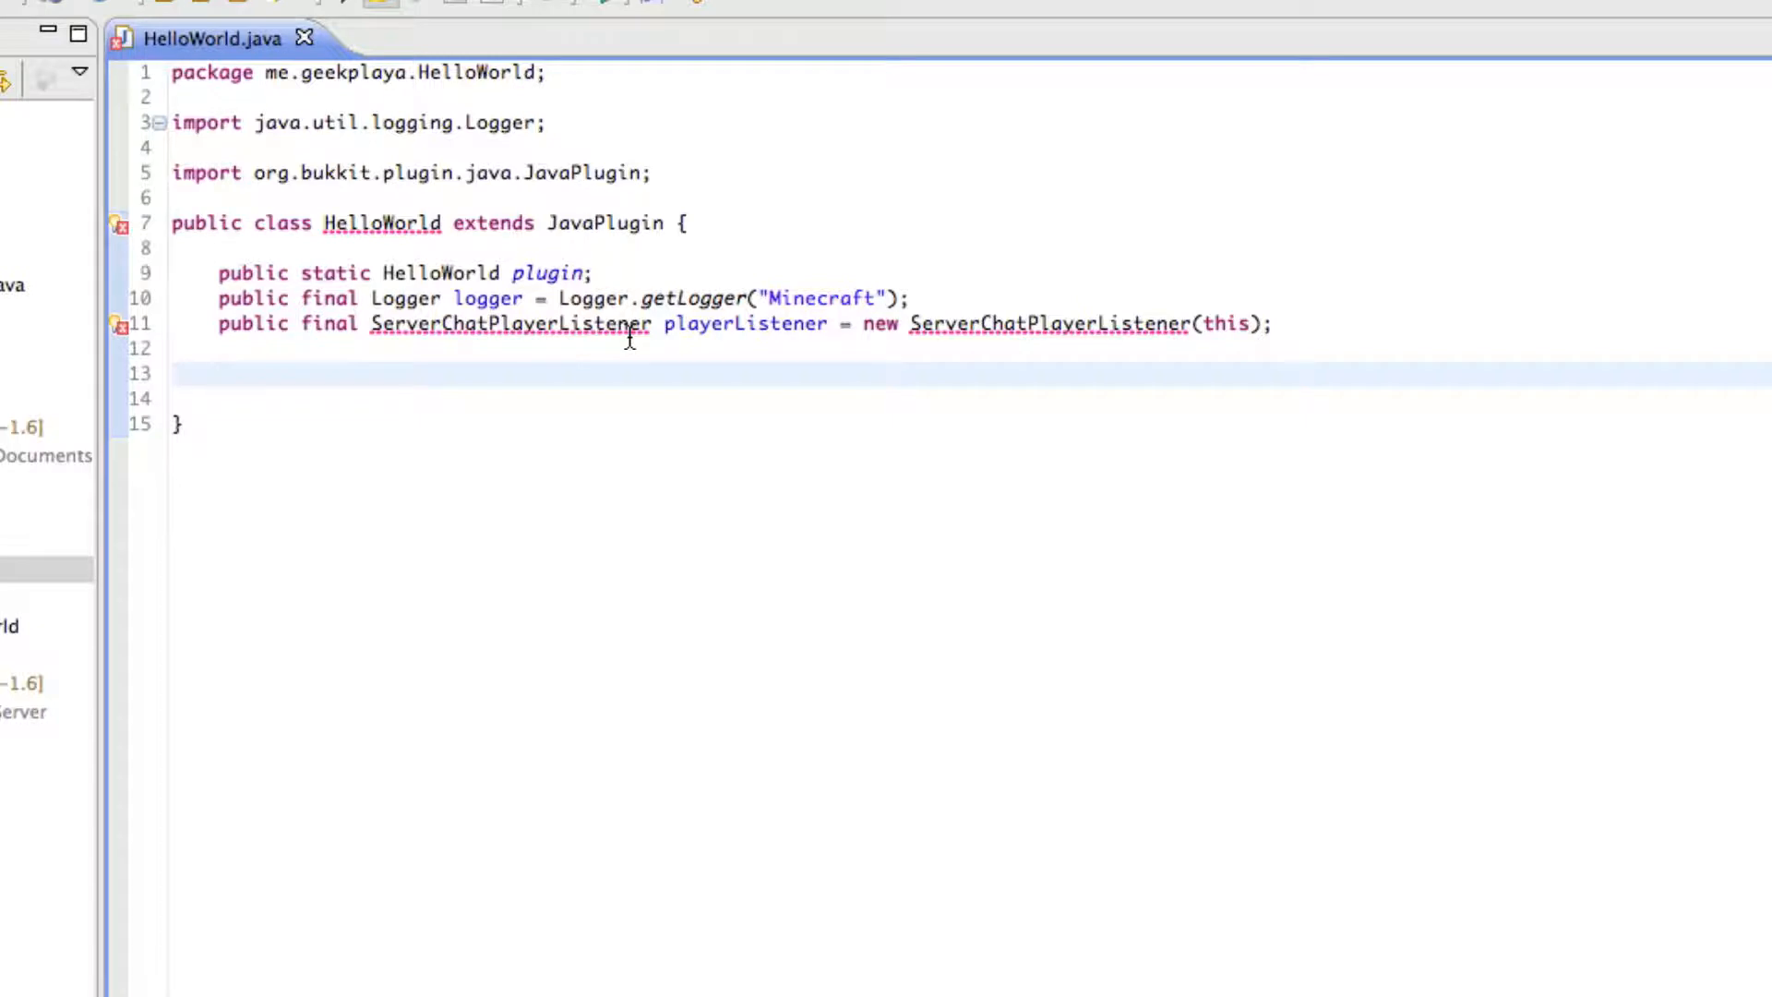
left_click(220, 373)
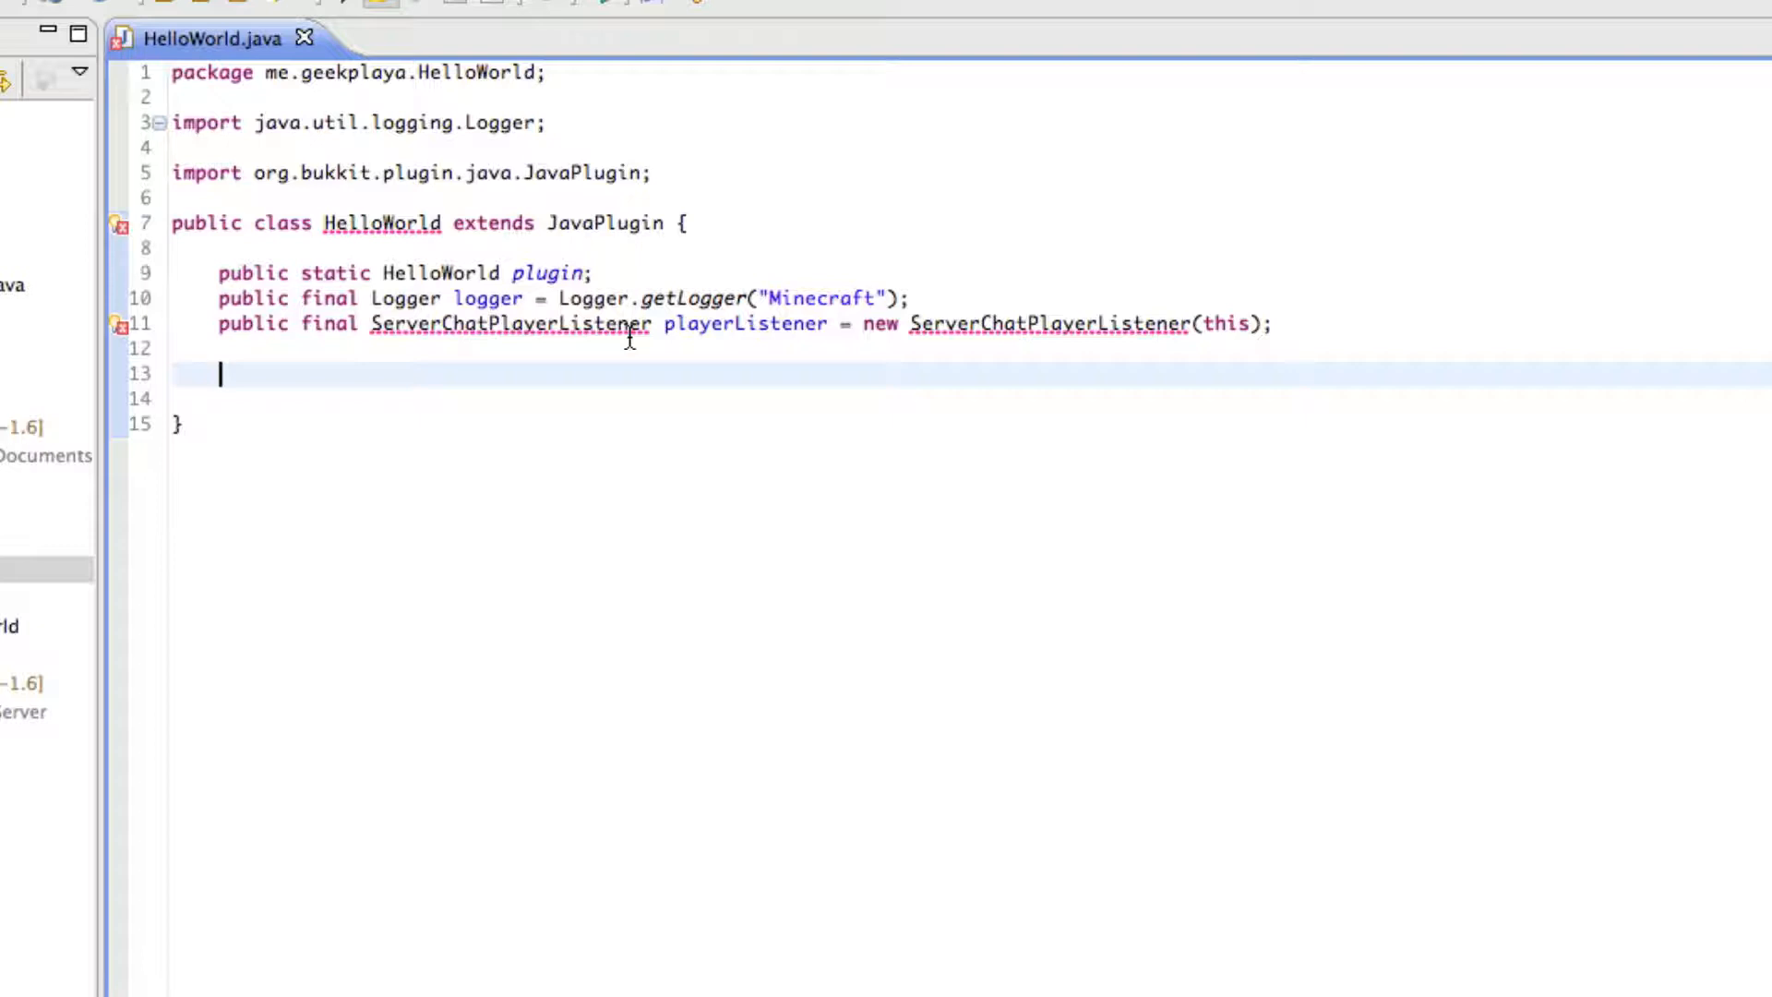
type("@Override")
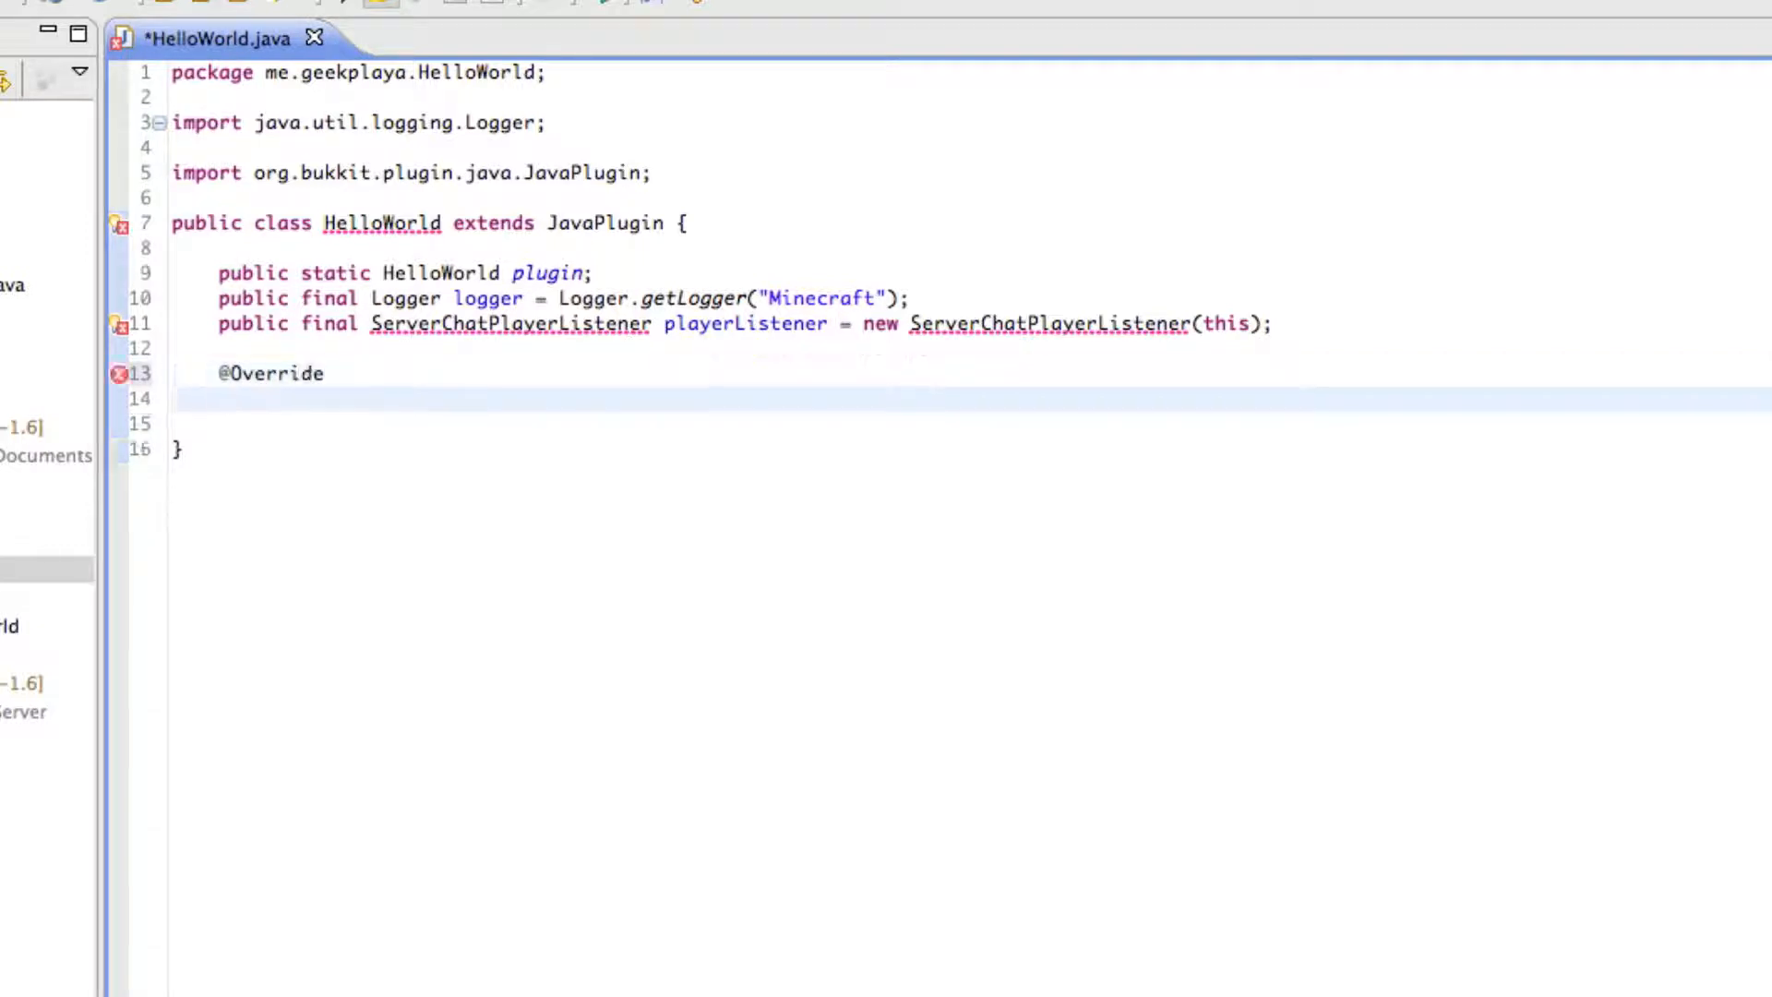
type("public")
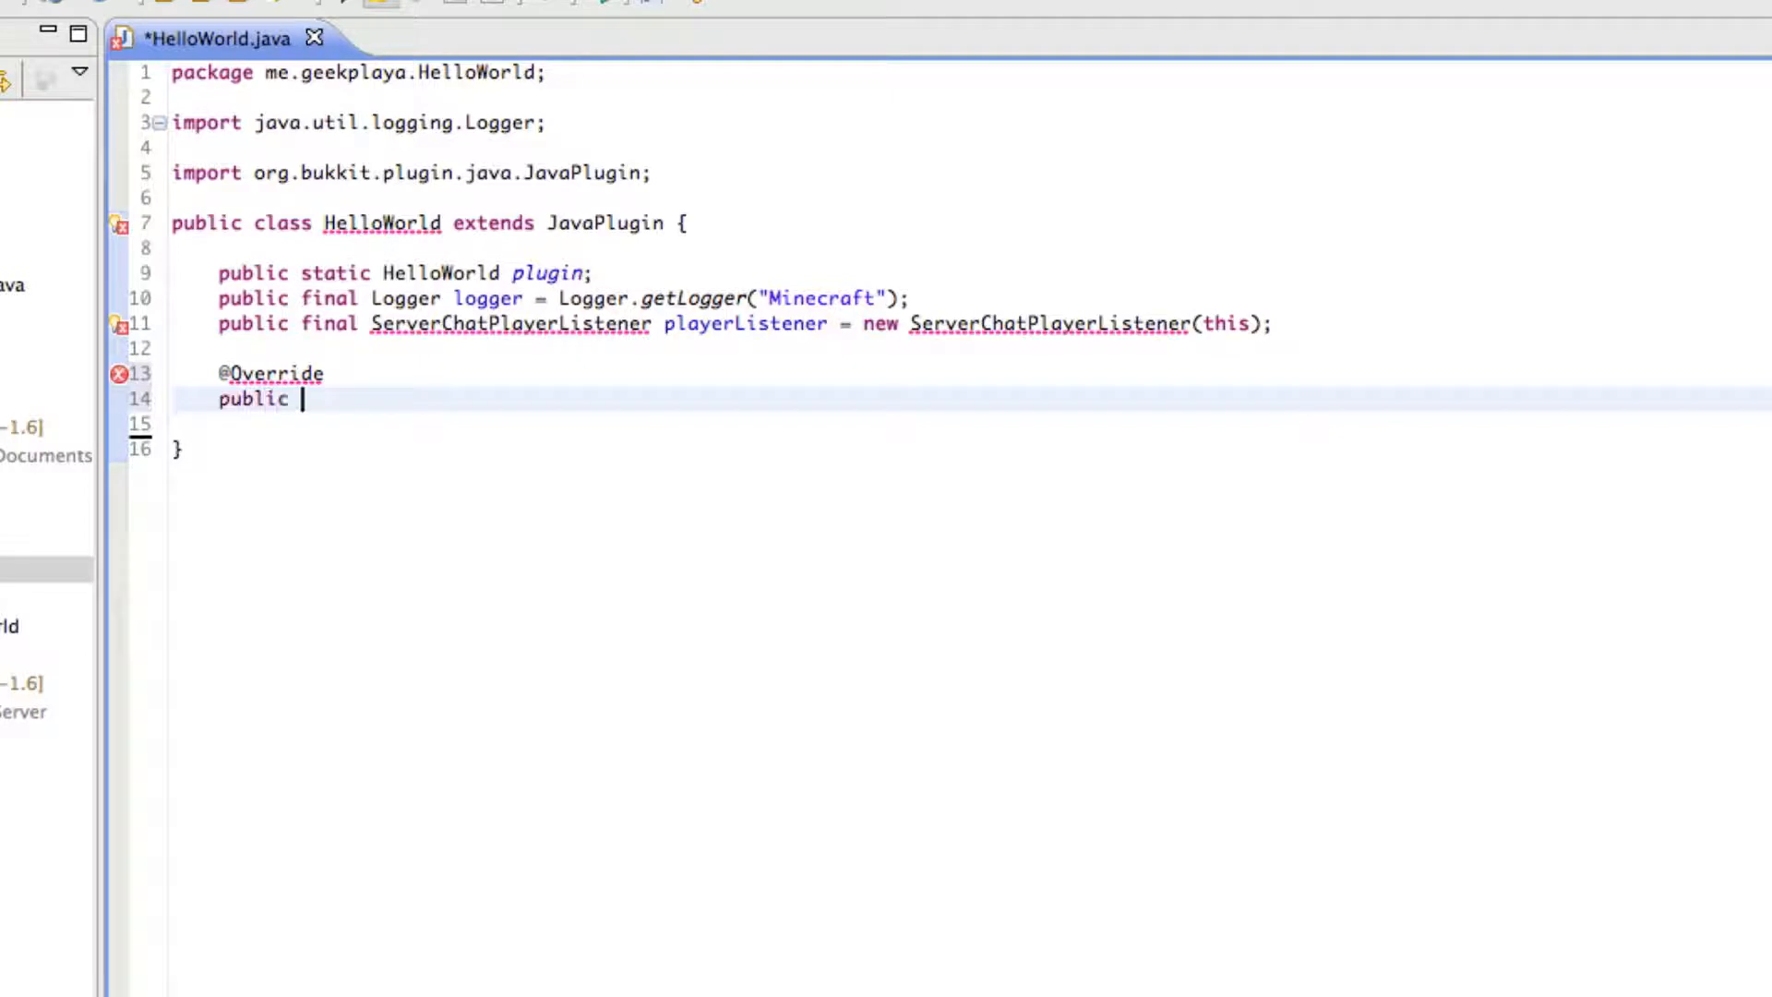
type("void on")
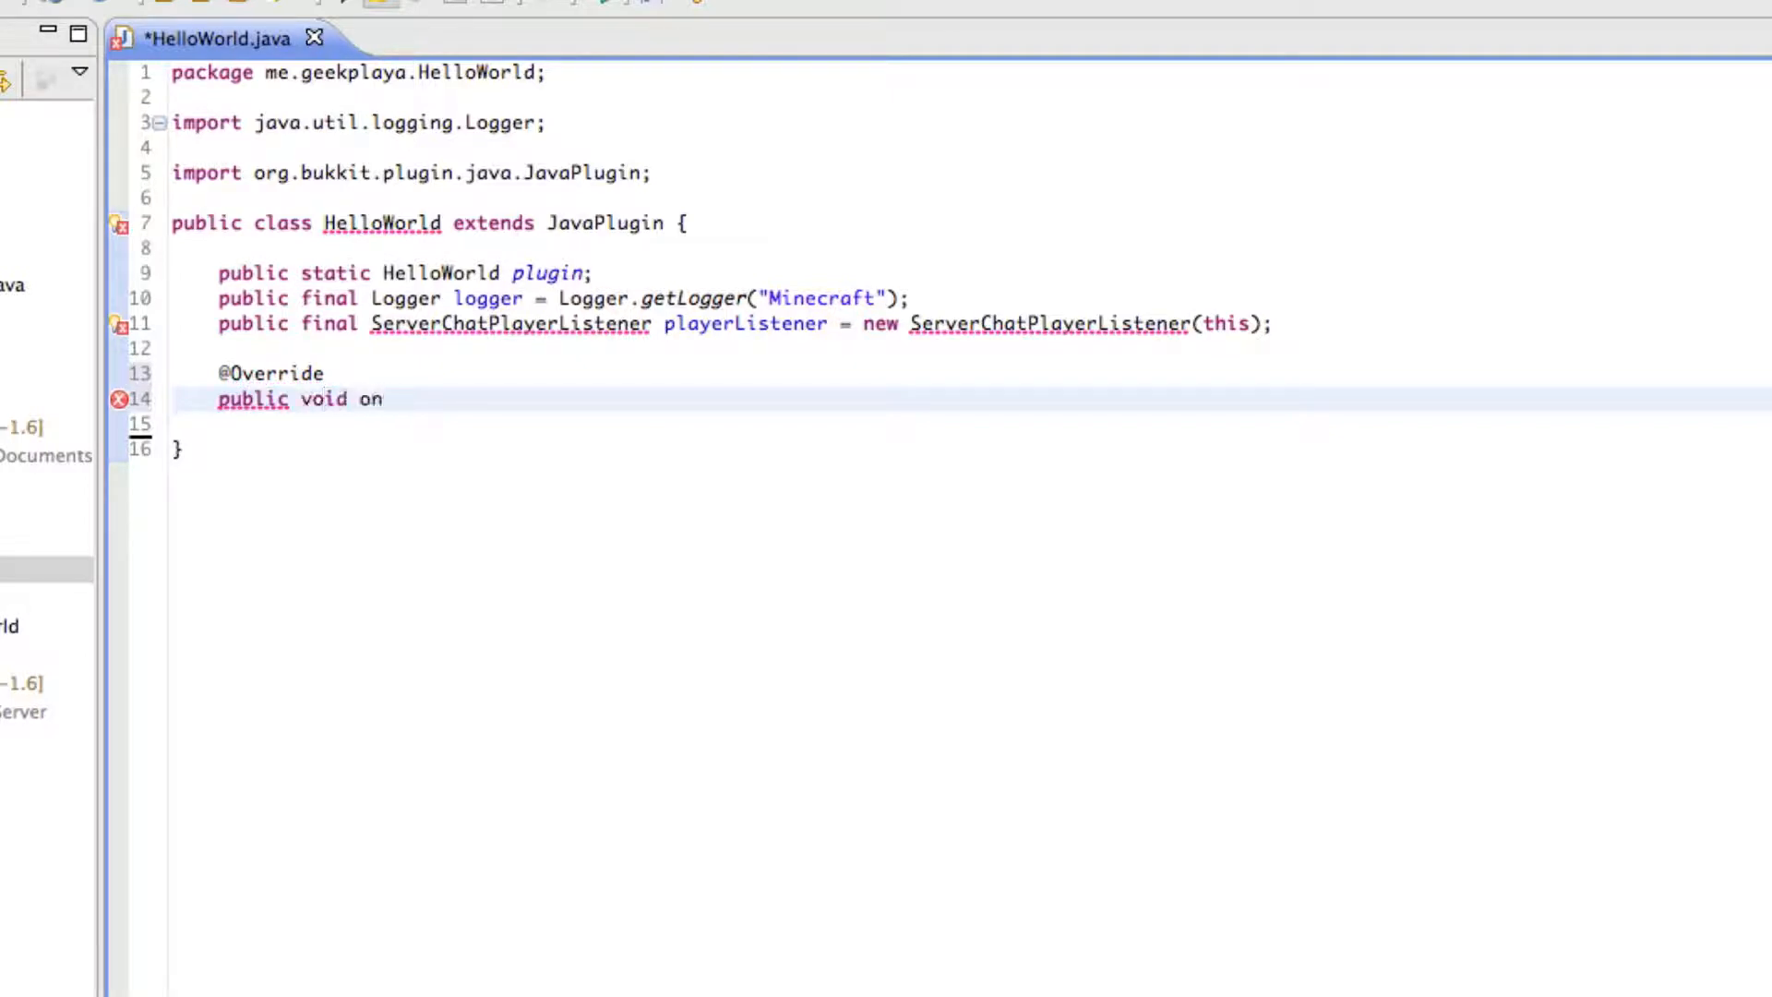
type("Disable() {")
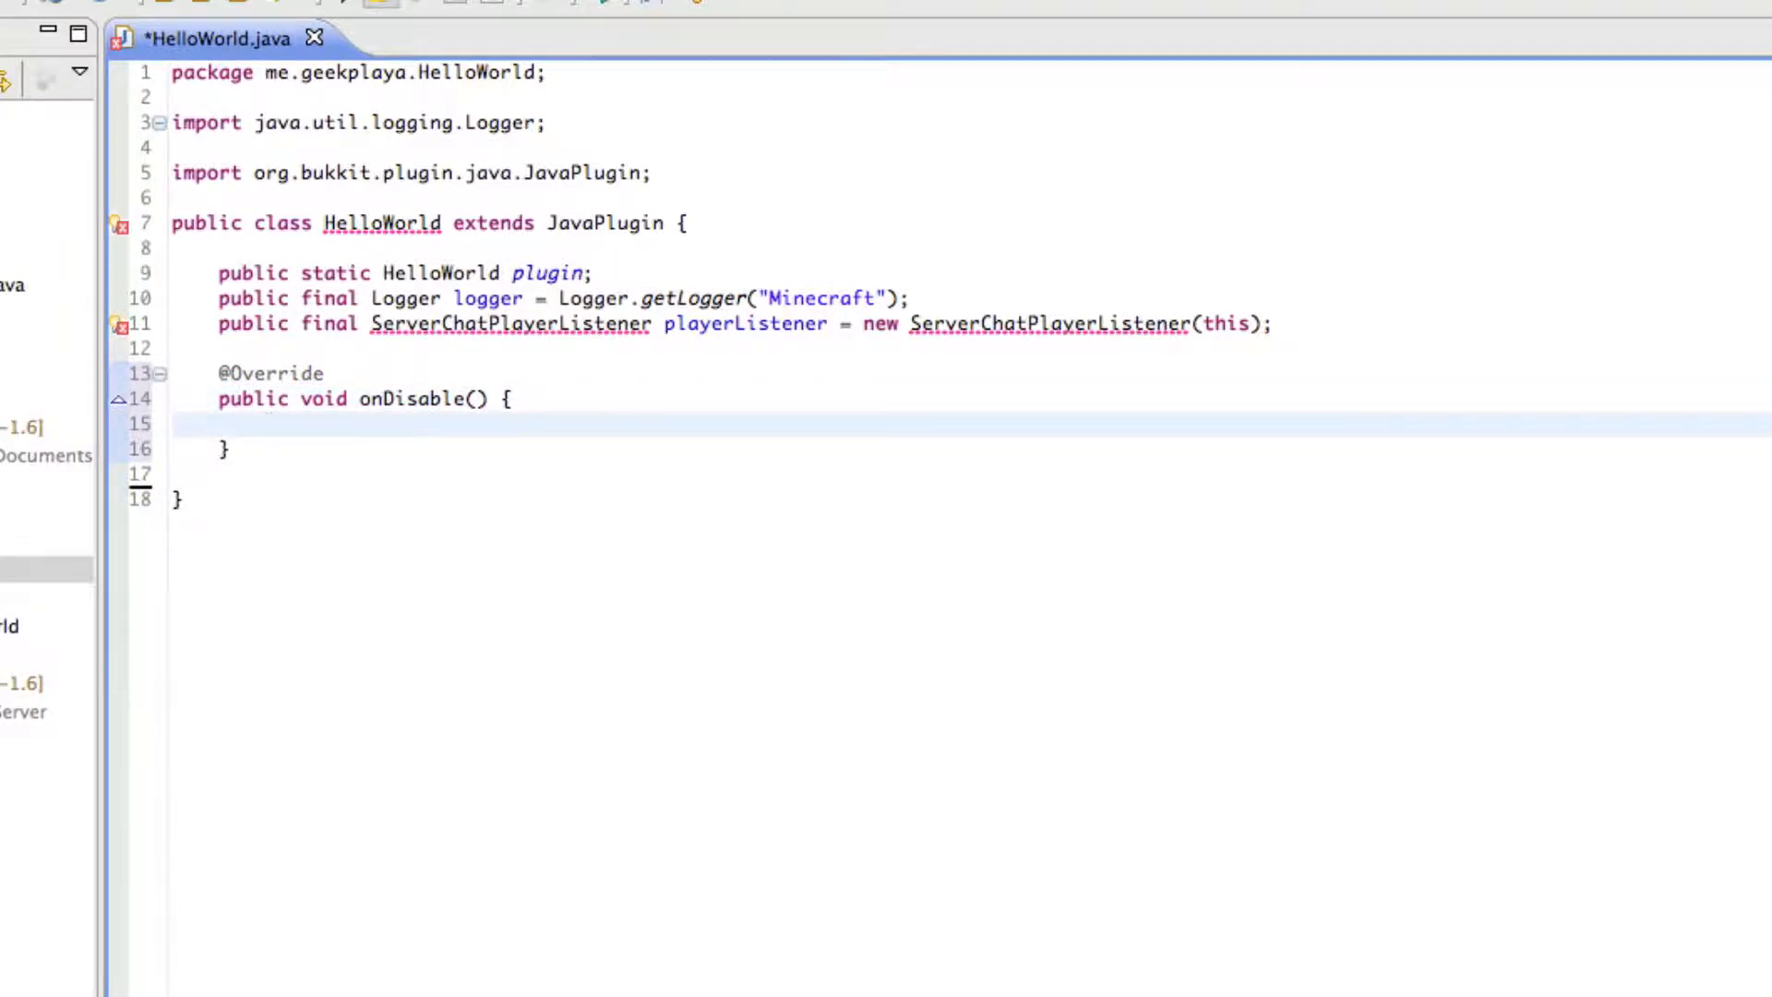
- Declare 'PluginDescriptionFile pdfFile = this.getDescription();' inside onDisable
type("PluginDe")
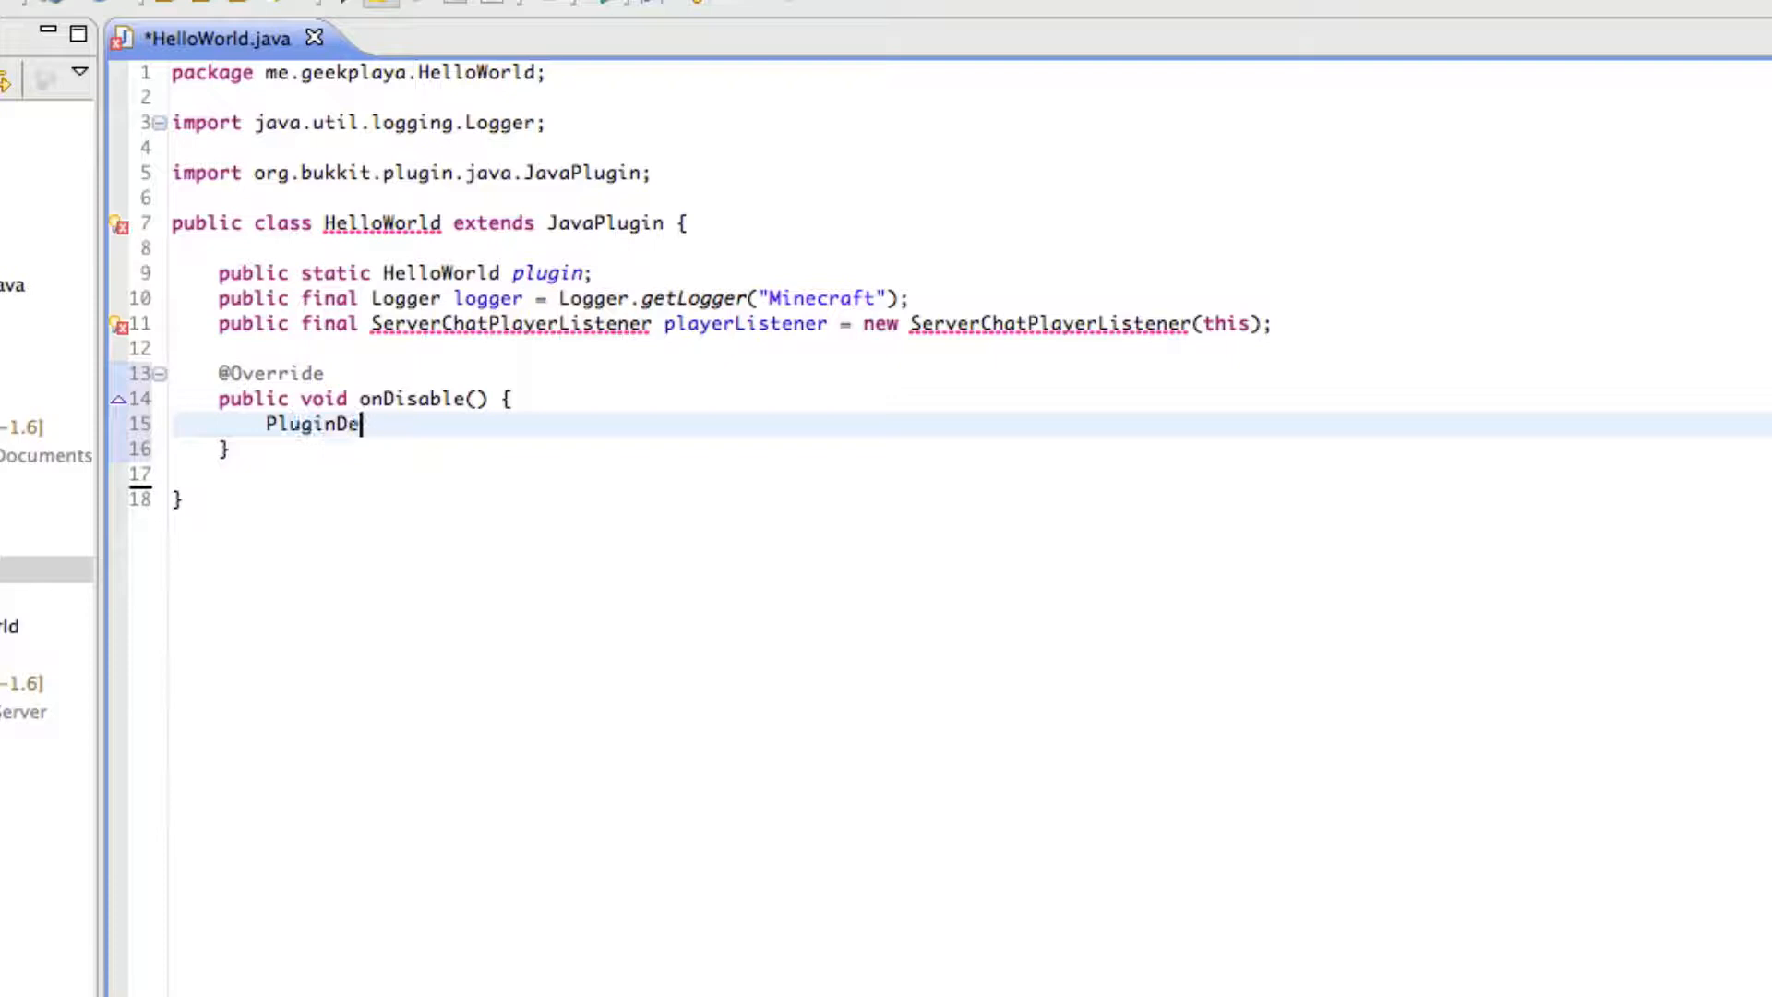
type("scriptionFile")
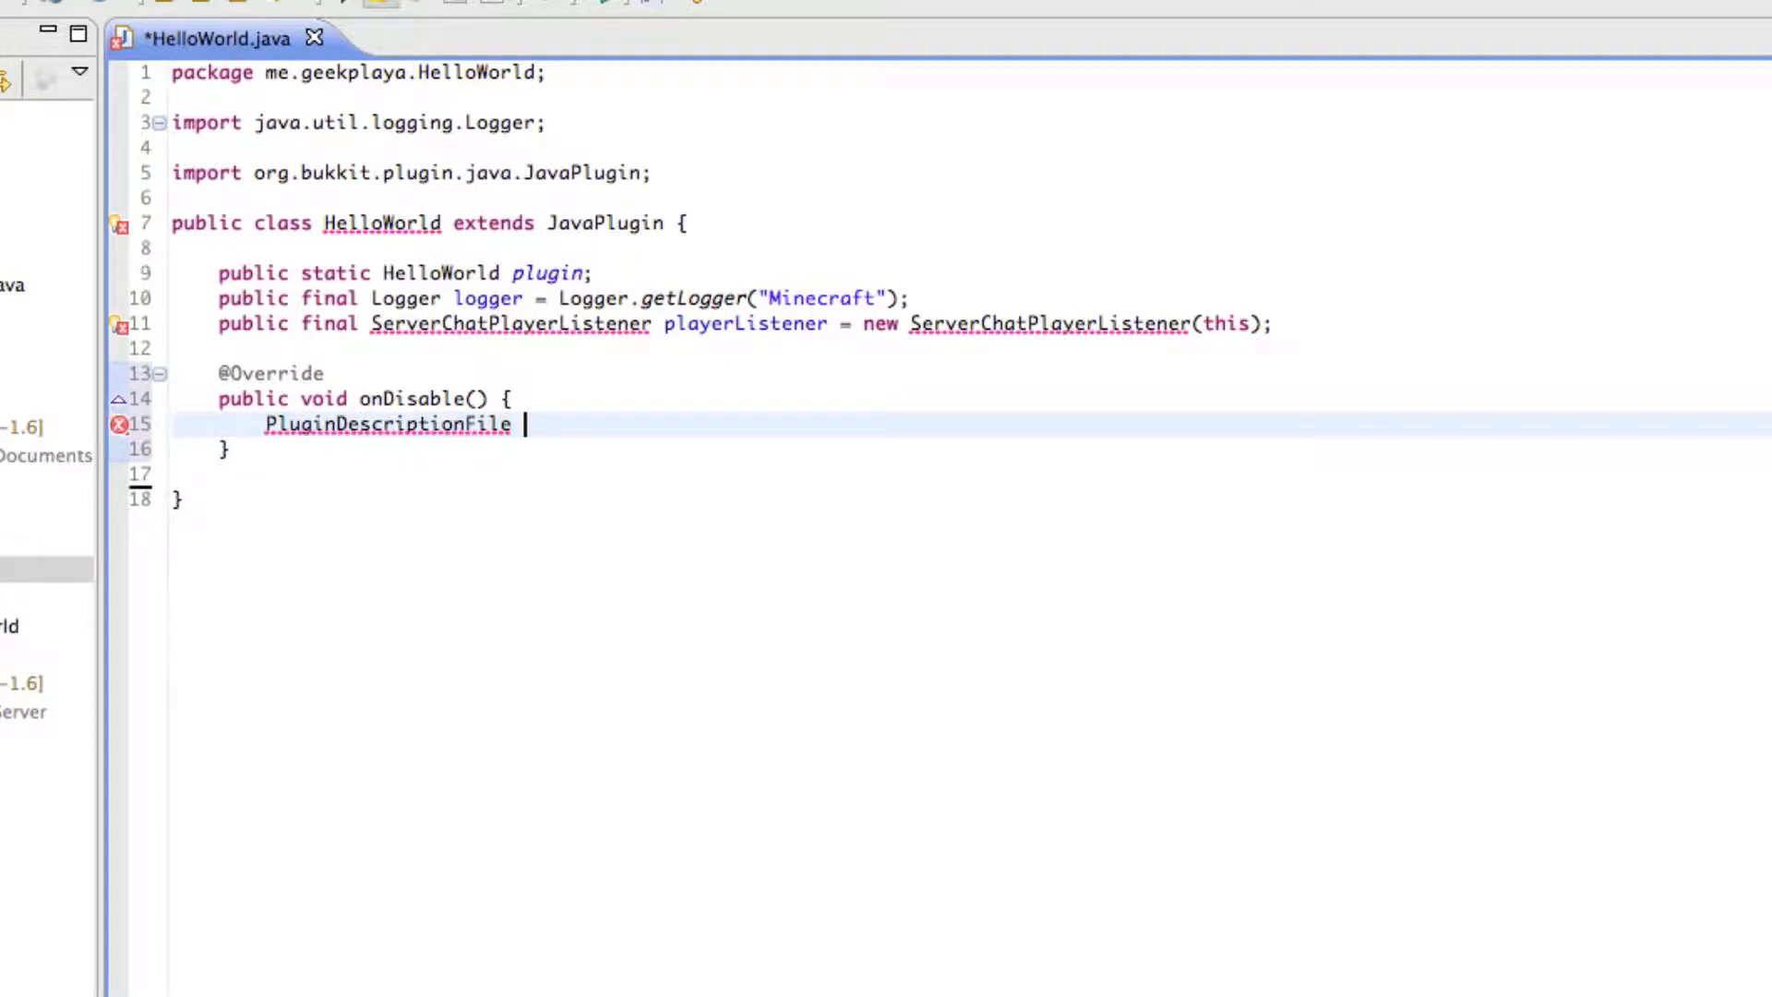
type("pdfFile =")
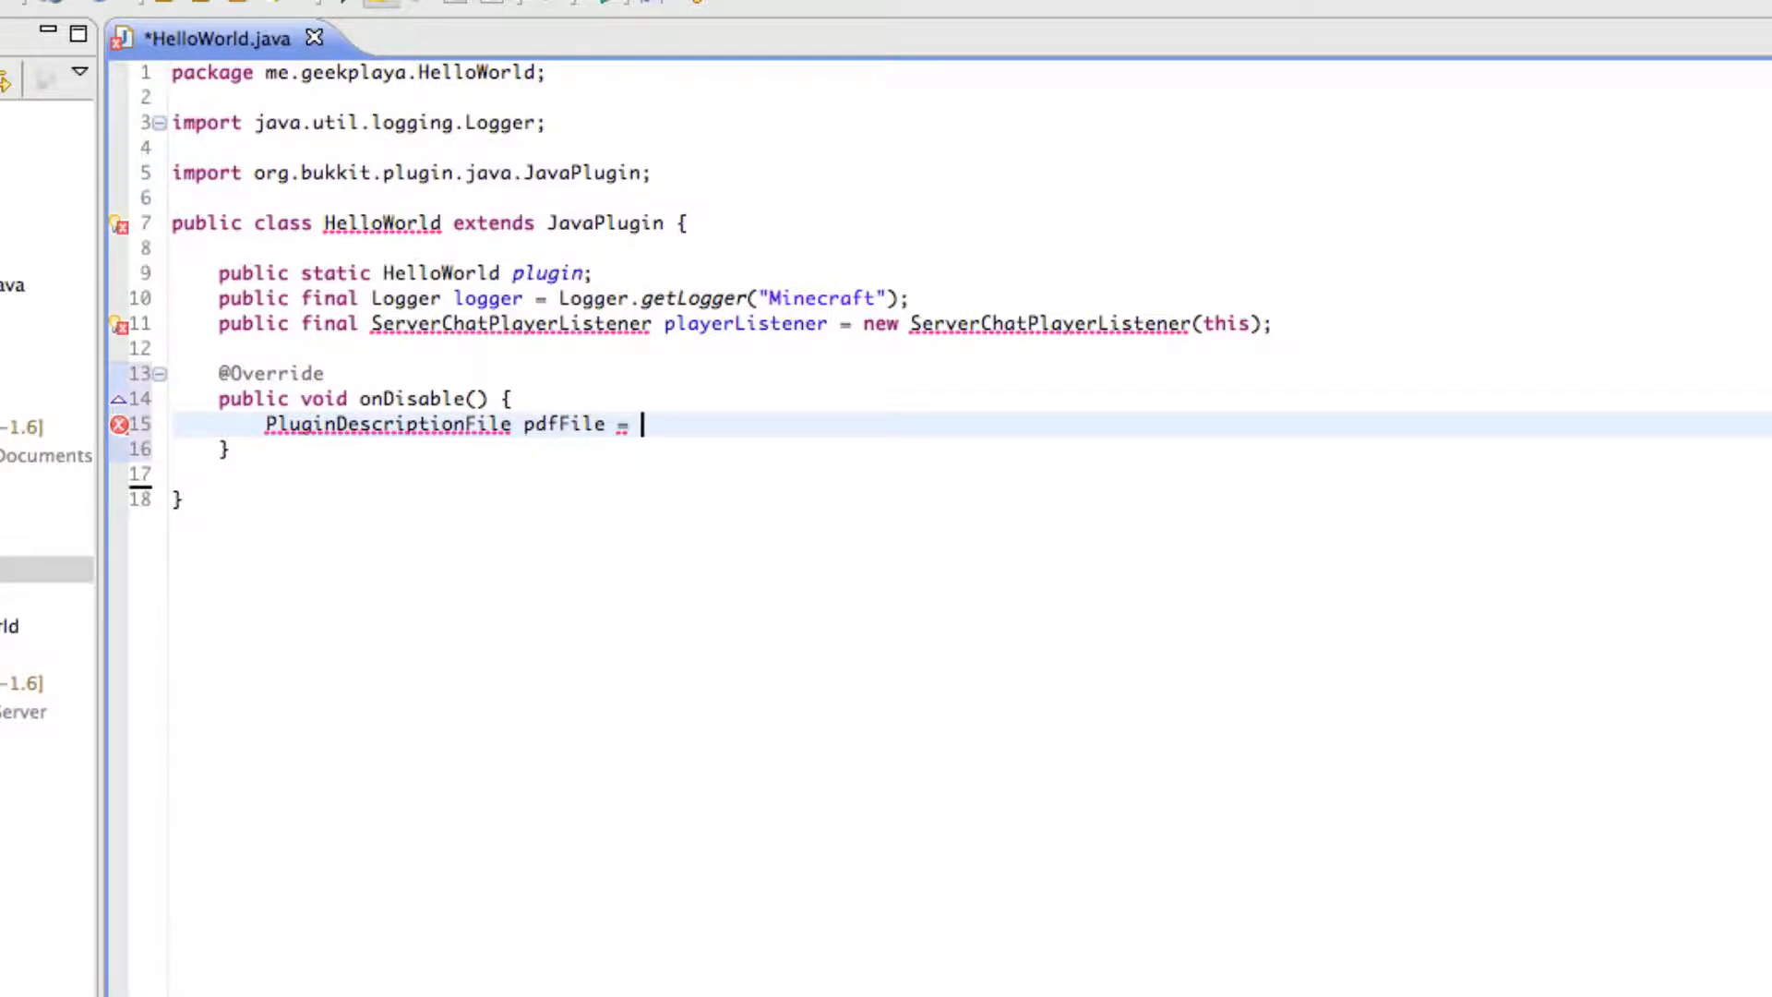
type("this.ge")
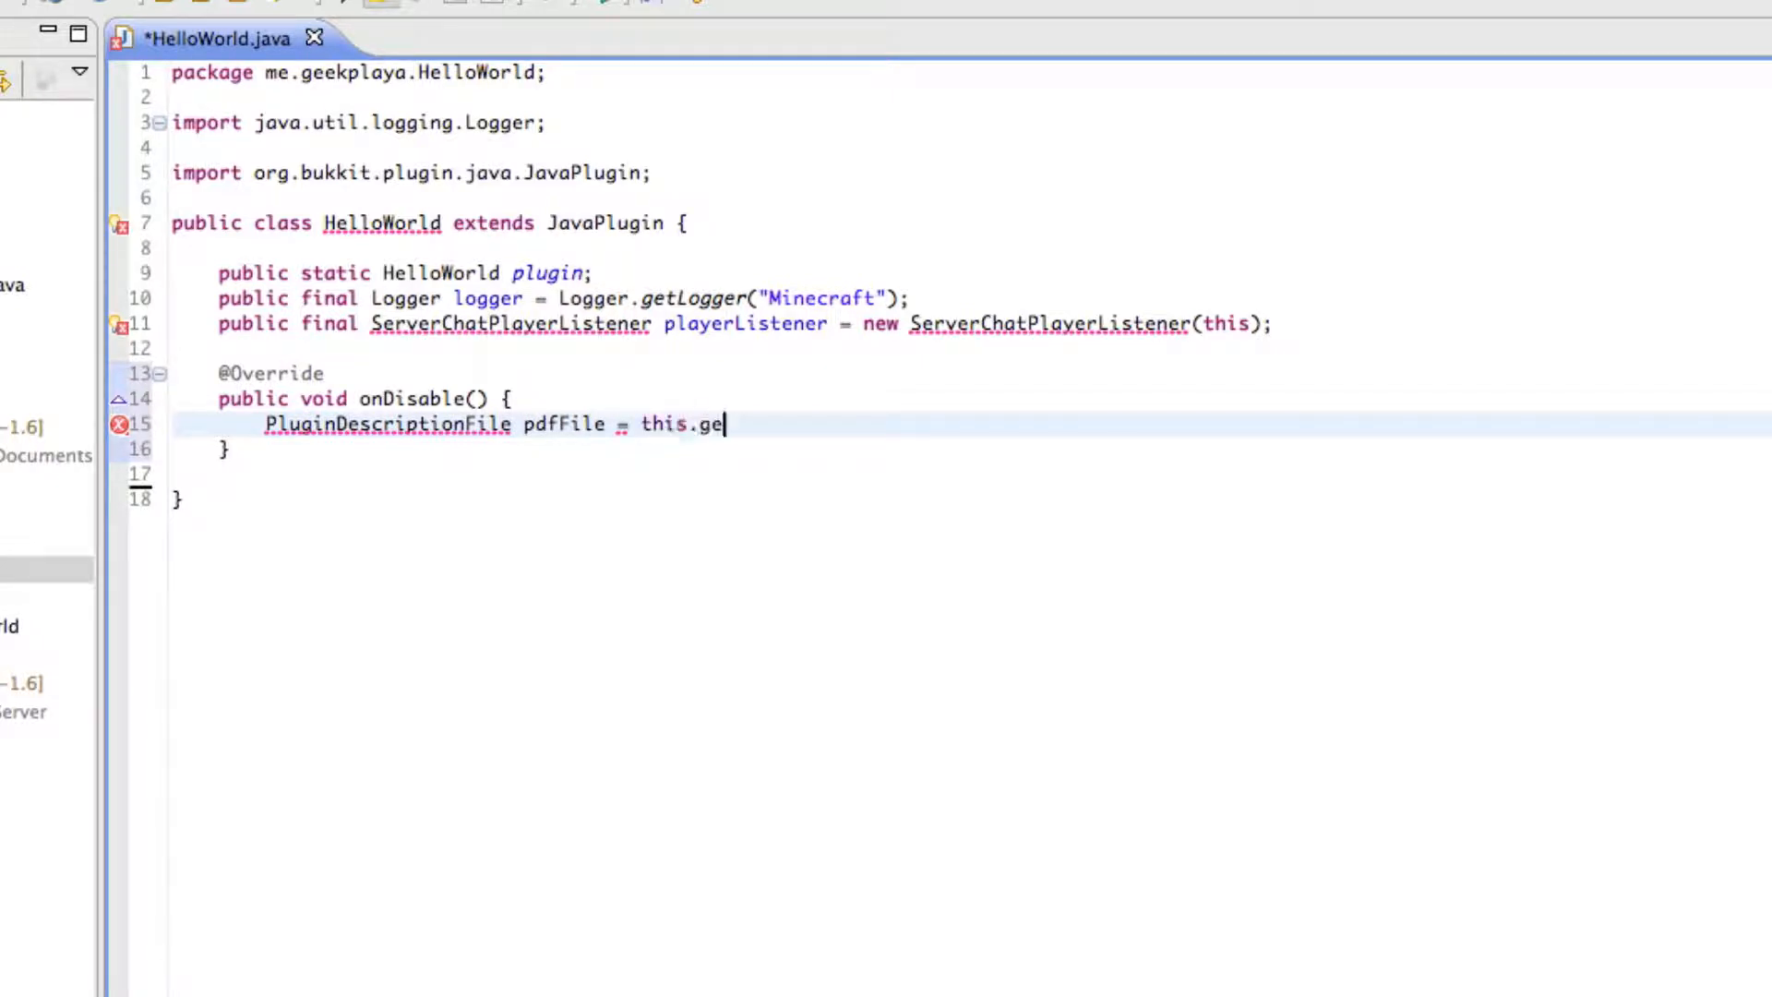
type("tDescription")
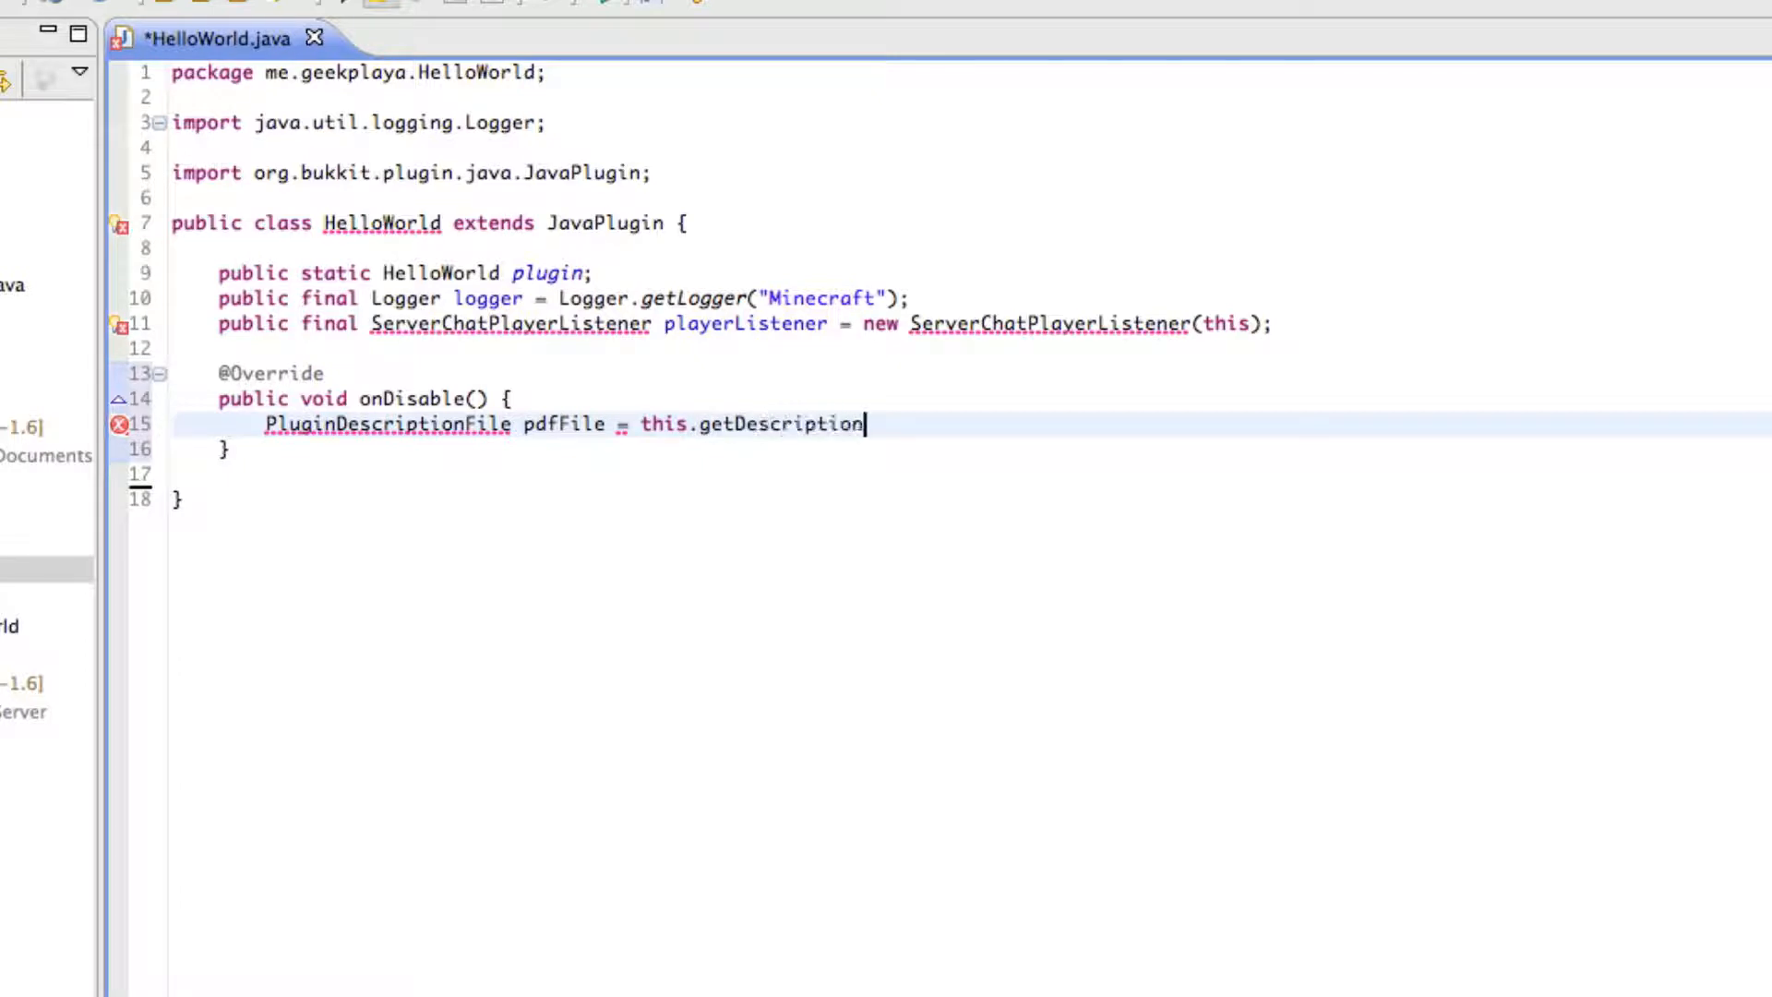
type("();")
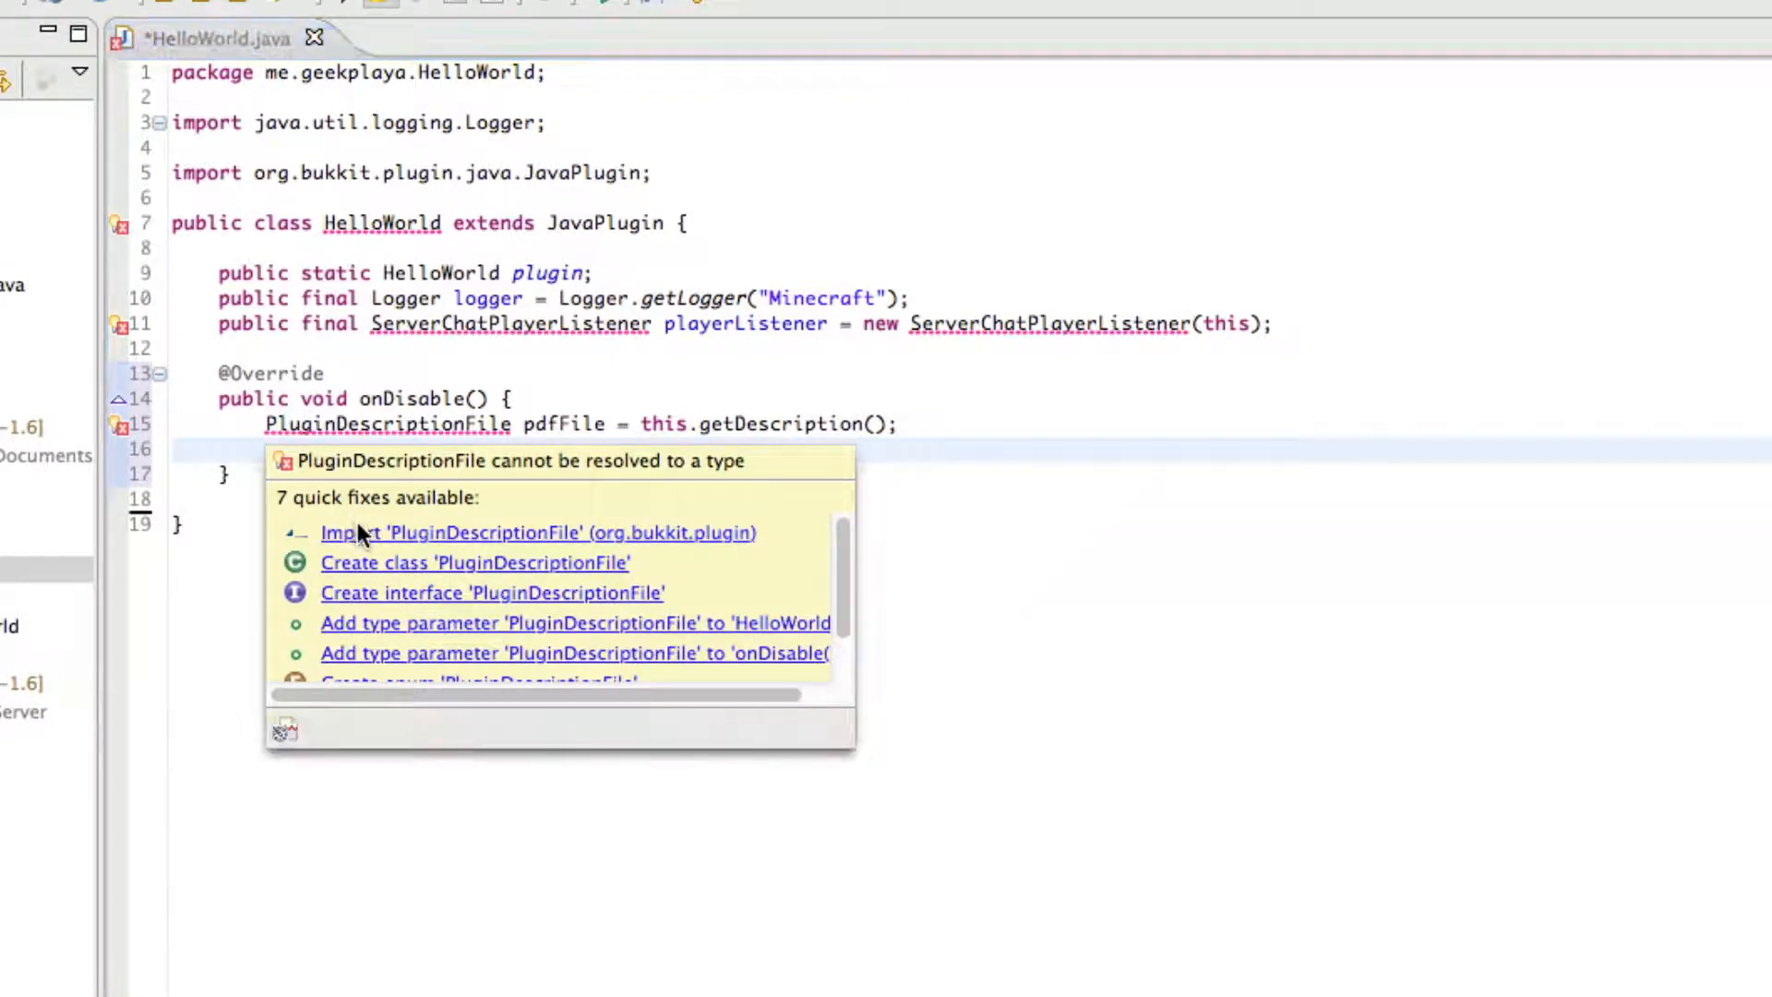
- Import org.bukkit.plugin.PluginDescriptionFile and start a this.logger.info call in onDisable
left_click(537, 533)
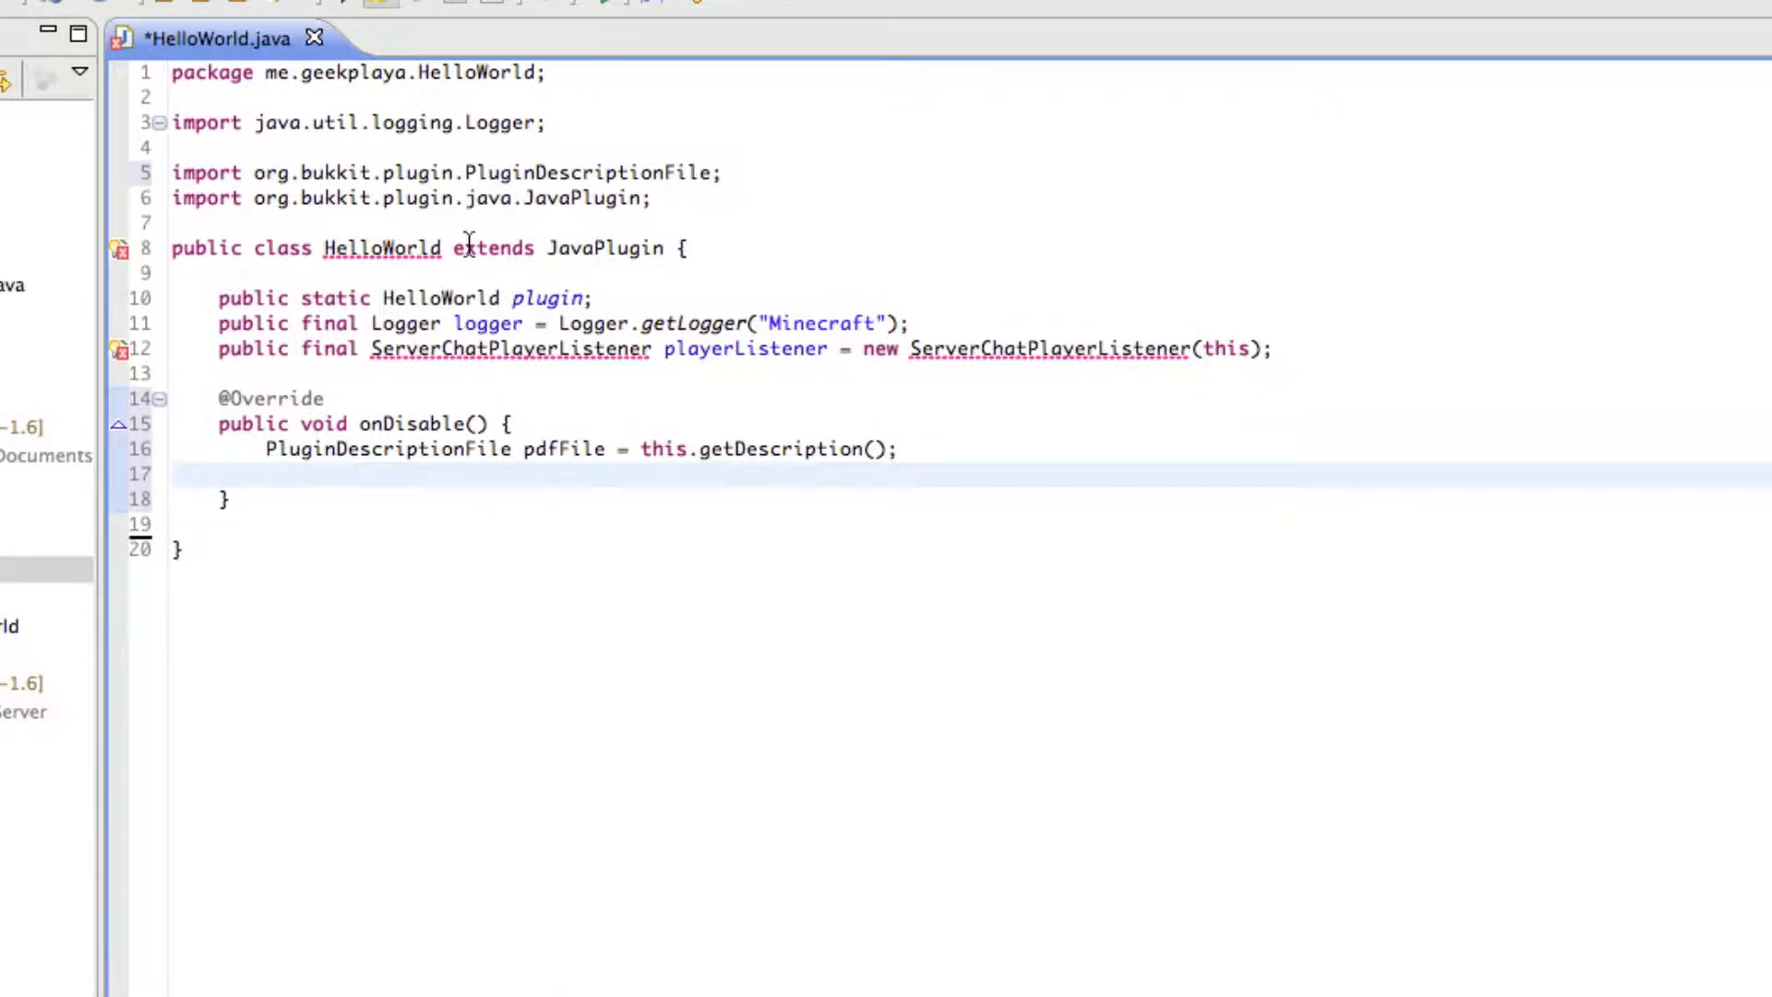
left_click(267, 473)
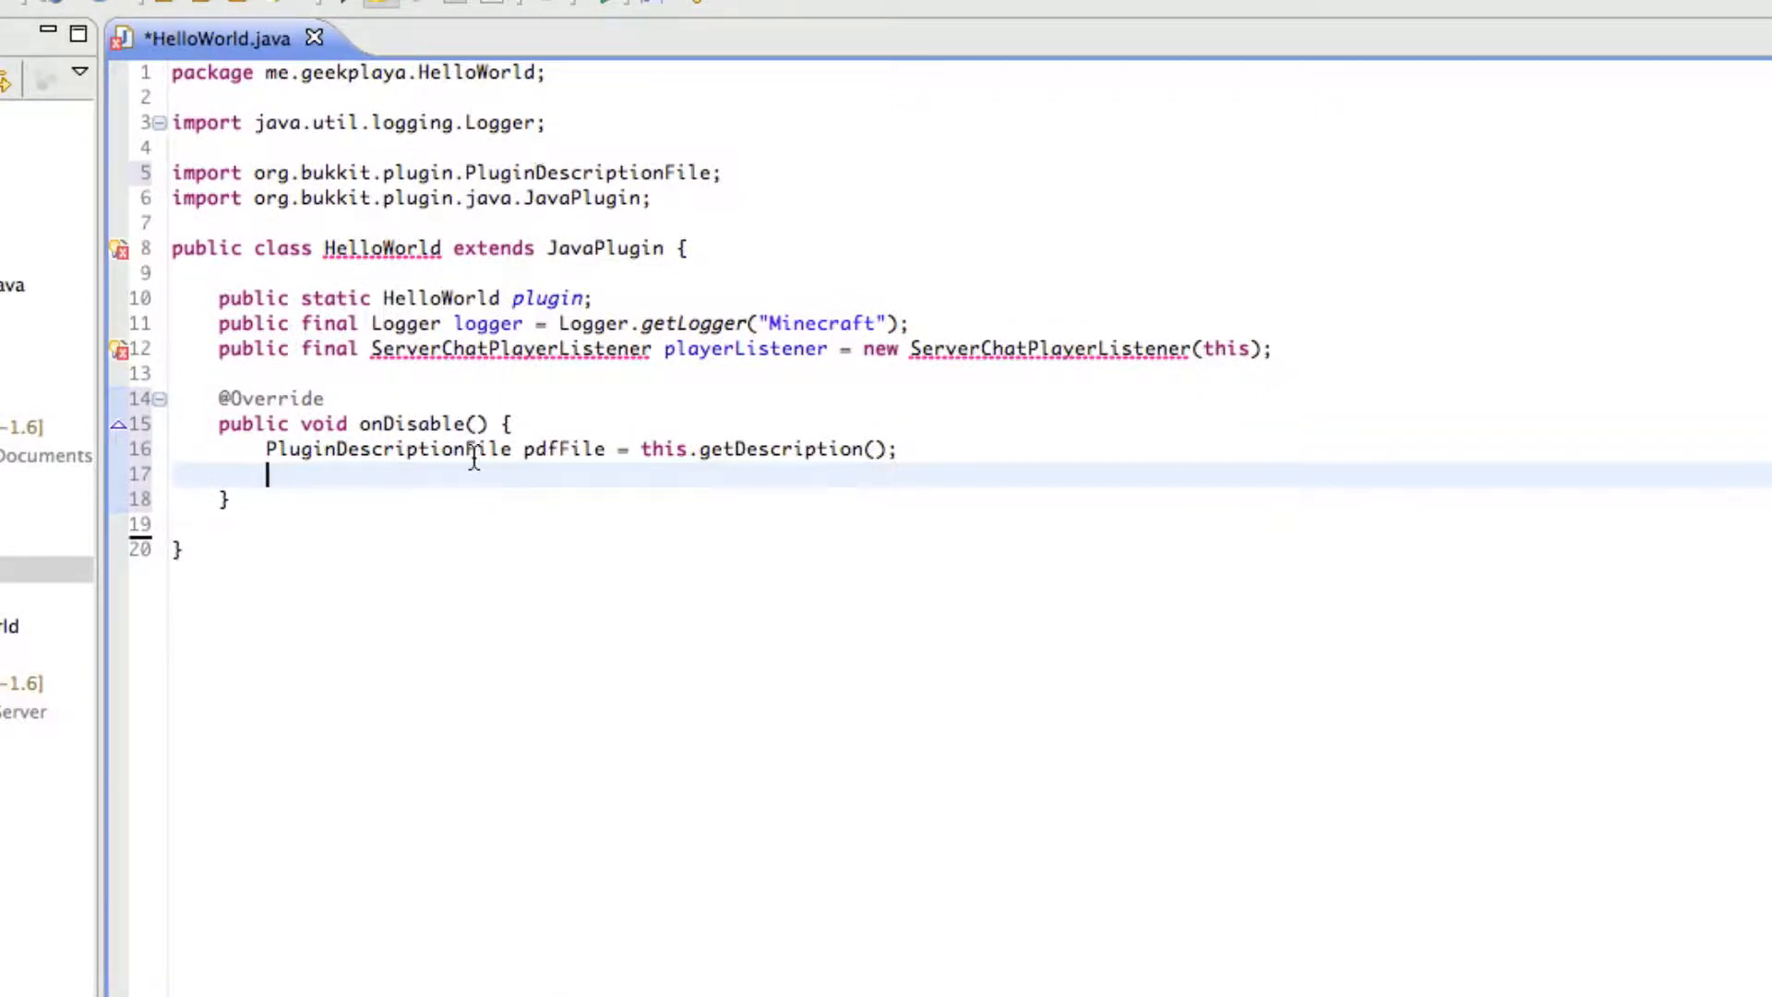
mouse_move(352, 464)
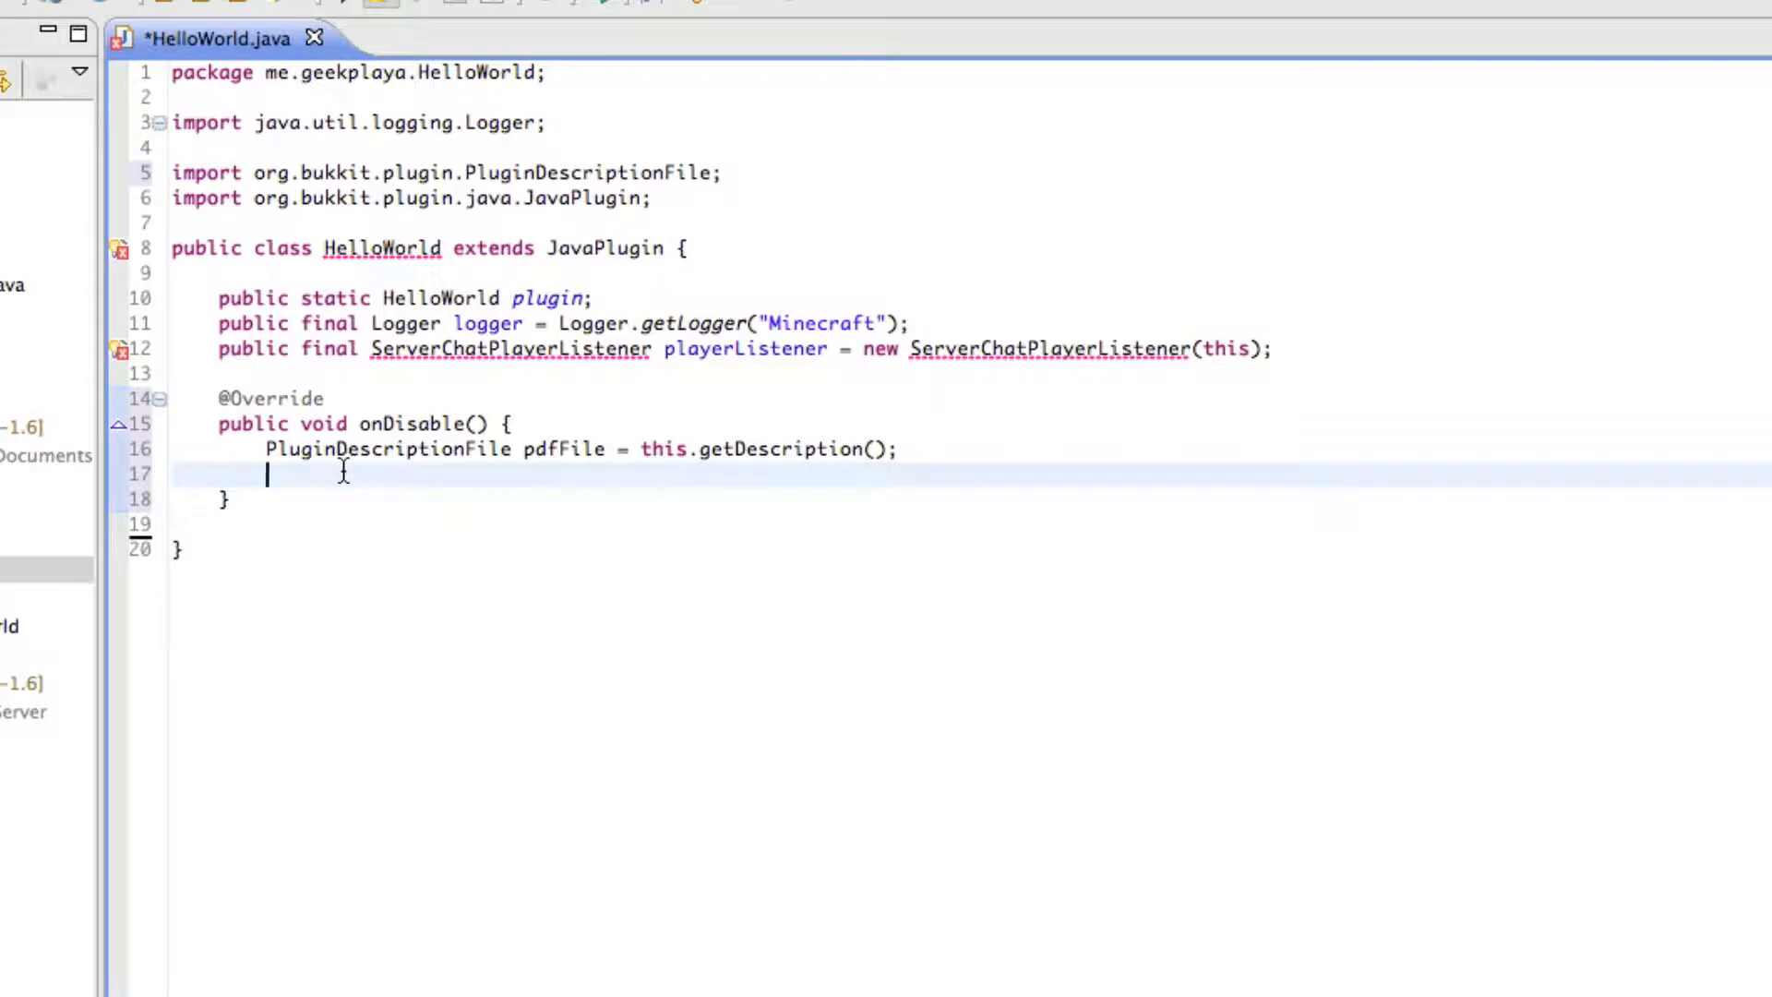
type("this/l")
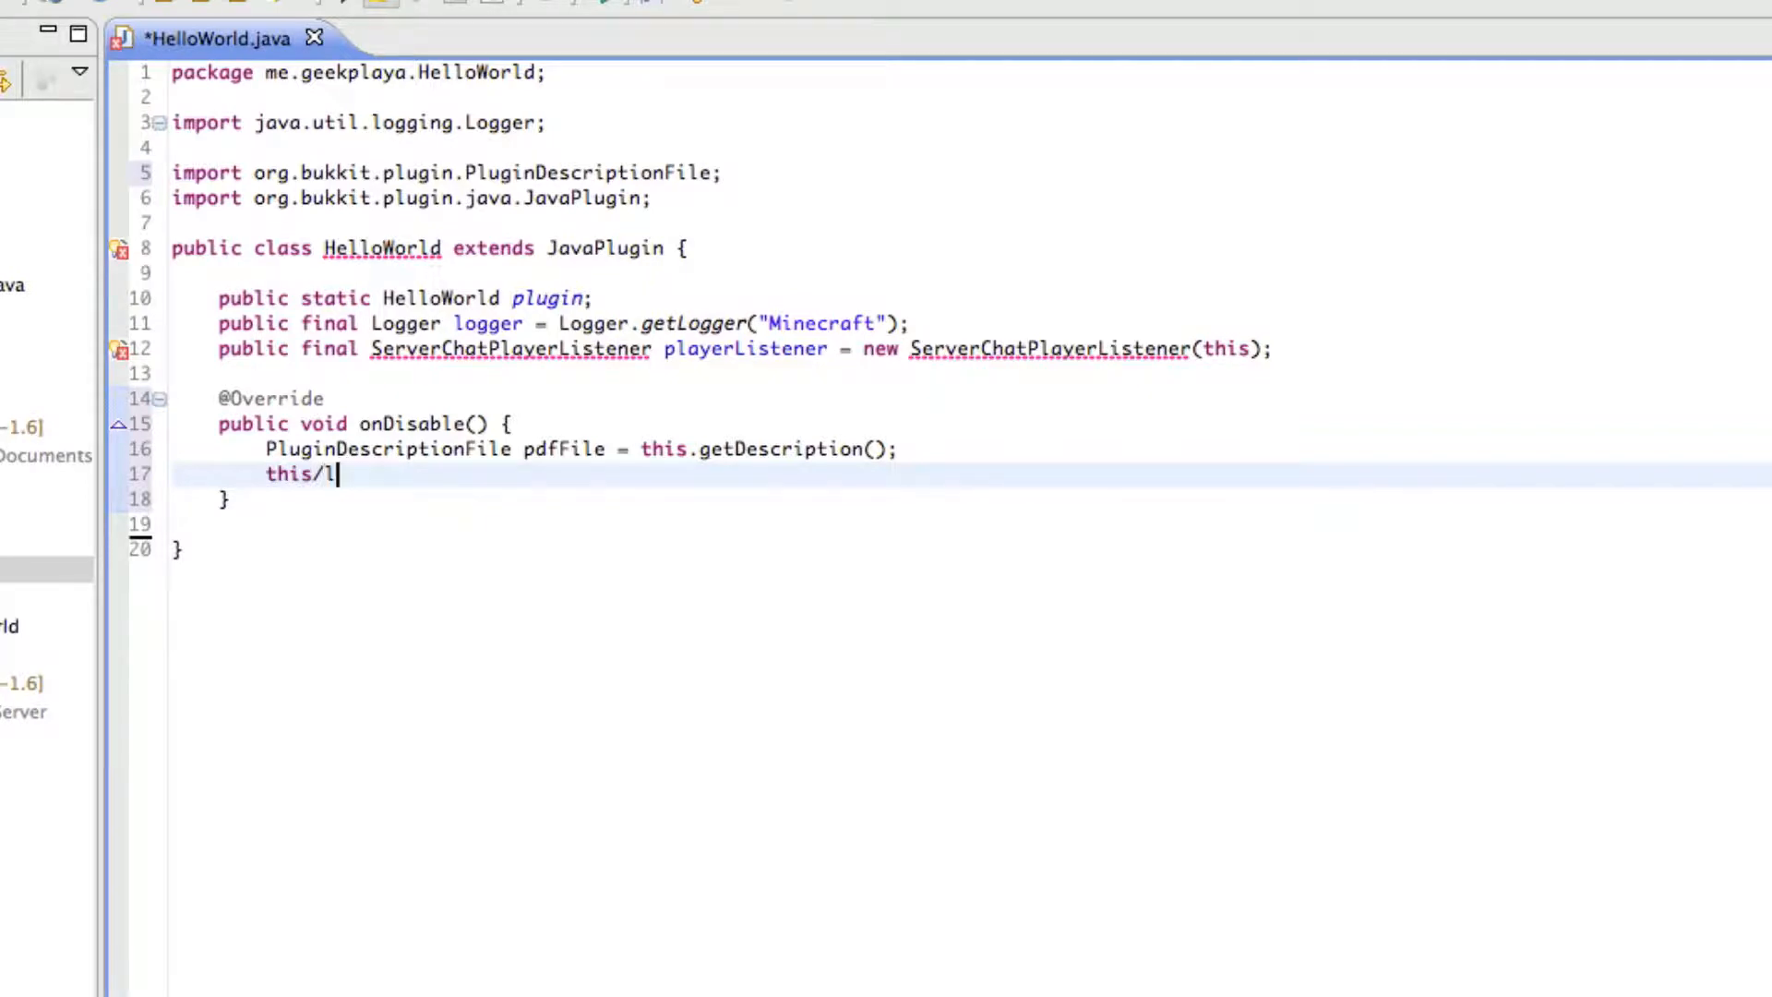
type(".lo")
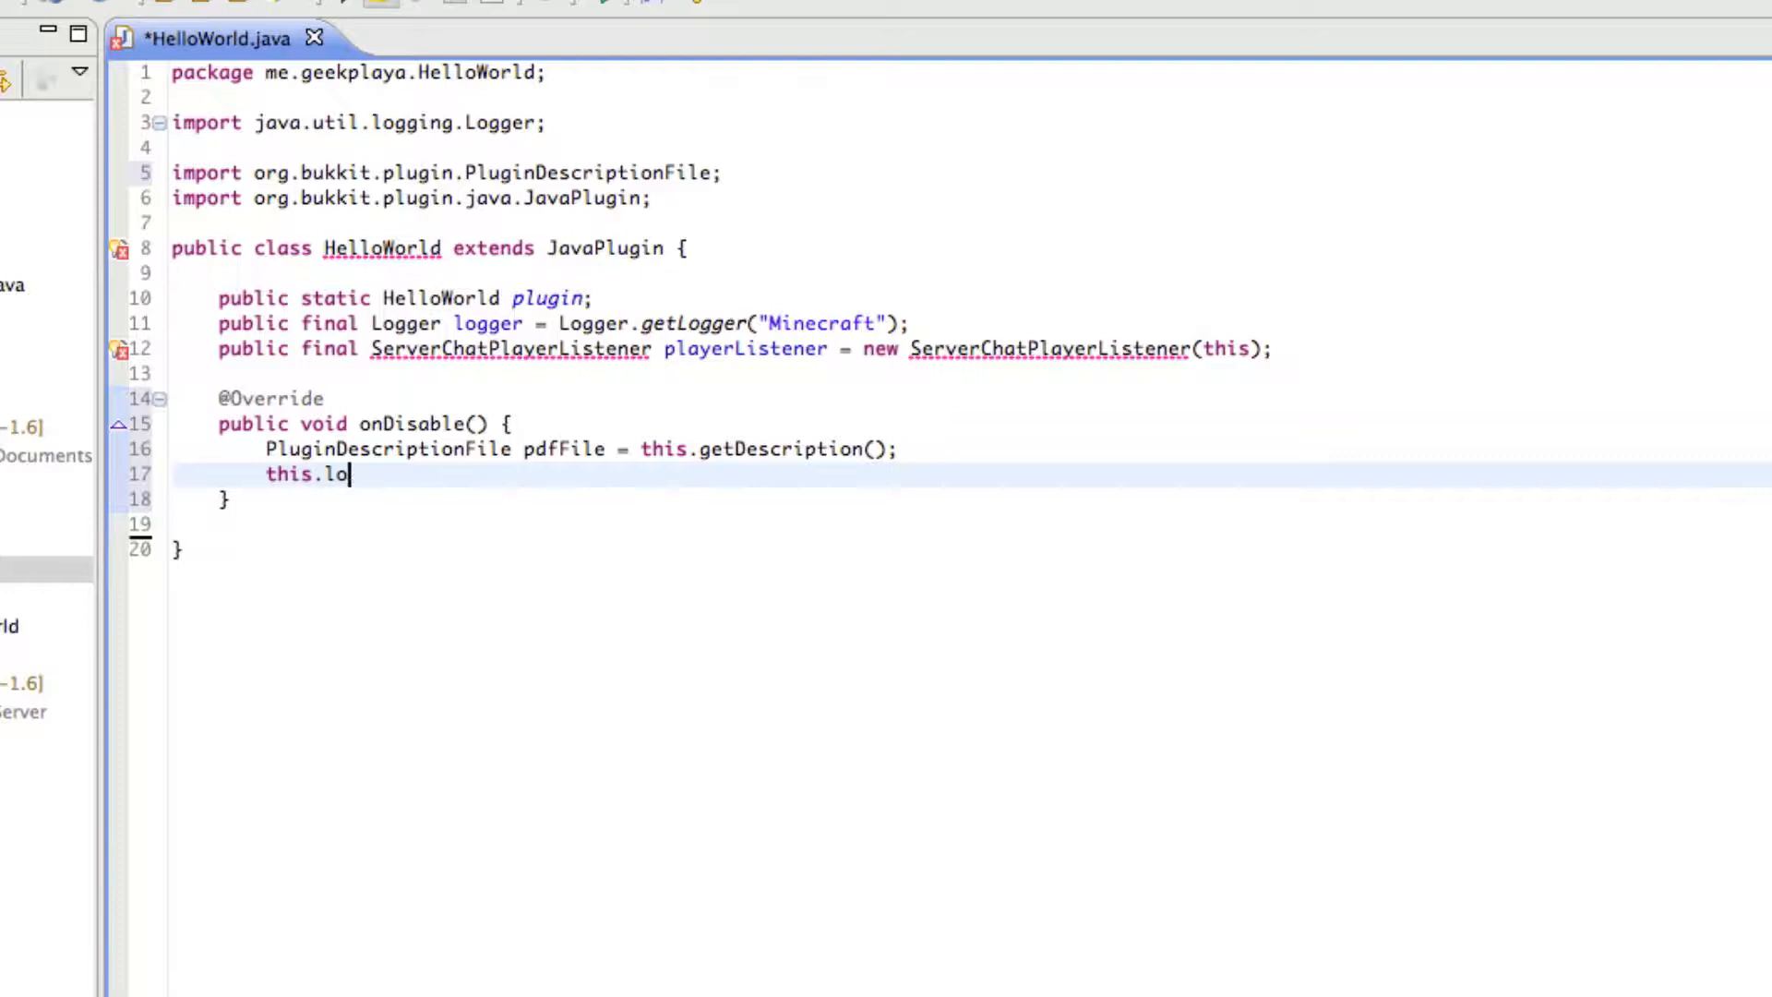
type("gger")
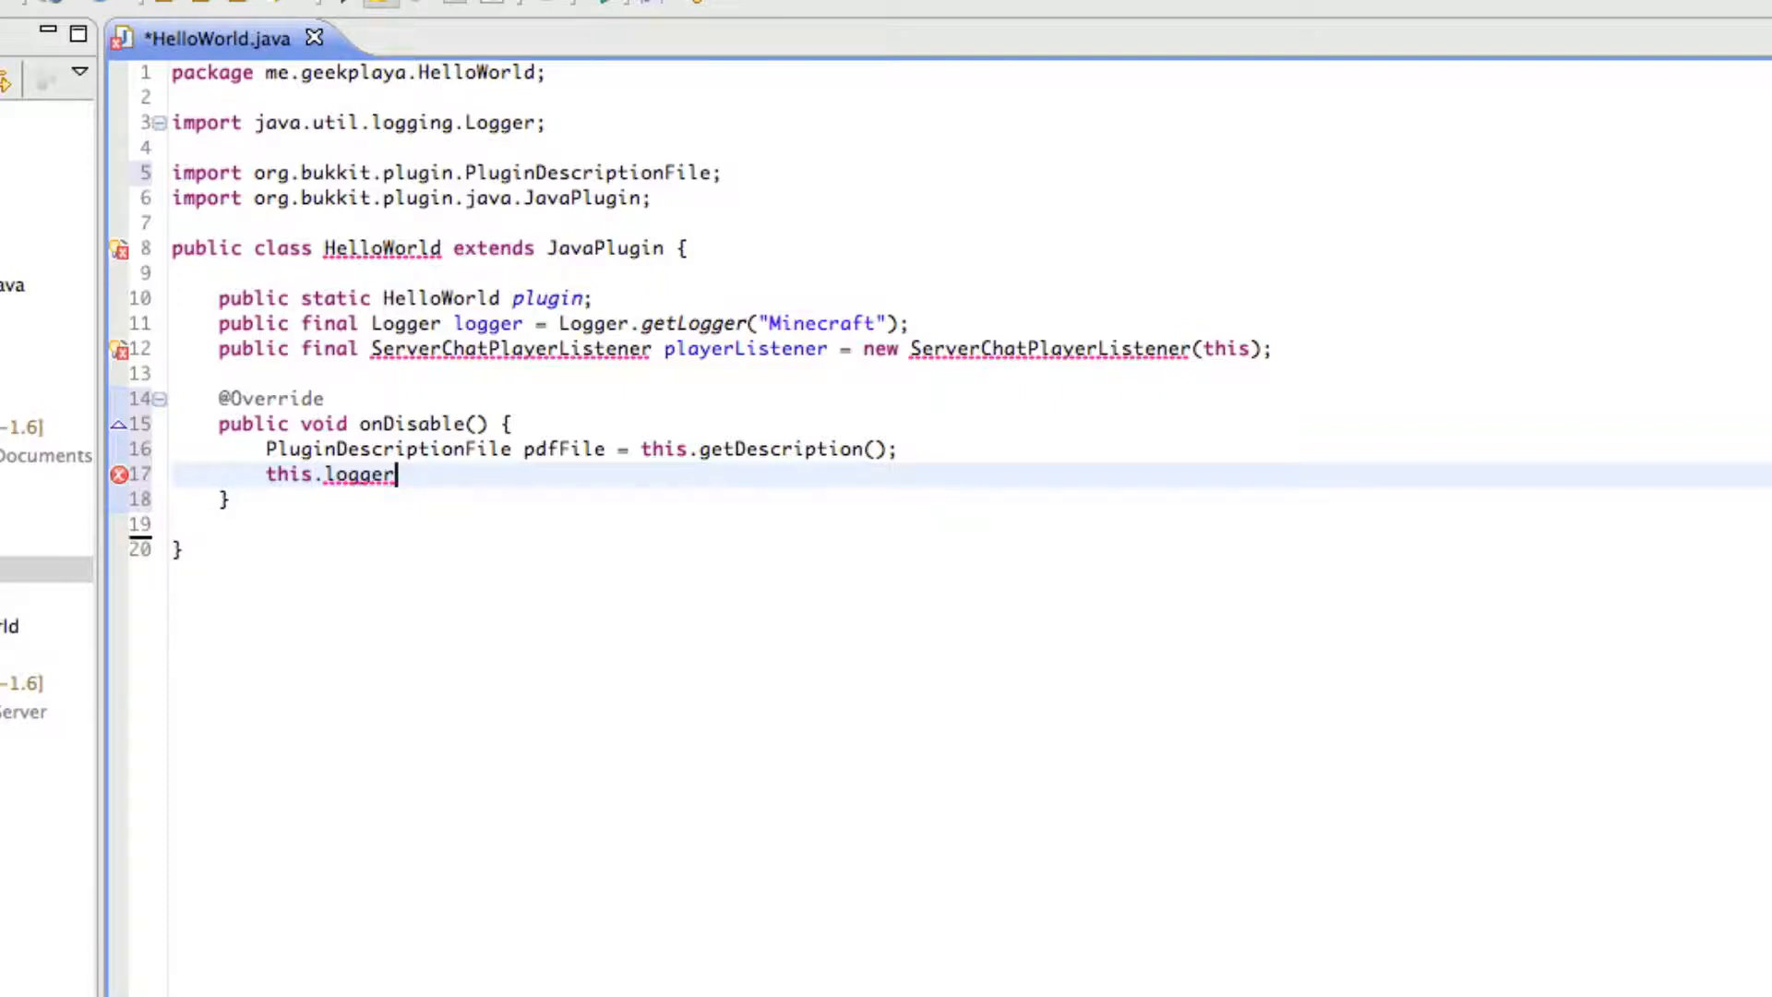
type(".info(msg")
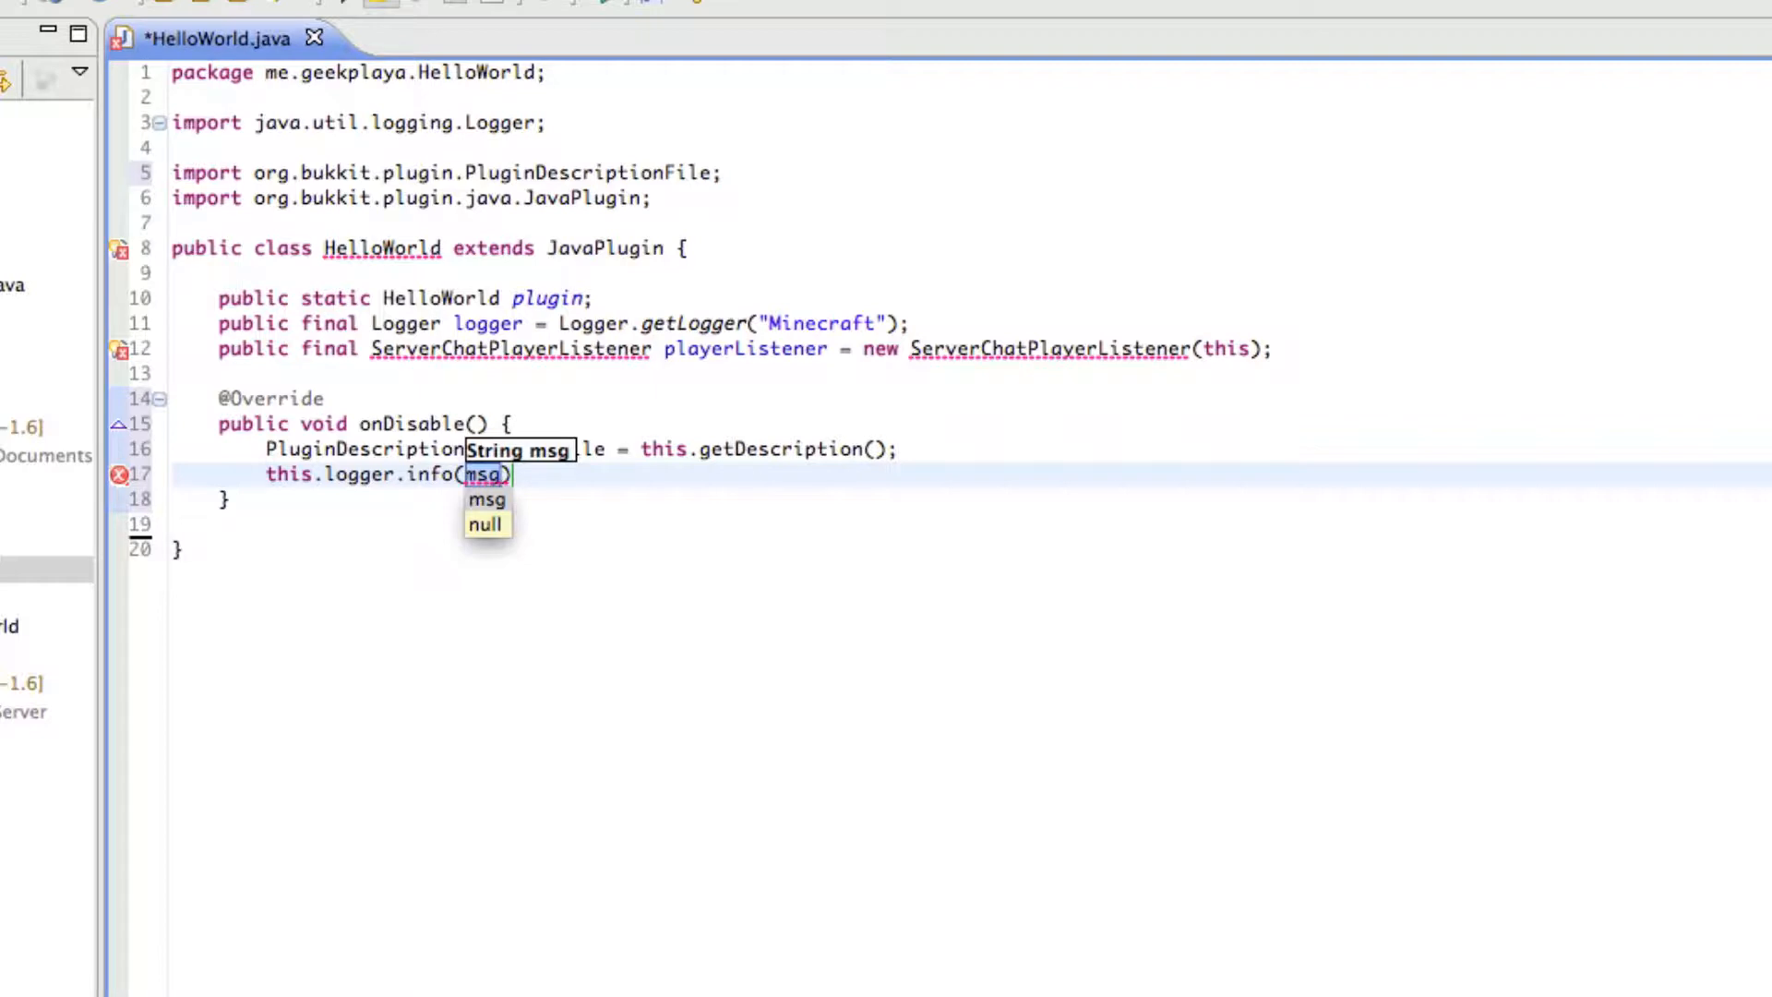
- Log pdfFile.getName() + " is now disabled." and make room for another method
type("p")
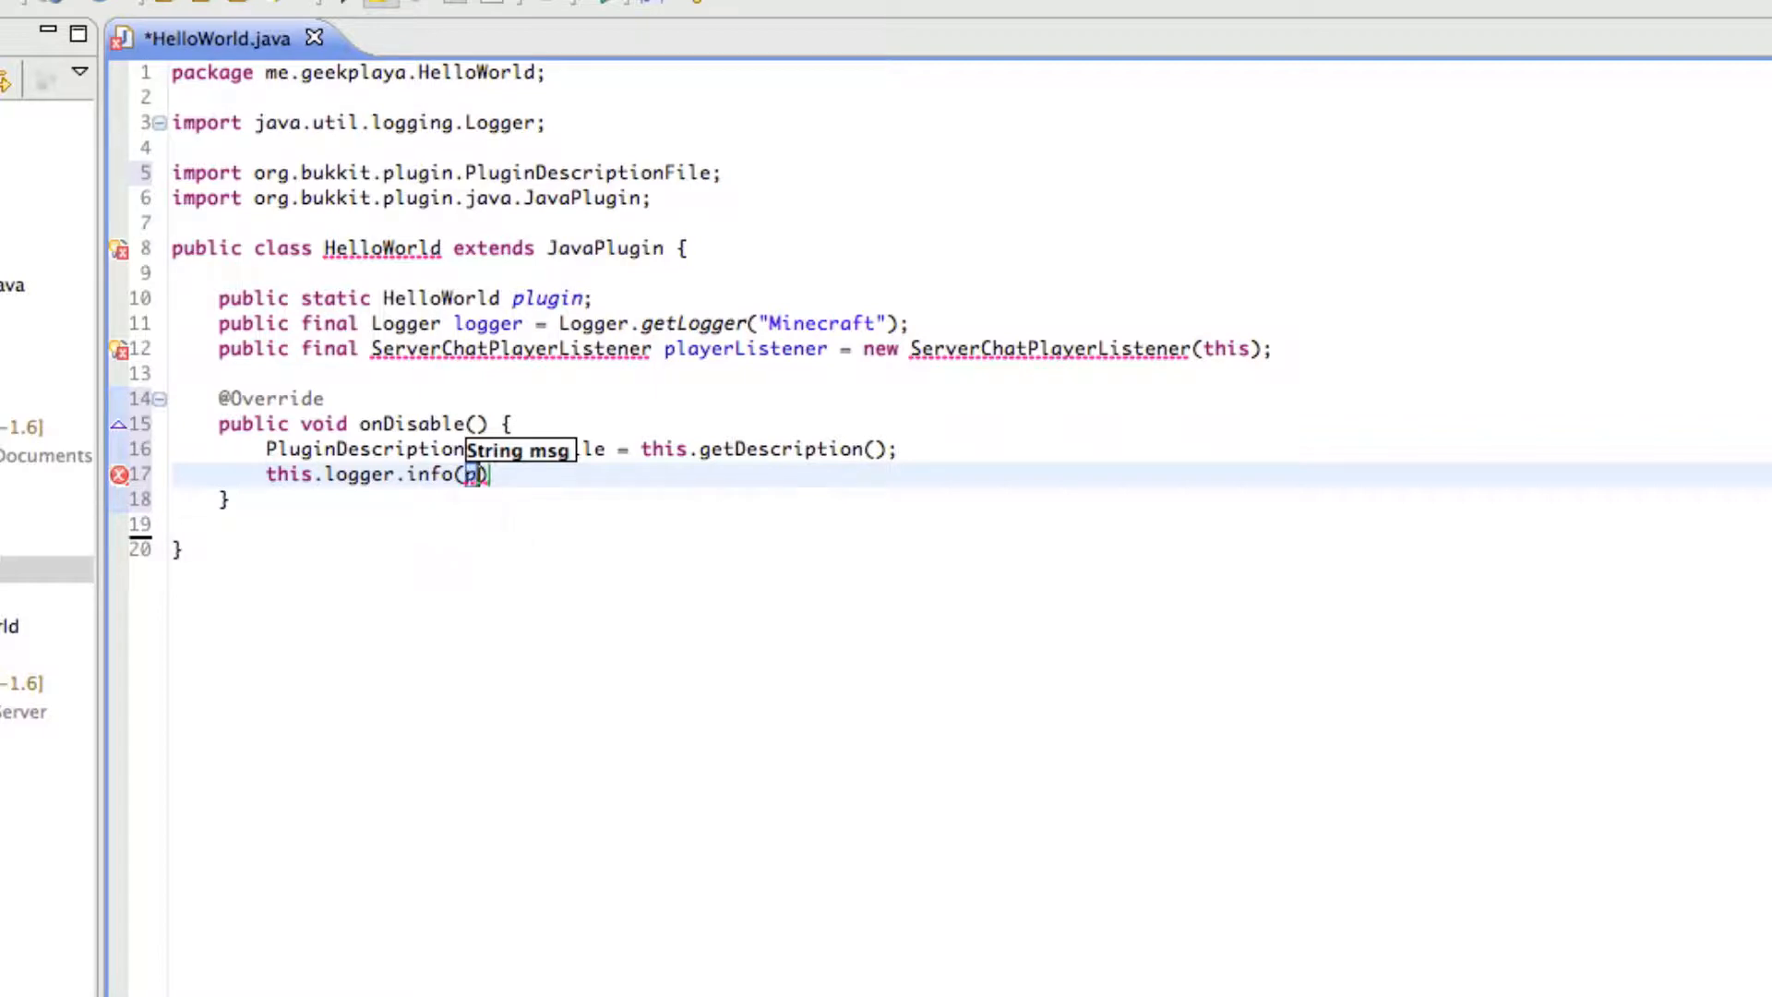
type("dfFile.getName(")
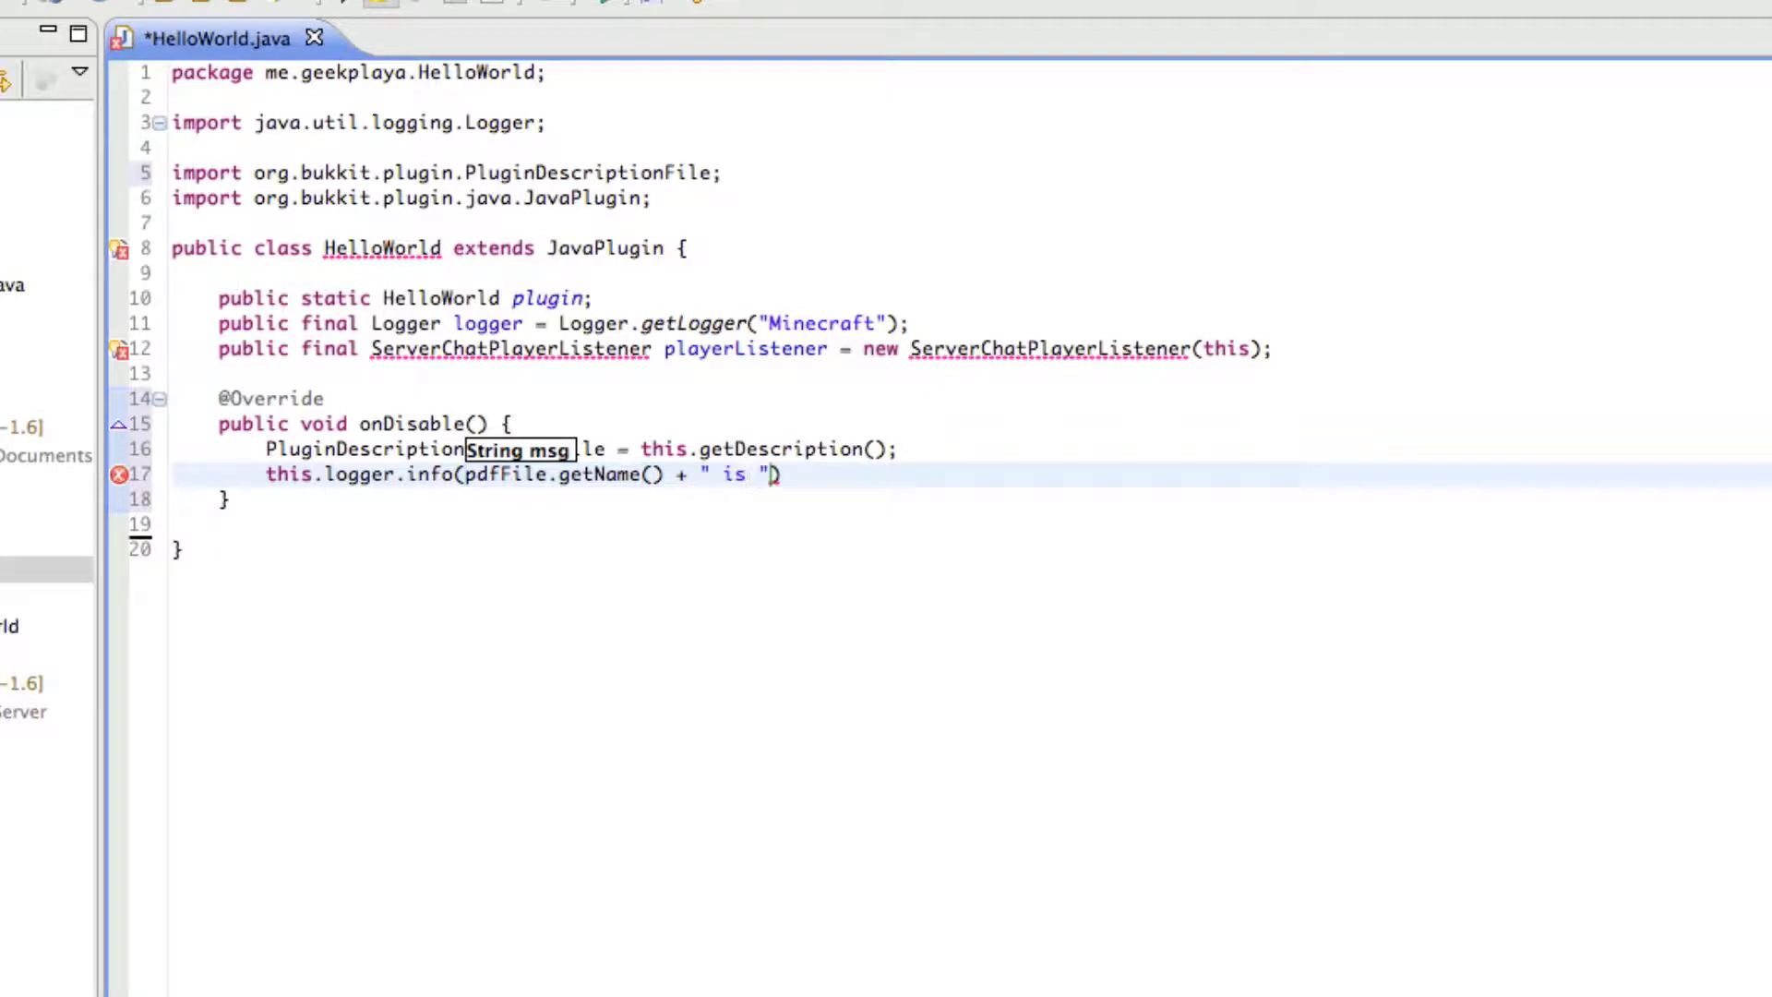
type("now disabled.")
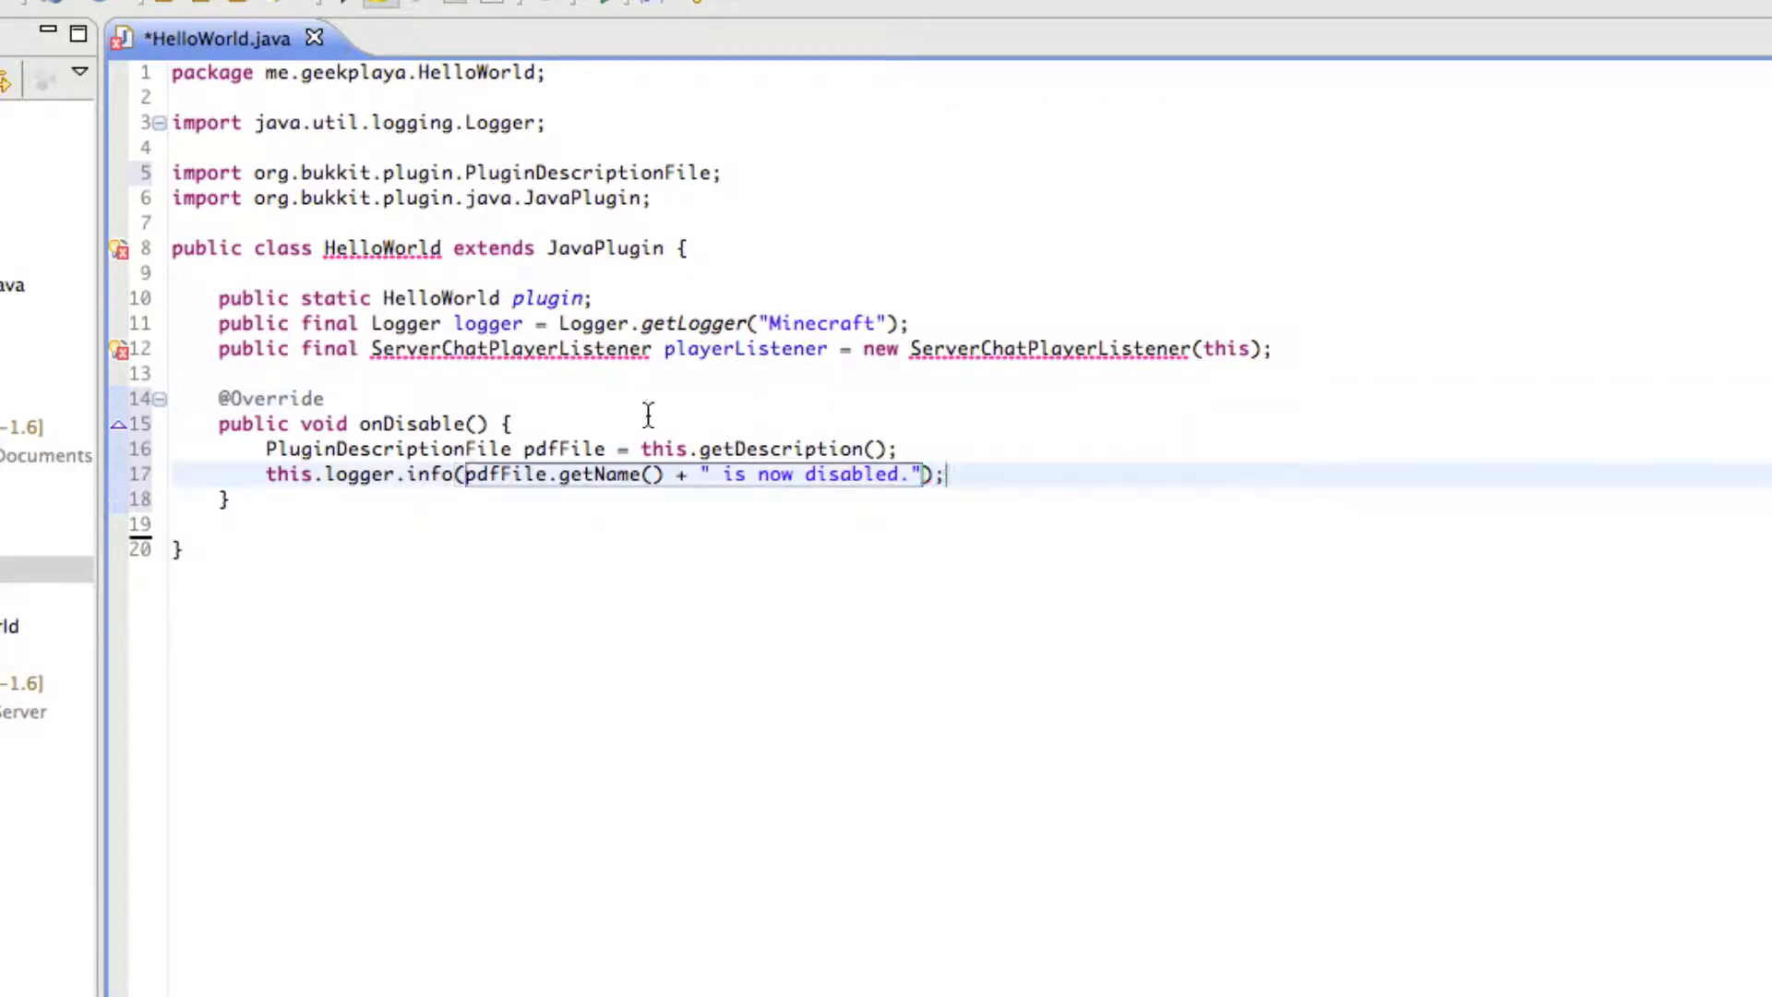
left_click(512, 423)
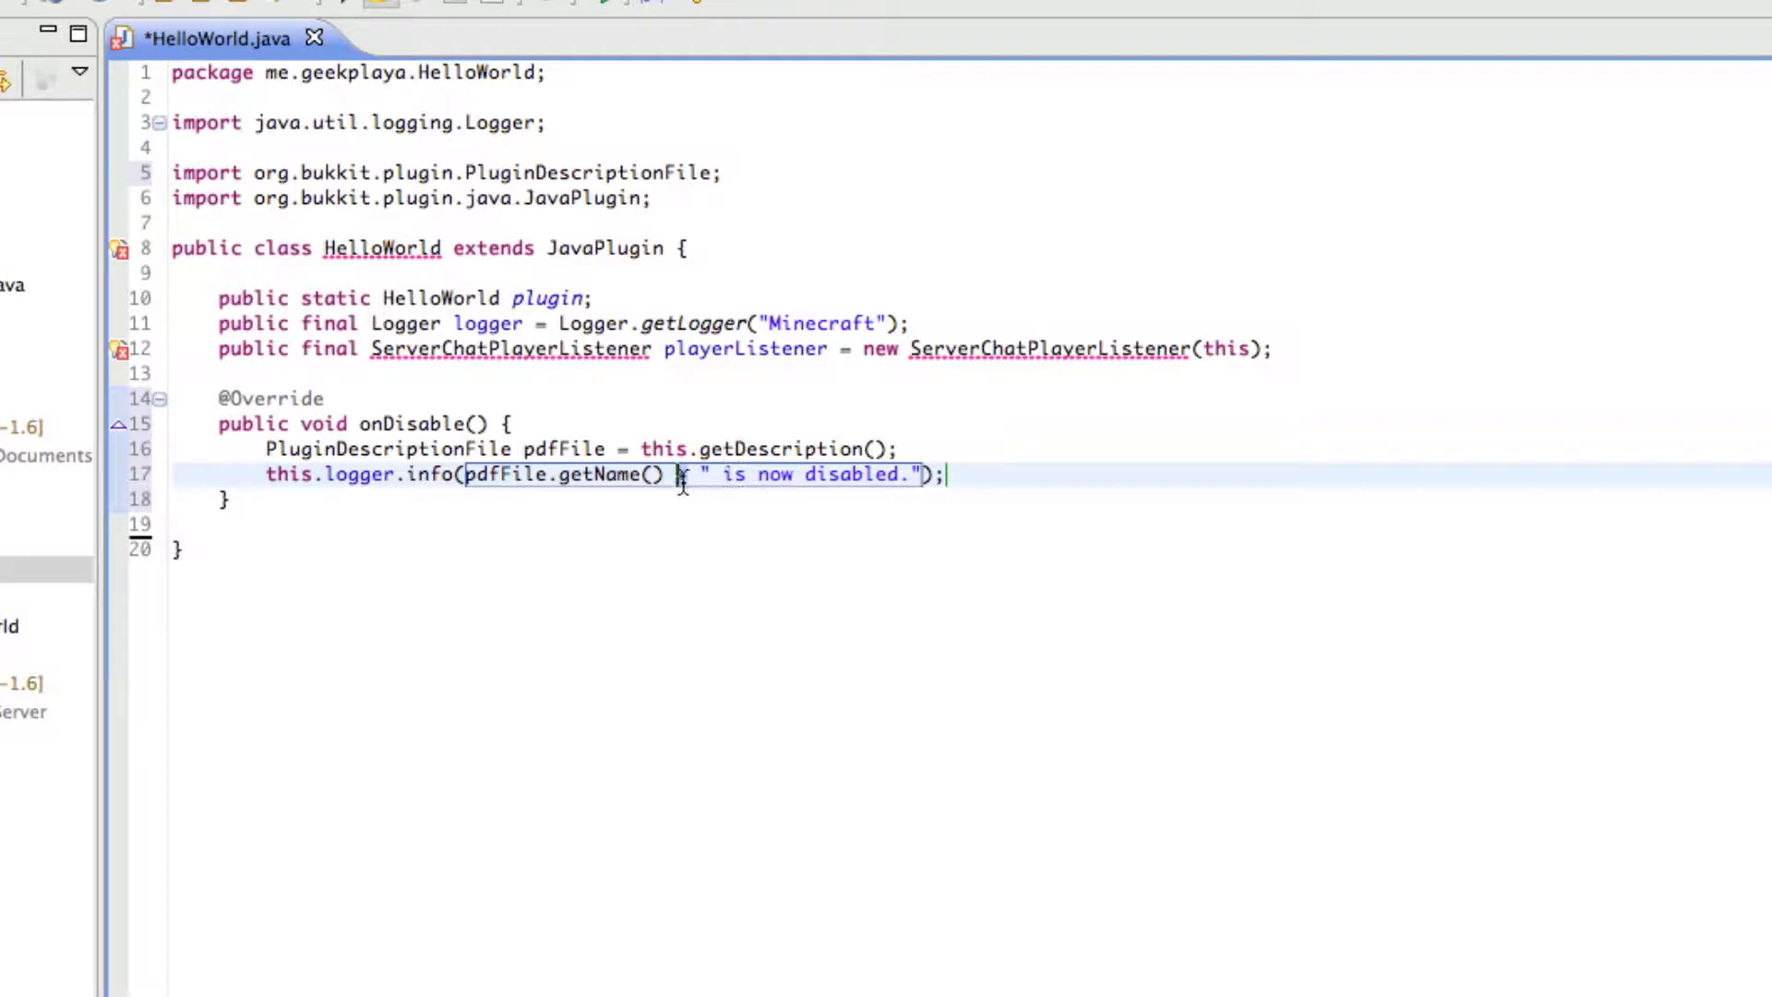
mouse_move(531, 493)
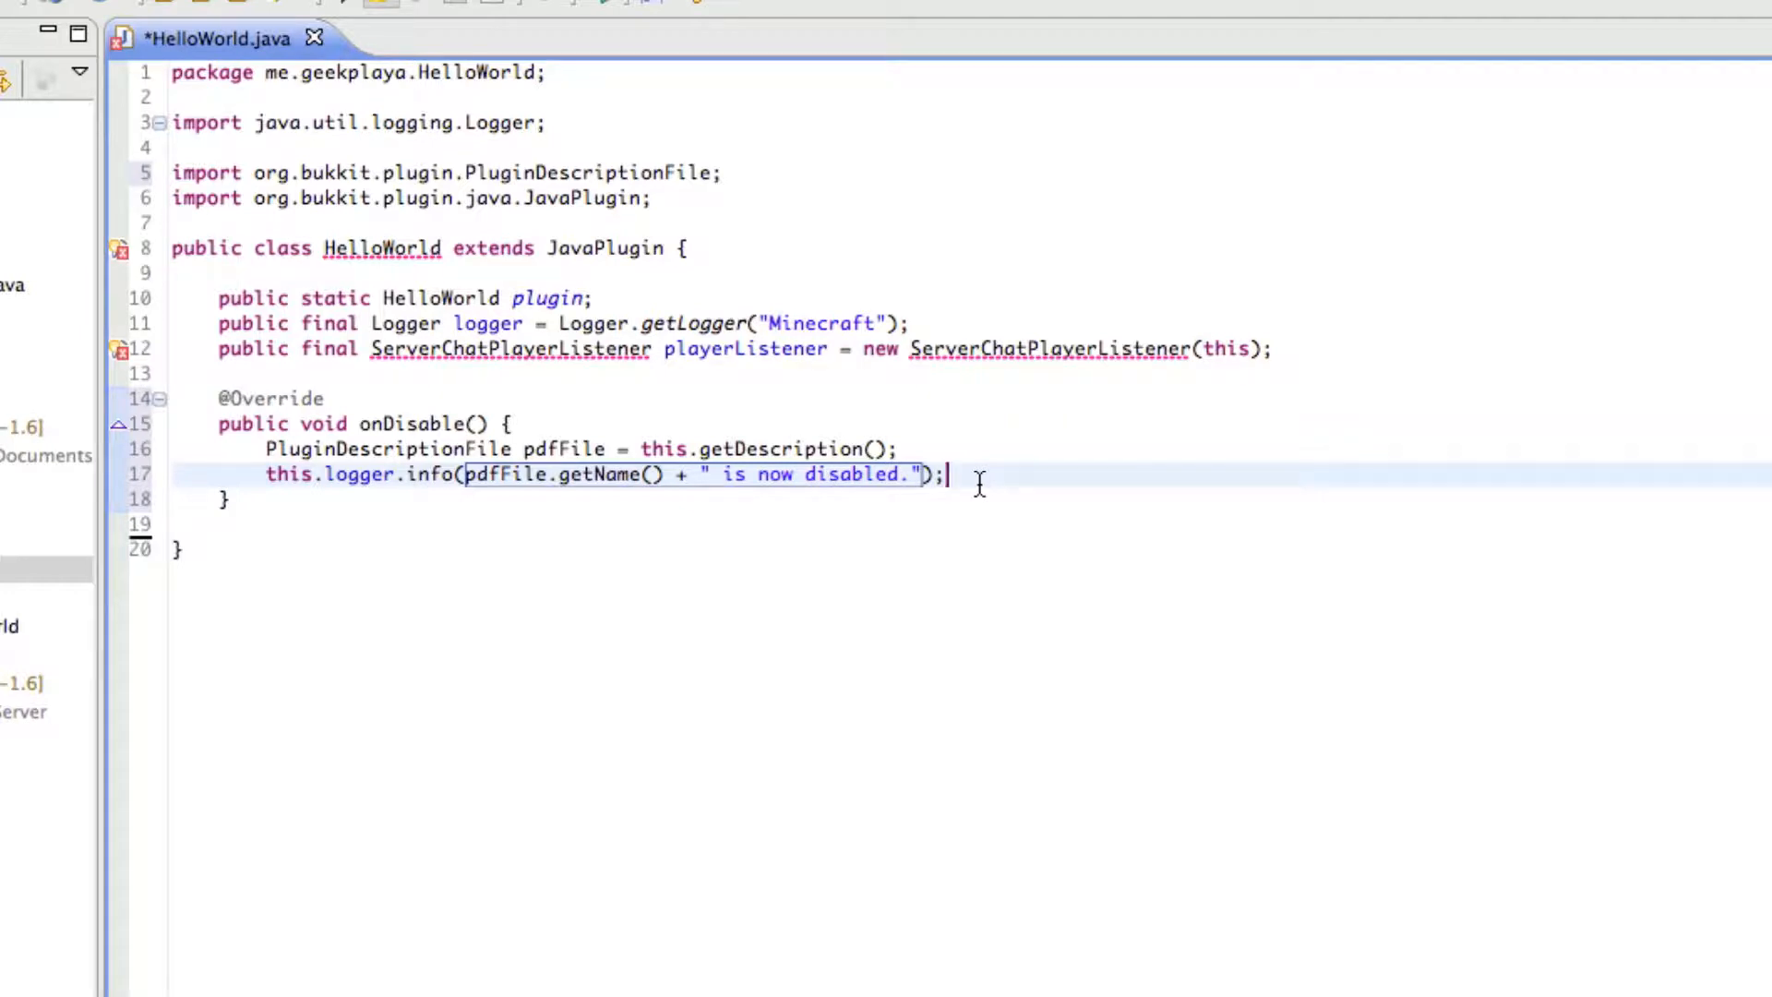
key("Return")
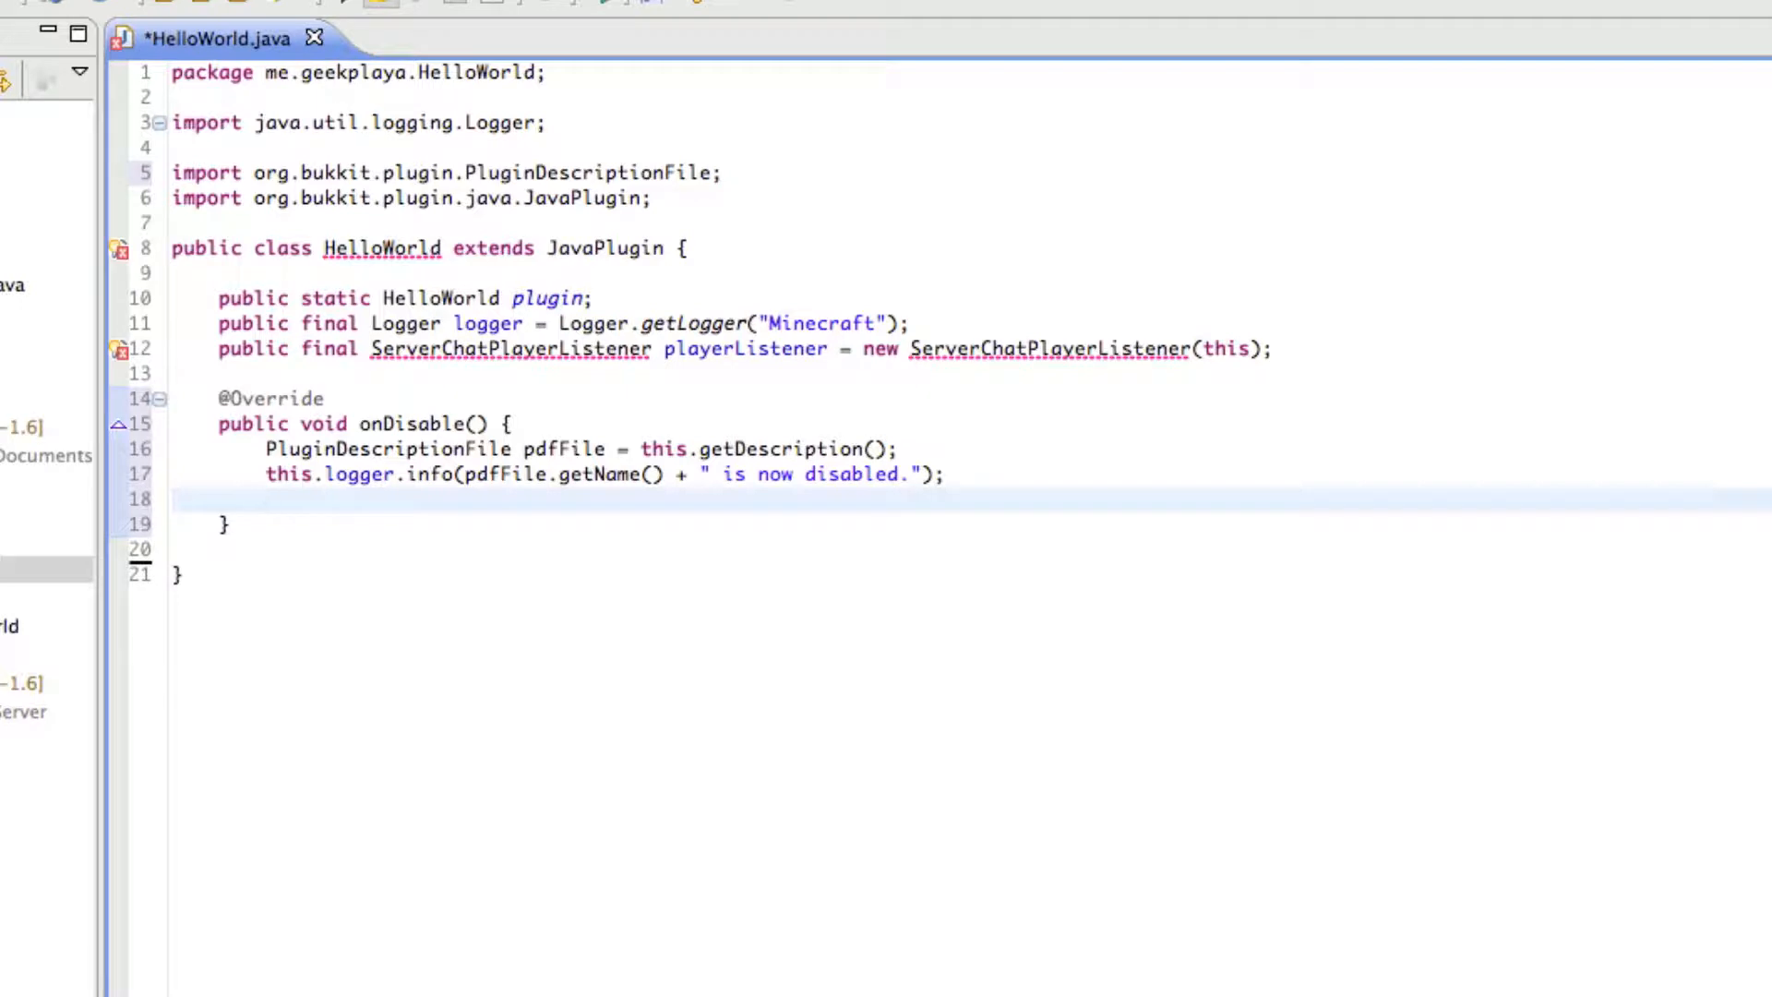
left_click(272, 498)
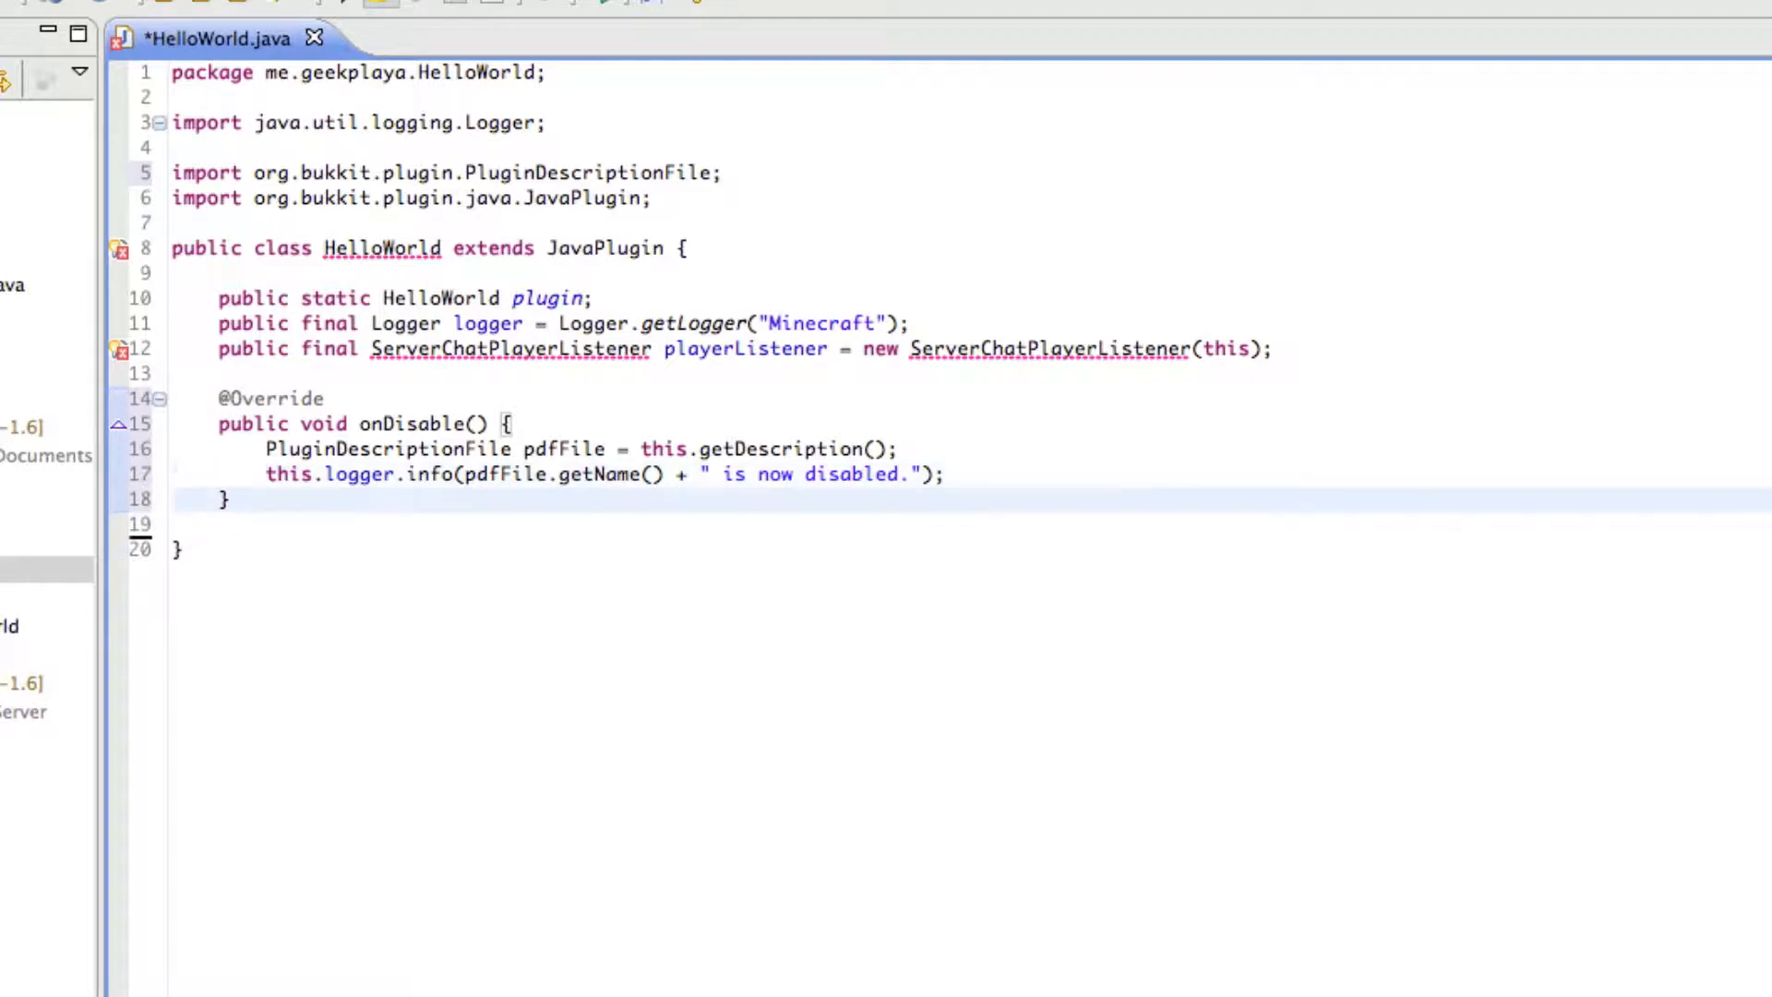
key("enter")
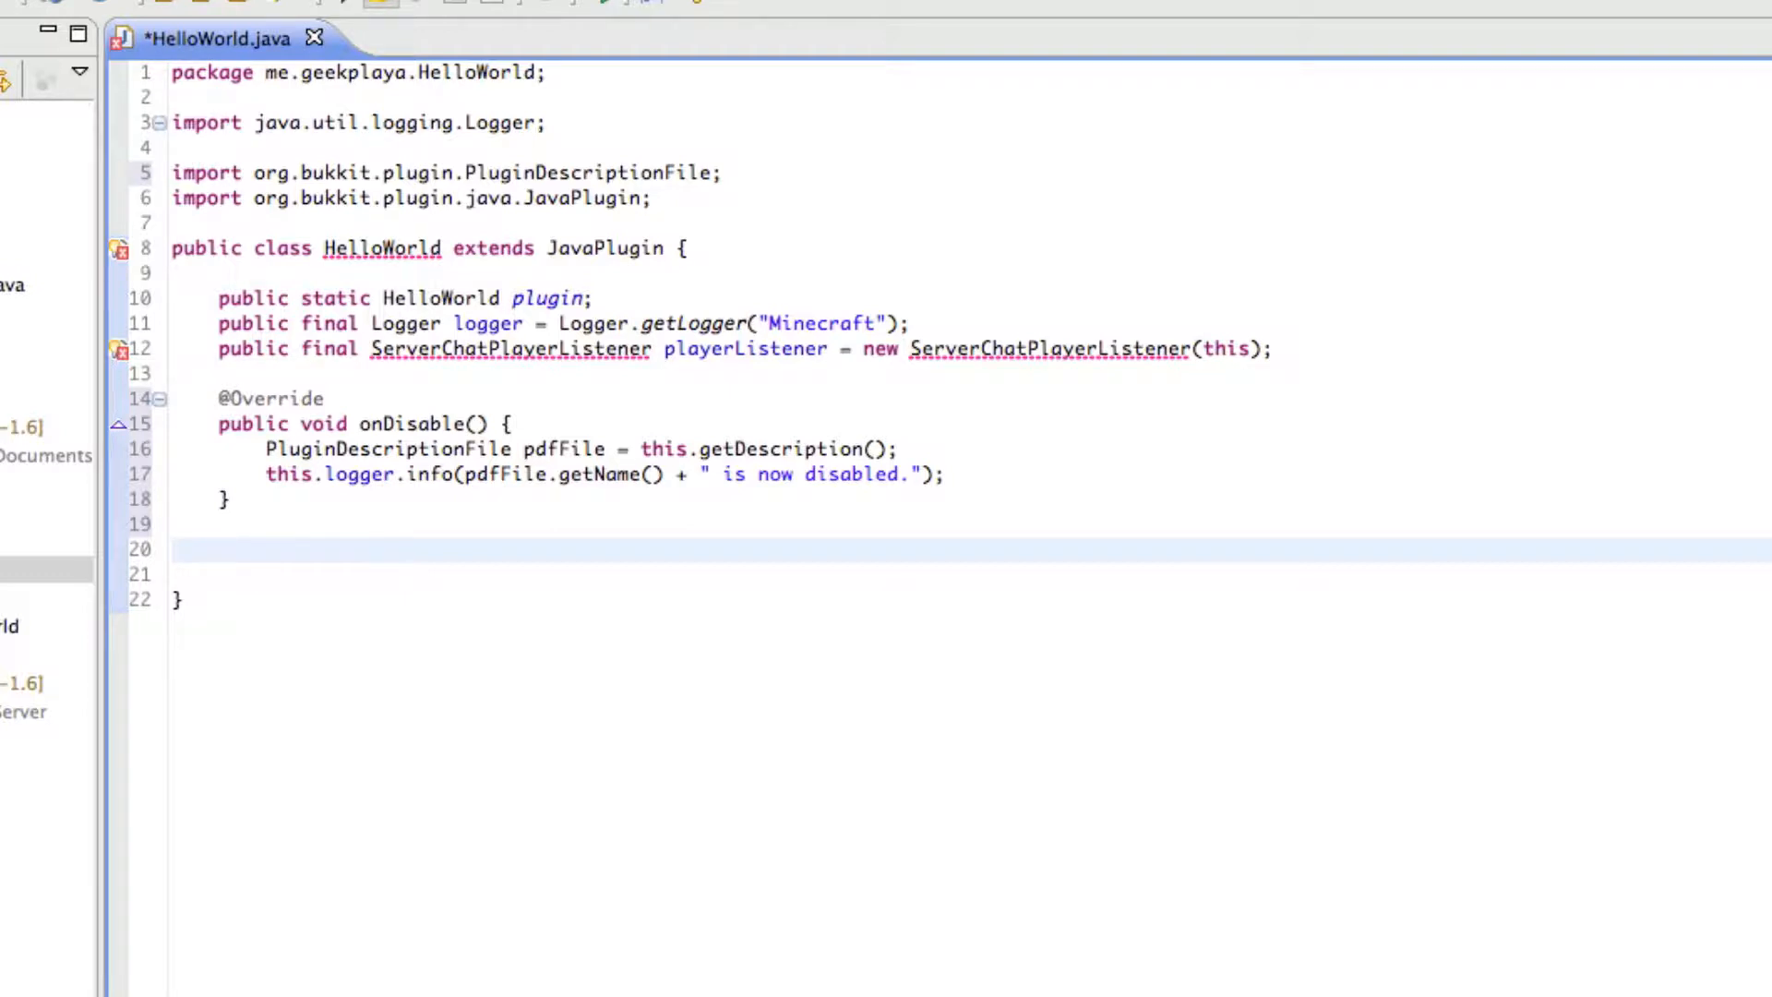
type("@")
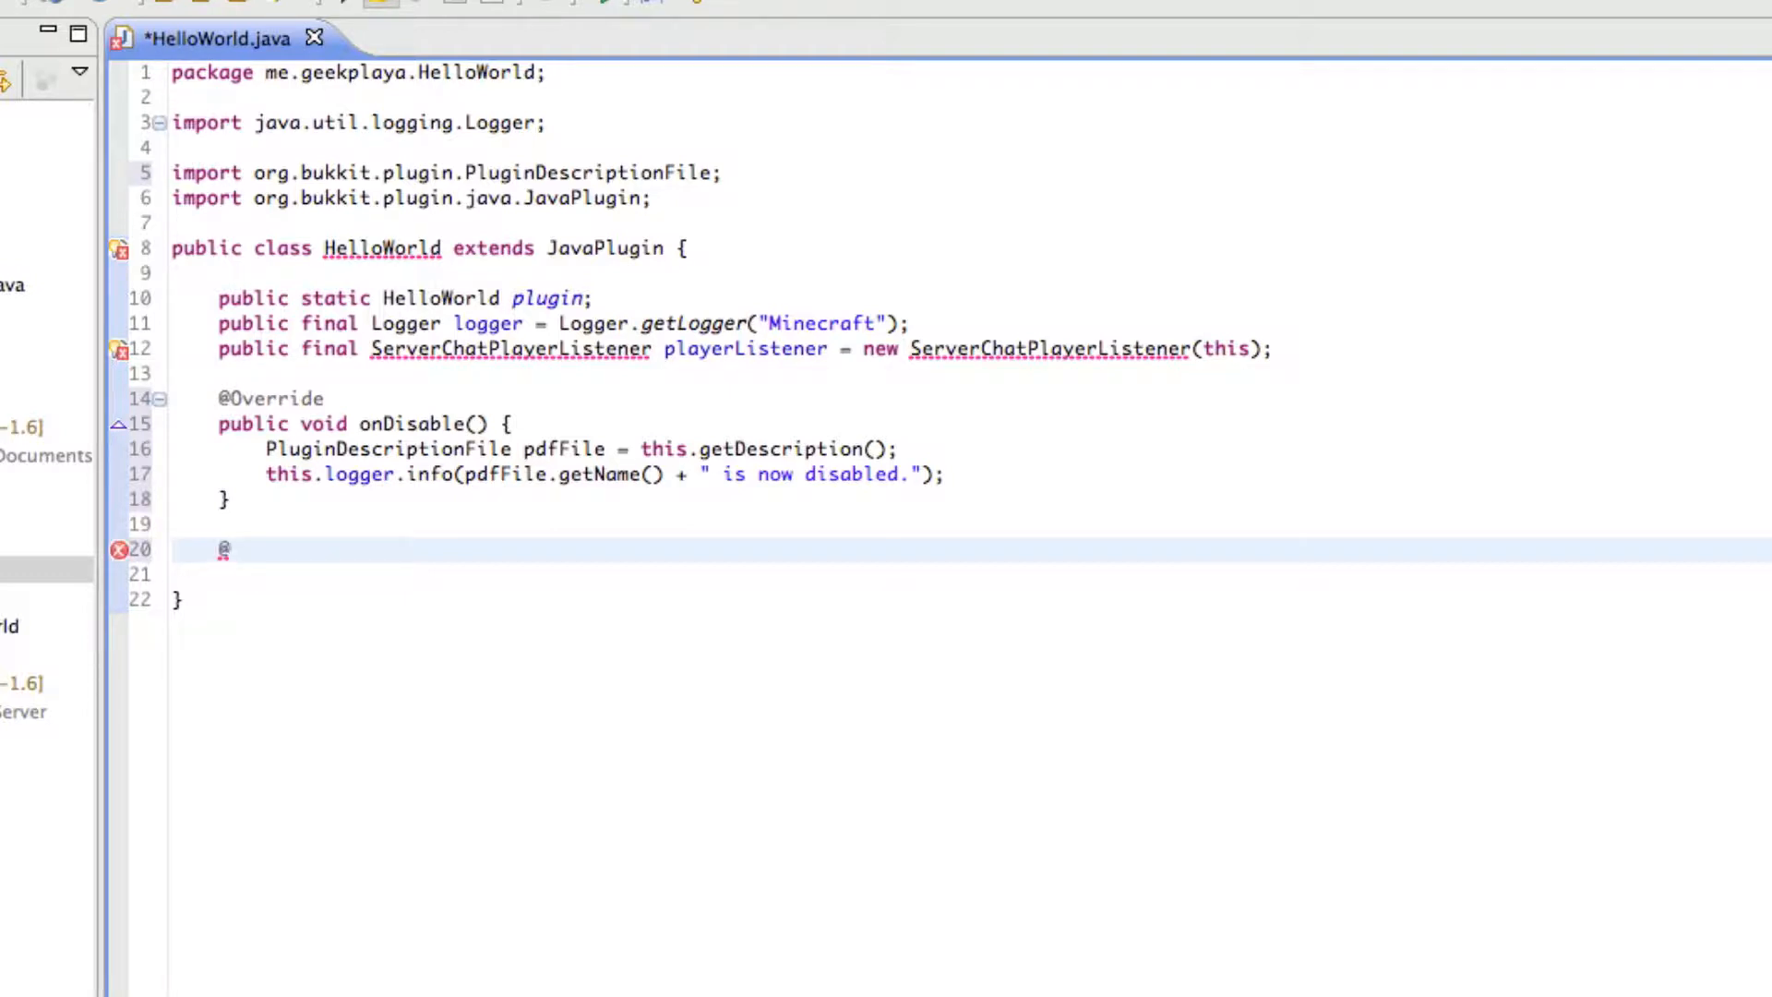
type("Override")
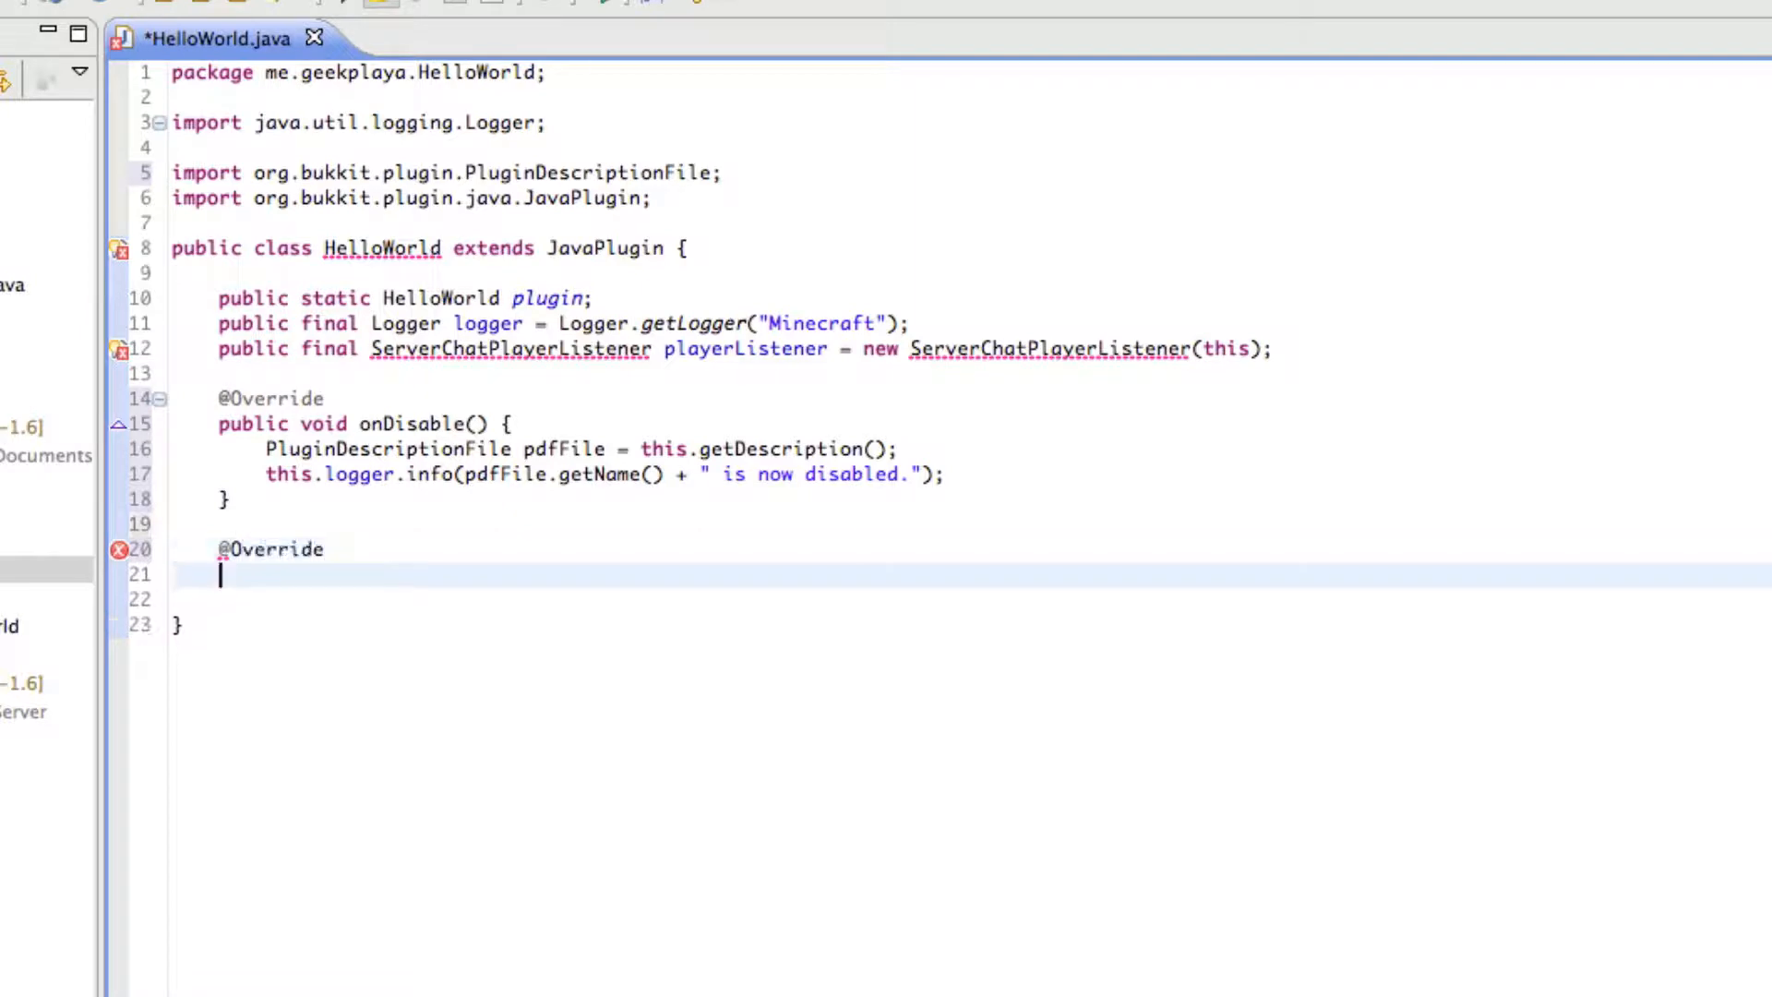
type("public void")
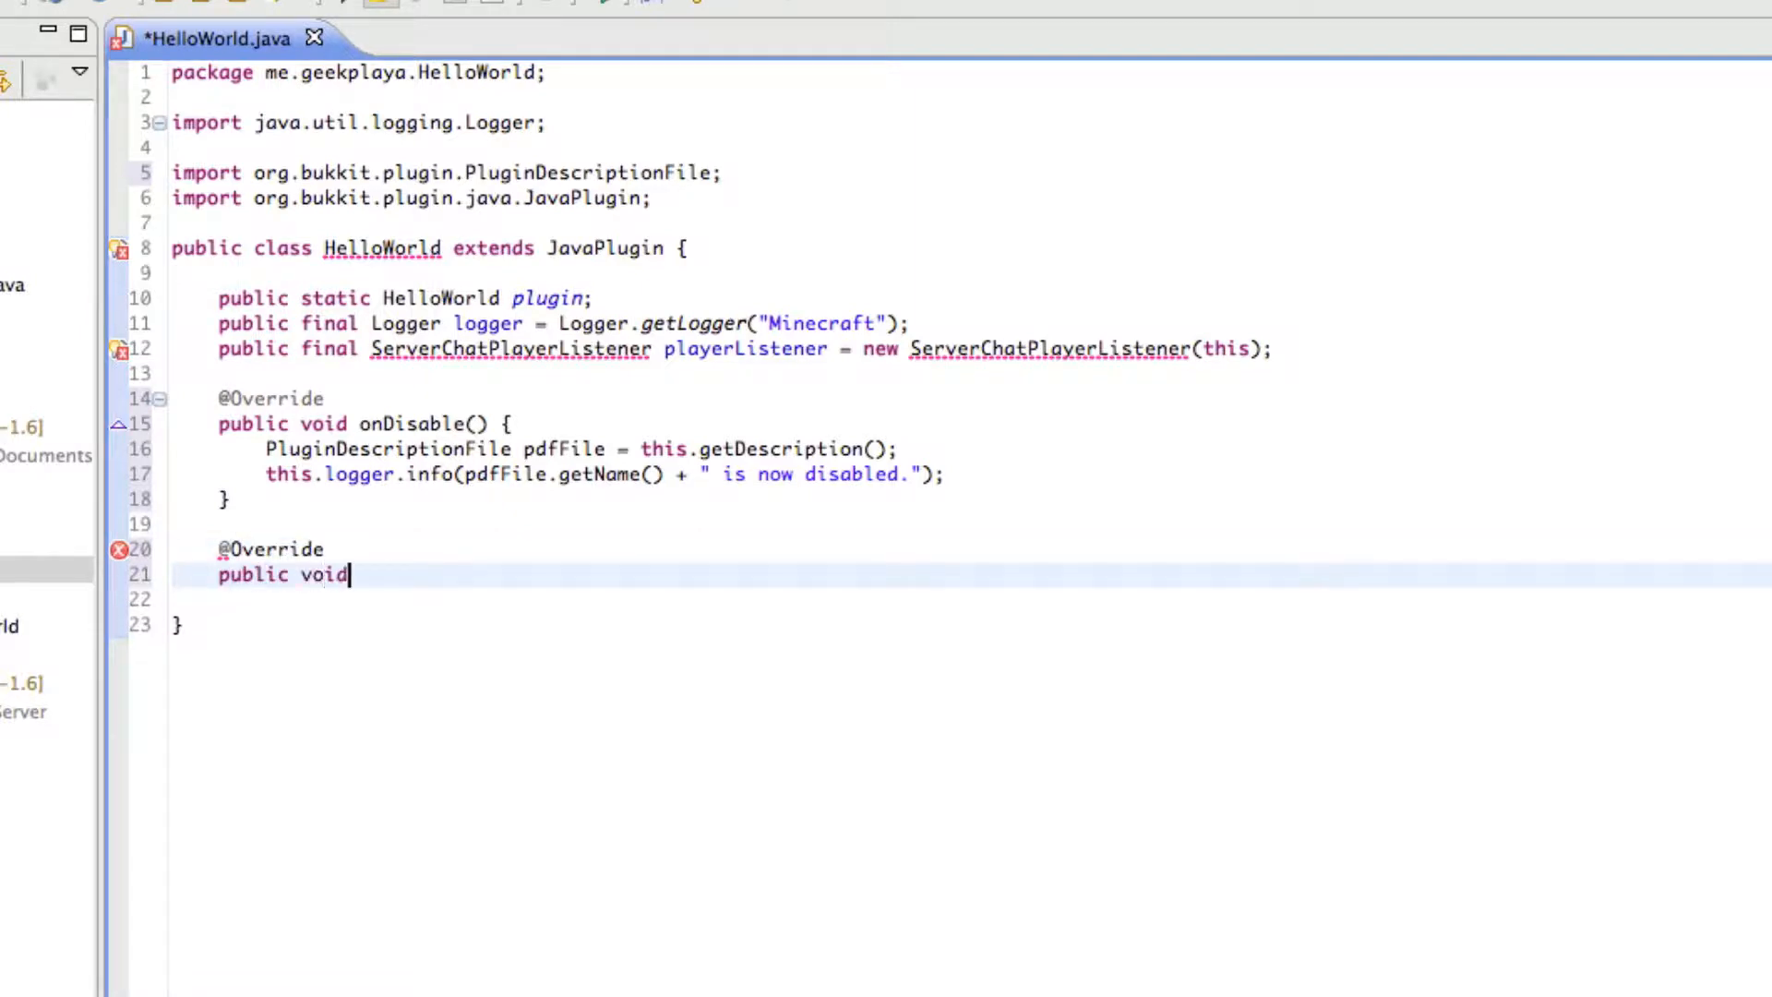
type("onEnable")
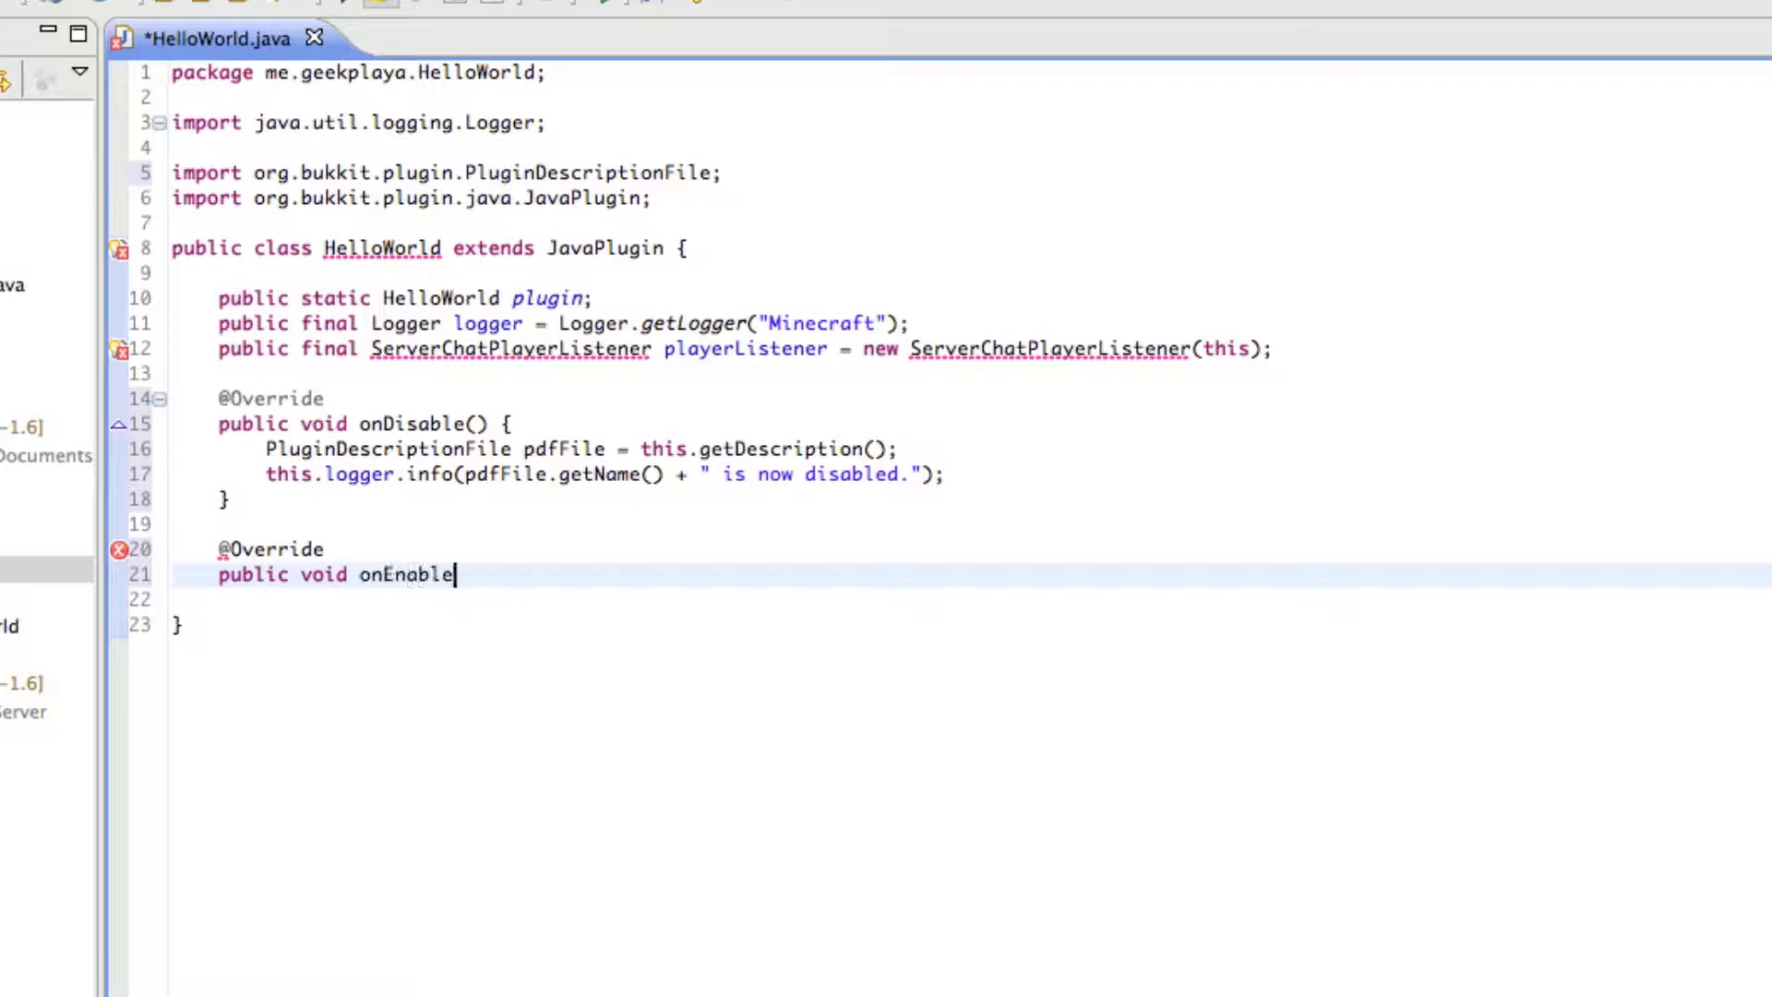
type("() {")
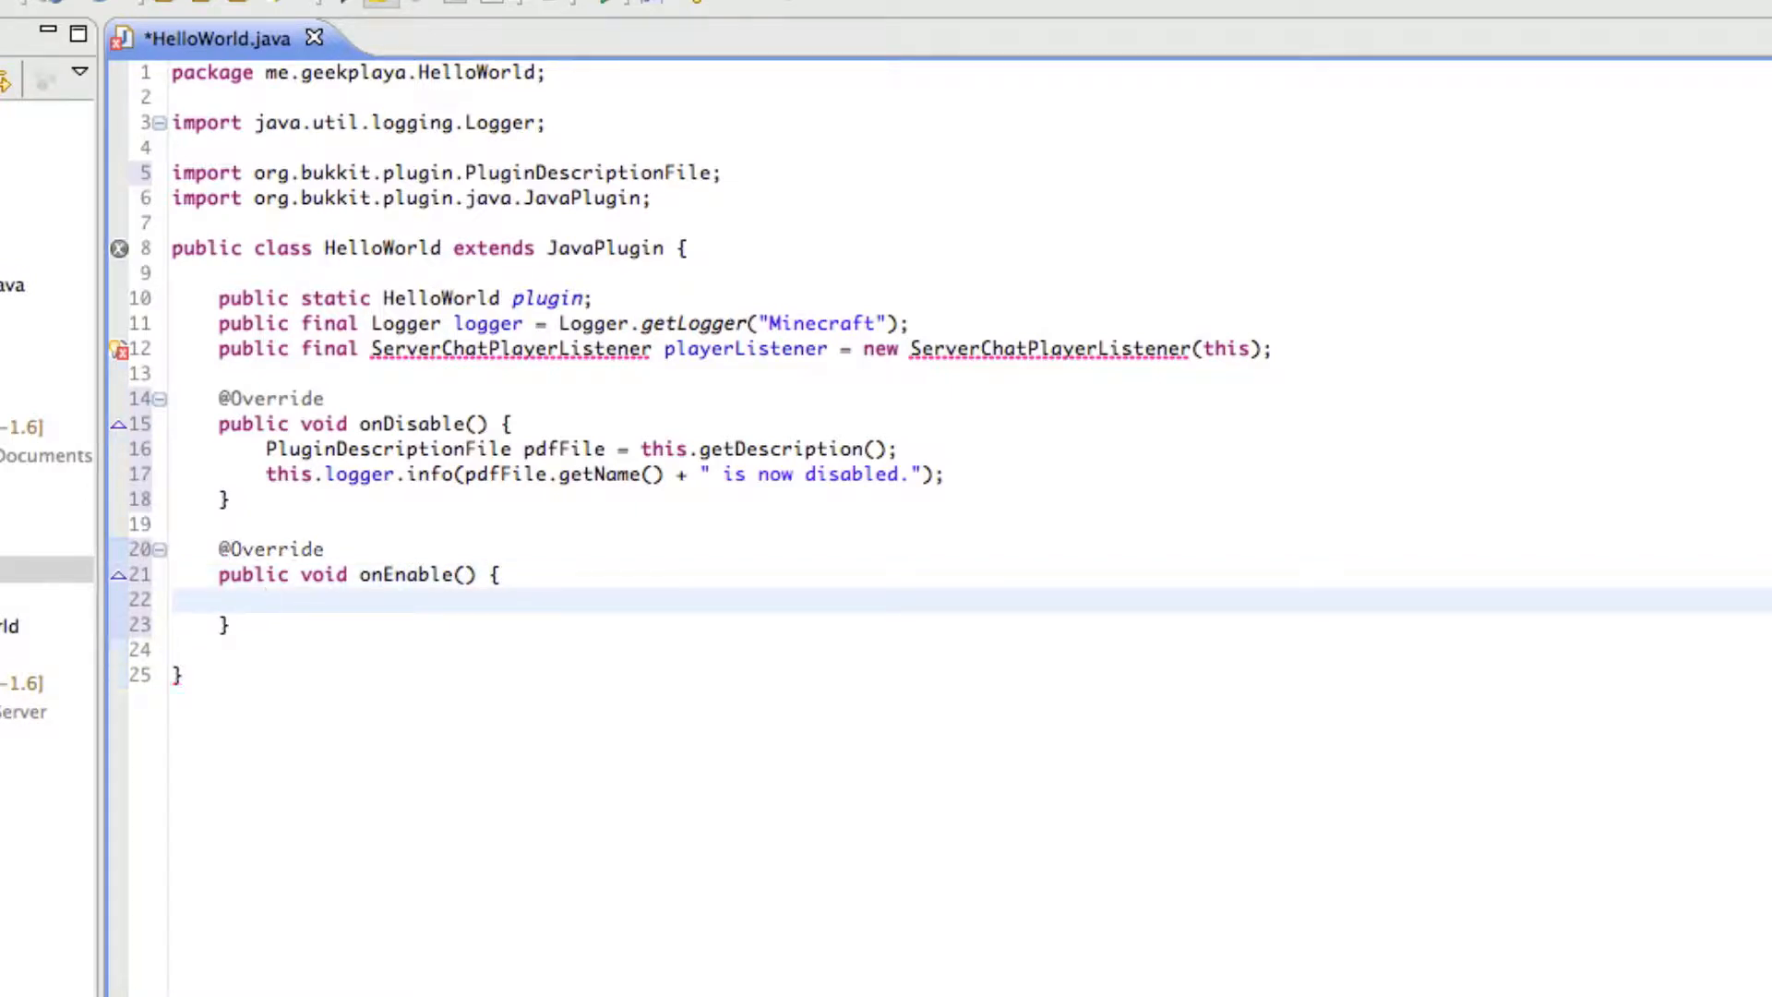
- Declare 'PluginManager pm = getServer().getPluginManager();' and show fixes for PluginManager
type("Pll")
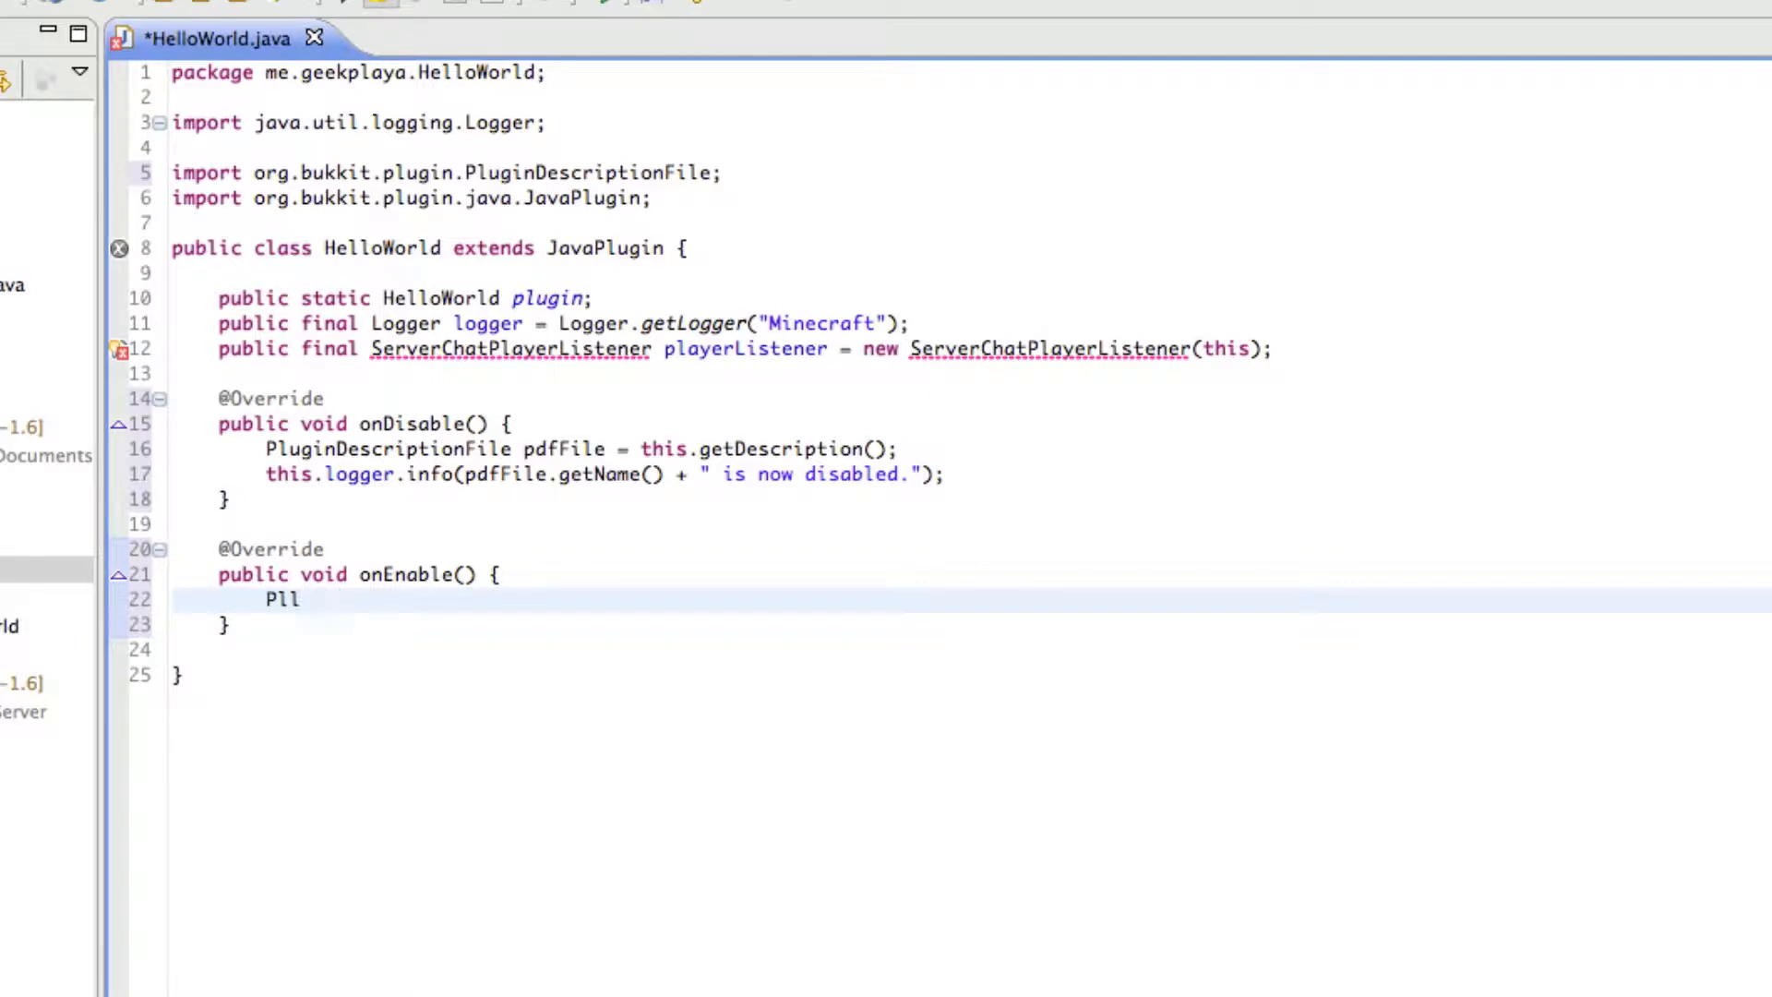
type("PluginManag")
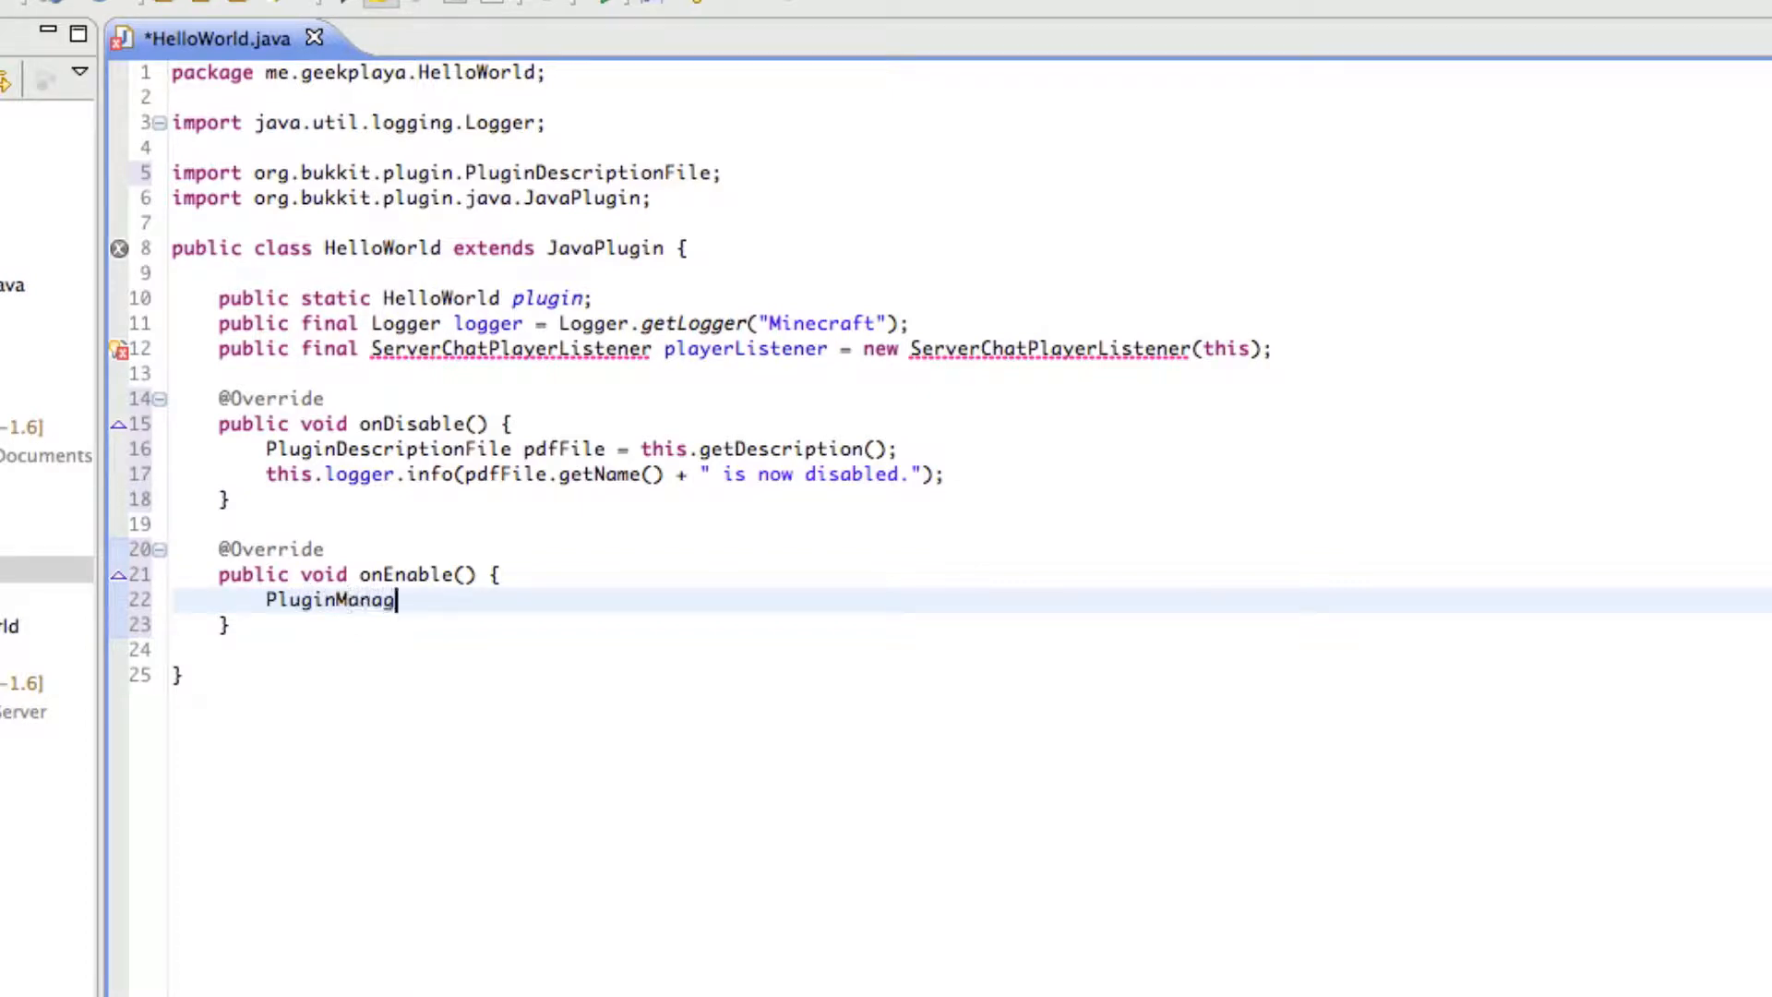
type("er")
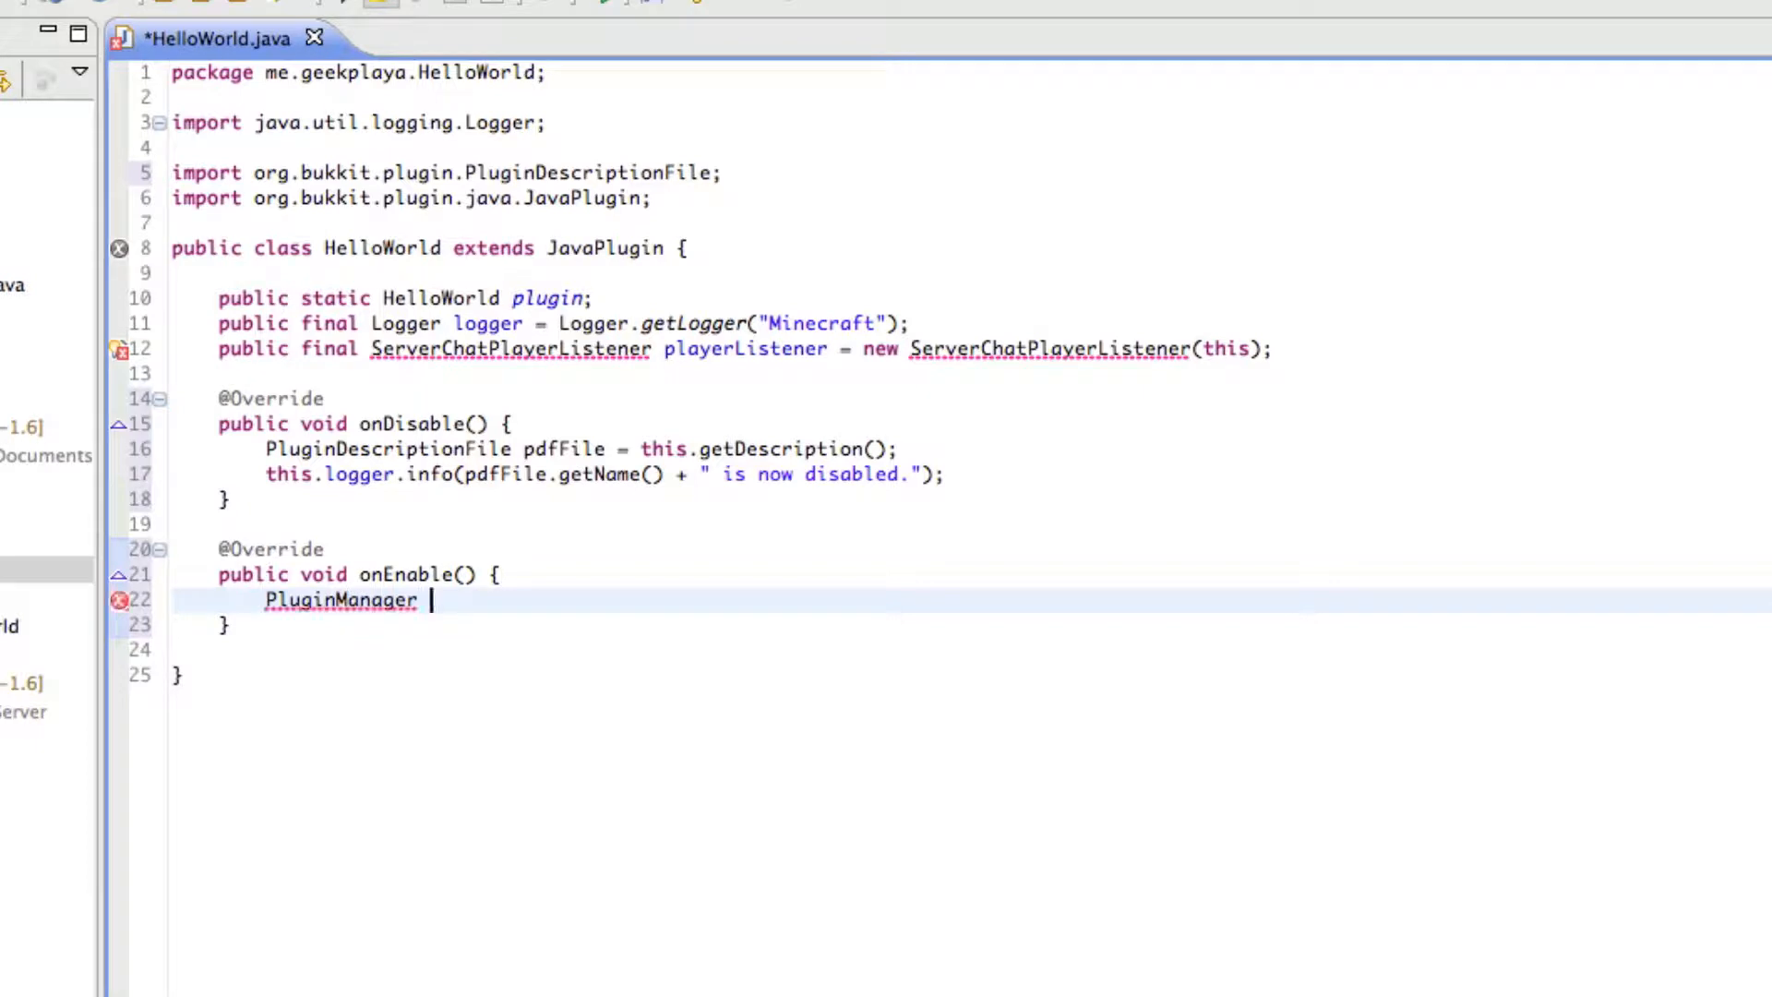
type("pm =")
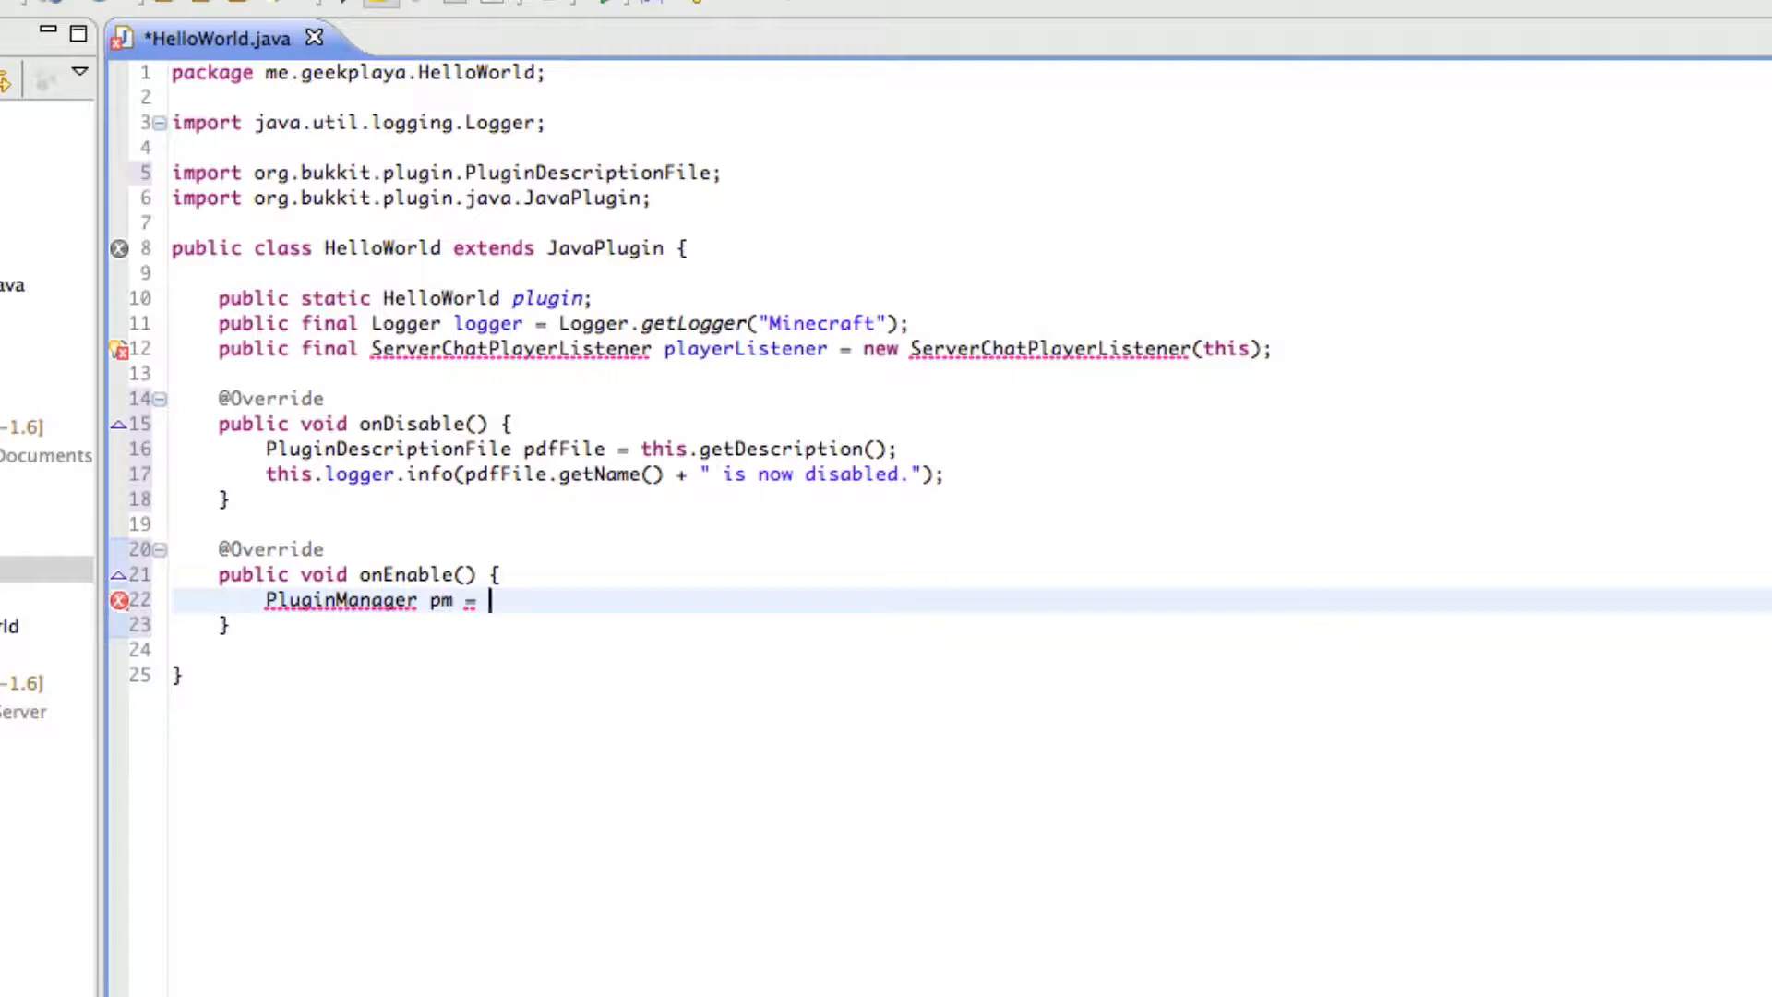
type("getServer")
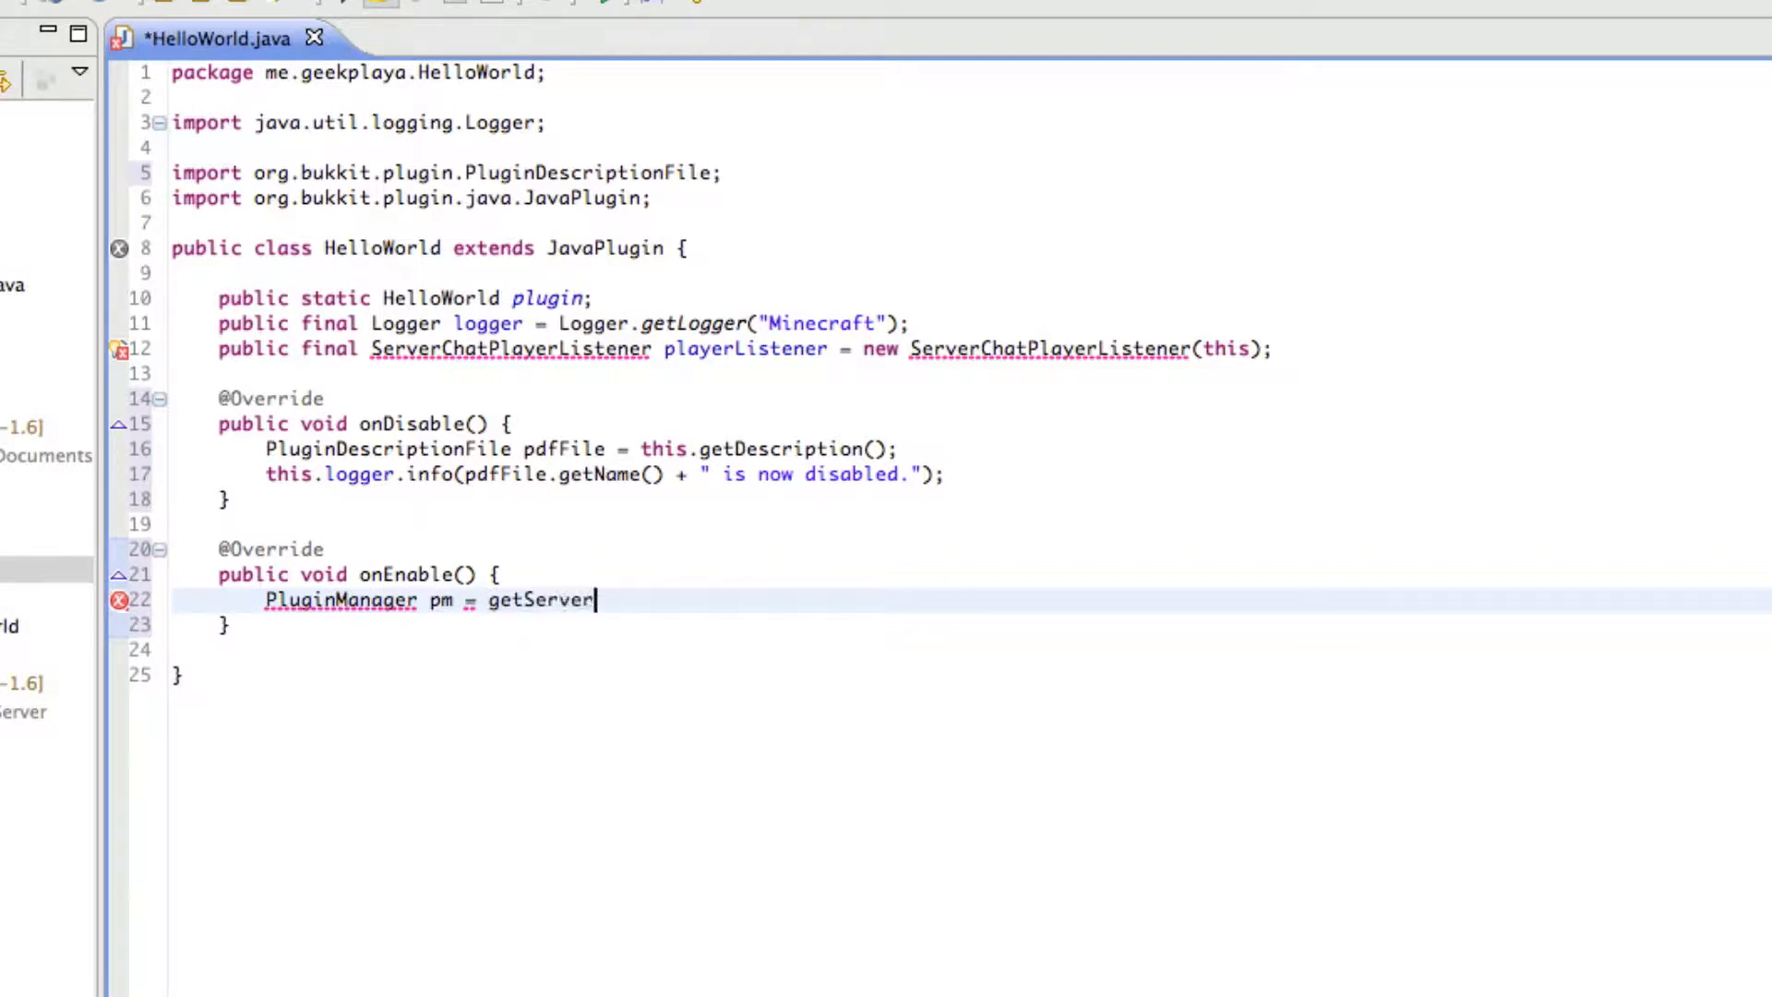
type("().getPluginManager(")
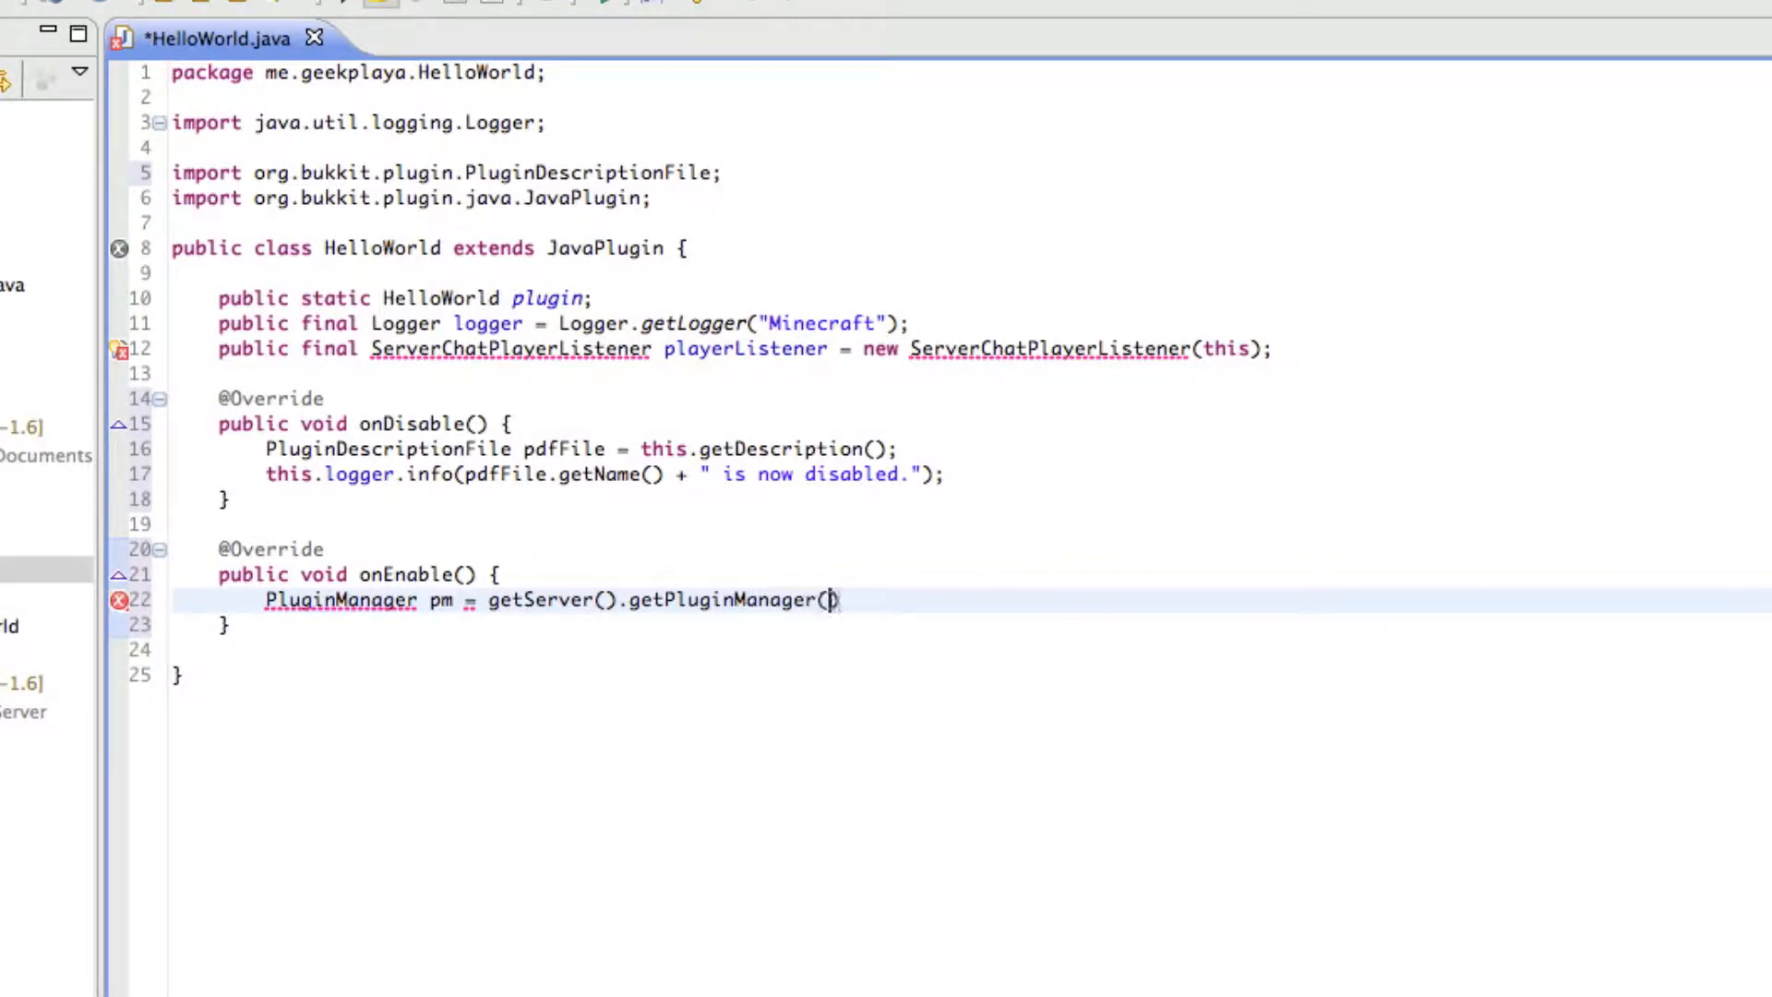
type(");")
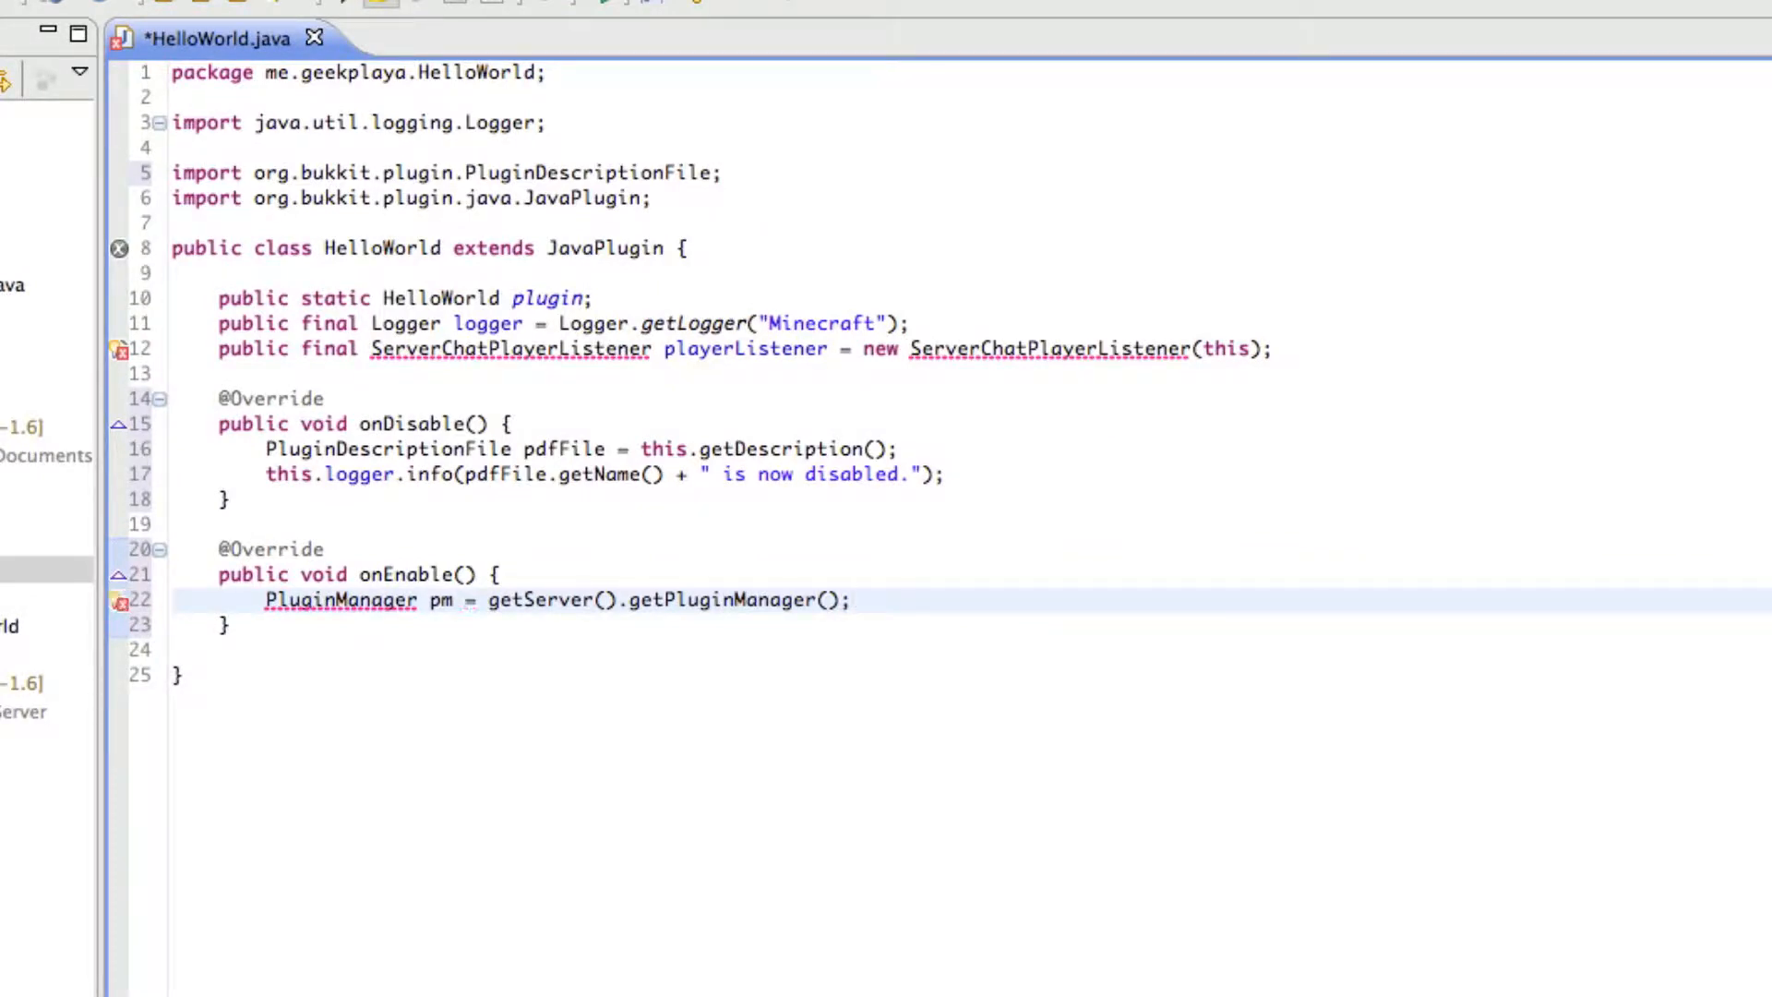
left_click(852, 600)
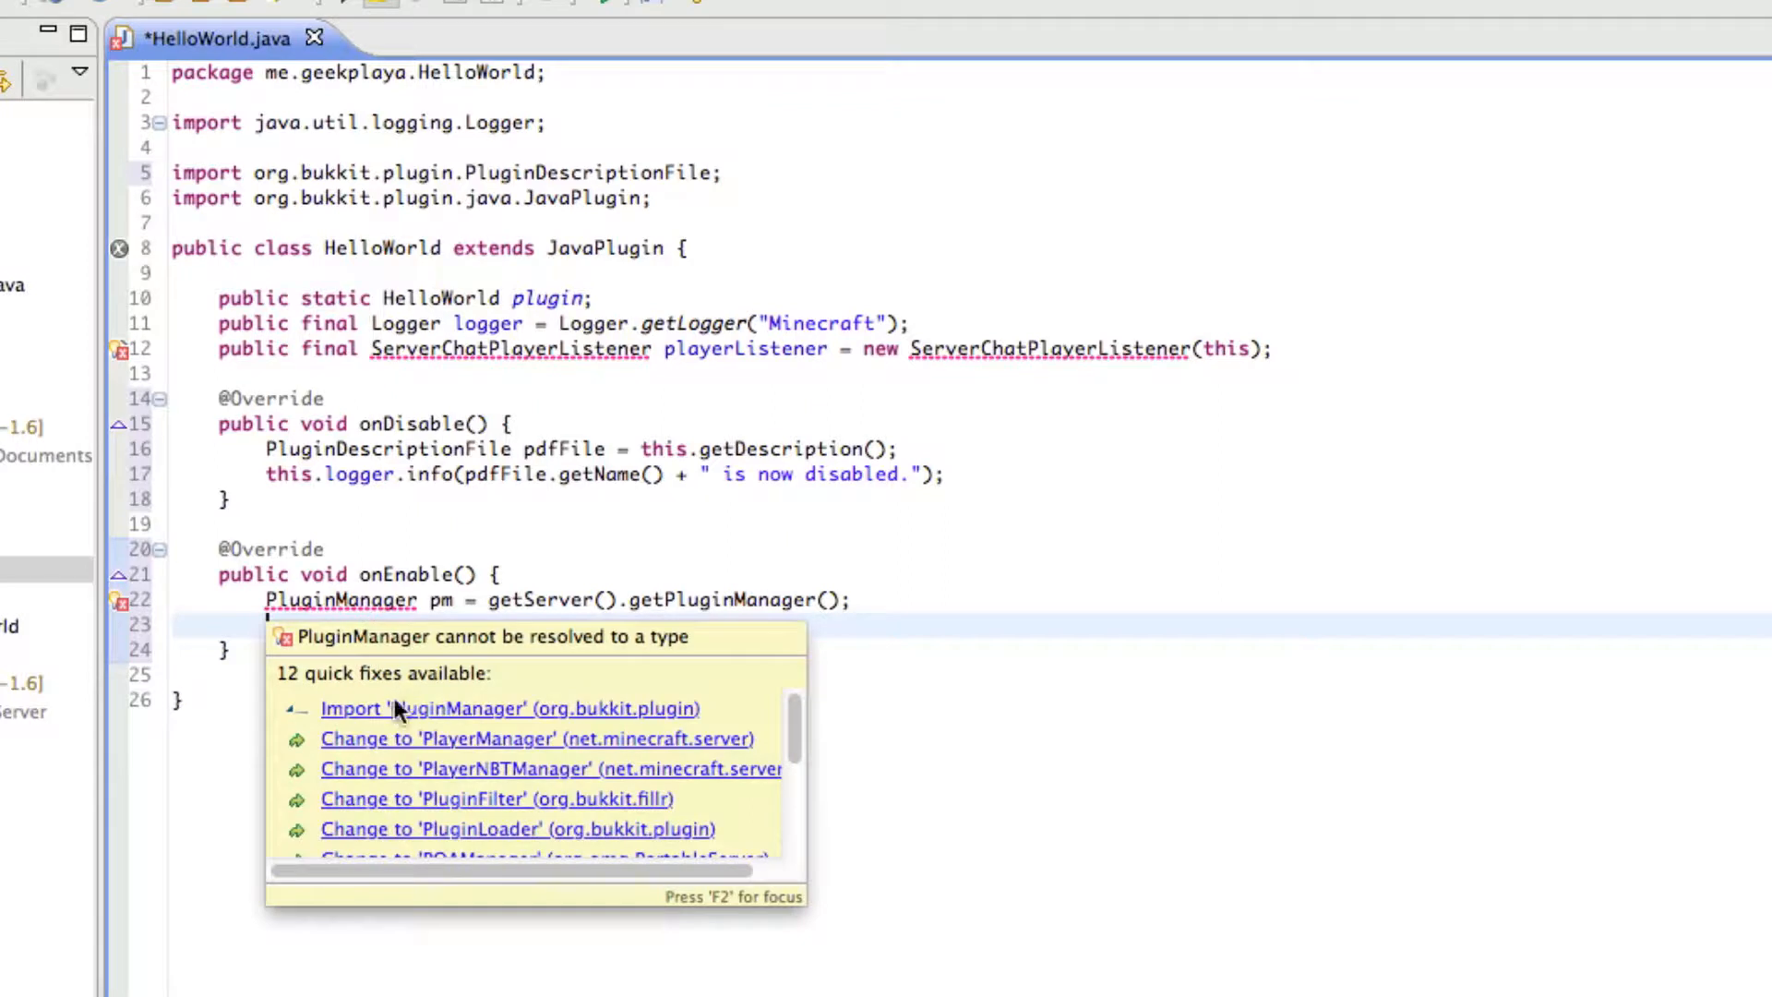
- Import org.bukkit.plugin.PluginManager and start pm.registerEvent(Event.Type.PLAYER_CHAT, ...)
left_click(508, 709)
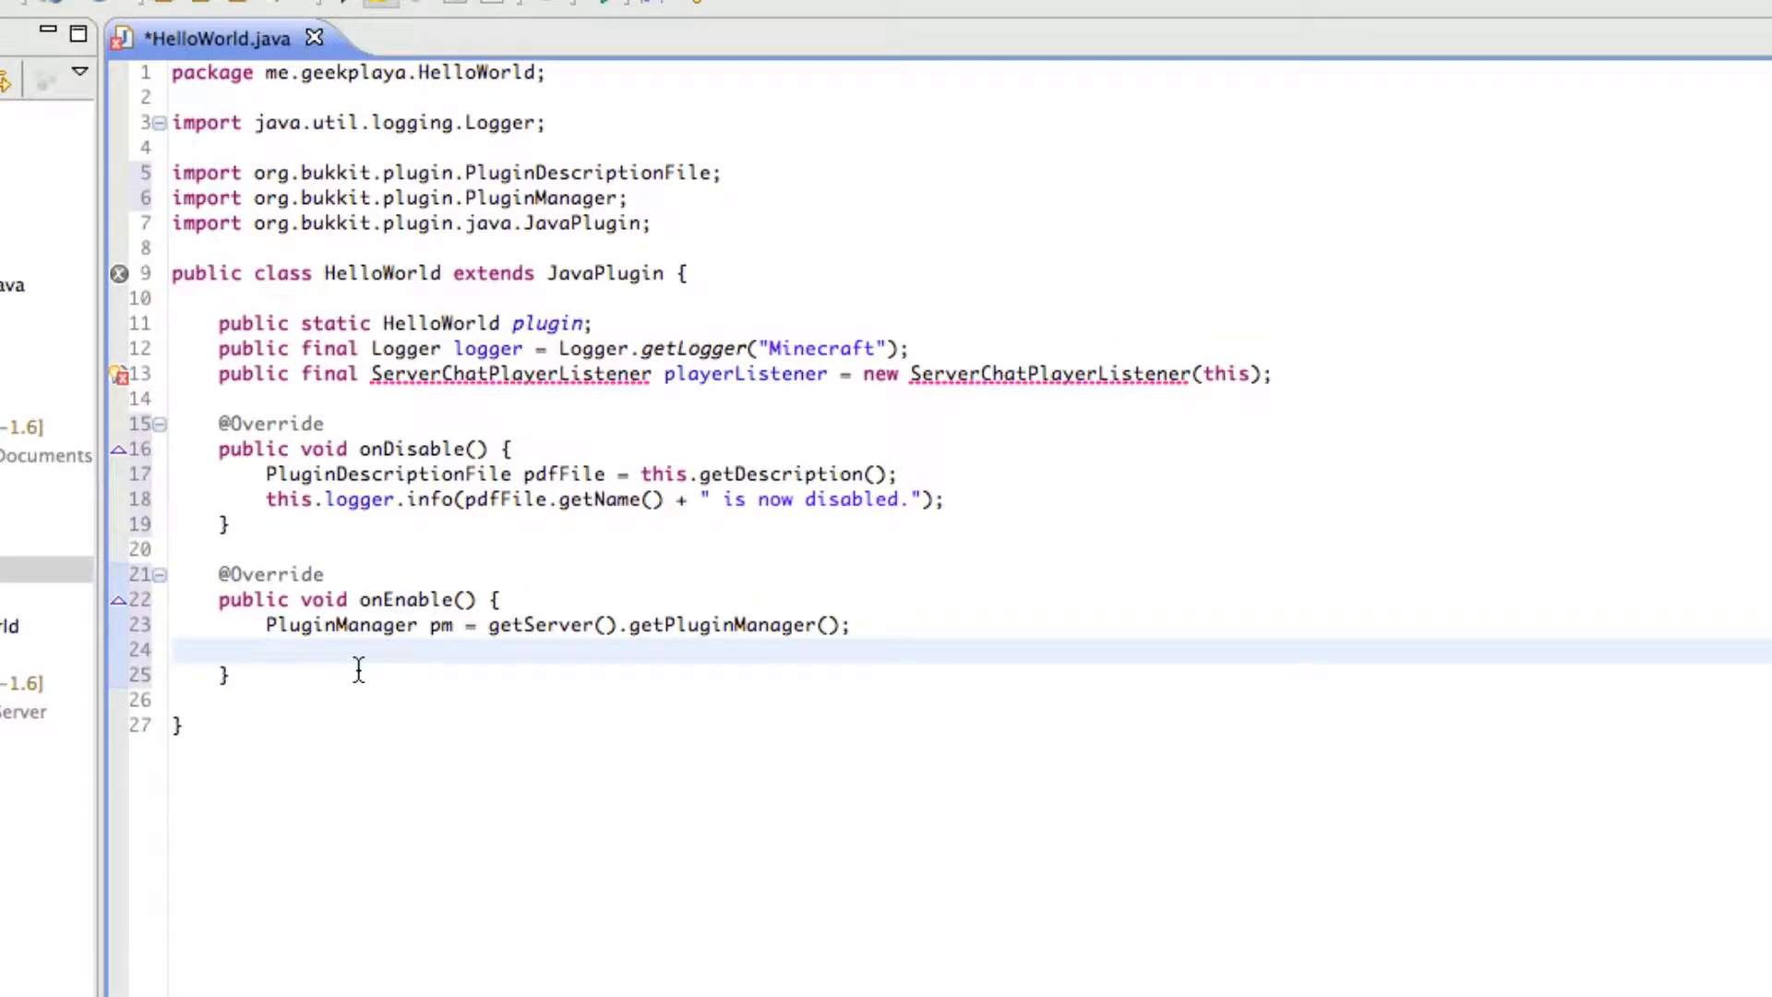
left_click(268, 649)
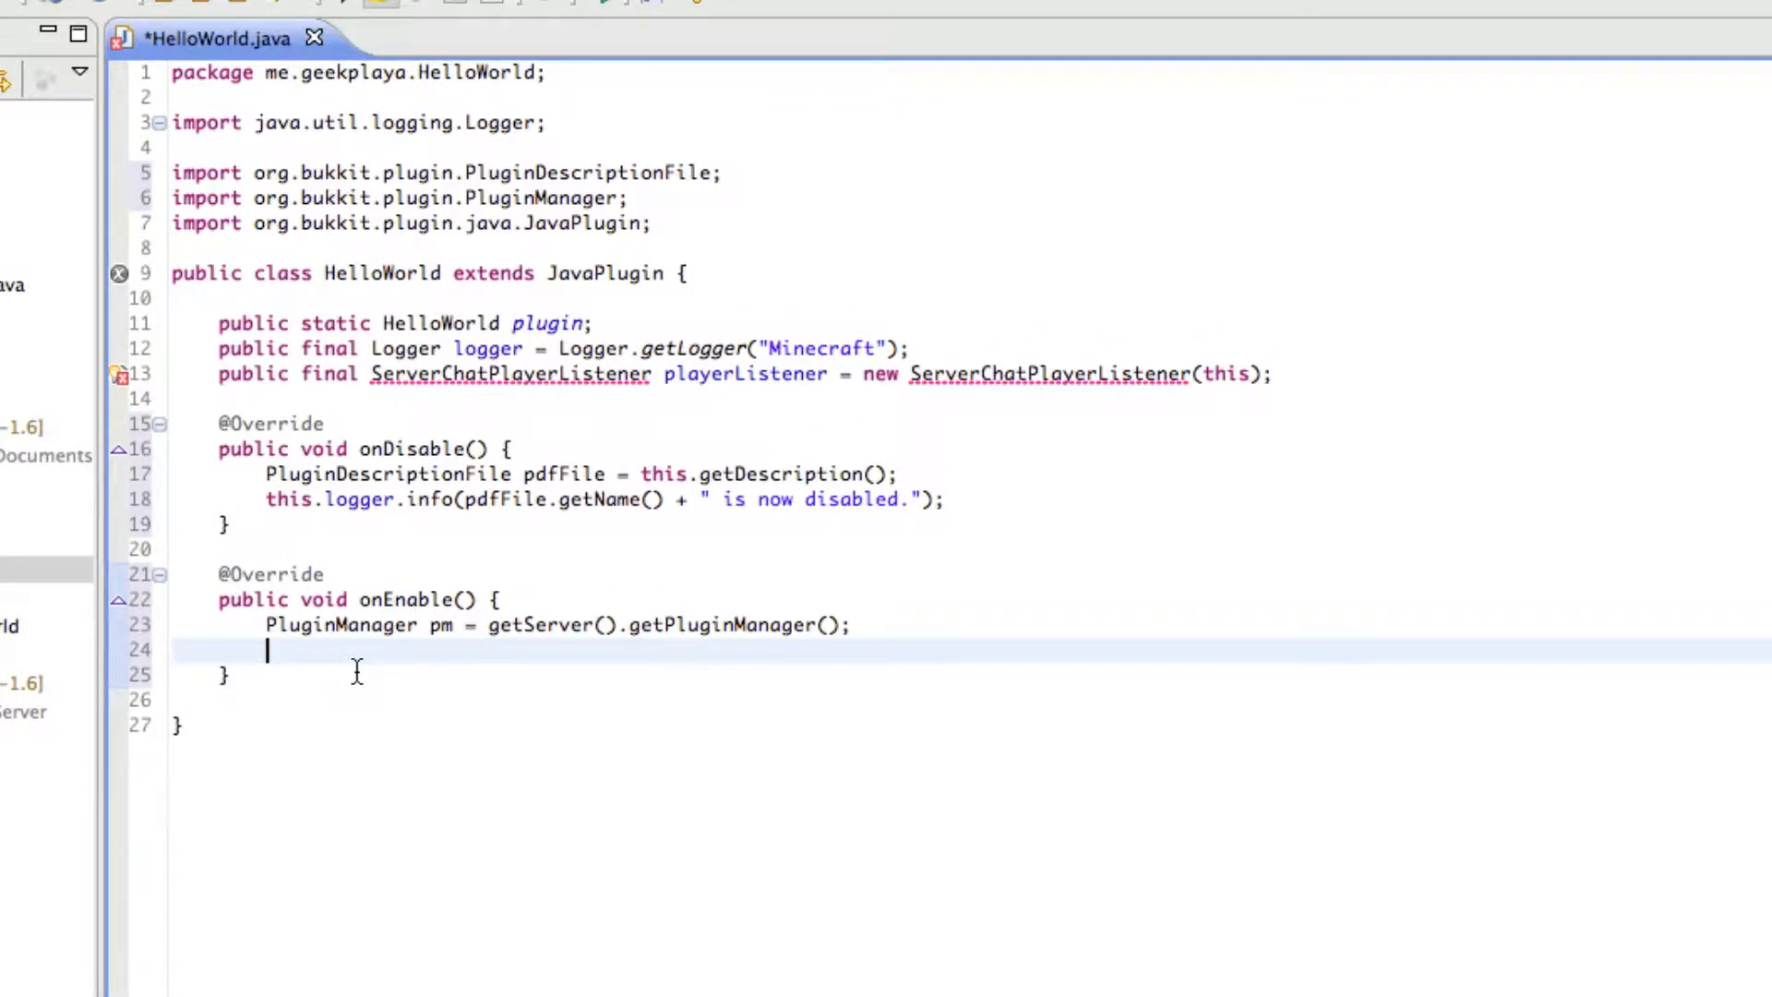
type("pm.r")
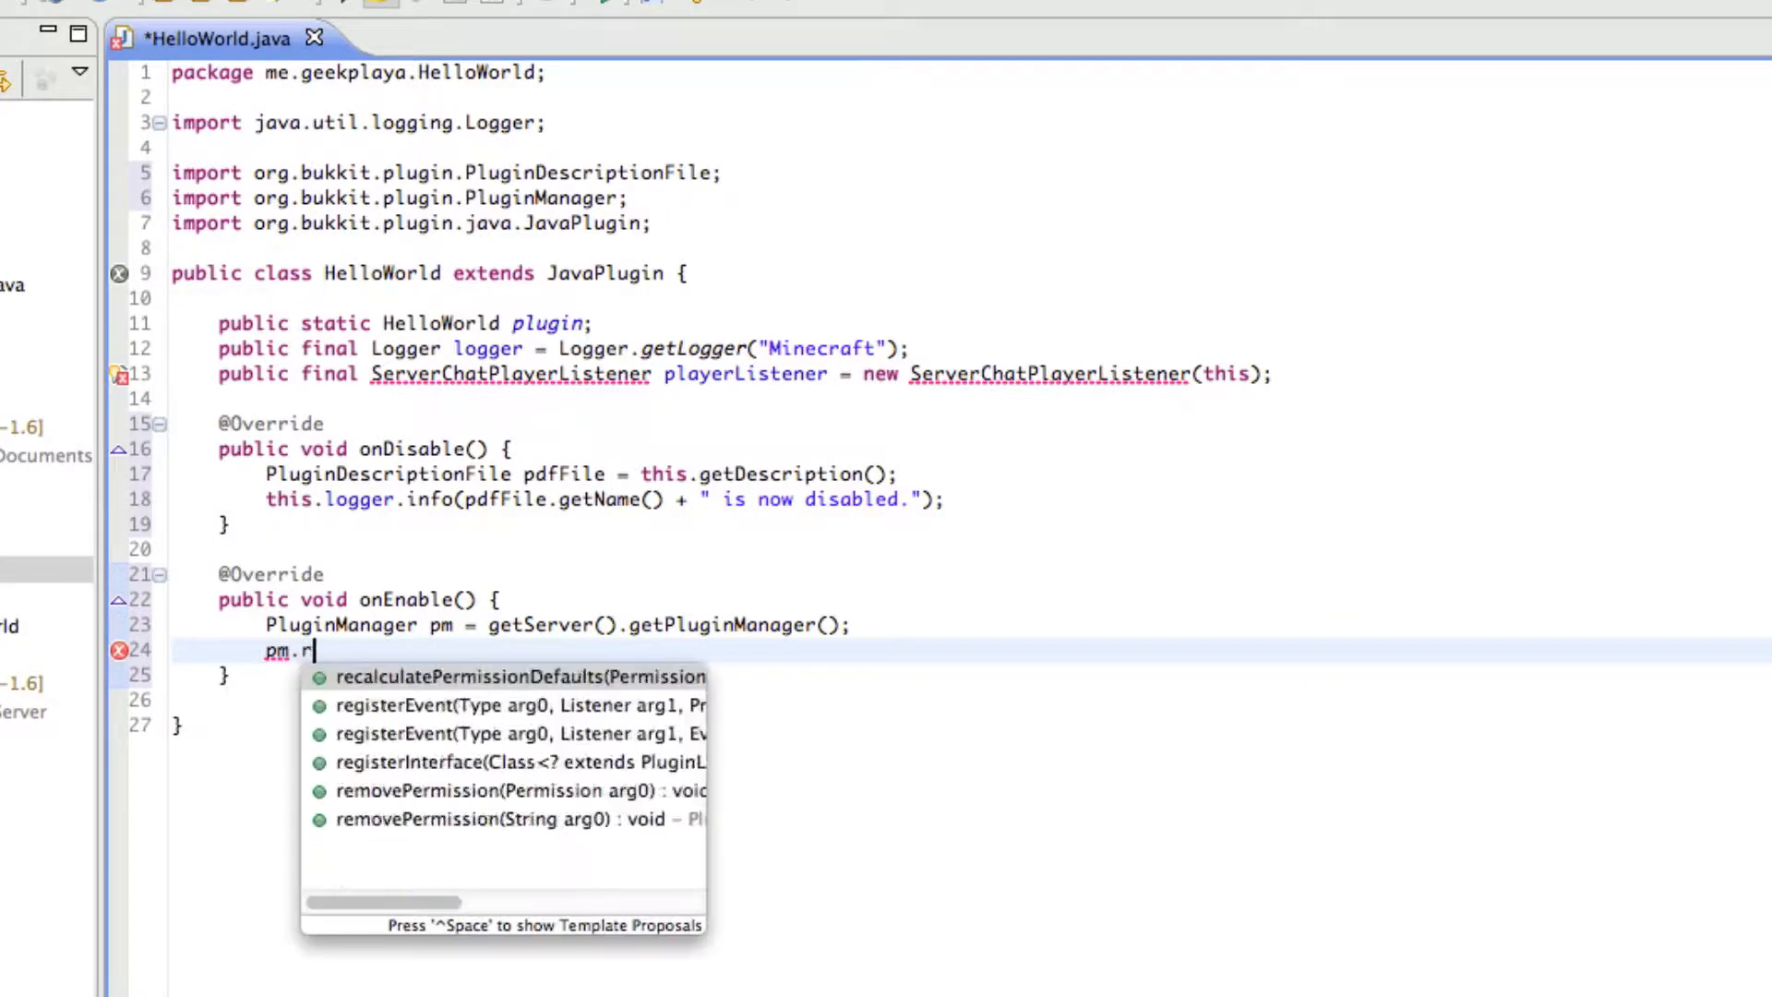
type("egisterEvent(E, arg1, arg2, arg3")
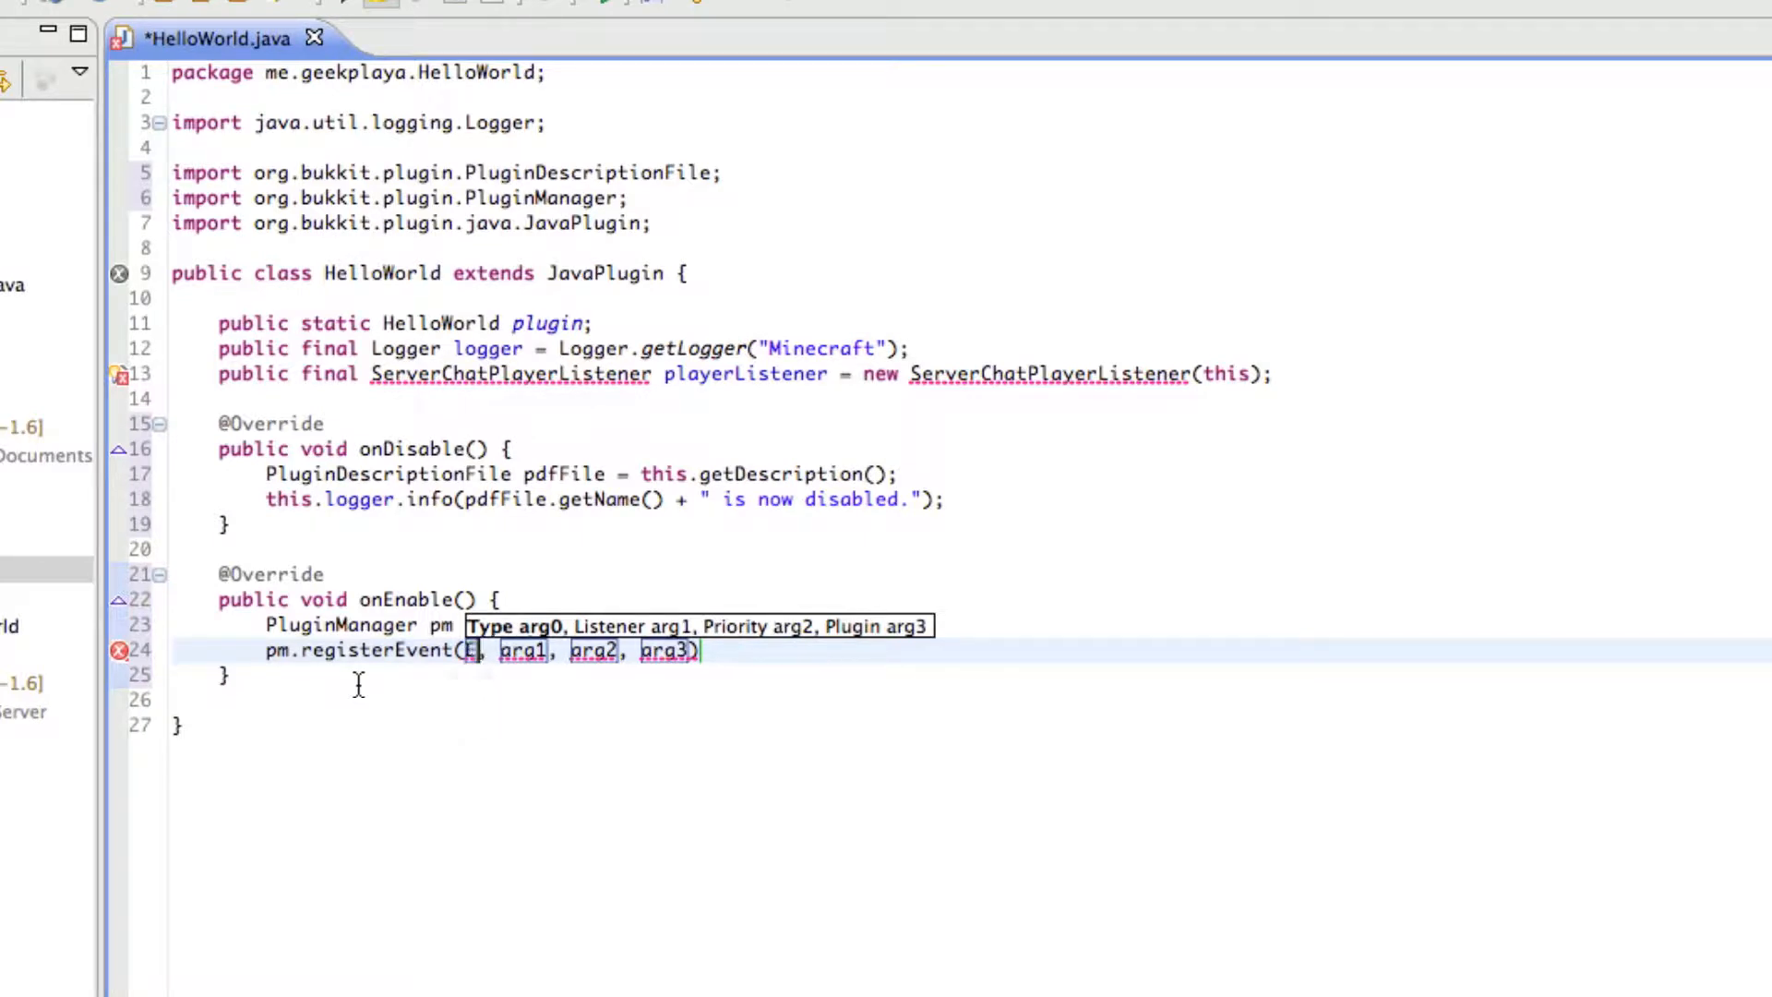
type("vent.")
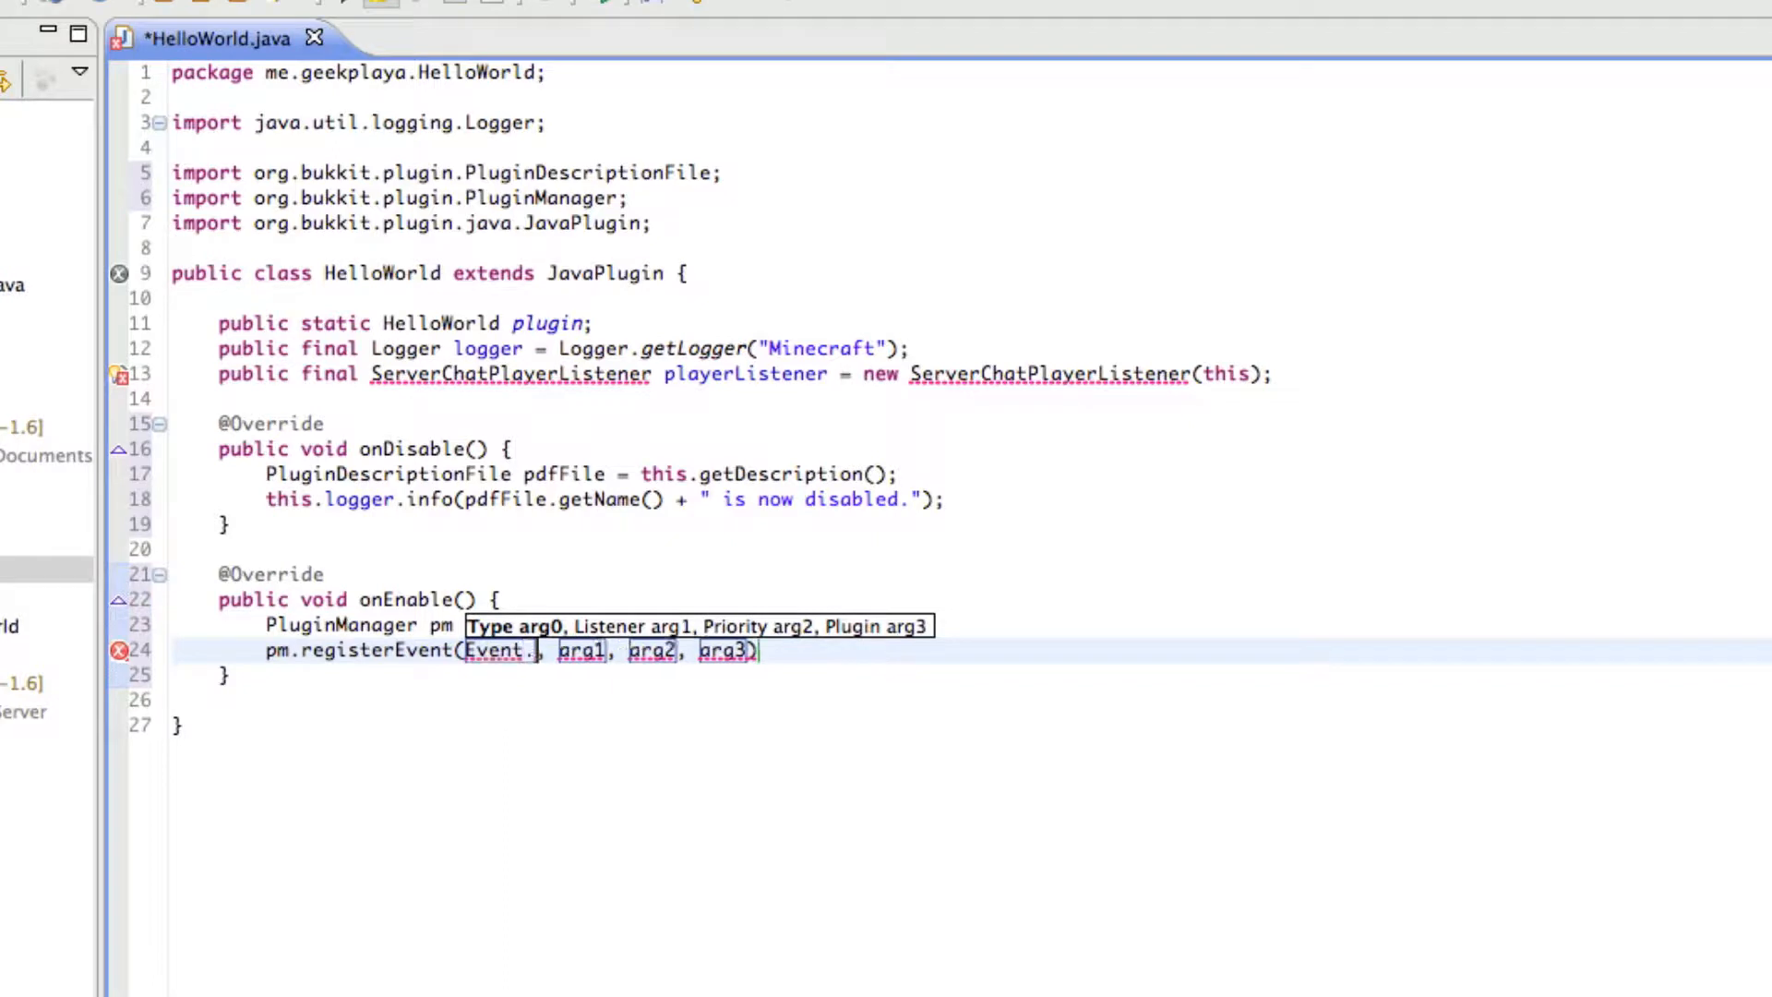
type("Type")
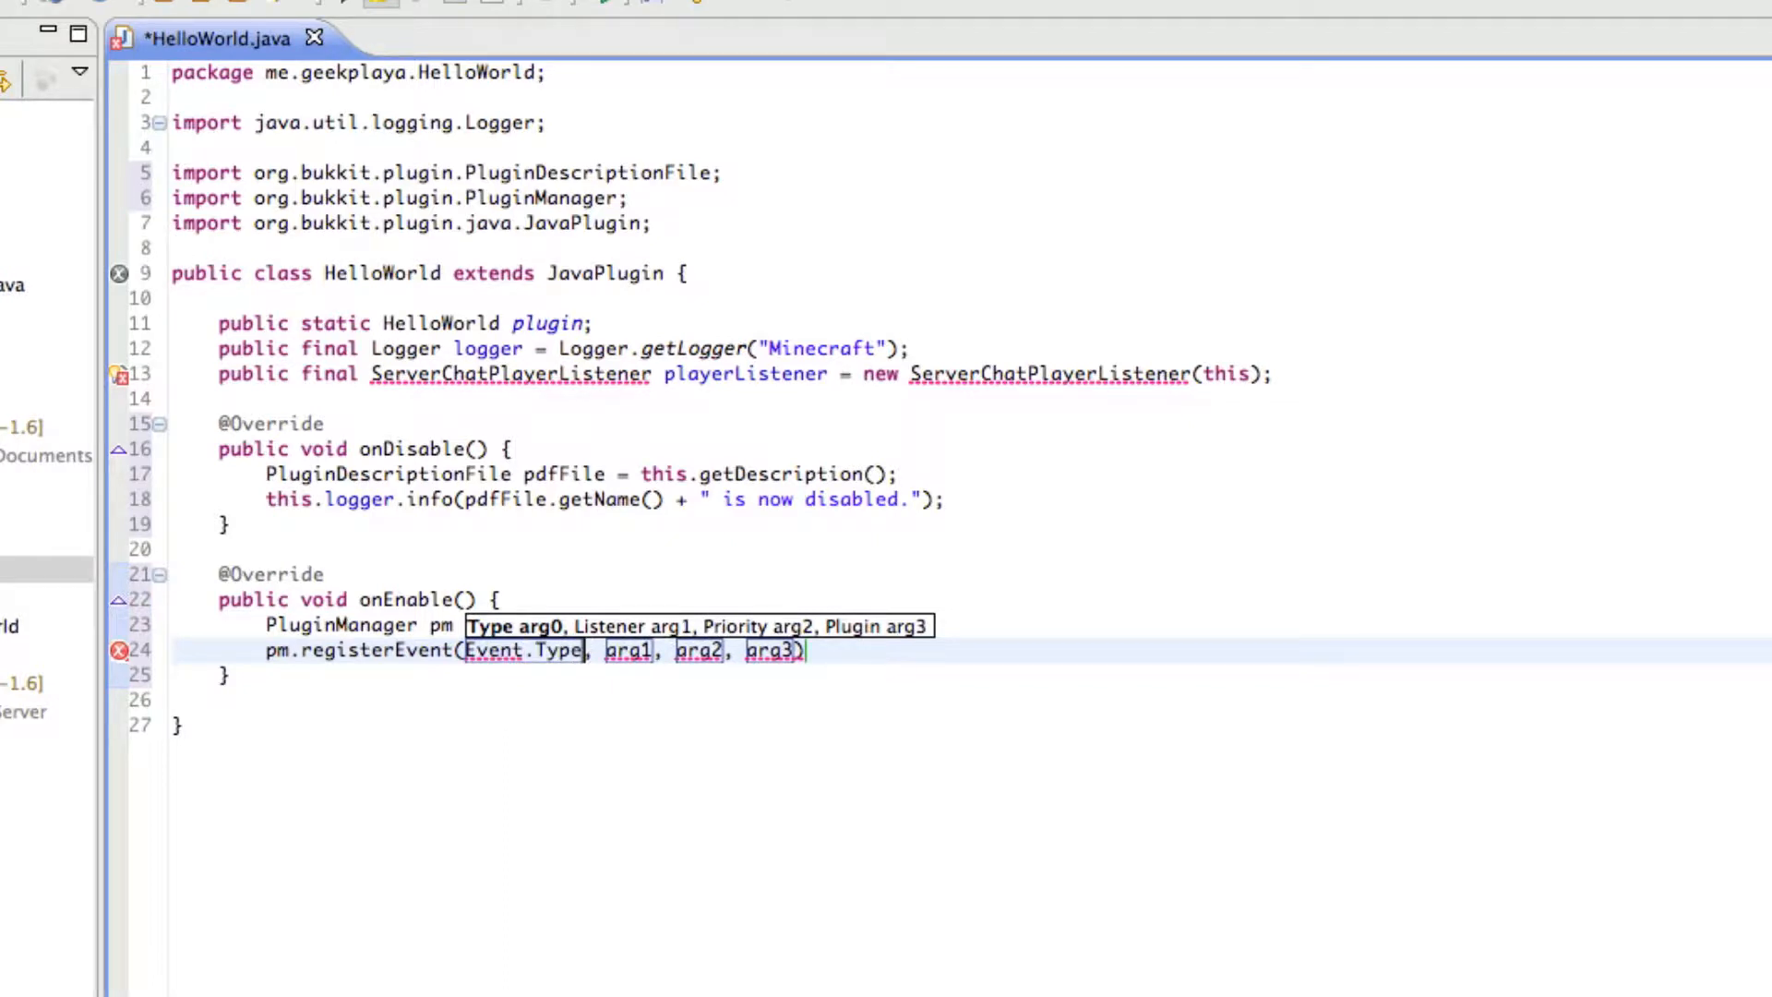
type(".PLAYER_C")
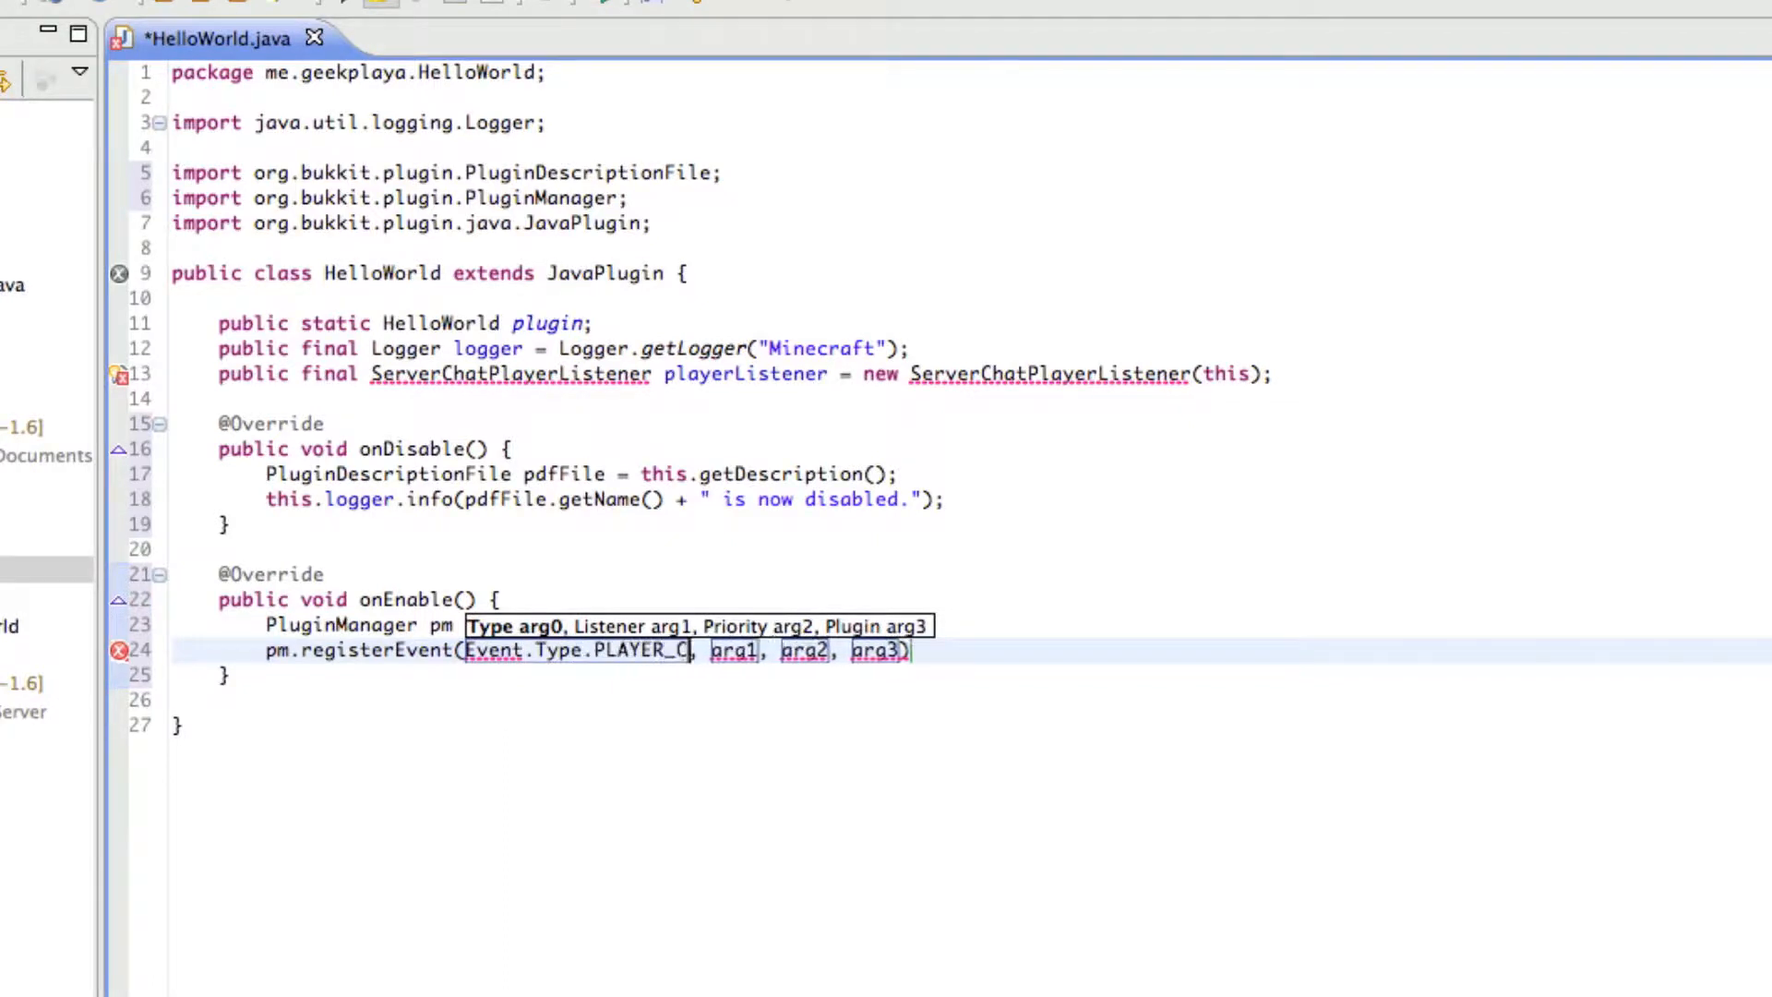
type("HAT")
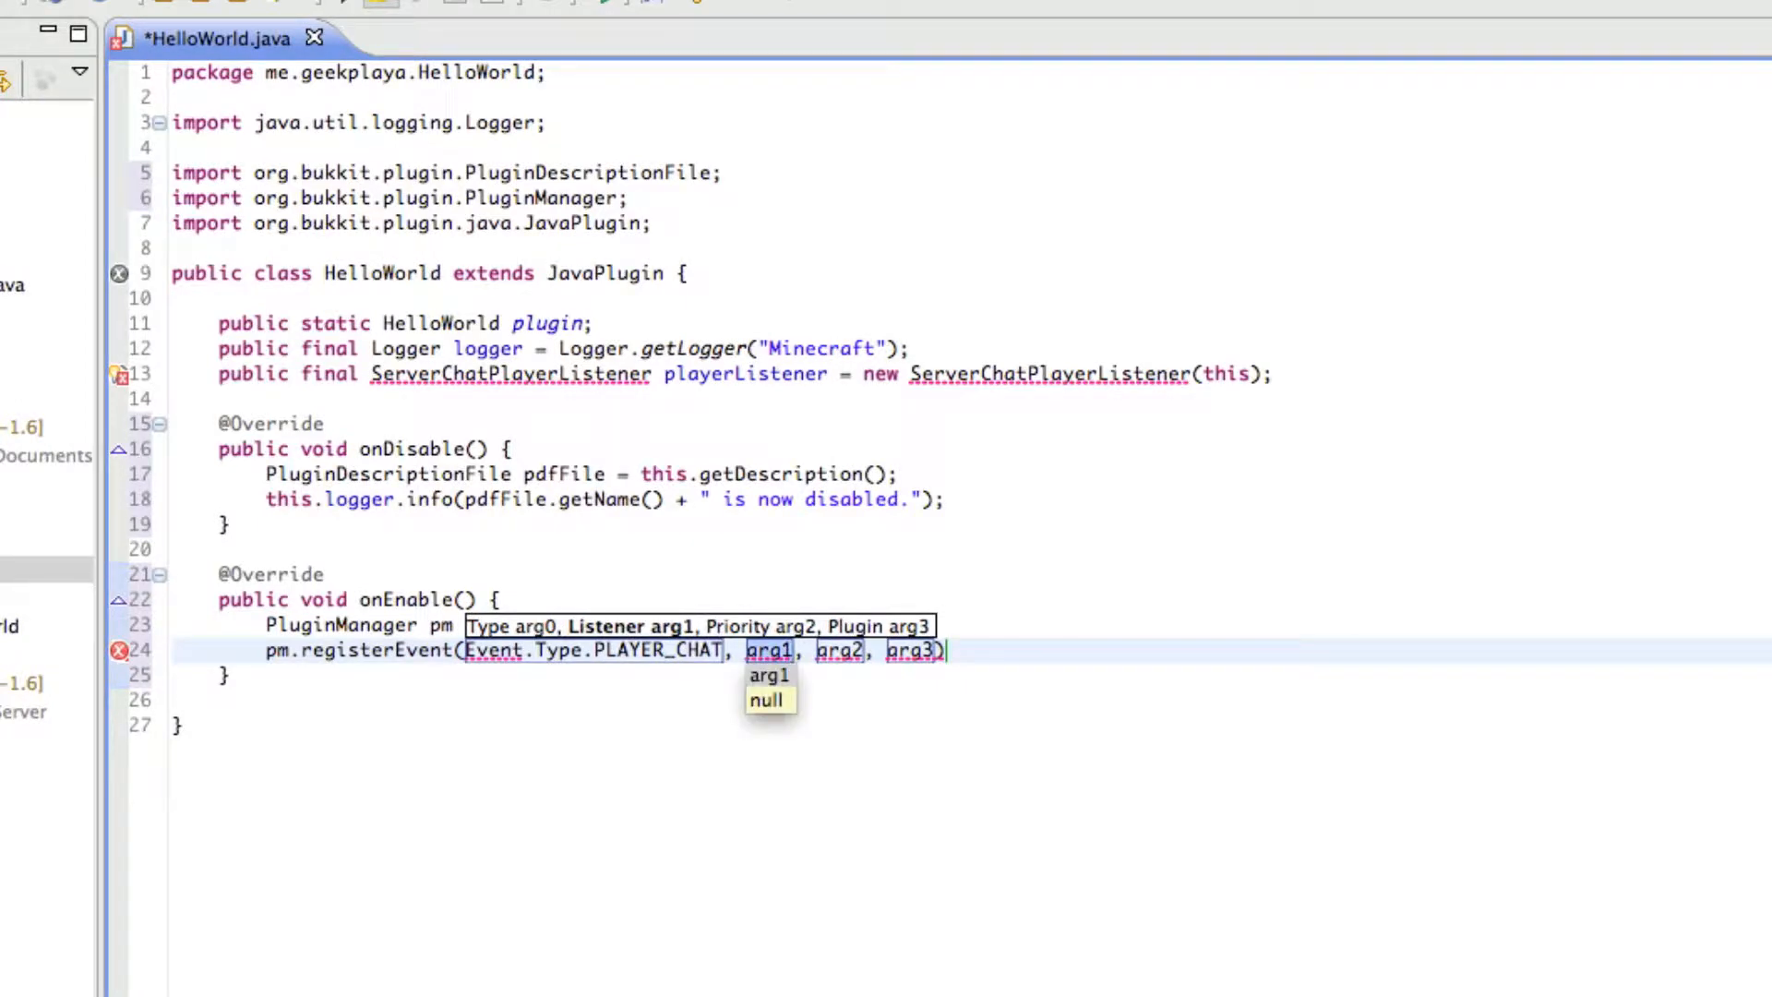
- Complete registerEvent with this.playerListener, Event.Priority.Normal and this
type("this.playerListener")
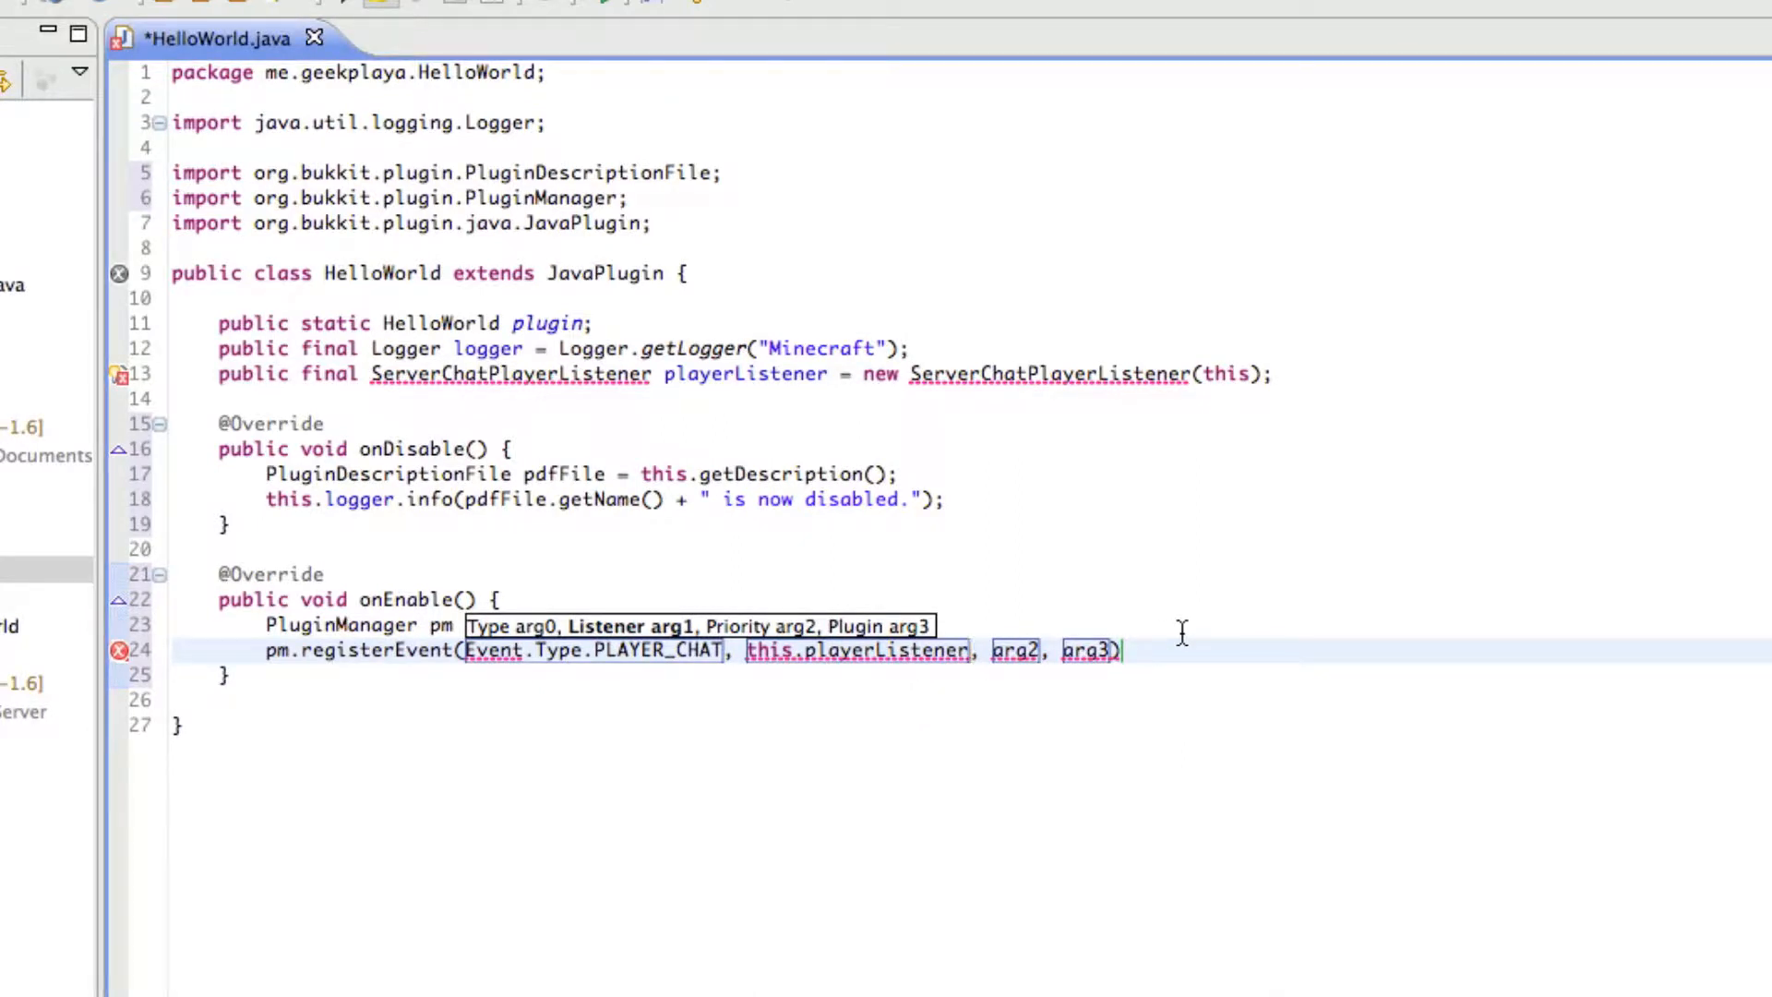
type("Event.")
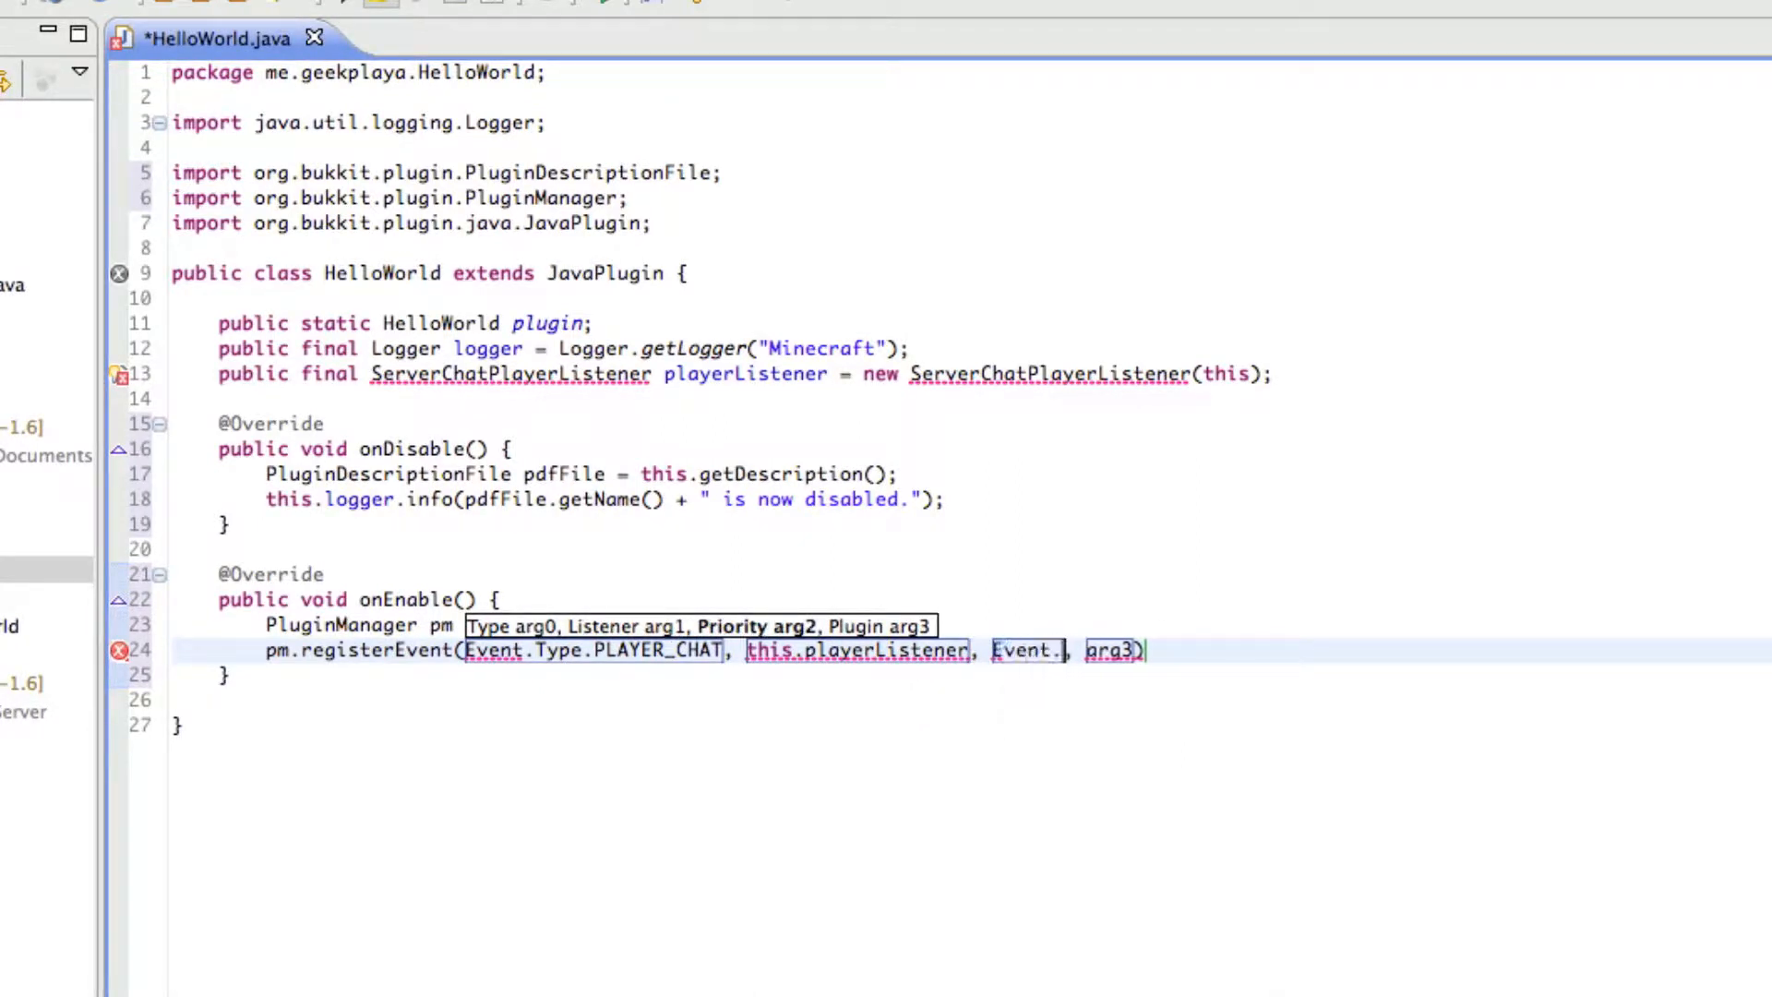
type("Priority.Normal")
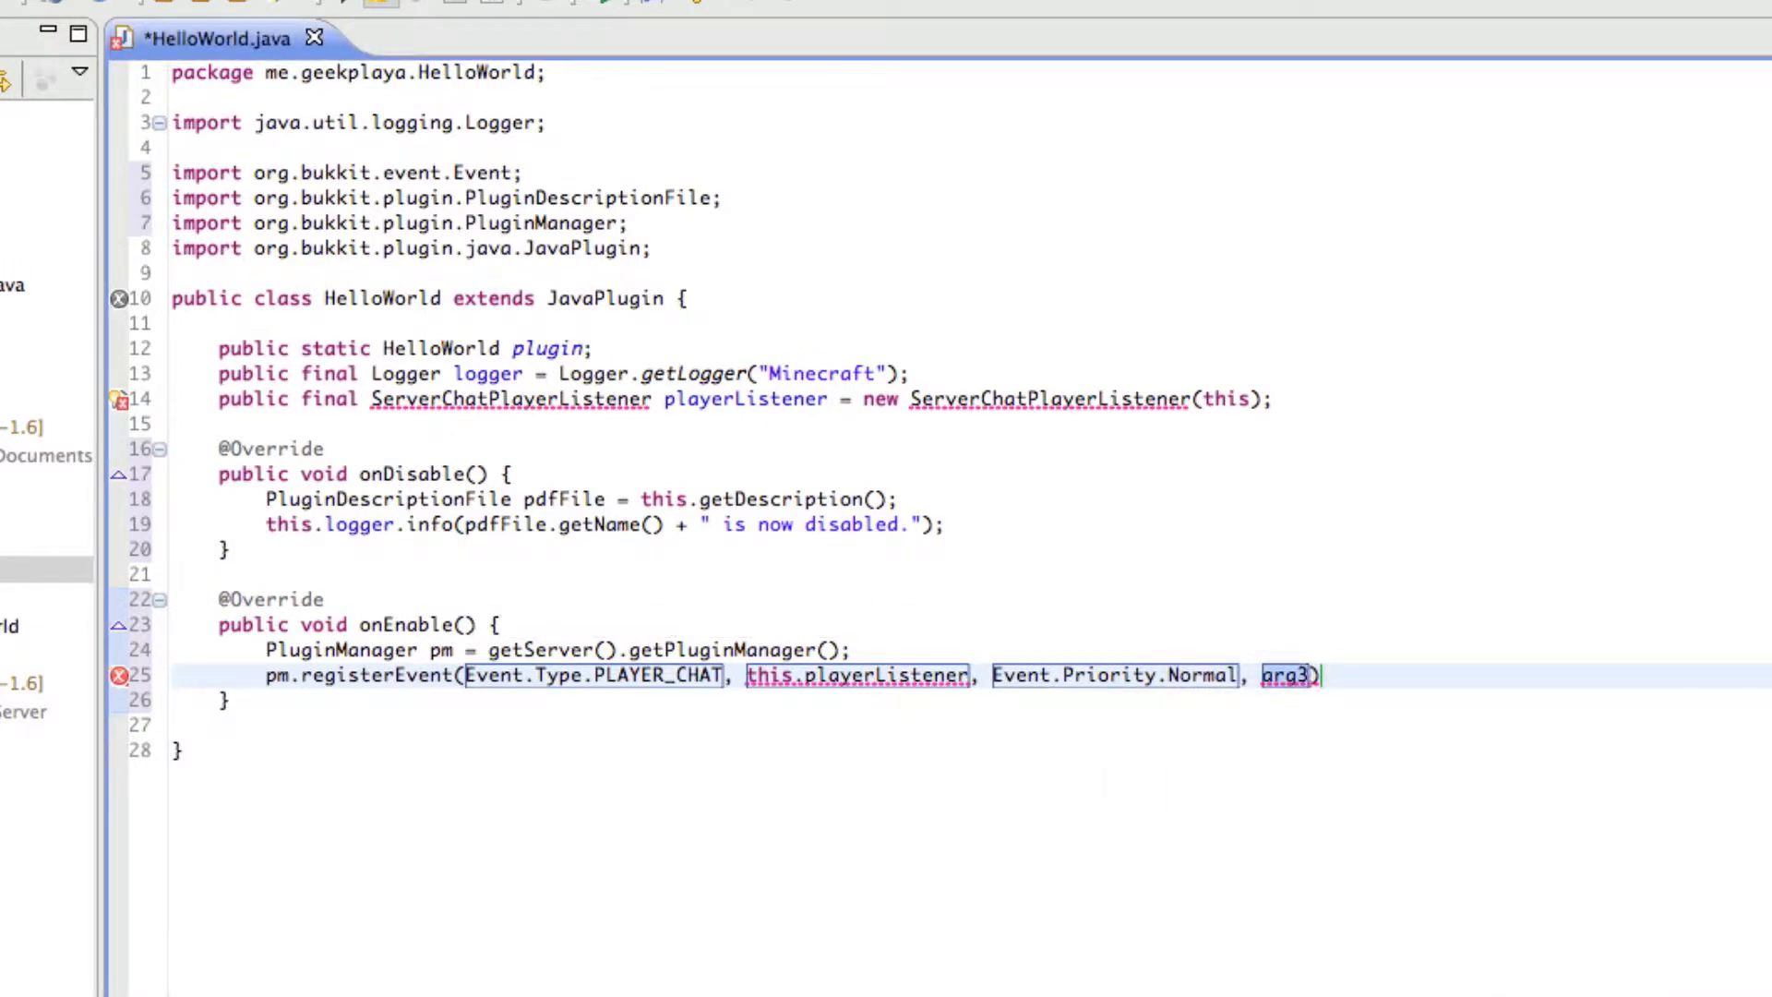
type("this")
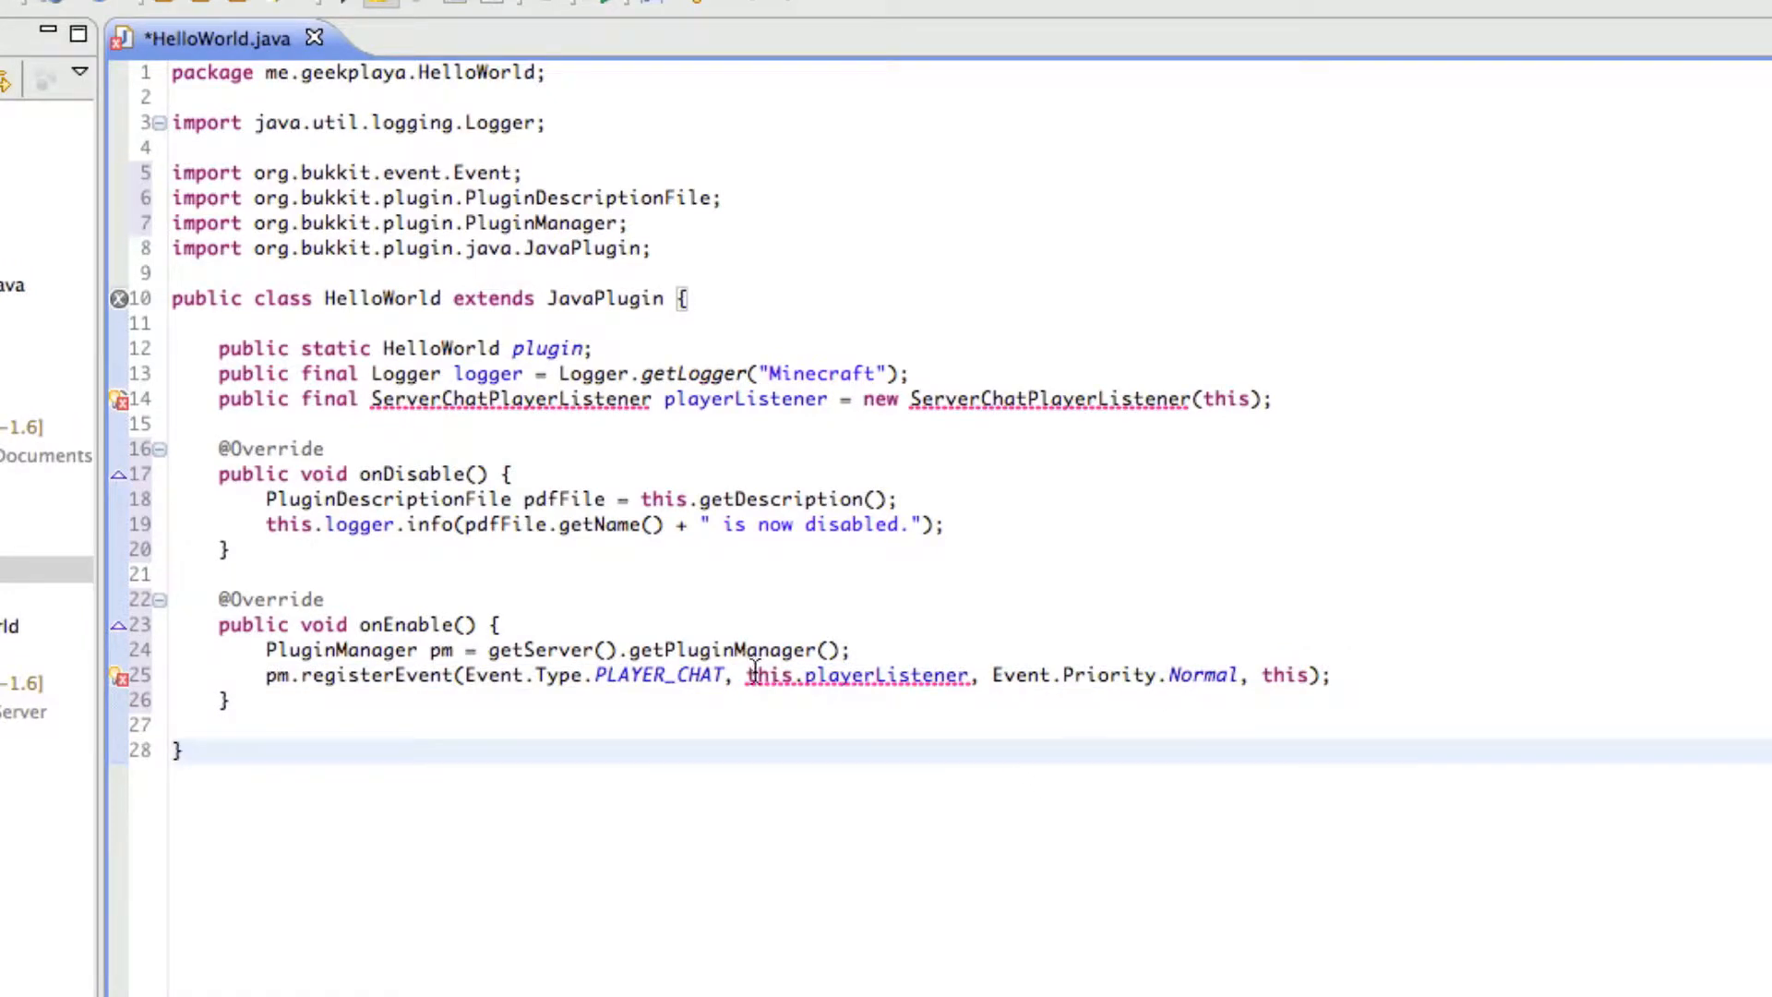
mouse_move(771, 675)
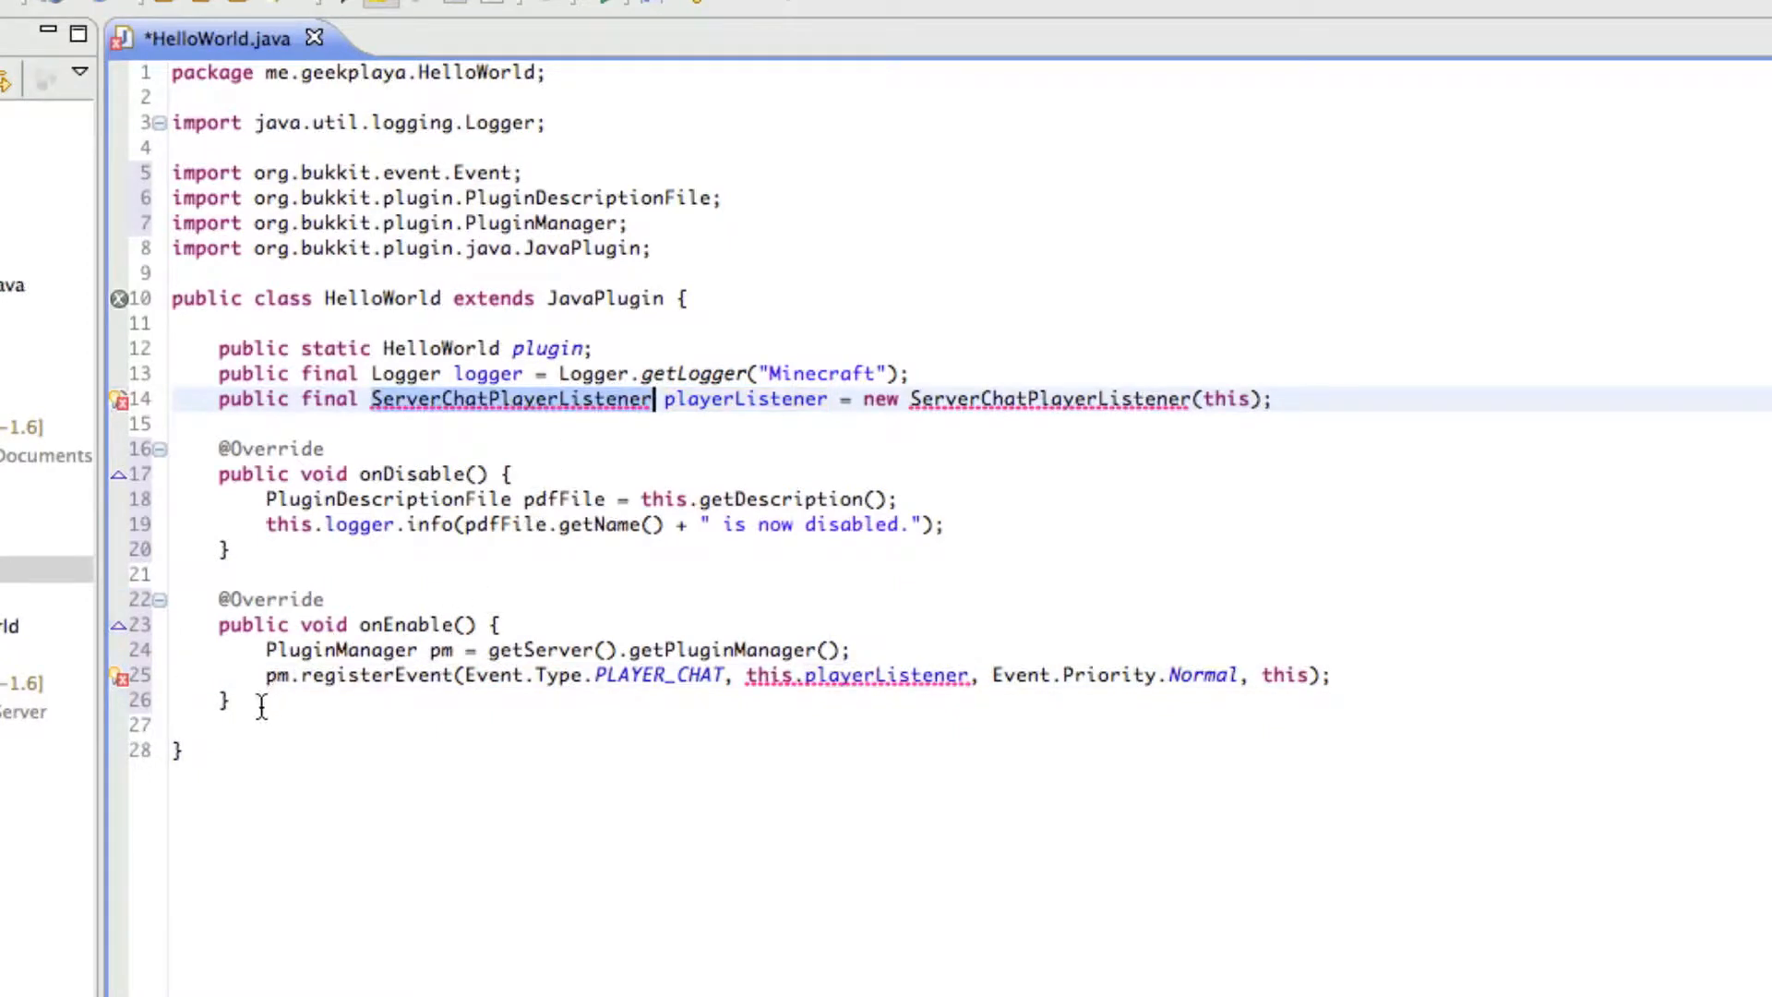
- Start a new empty line in onEnable right after the registerEvent call
left_click(226, 724)
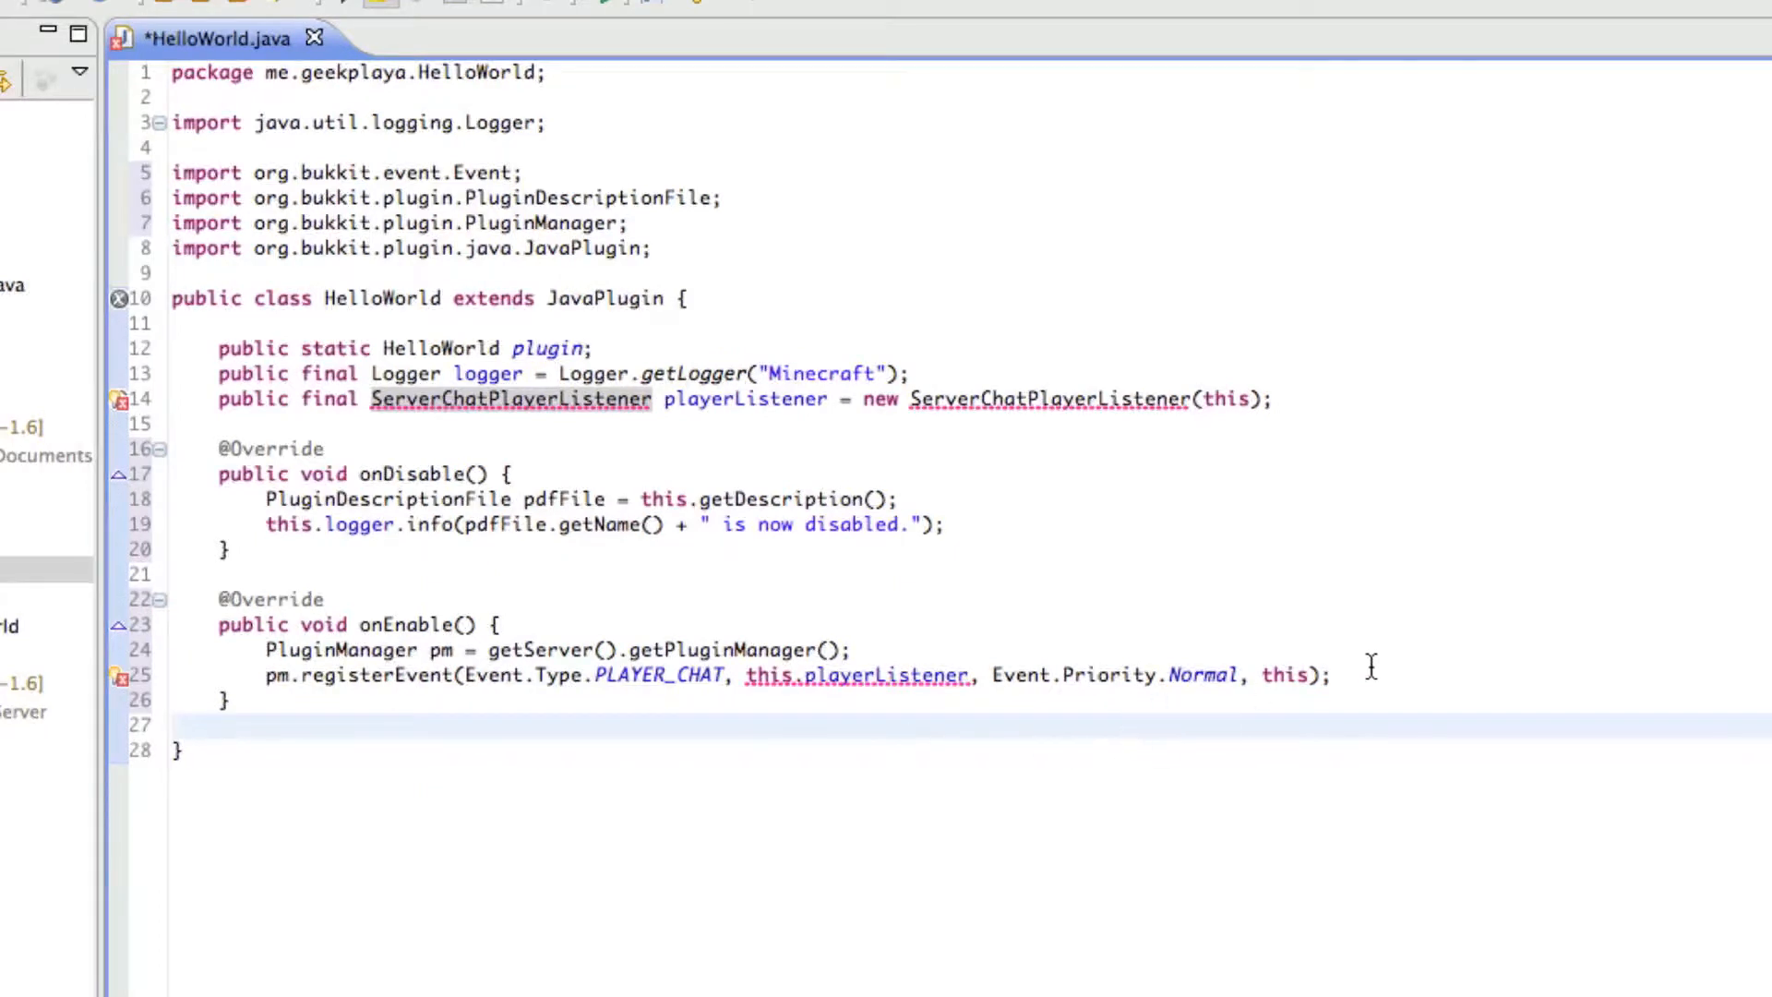
left_click(1339, 674)
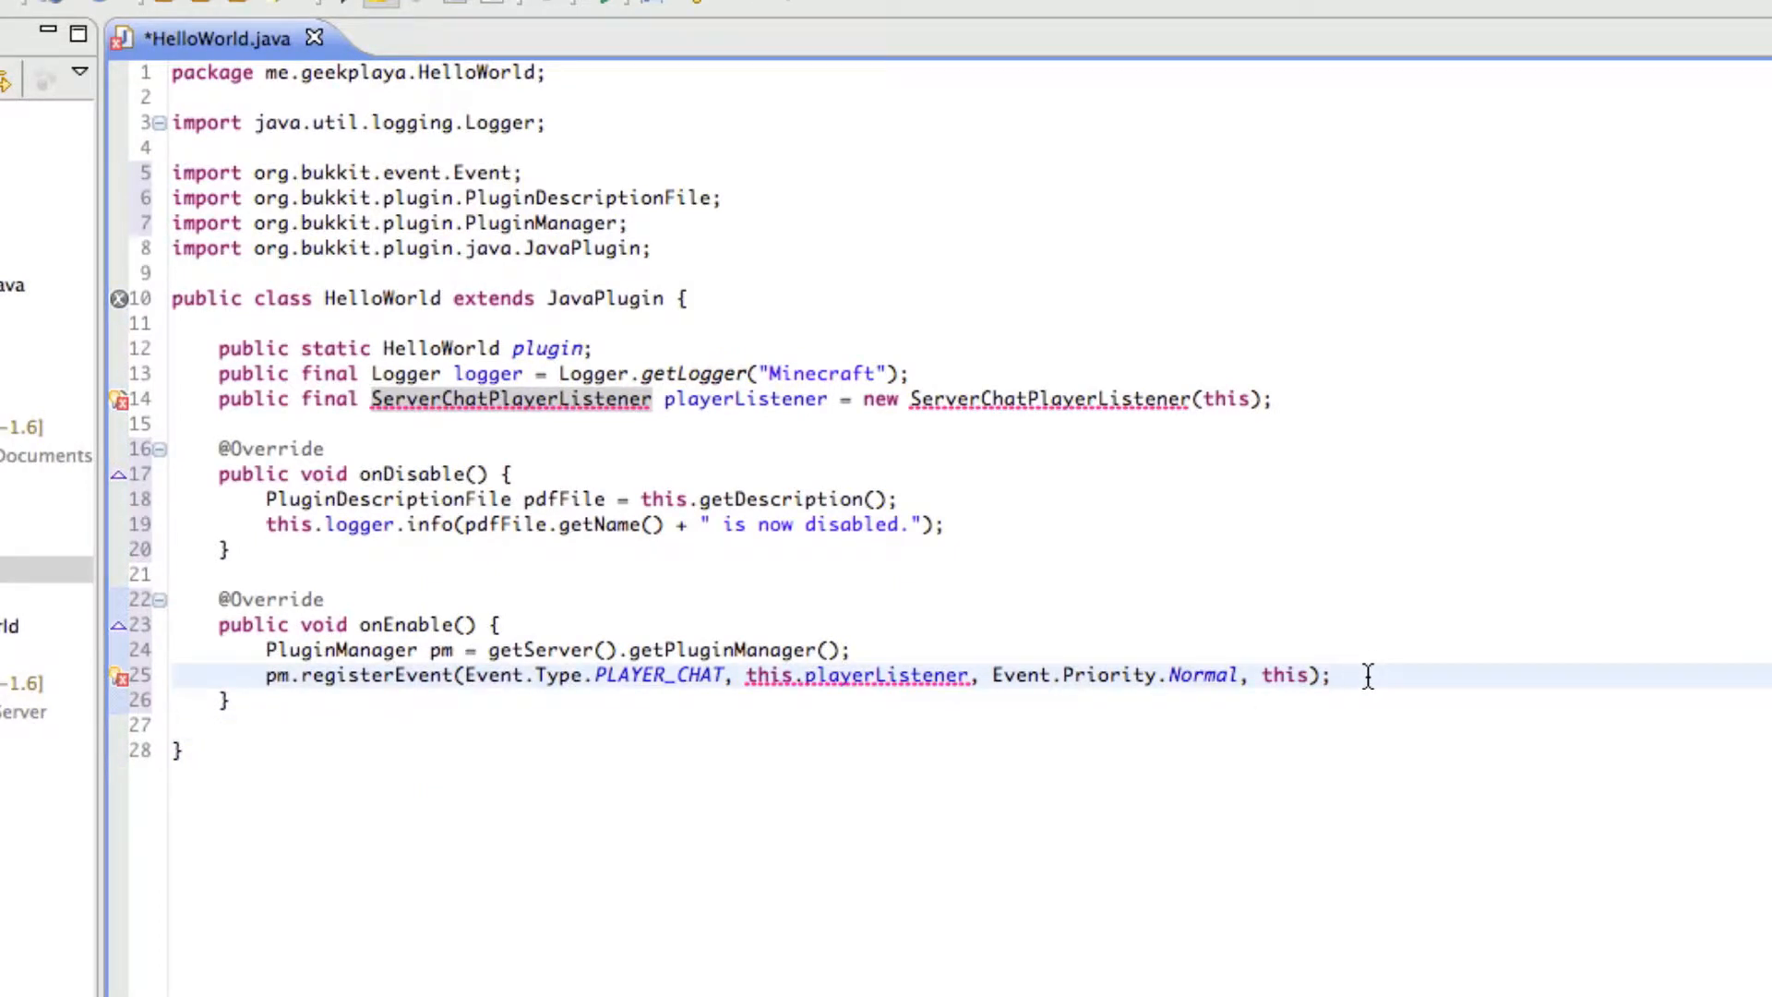
key("Return")
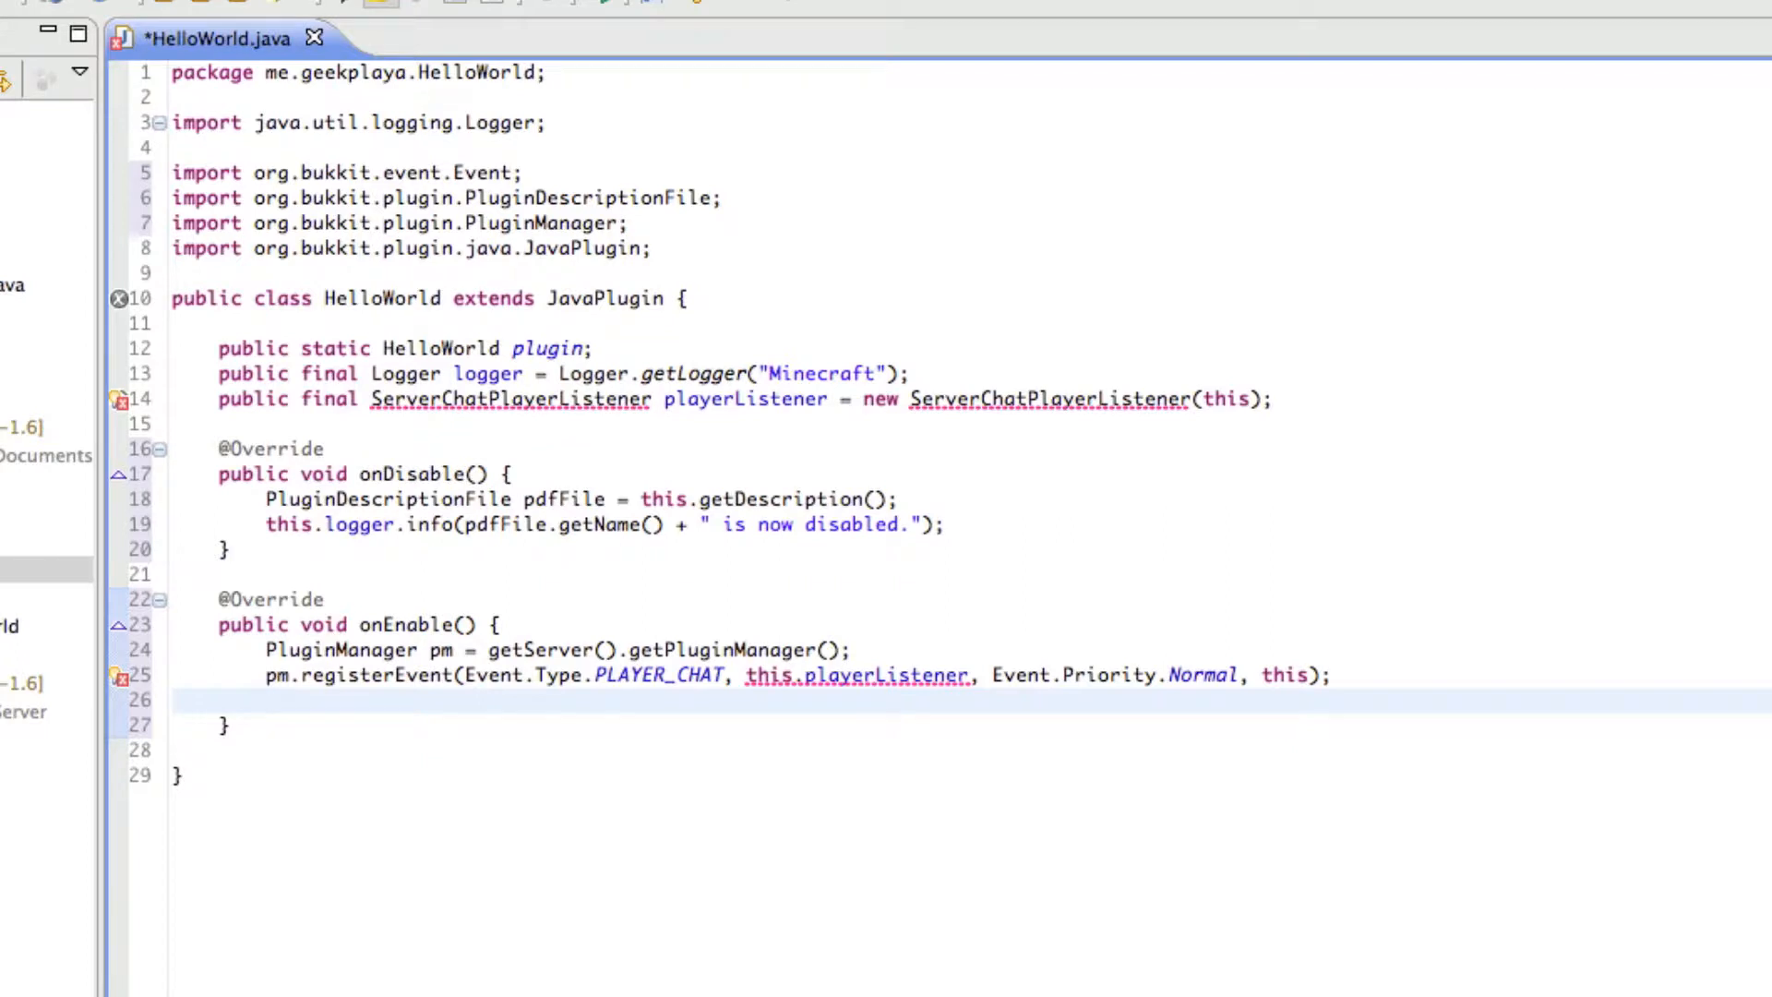
- Copy the PluginDescriptionFile pdfFile = this.getDescription(); line from onDisable into onEnable
type("PluginDesscript")
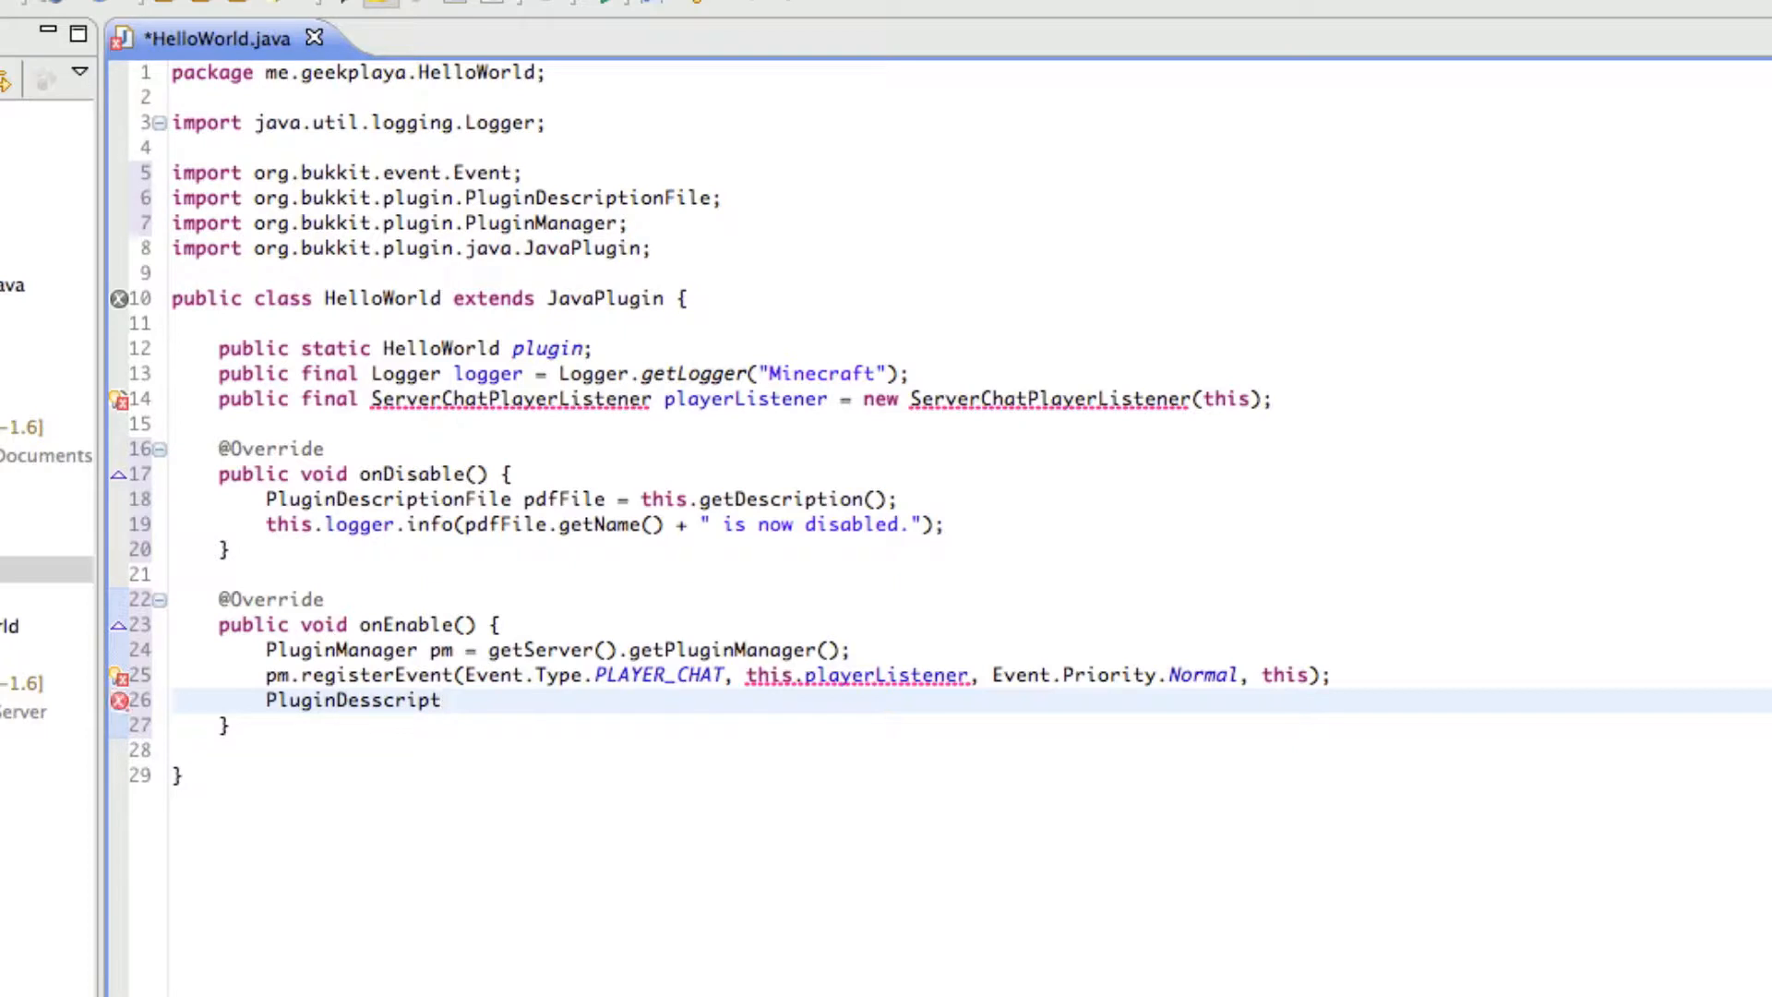
key("Backspace")
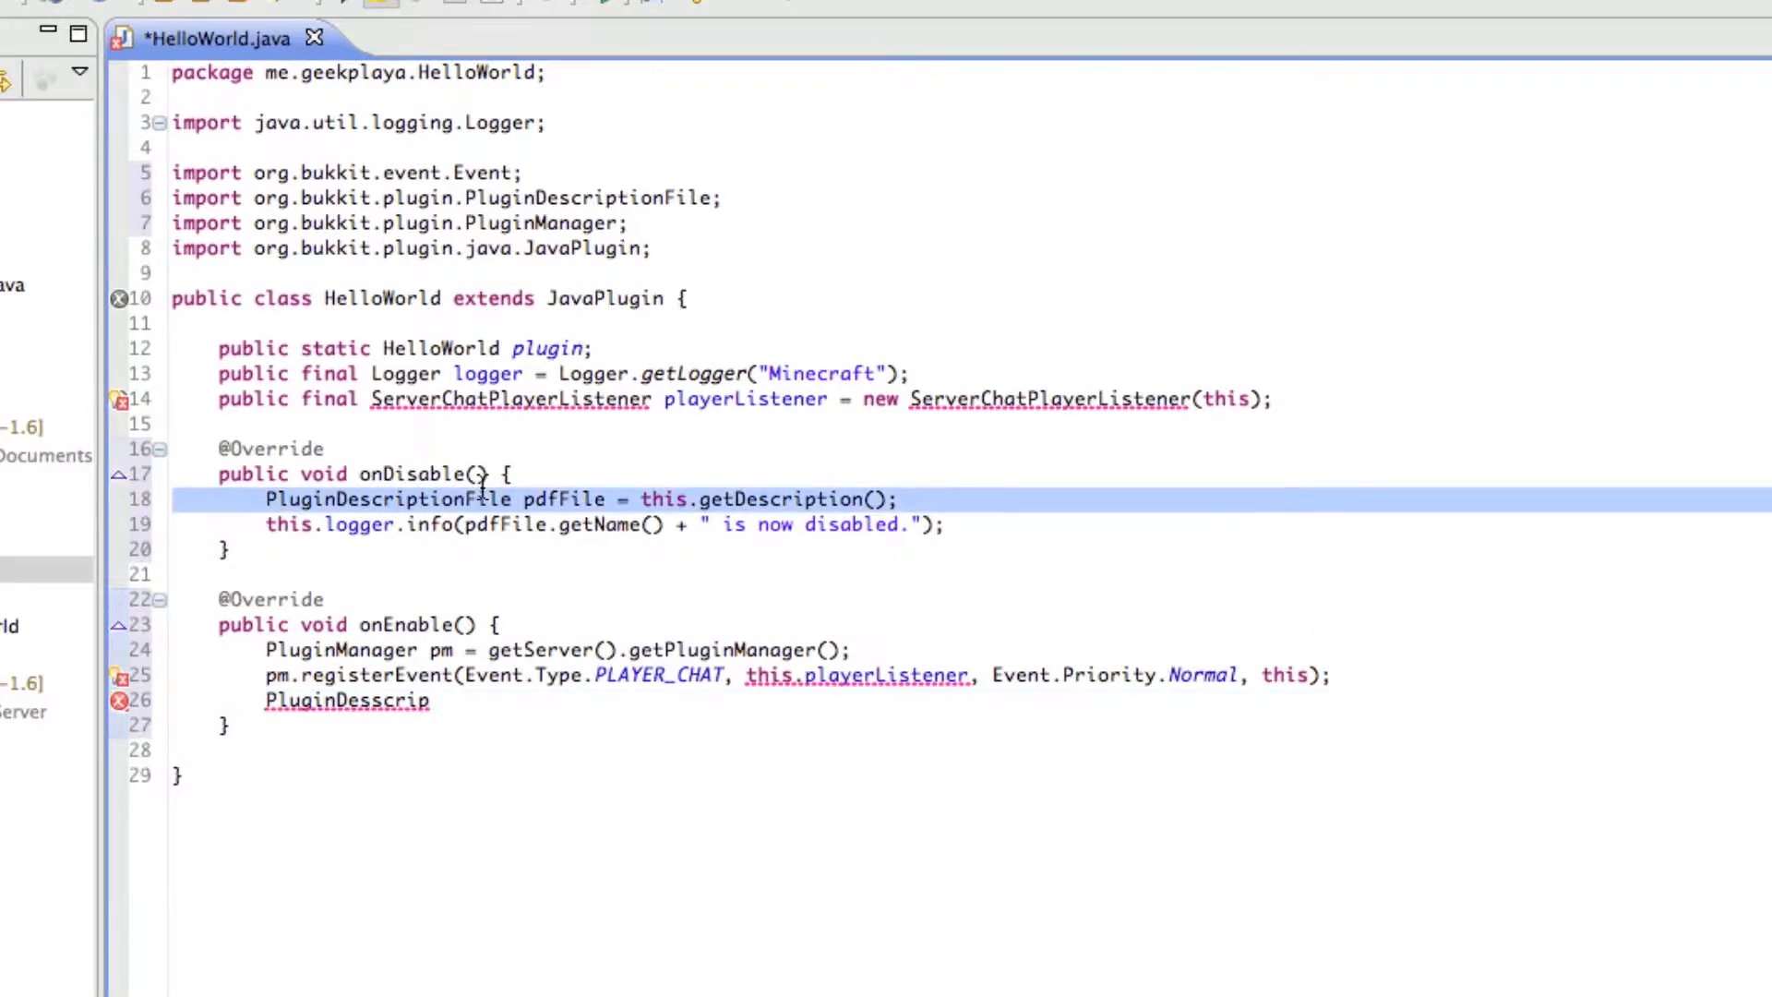
right_click(480, 499)
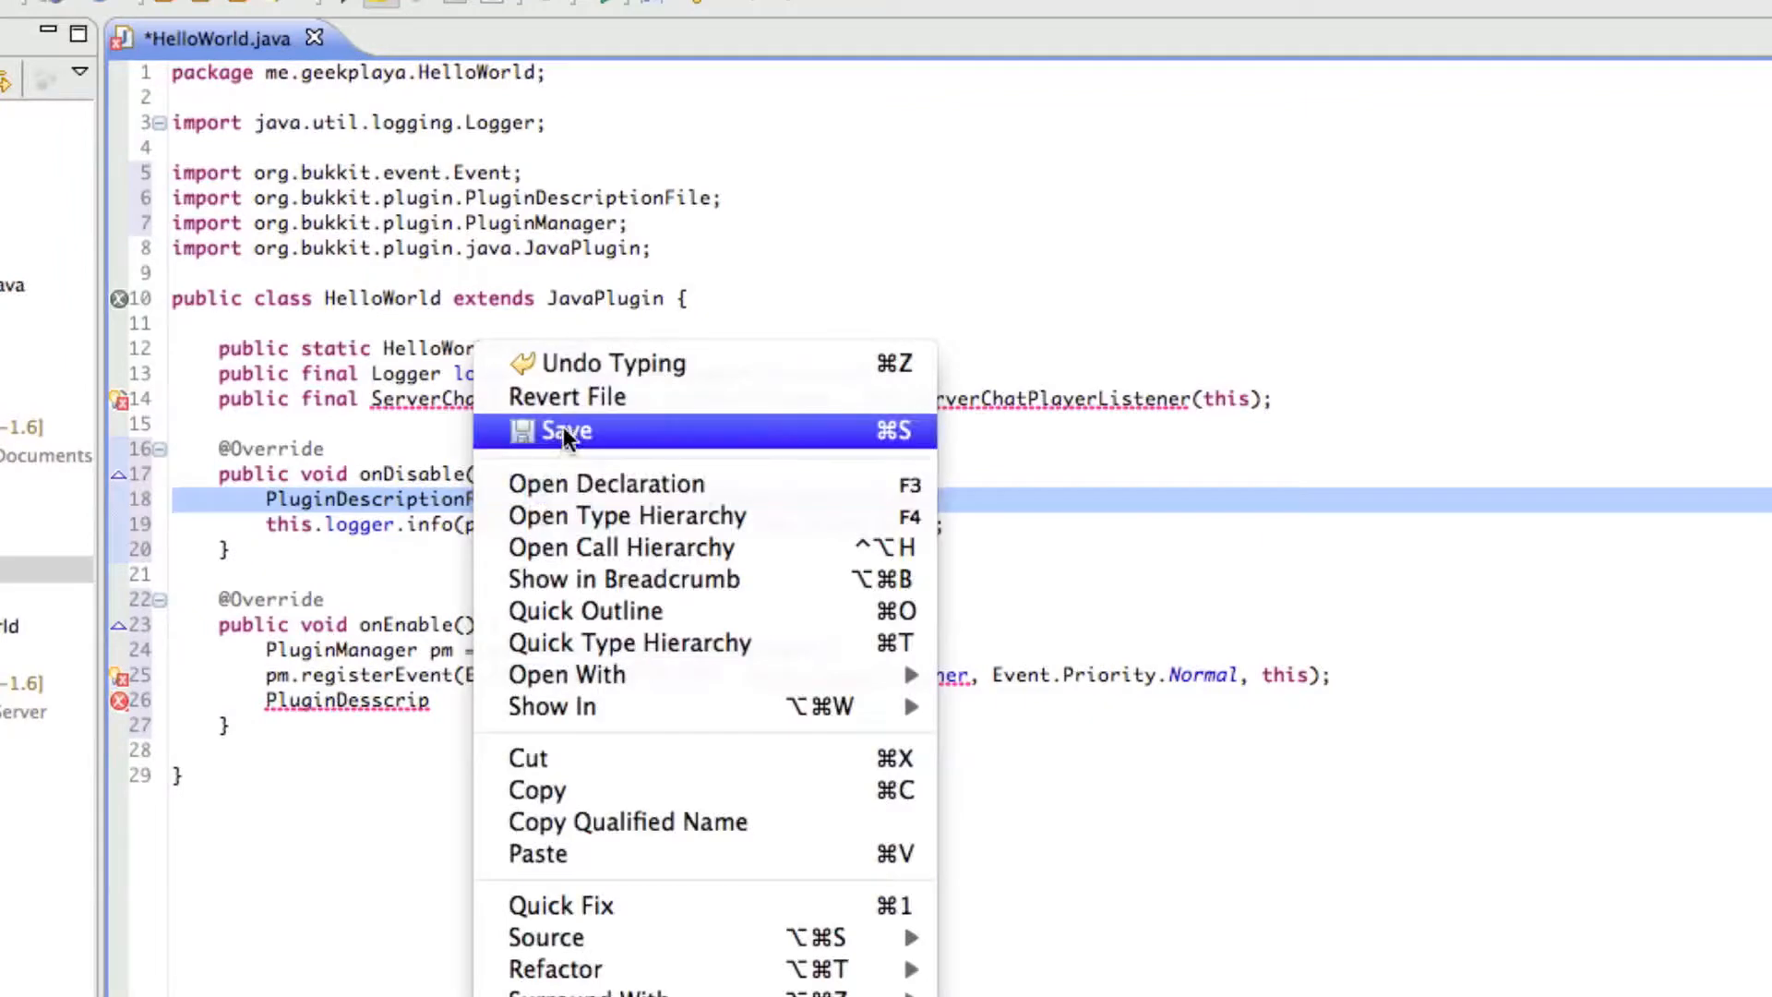
left_click(566, 431)
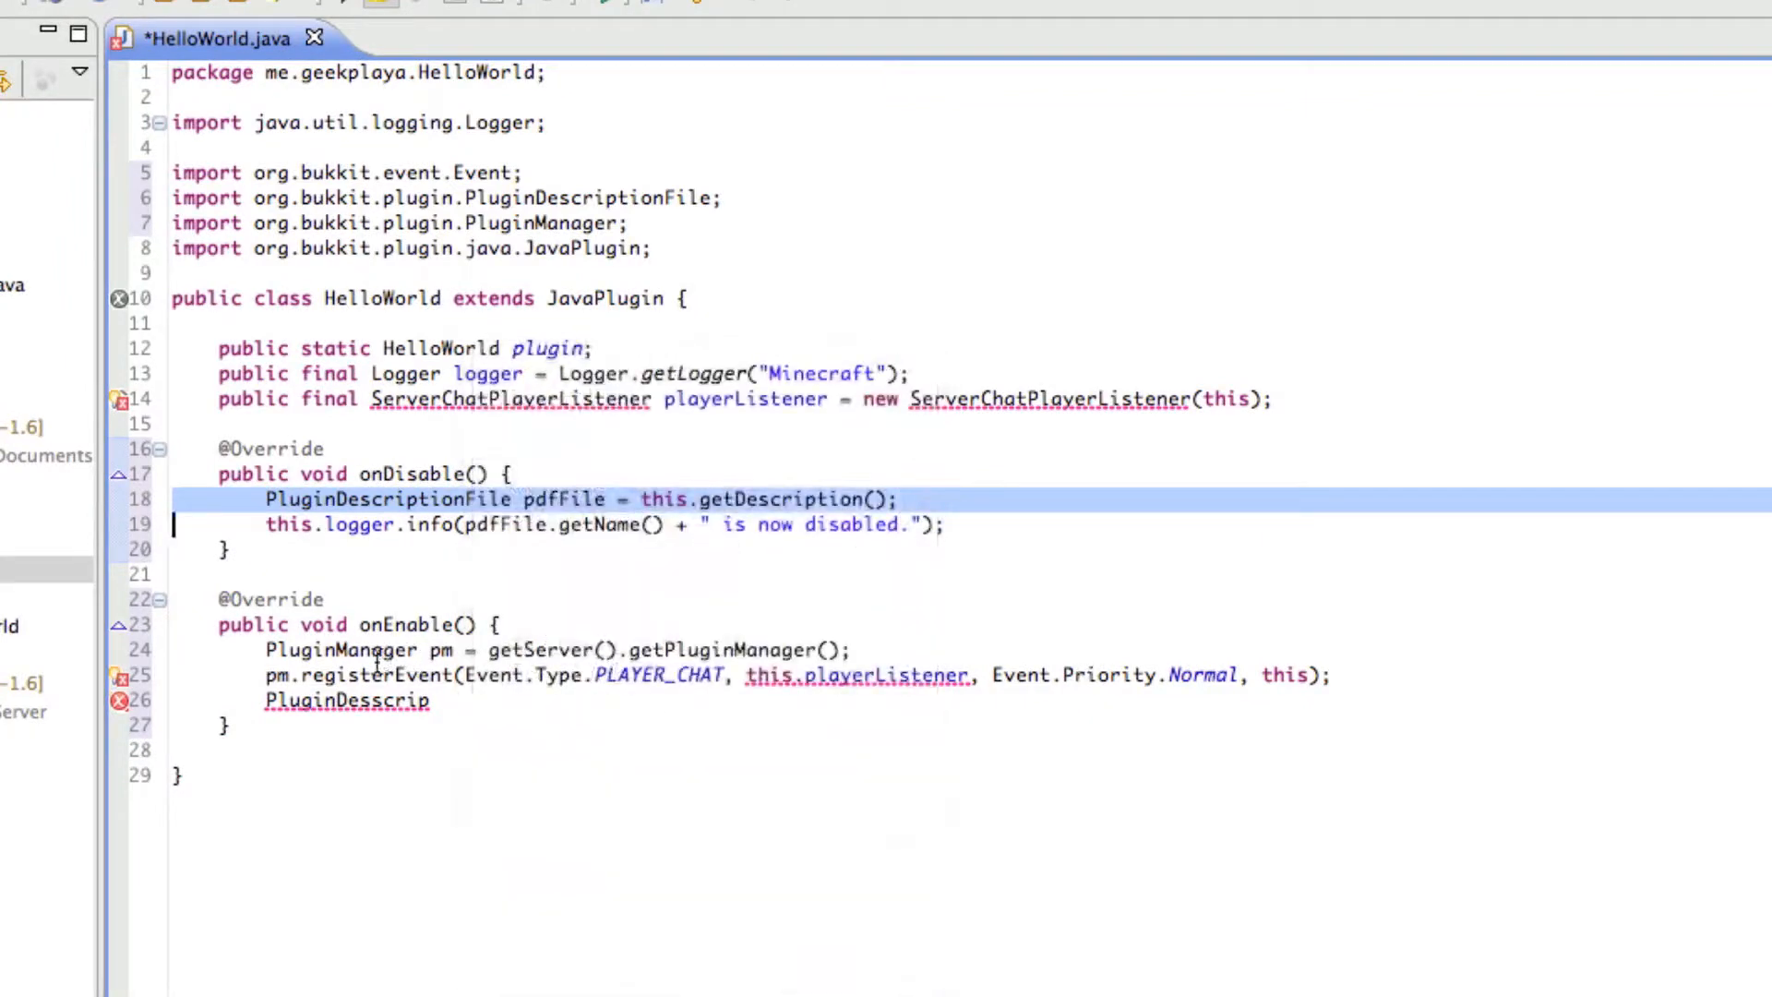
right_click(347, 700)
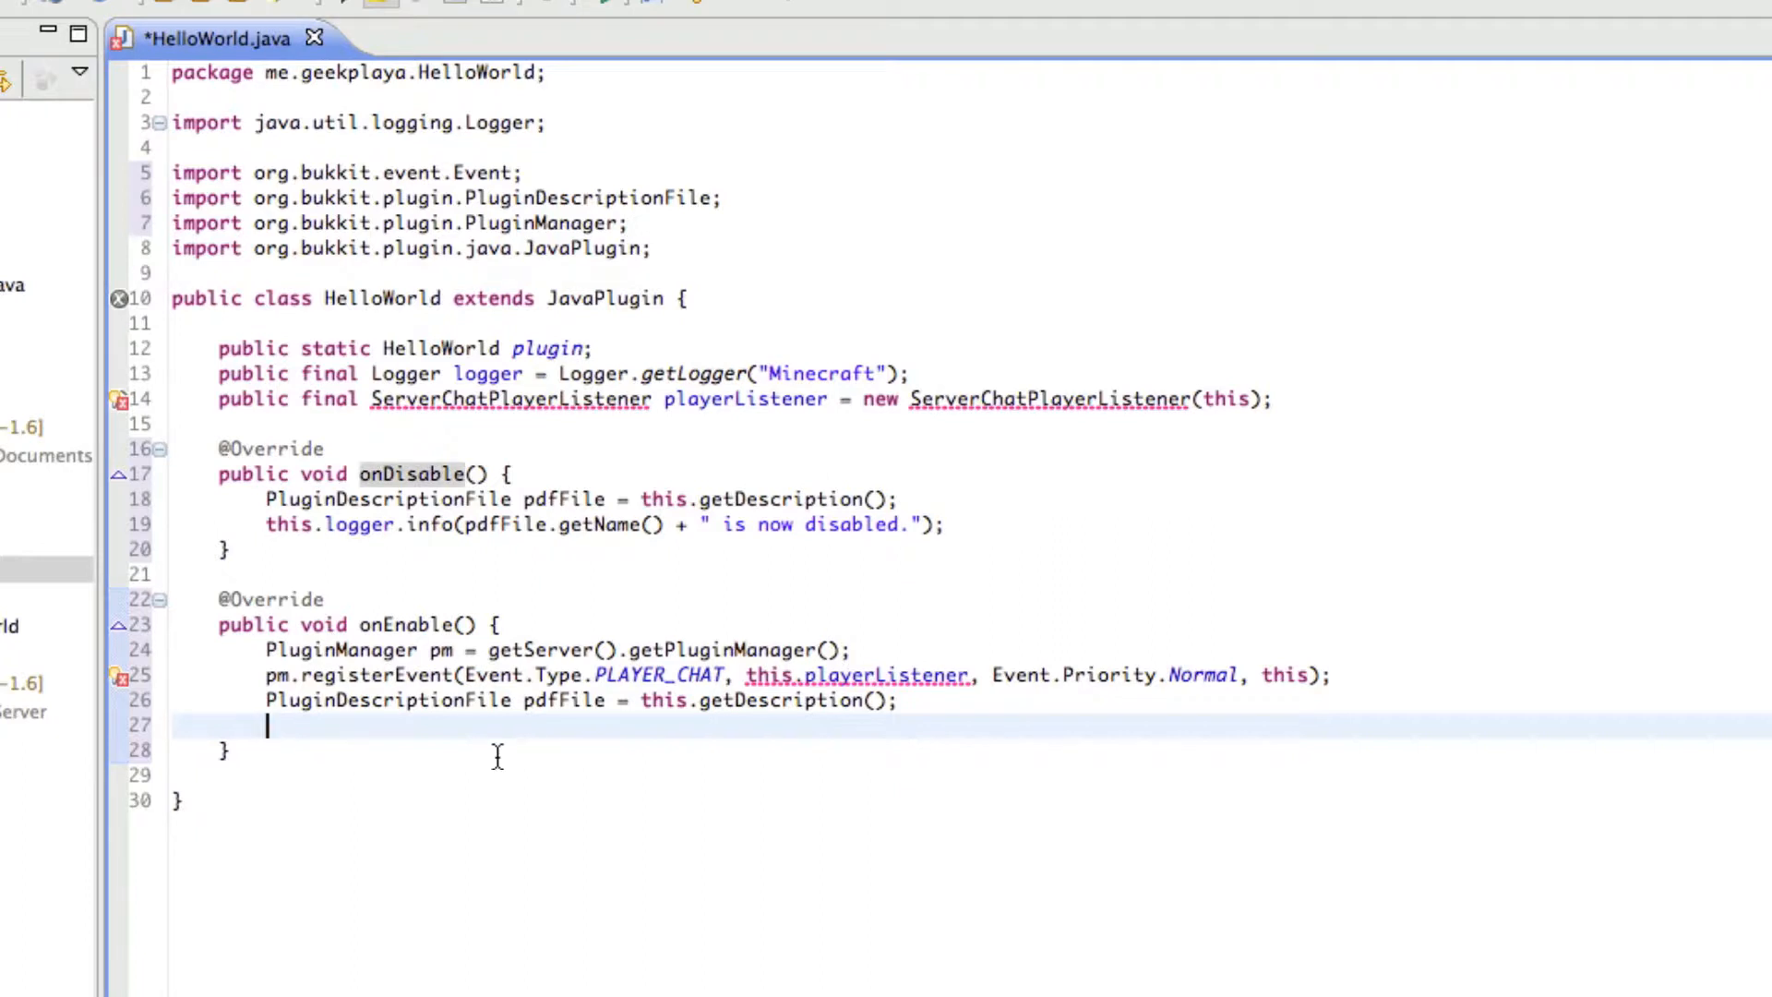
- Begin a this.logger.info() call in onEnable taking pdfFile as its message source
type("this/")
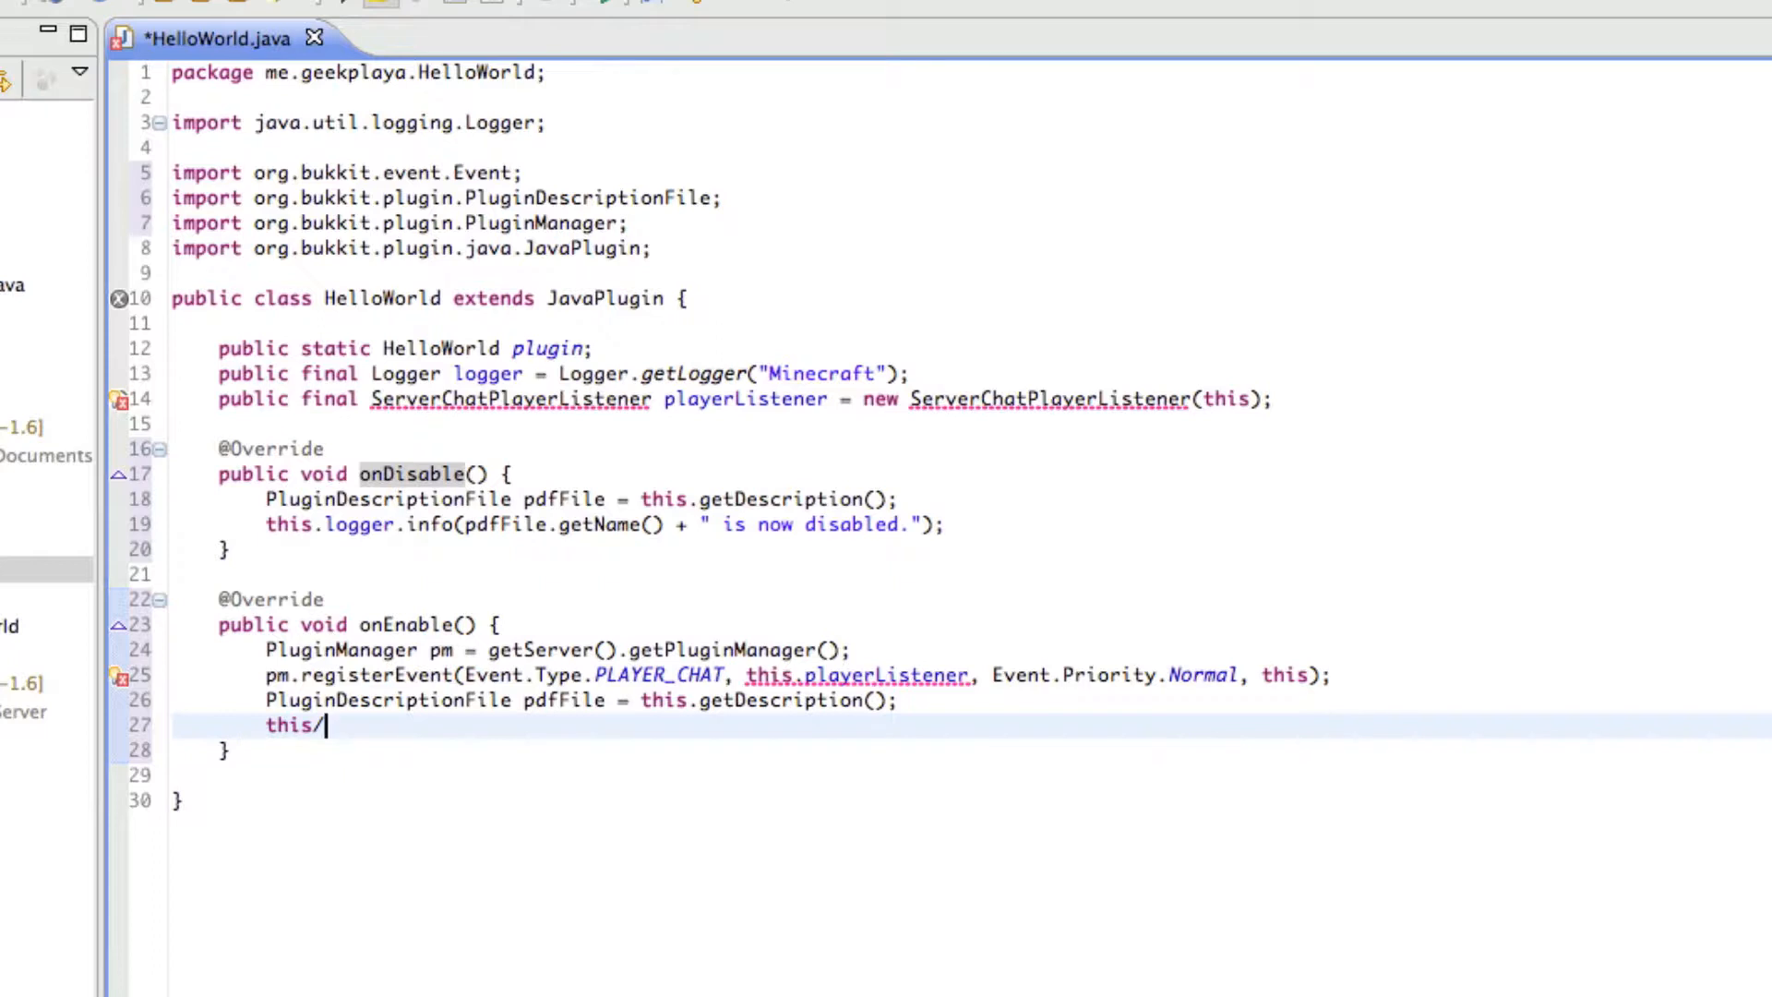
type(".loggger")
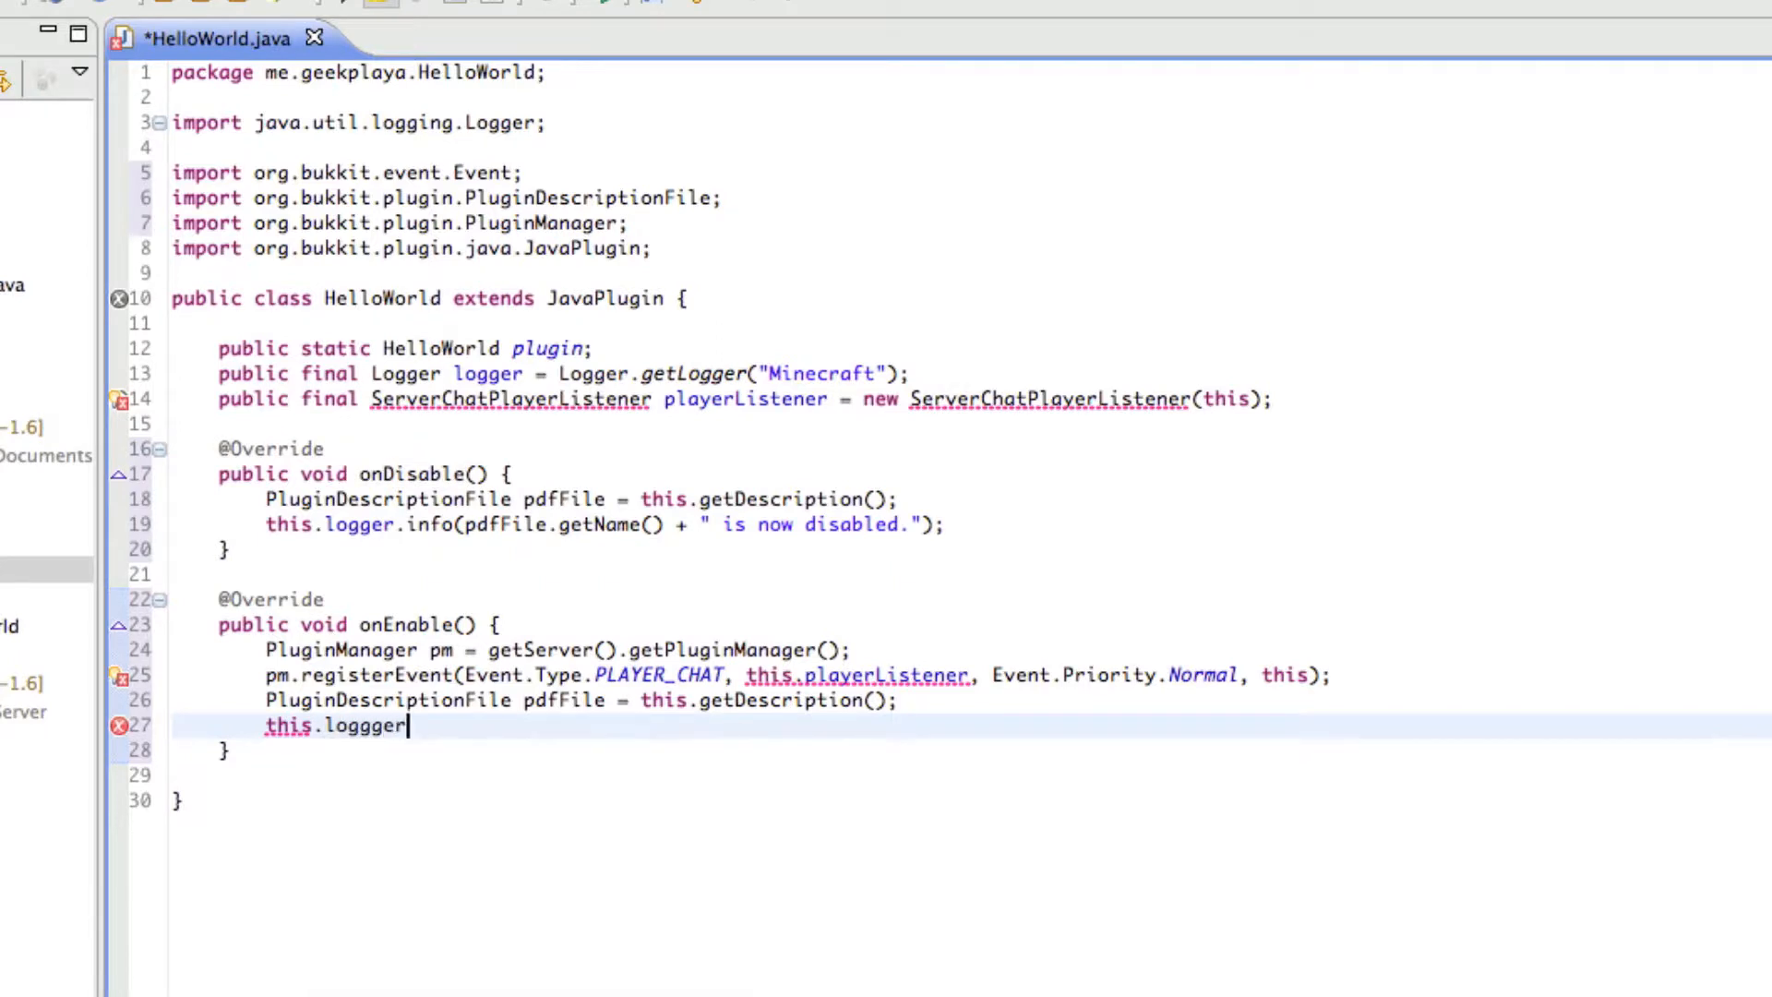
type(".info(\"\")")
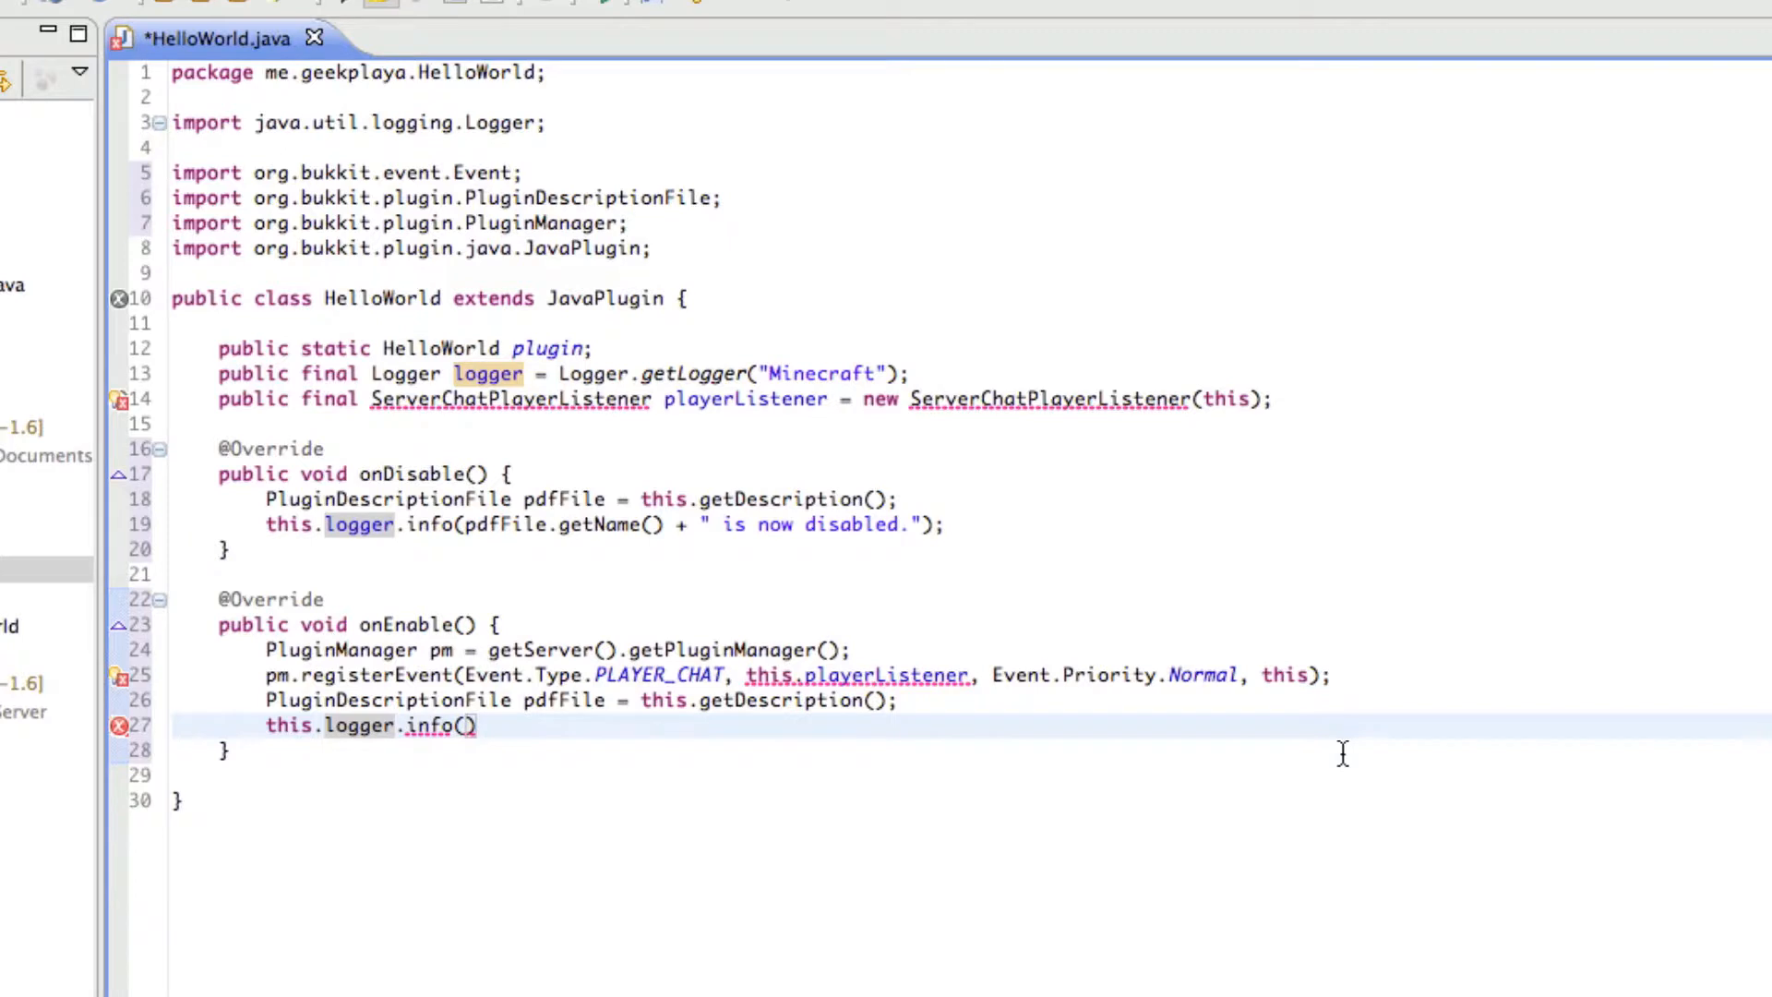
type("pdf")
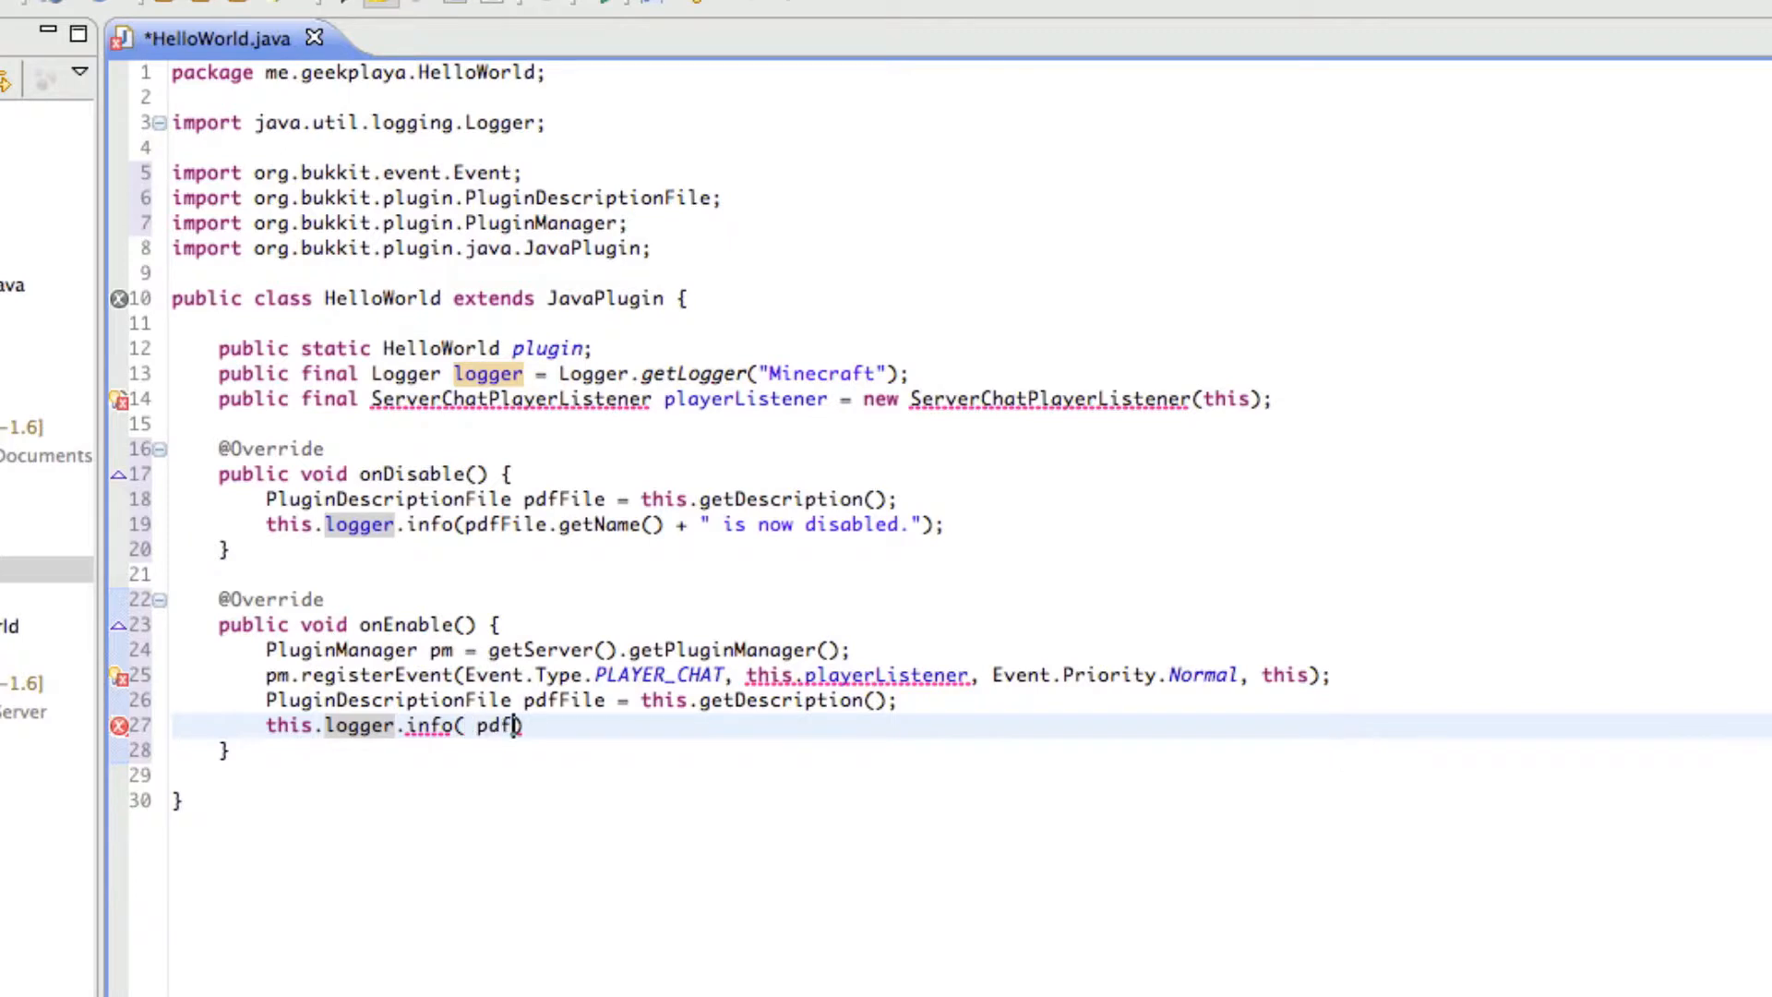
type("File.)")
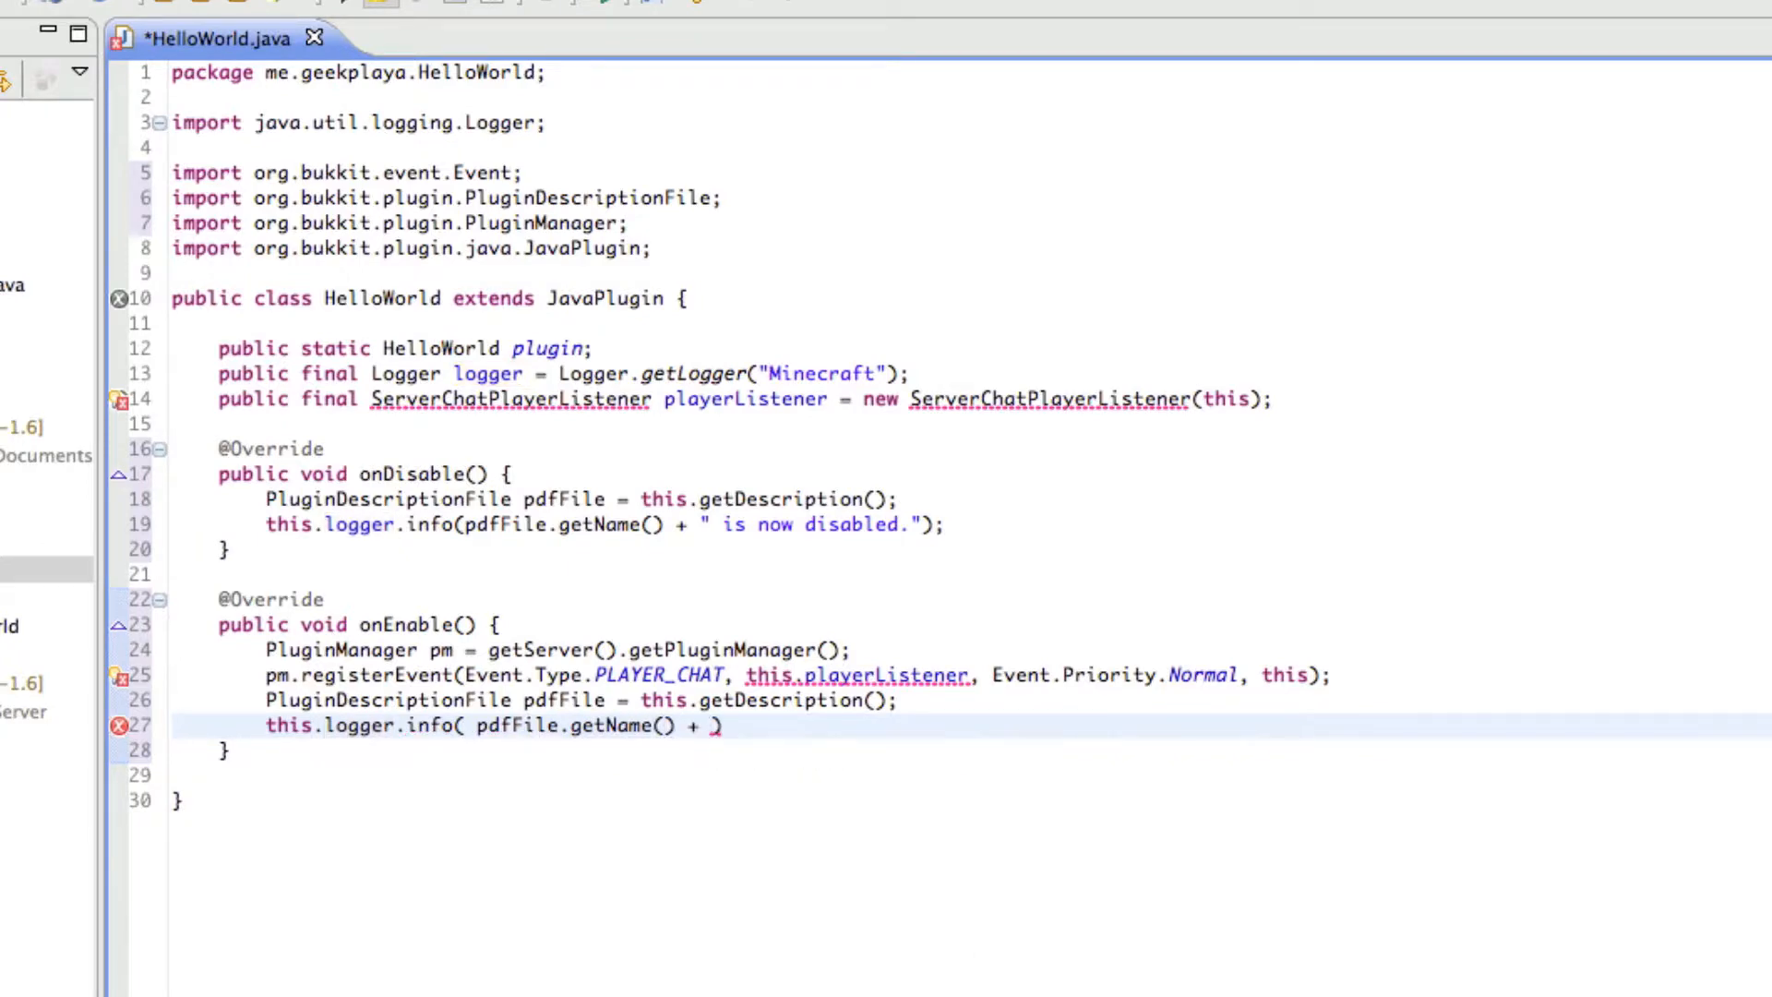
type("\"\"")
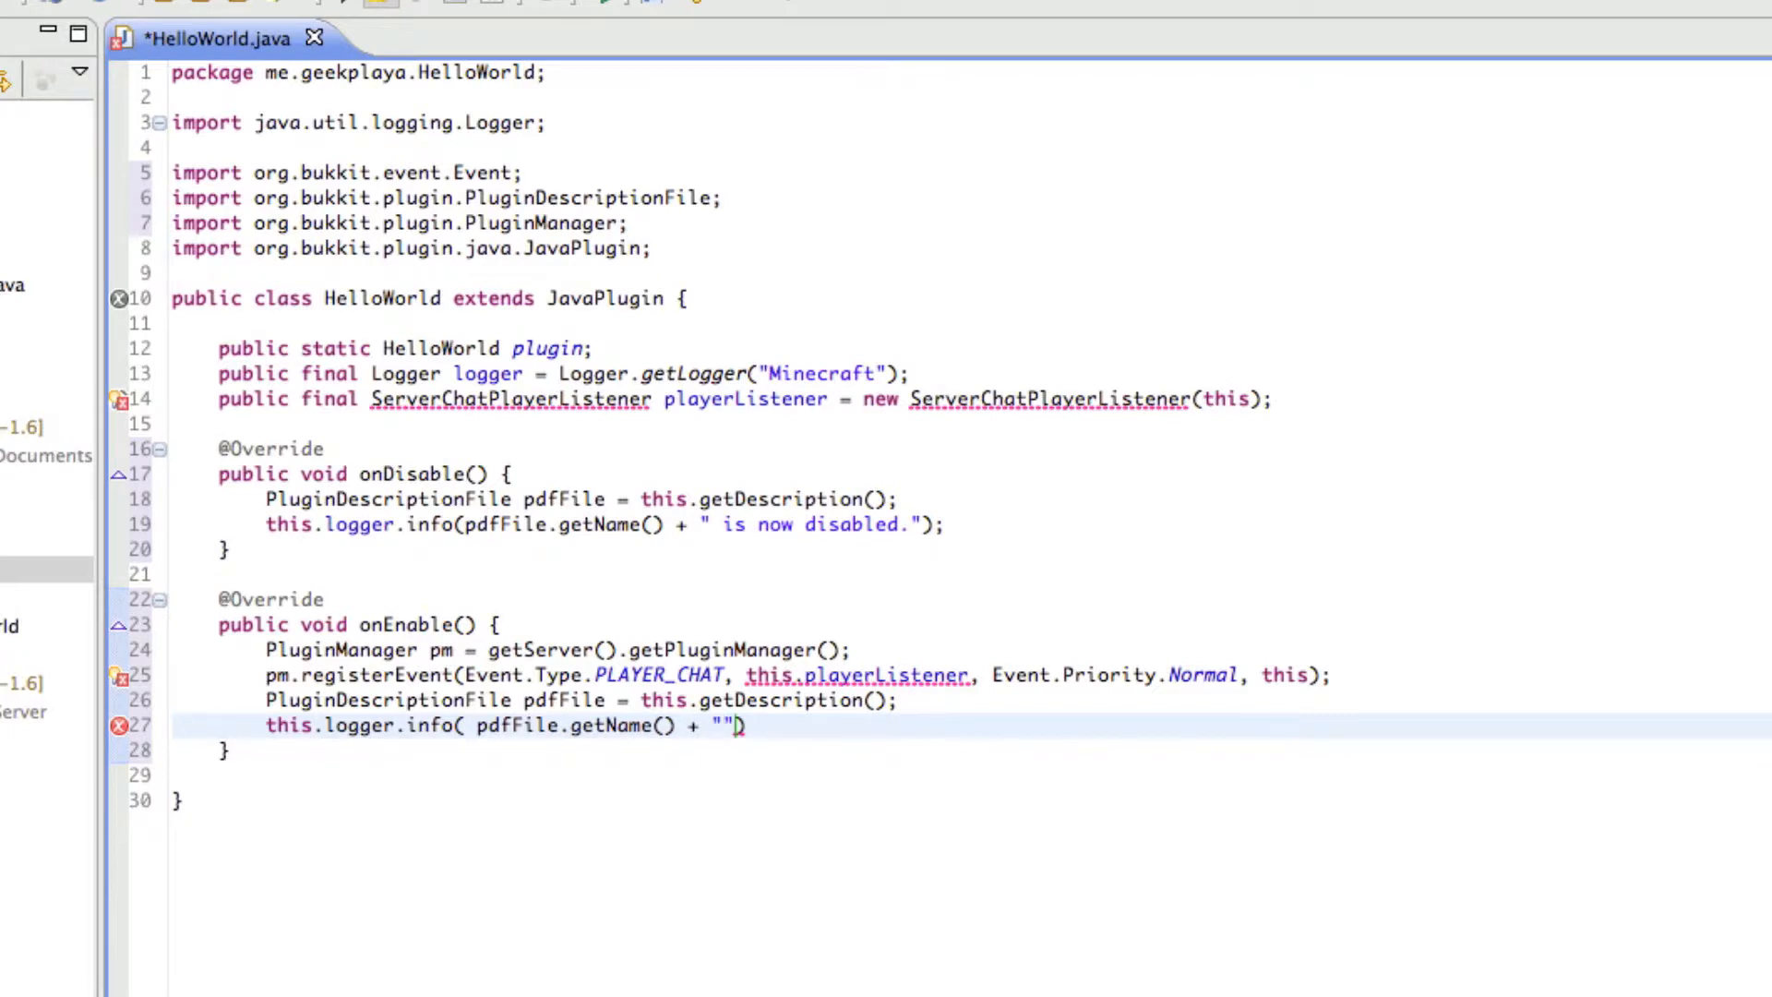
- Extend the message with " version " + pdfFile.getVersion() + "is enabled."
type("version")
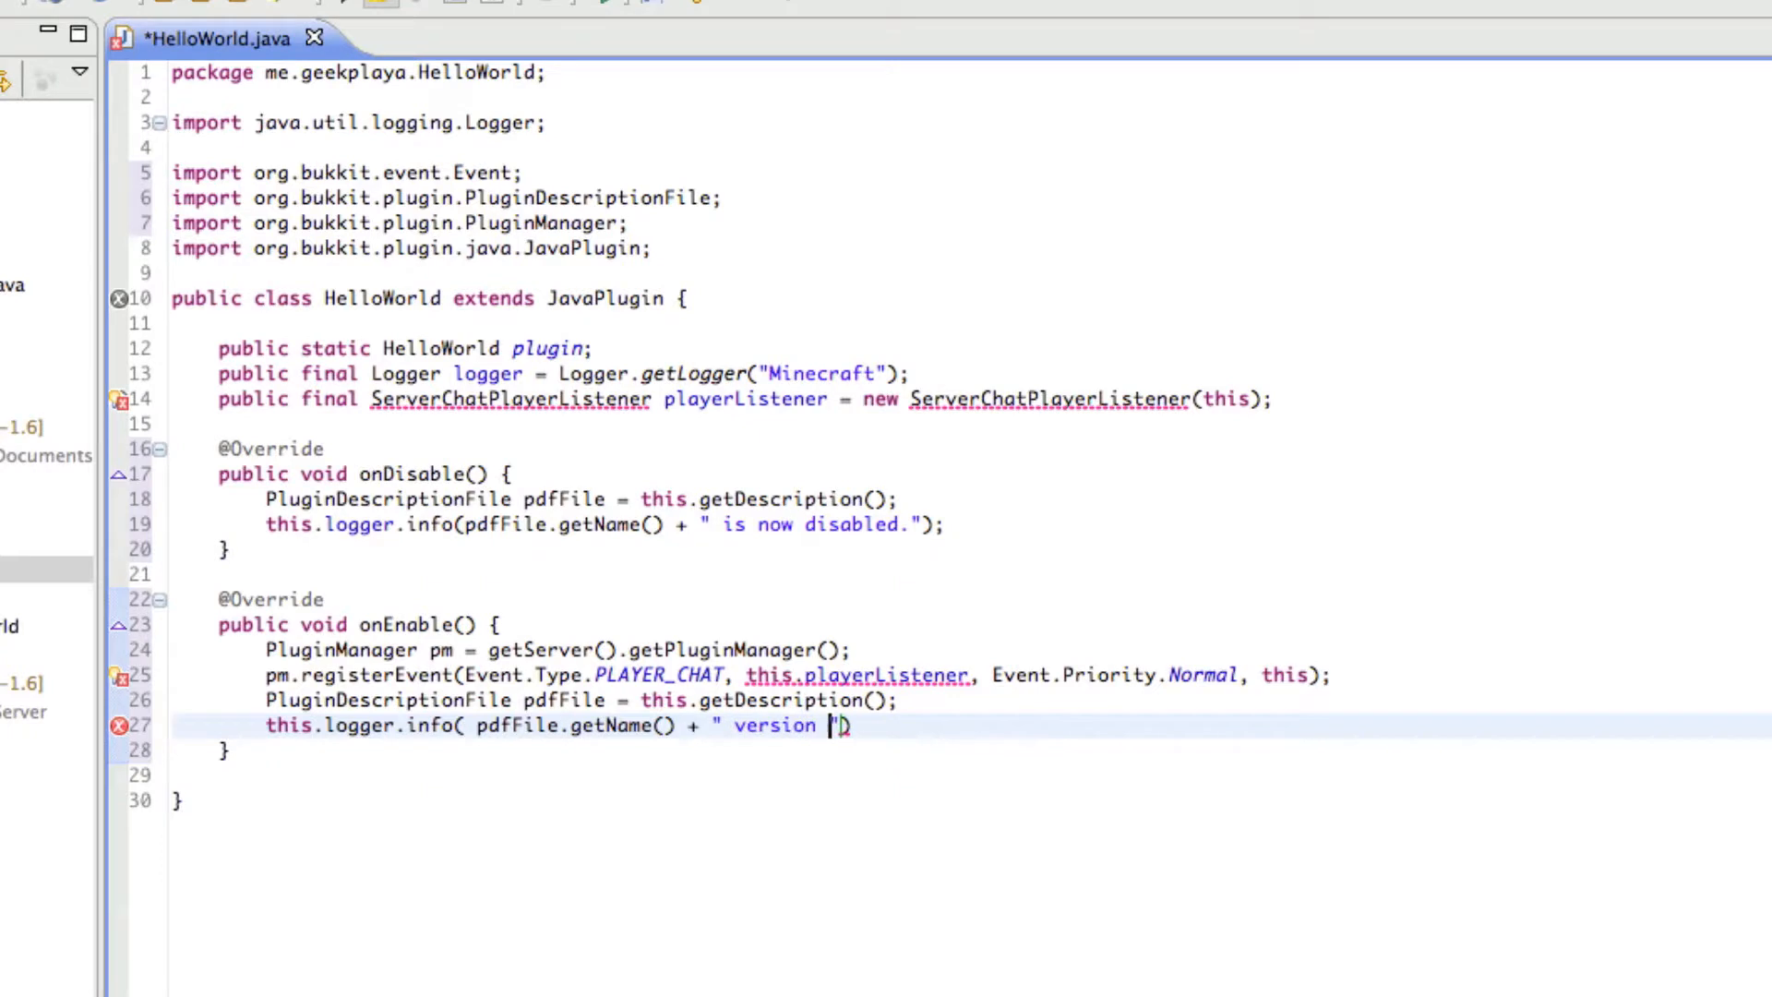
type("\" +")
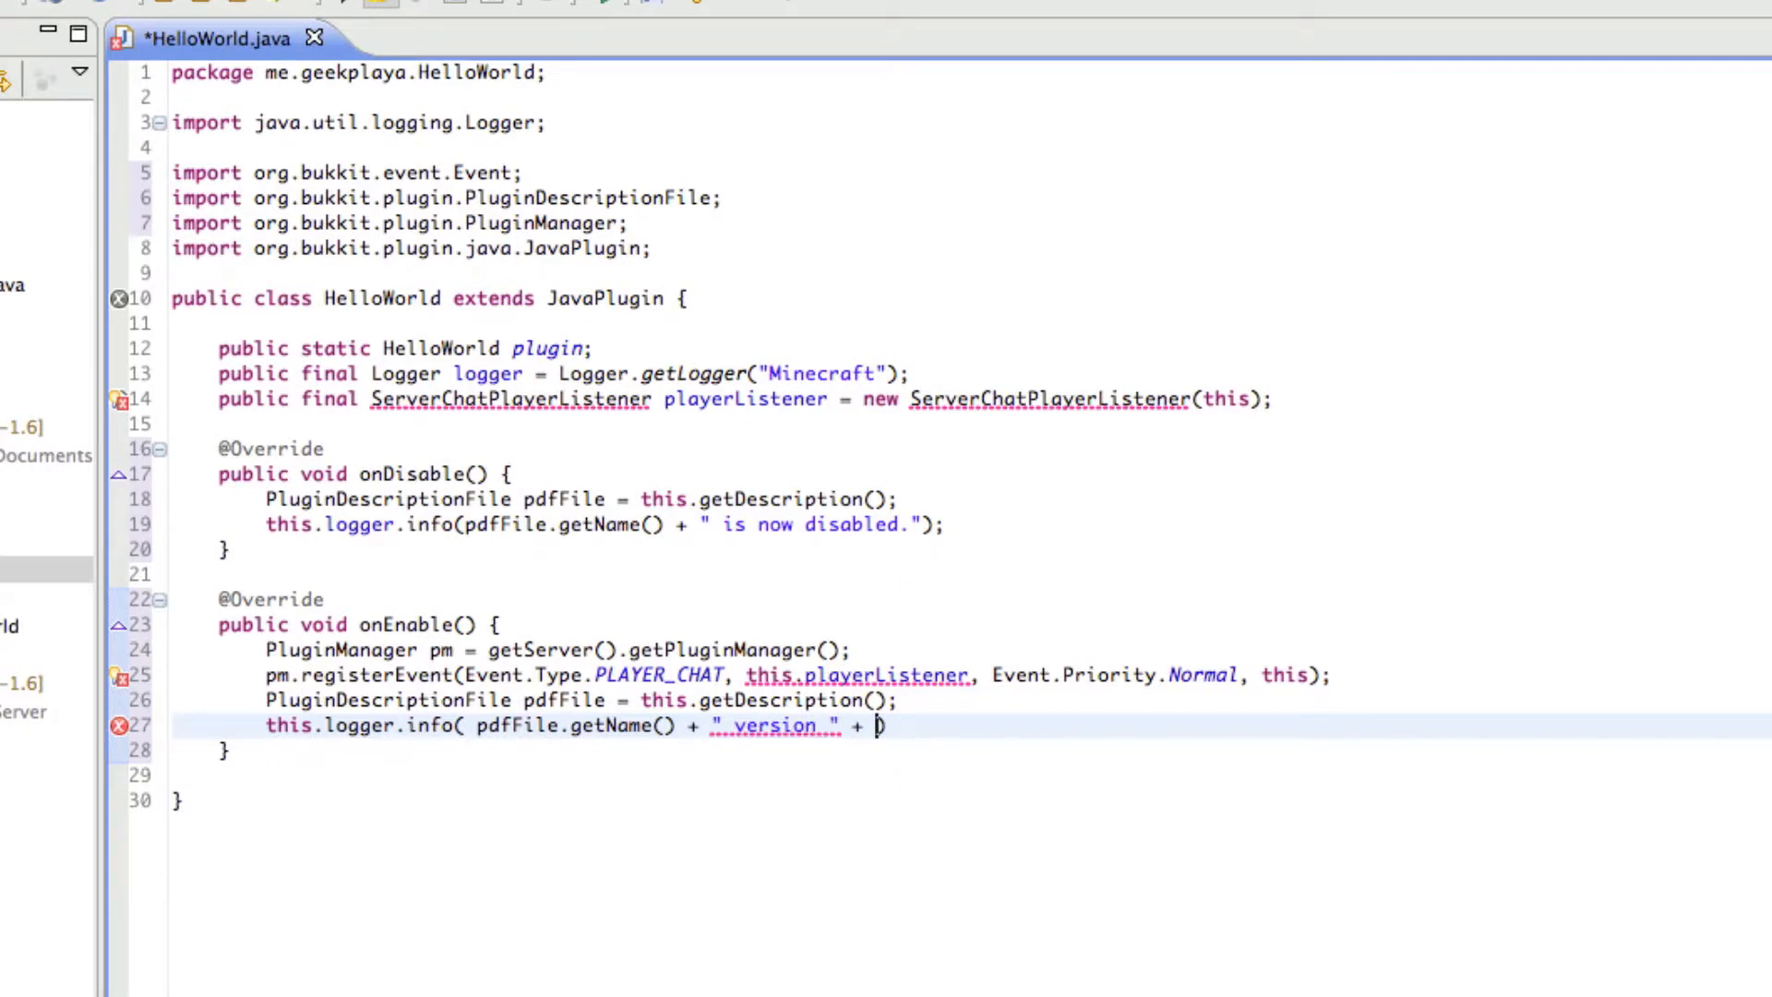
type("pdfFil")
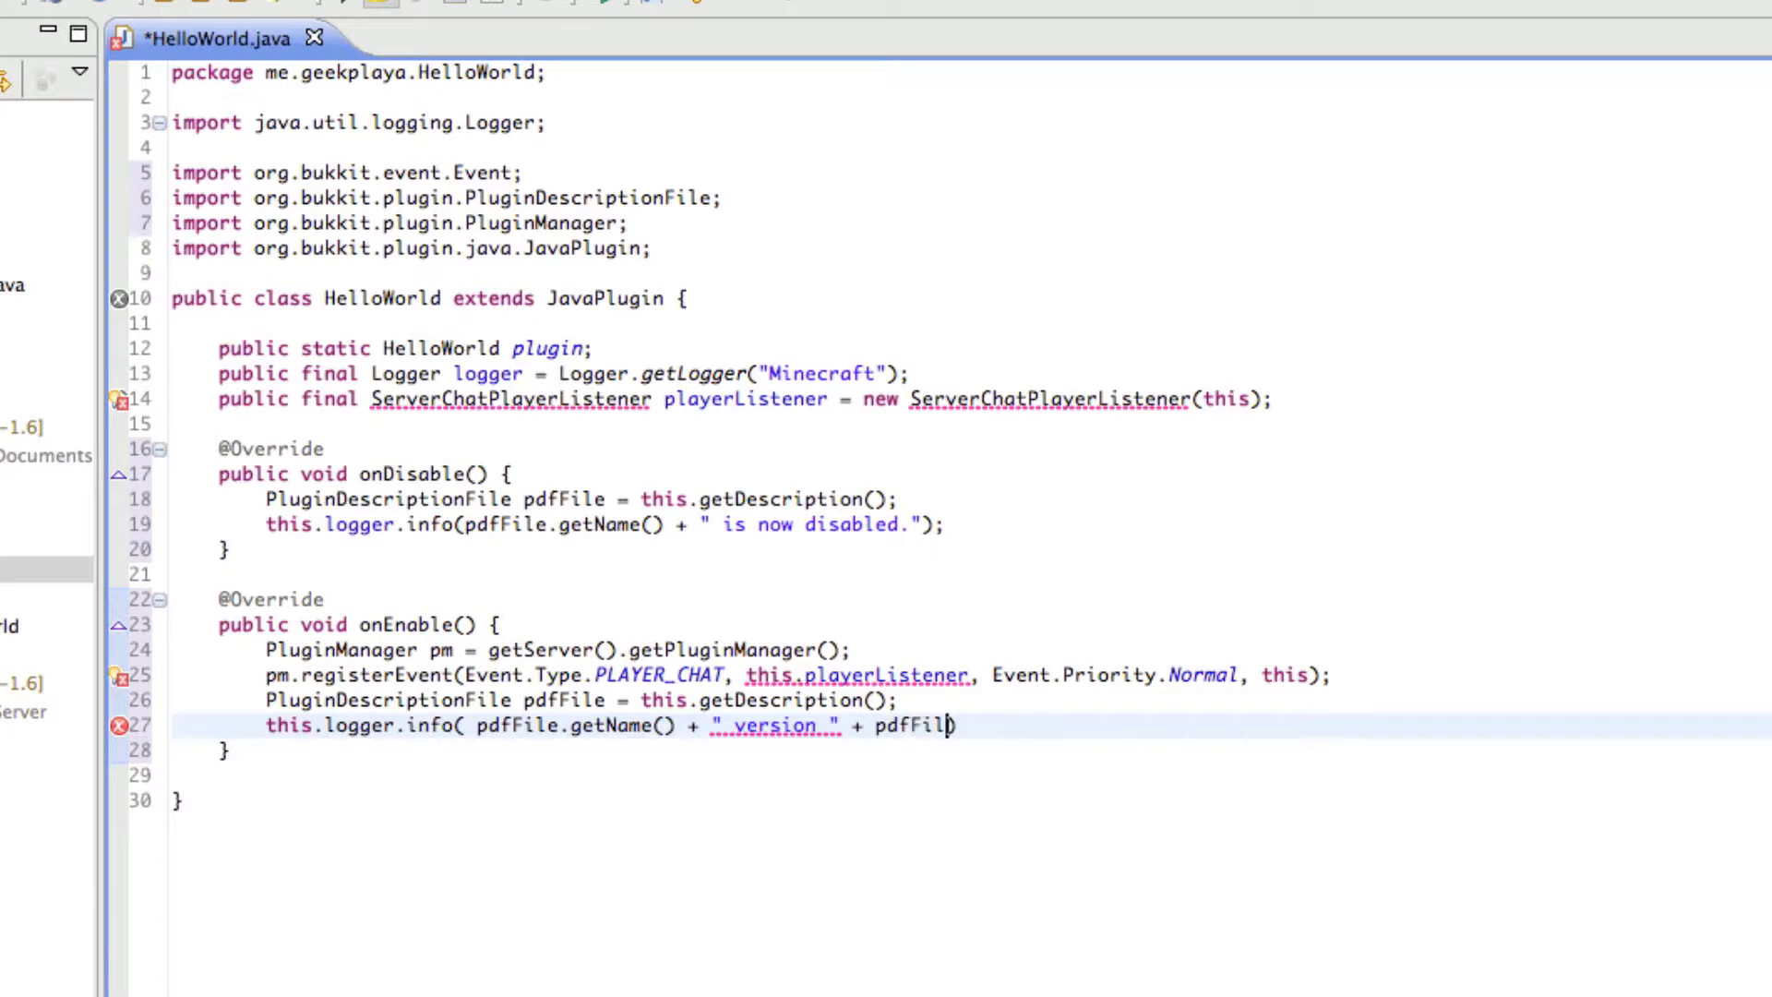
type(".getVersion()")
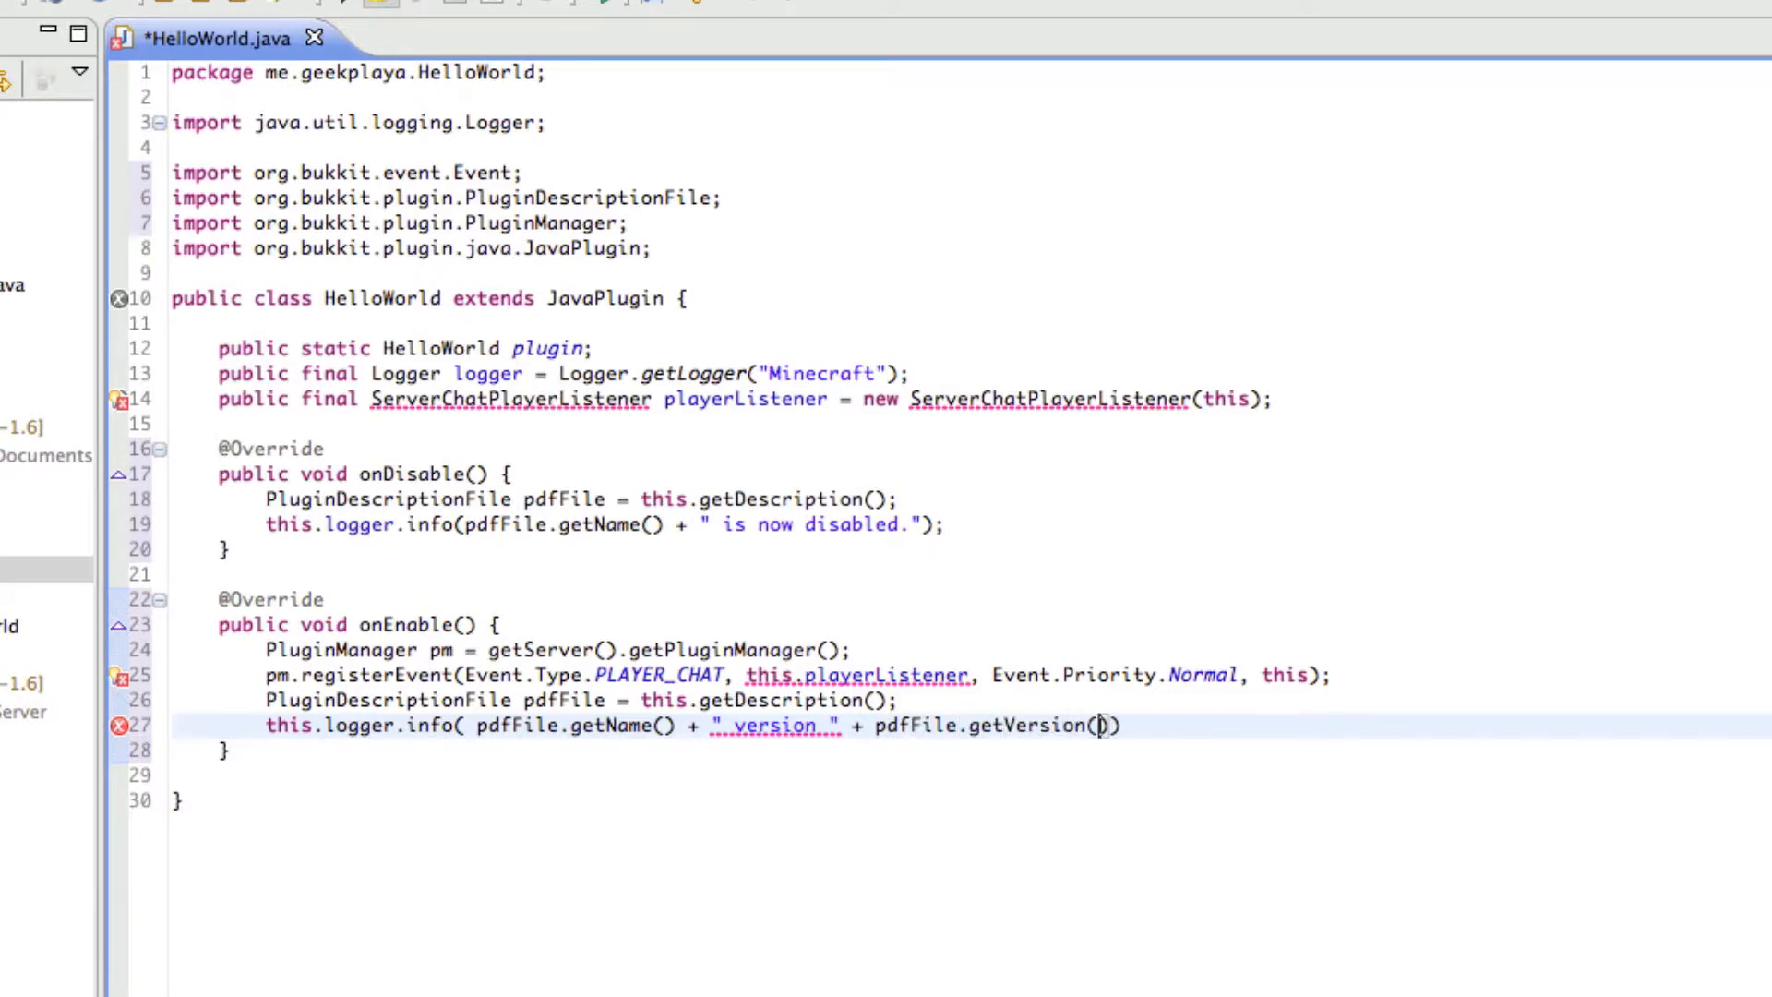
type("+ \"\"")
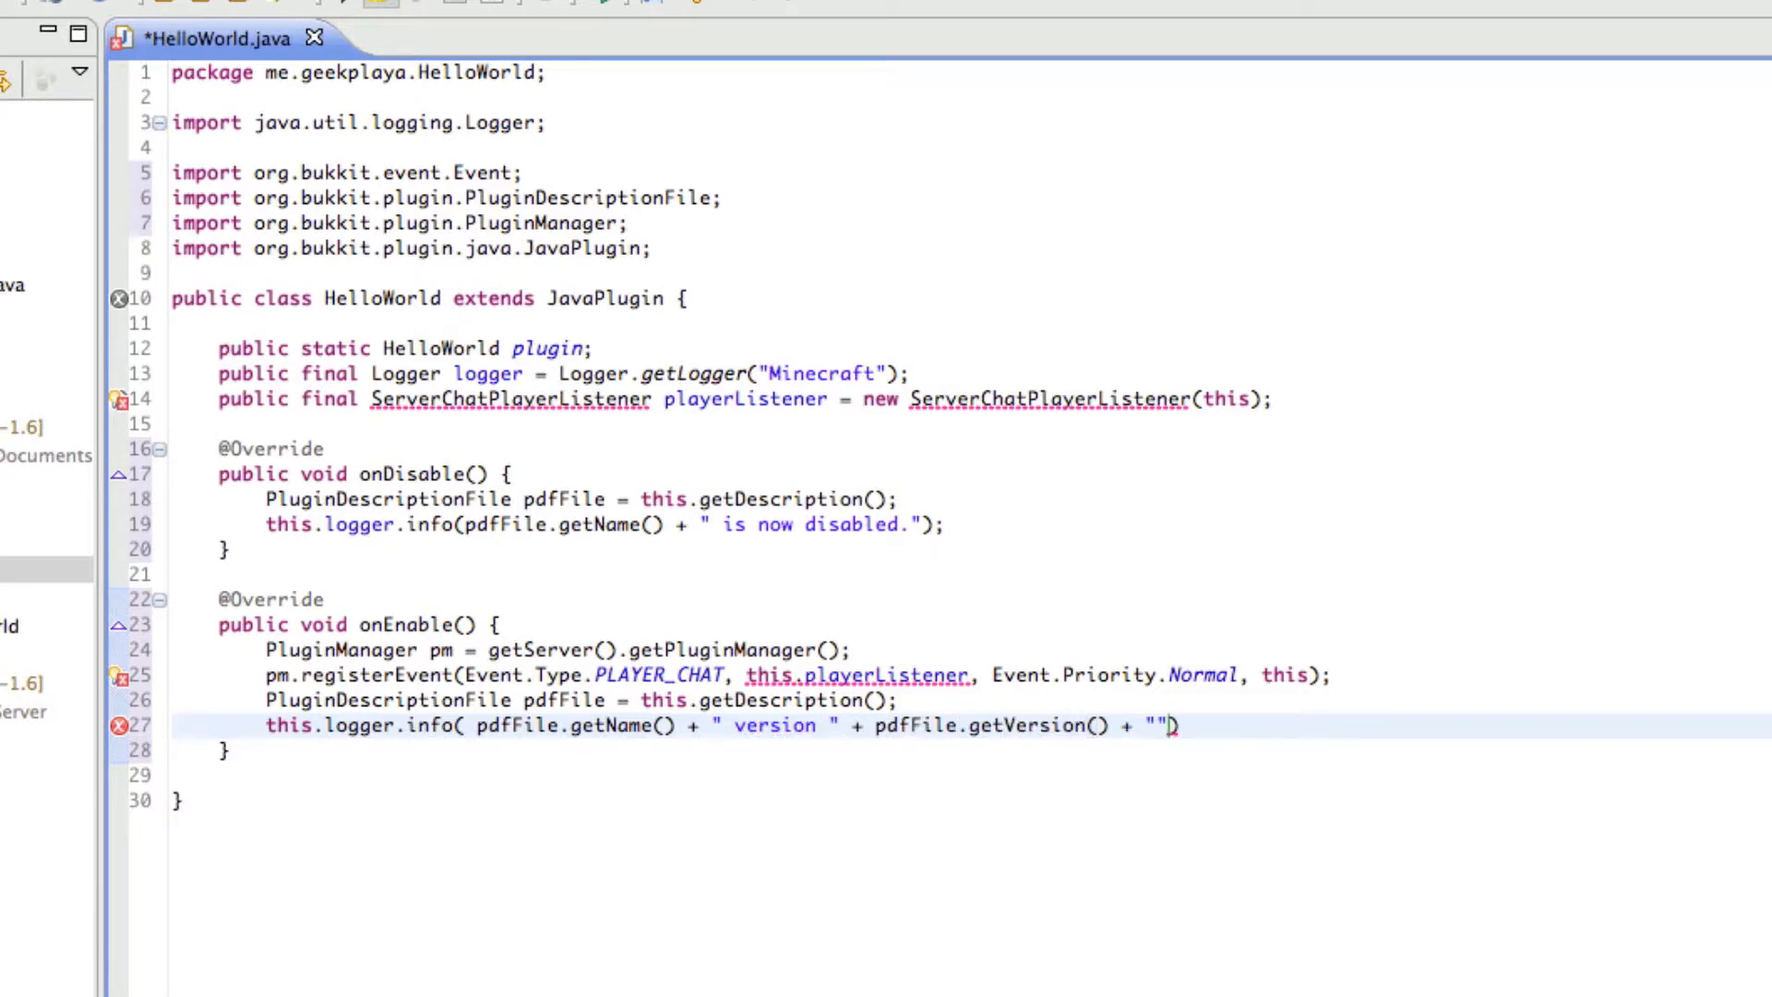
type("is senabled")
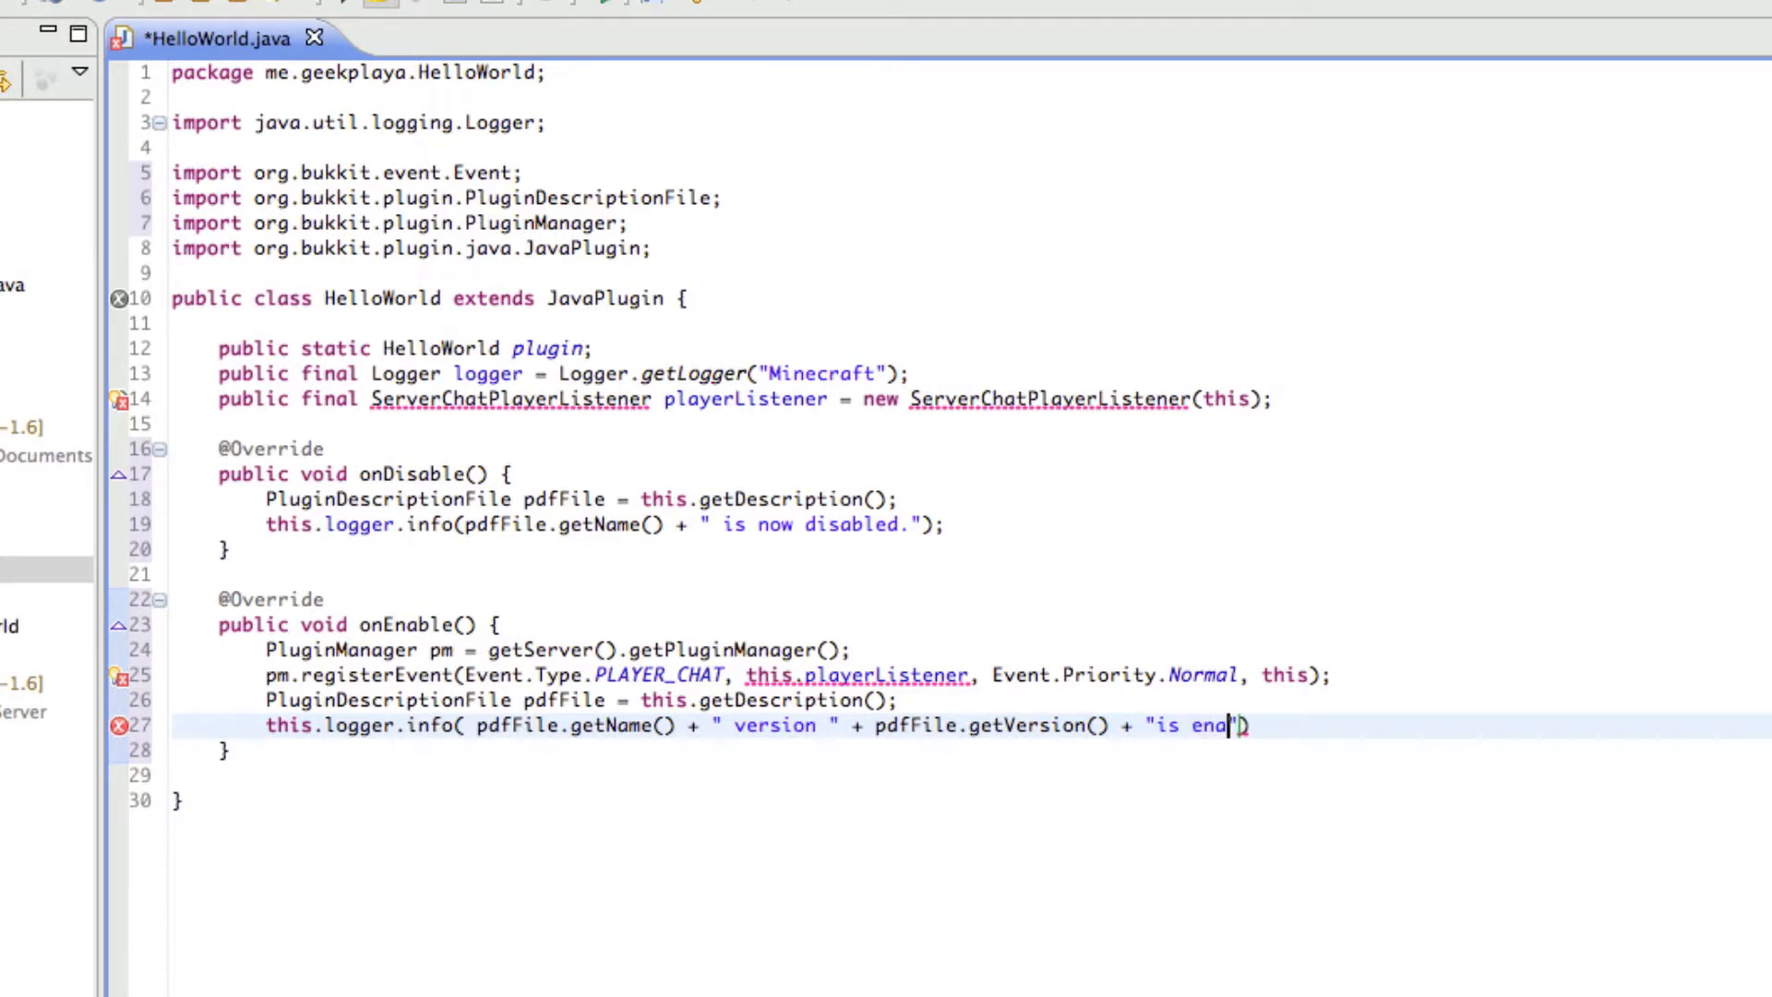
type("bled.\")")
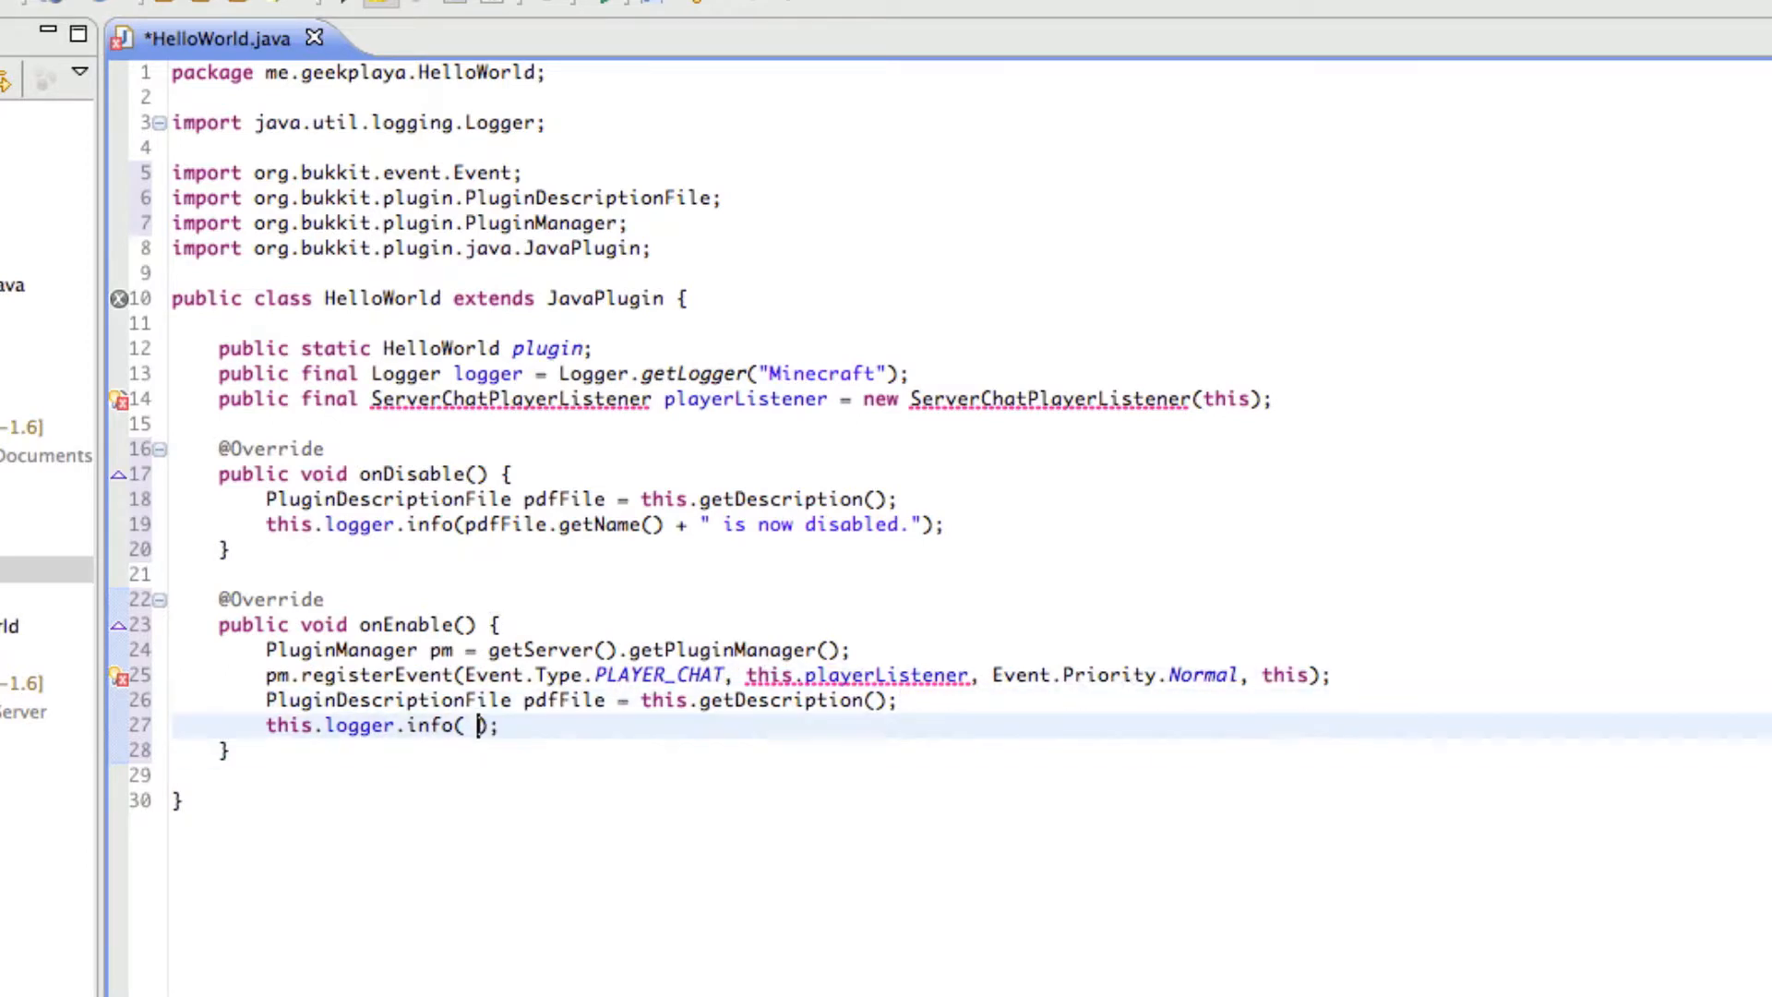
- Finalize the log message as pdfFile.getName() + " version " + pdfFile.getVersion() + " is enabled."
type("\"Hello\"")
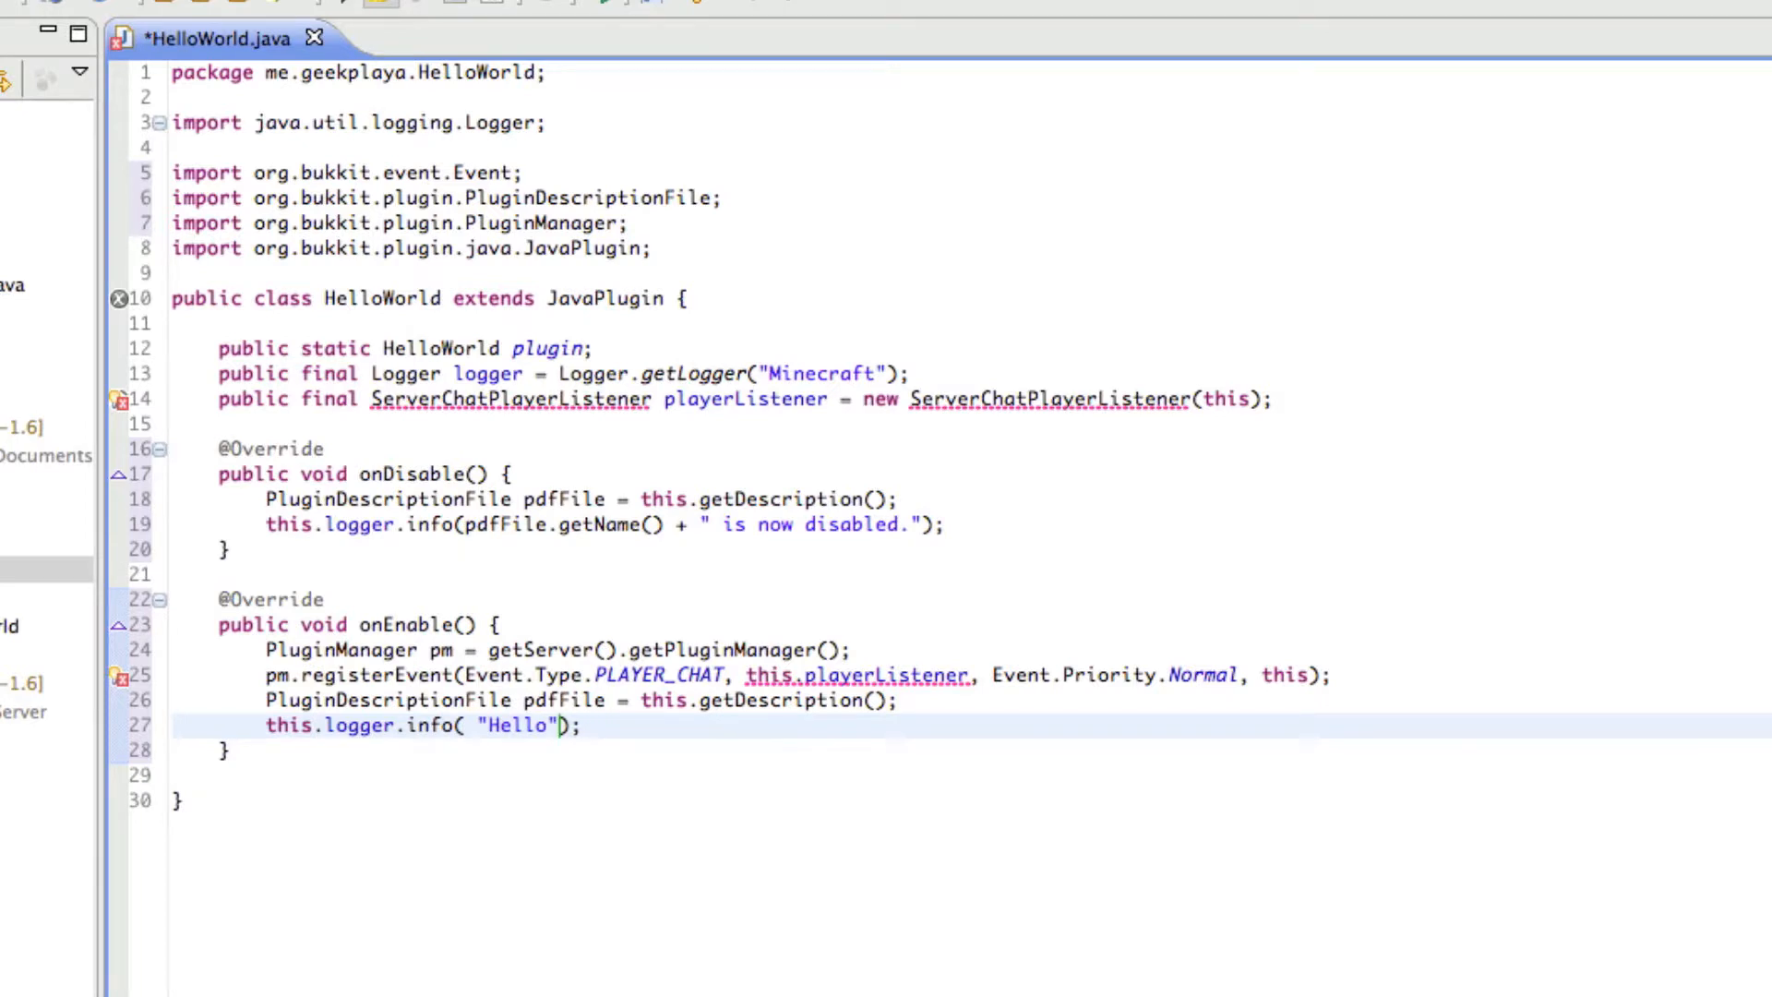
type("World")
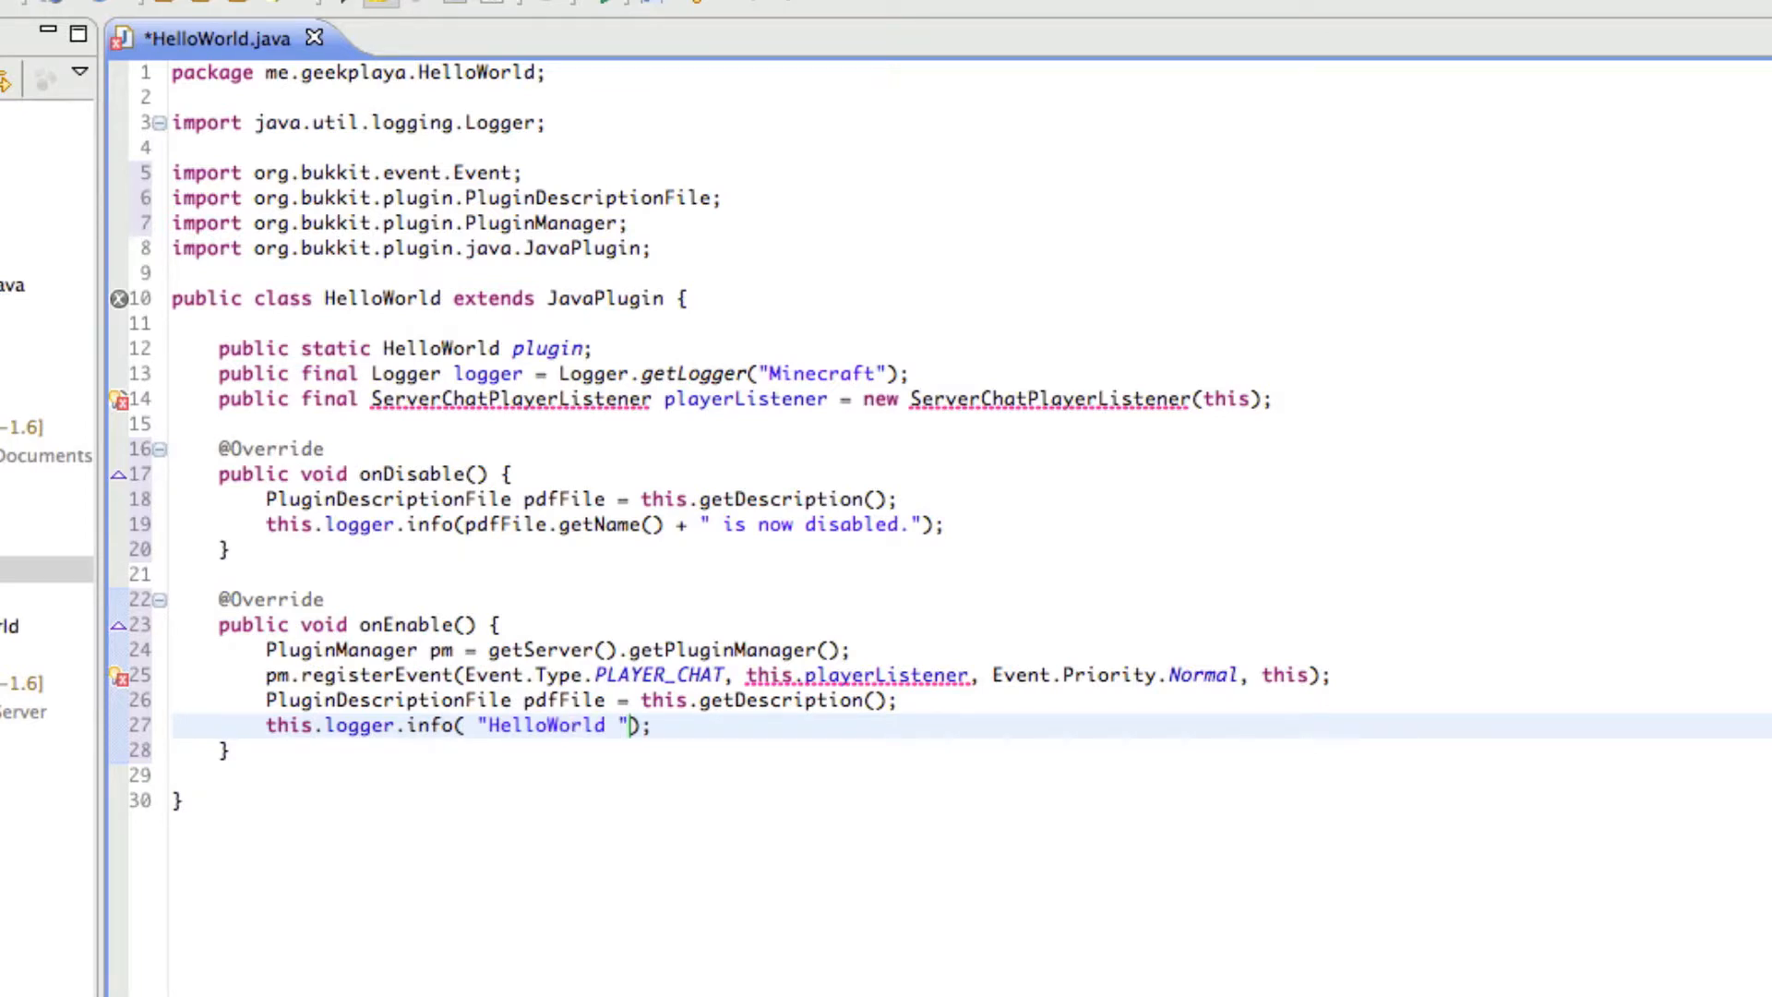
type("version 1.0 is e")
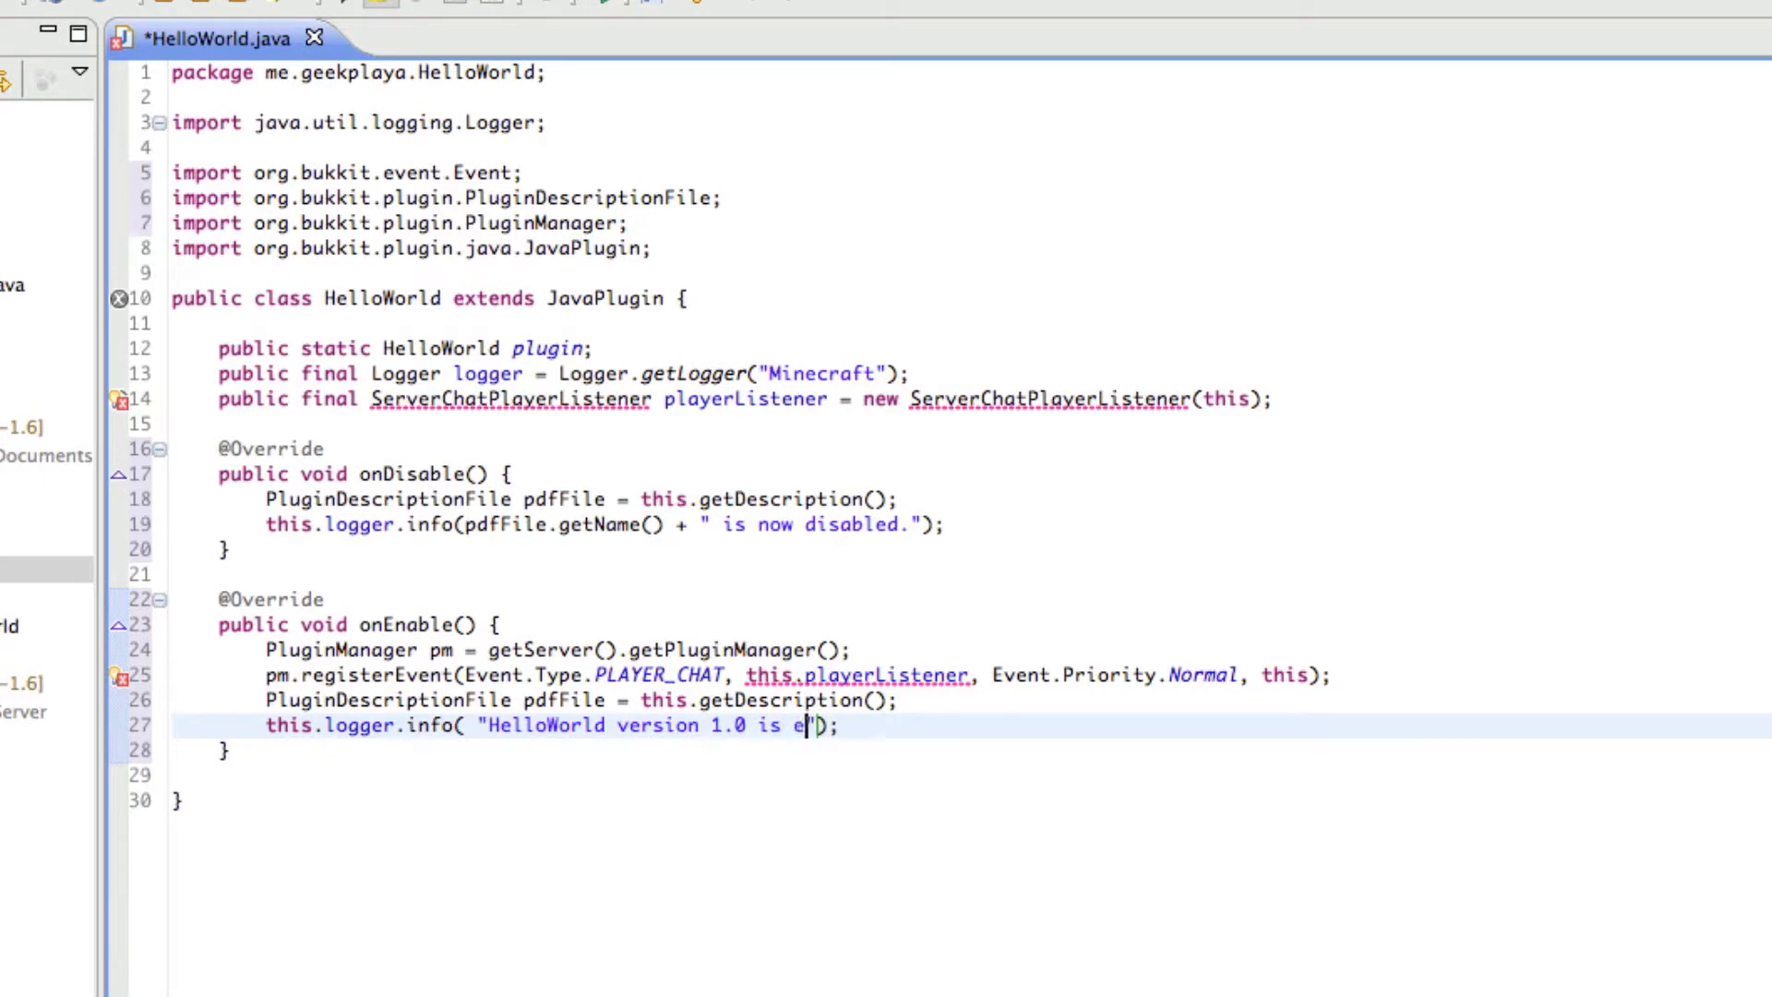
type("nabled.")
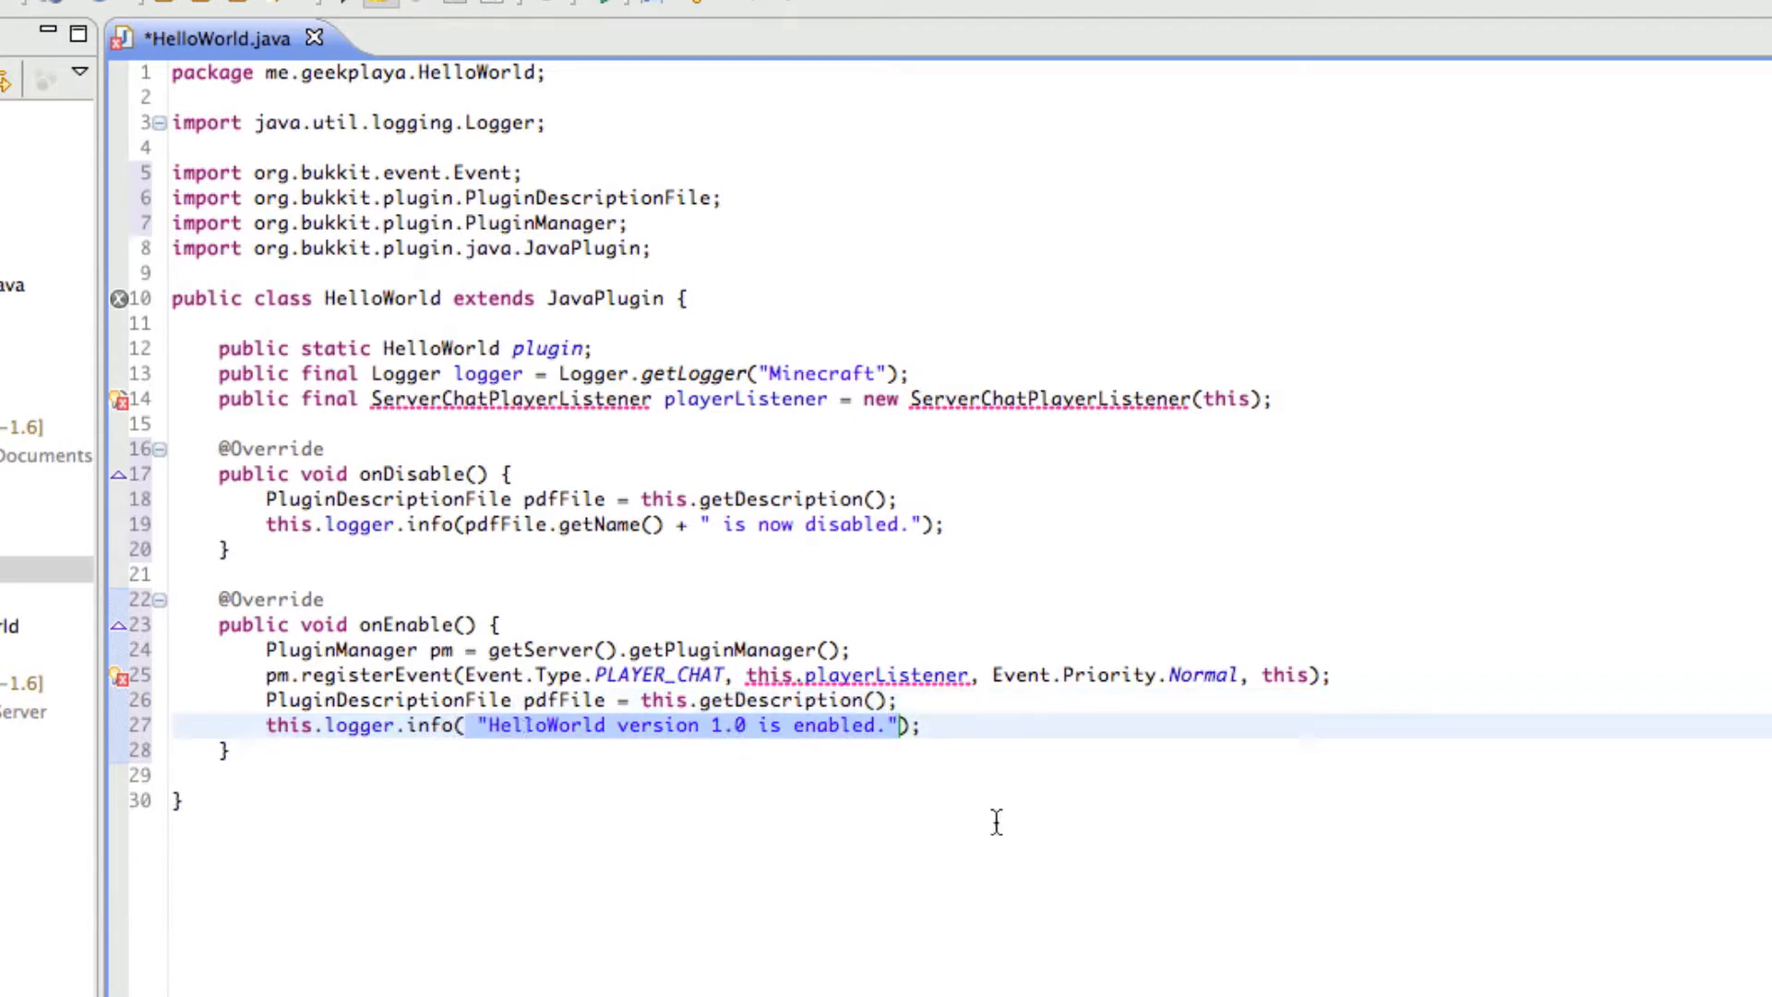
type("pdfFile.getName() + \" version \" + pdfFile.getVersion() + \"is enabled.\"")
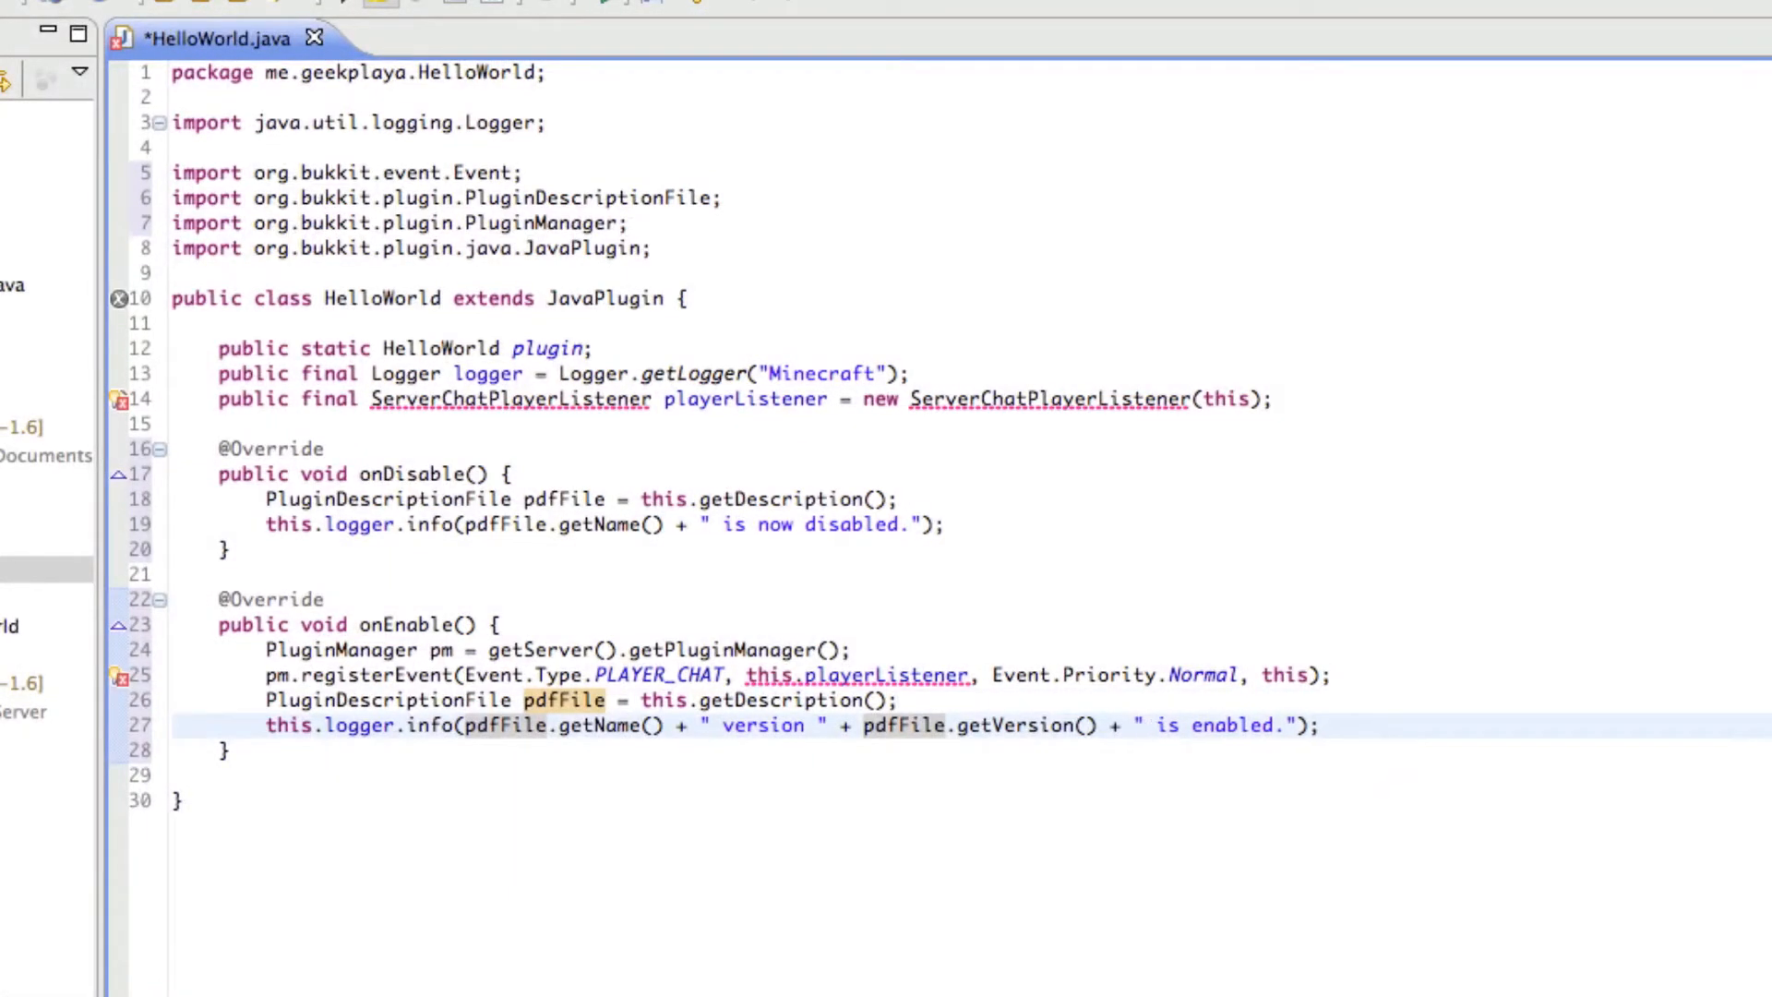
- Save HelloWorld.java with the completed onEnable logging line
key("ctrl+s")
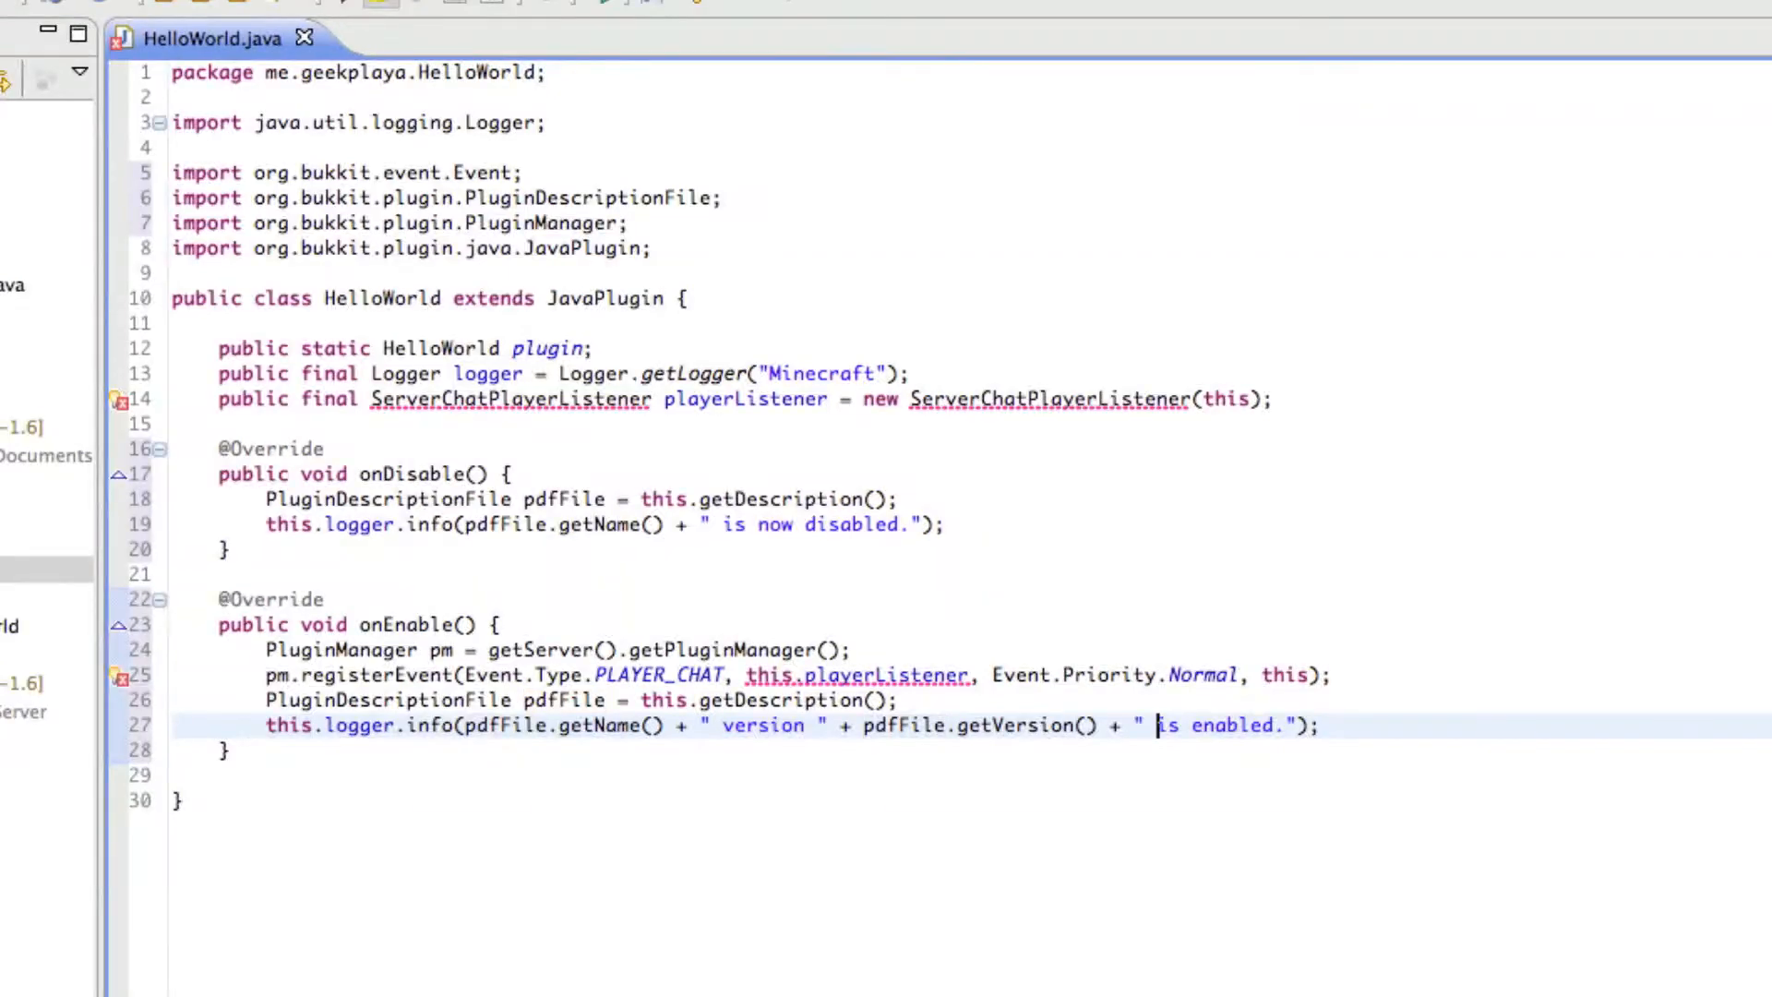
mouse_move(1203, 796)
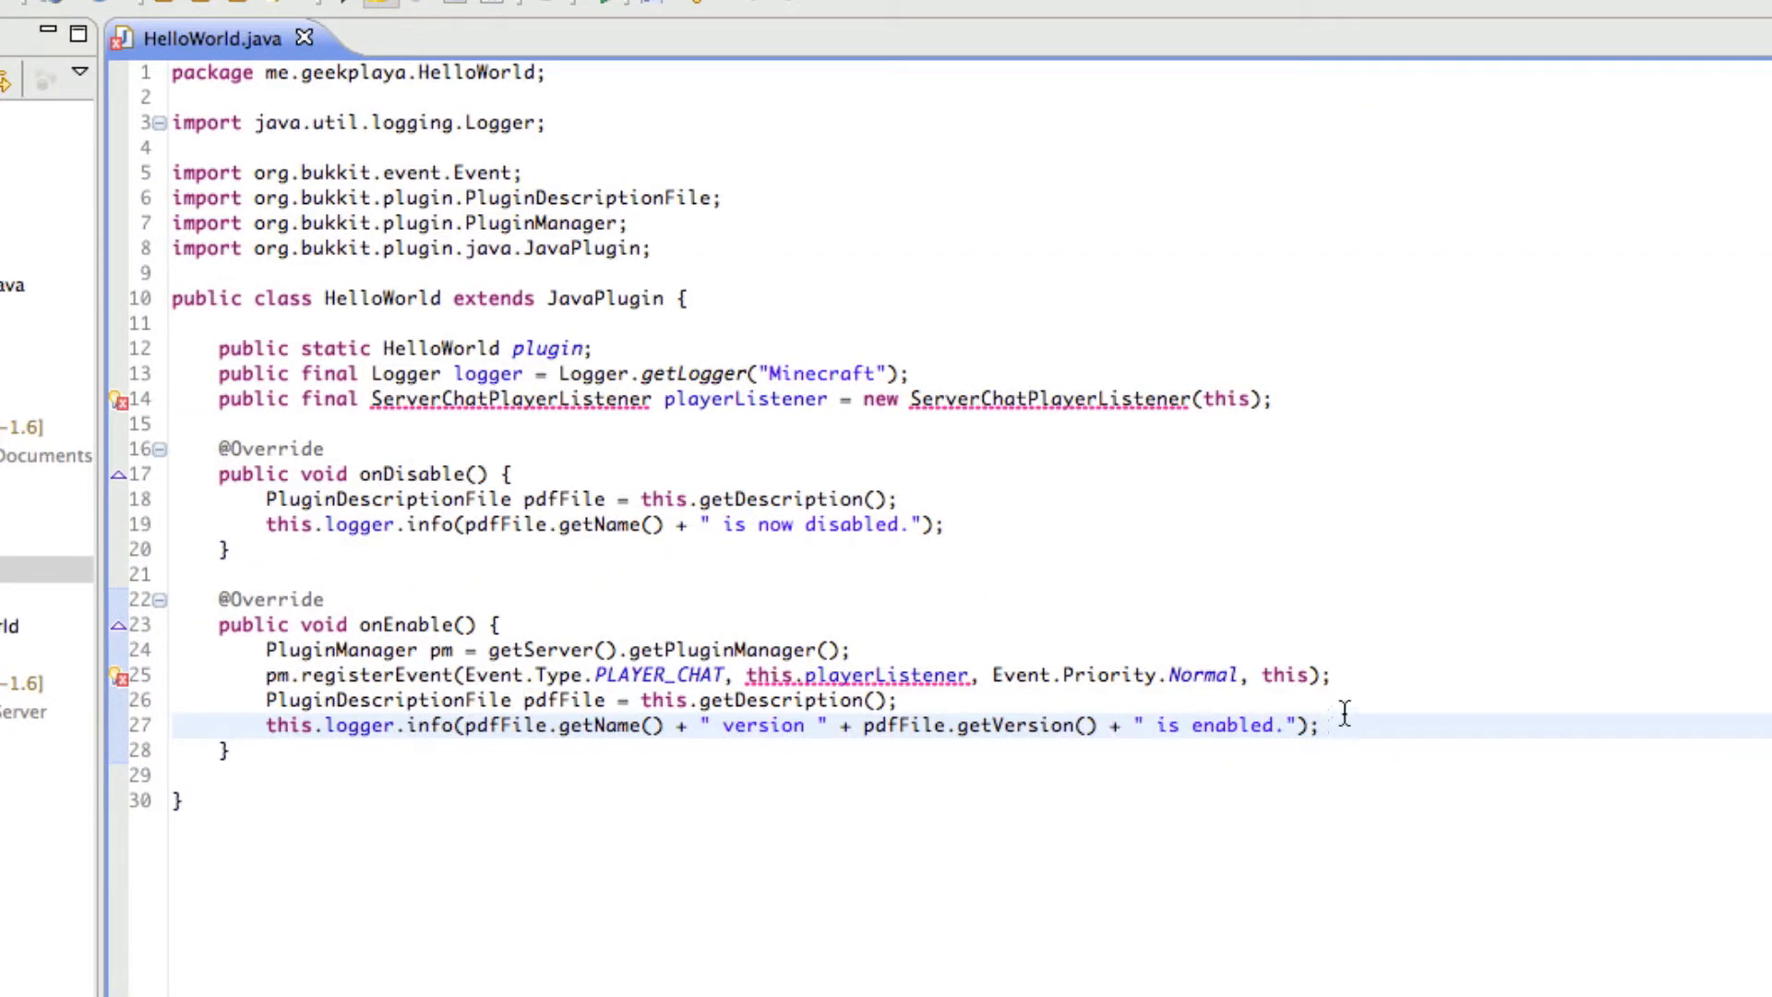
mouse_move(705, 822)
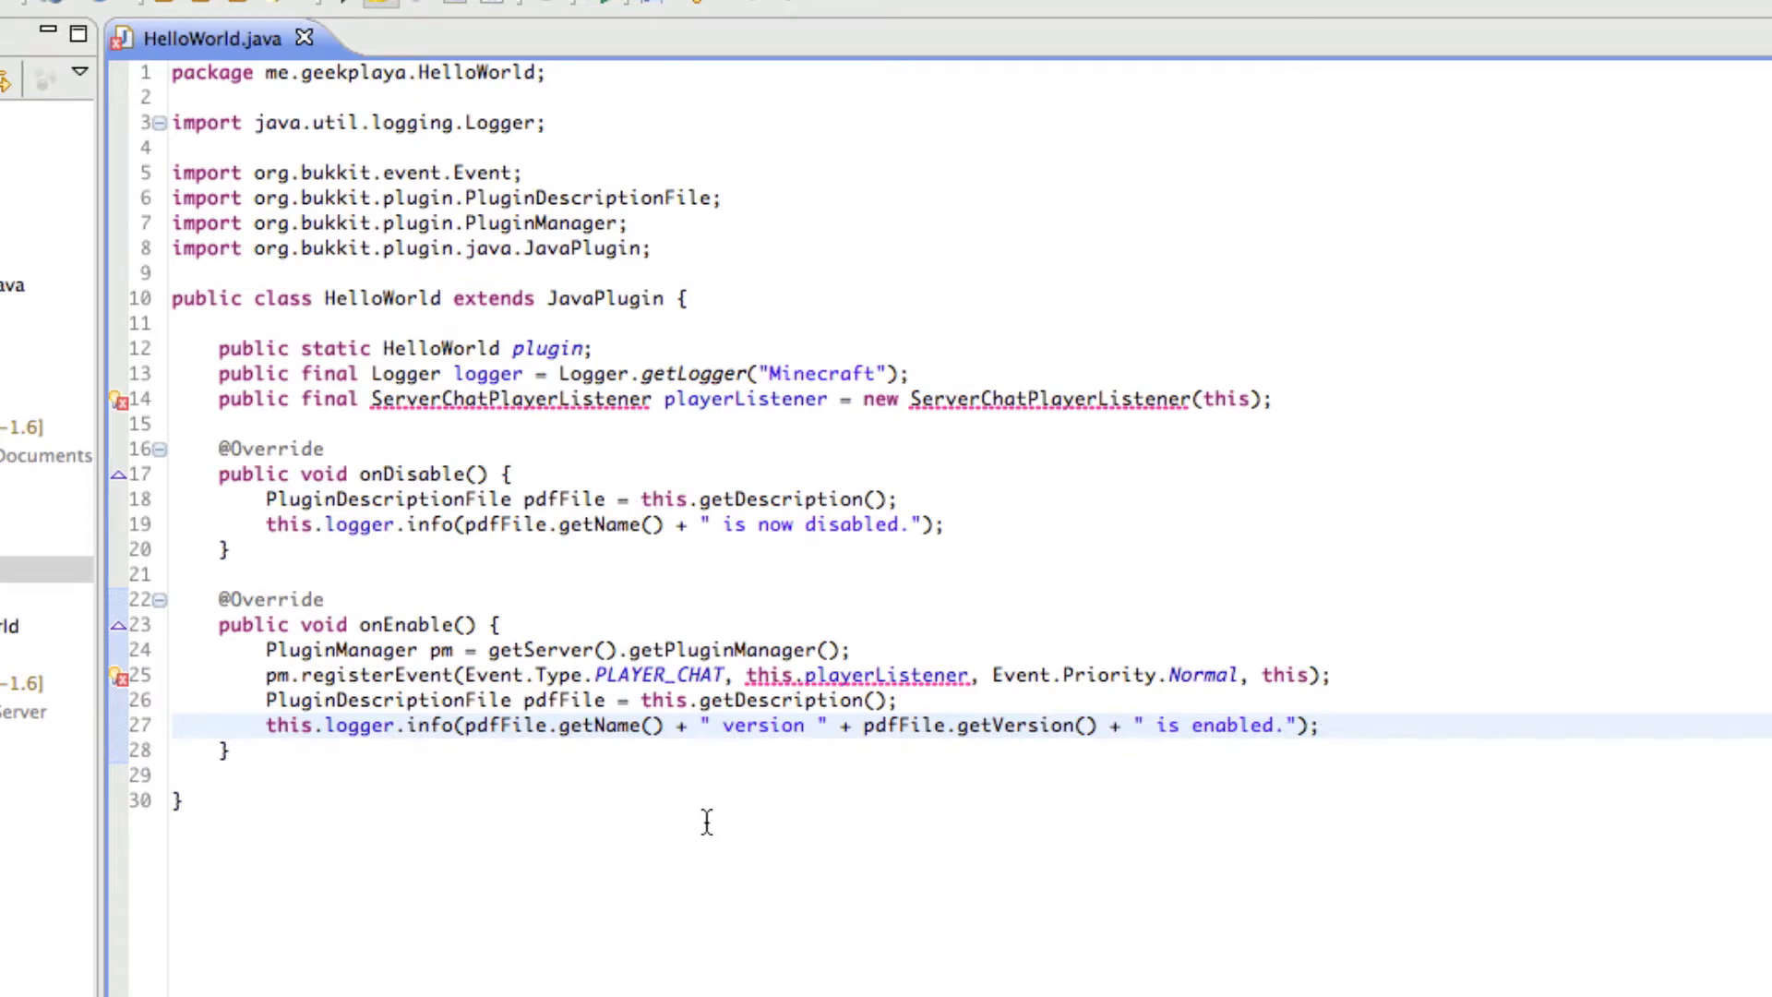
key("ctrl+a")
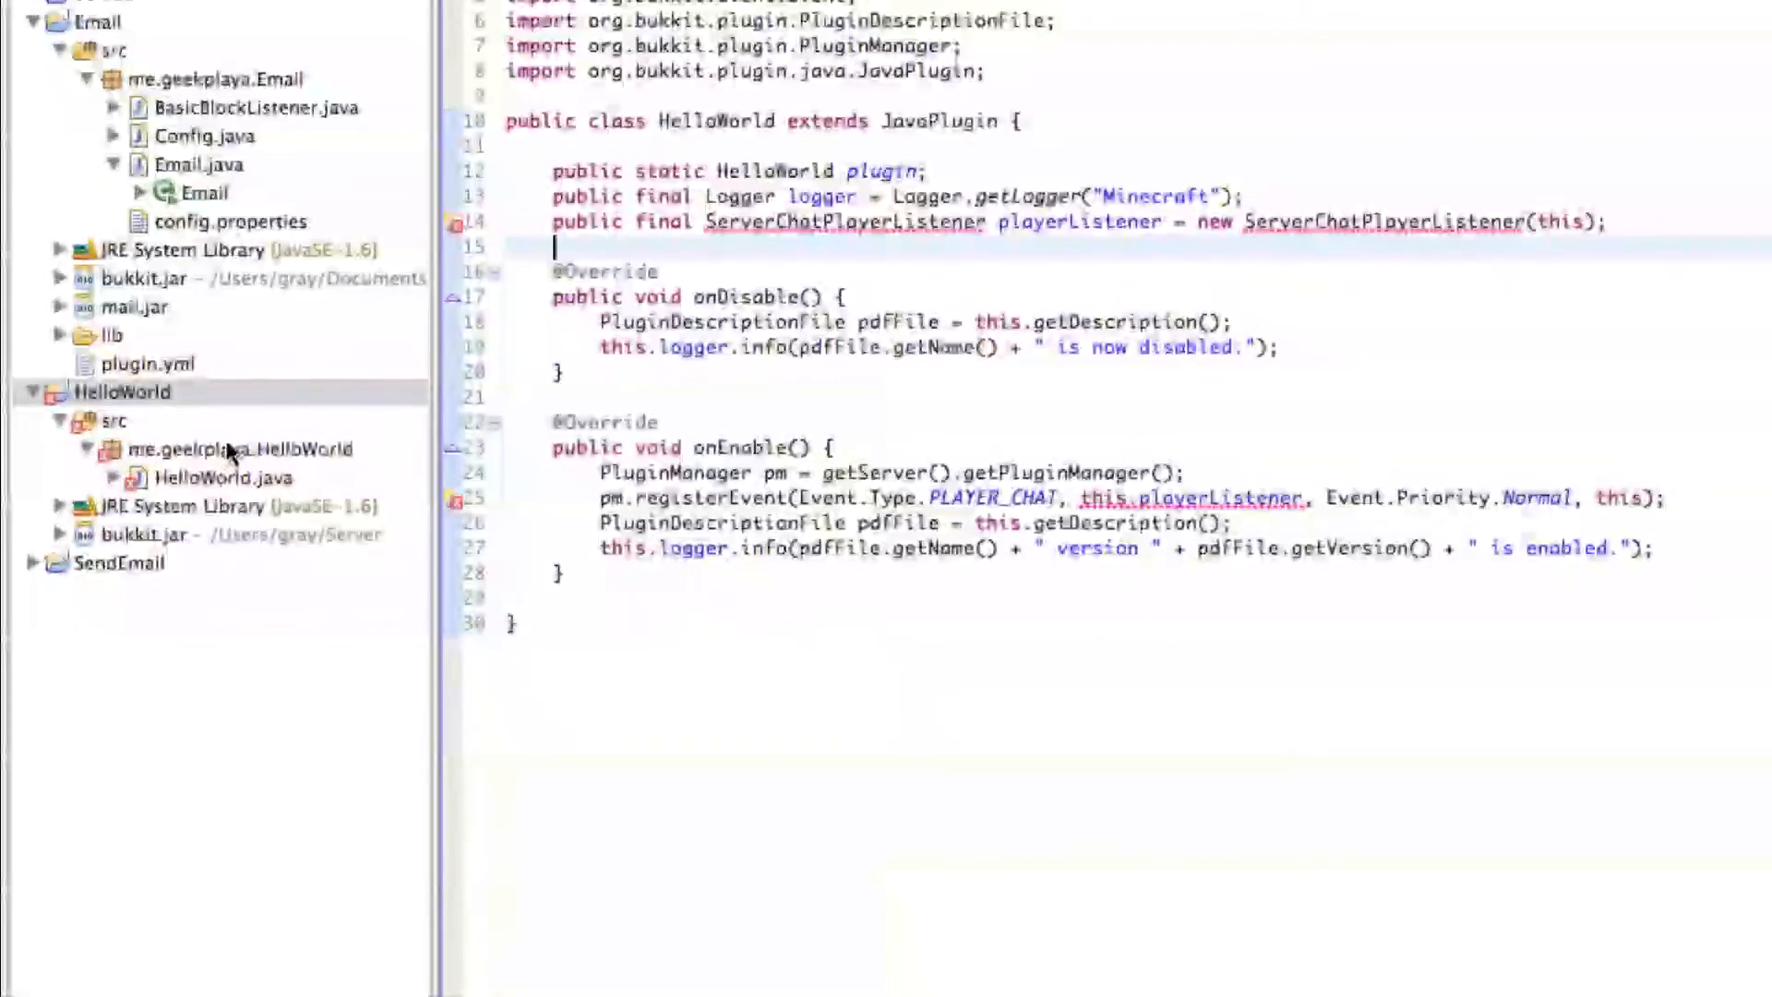
- Create a new Java class named ServerChatPlayerListener in the me.geekplaya.HelloWorld package
right_click(238, 448)
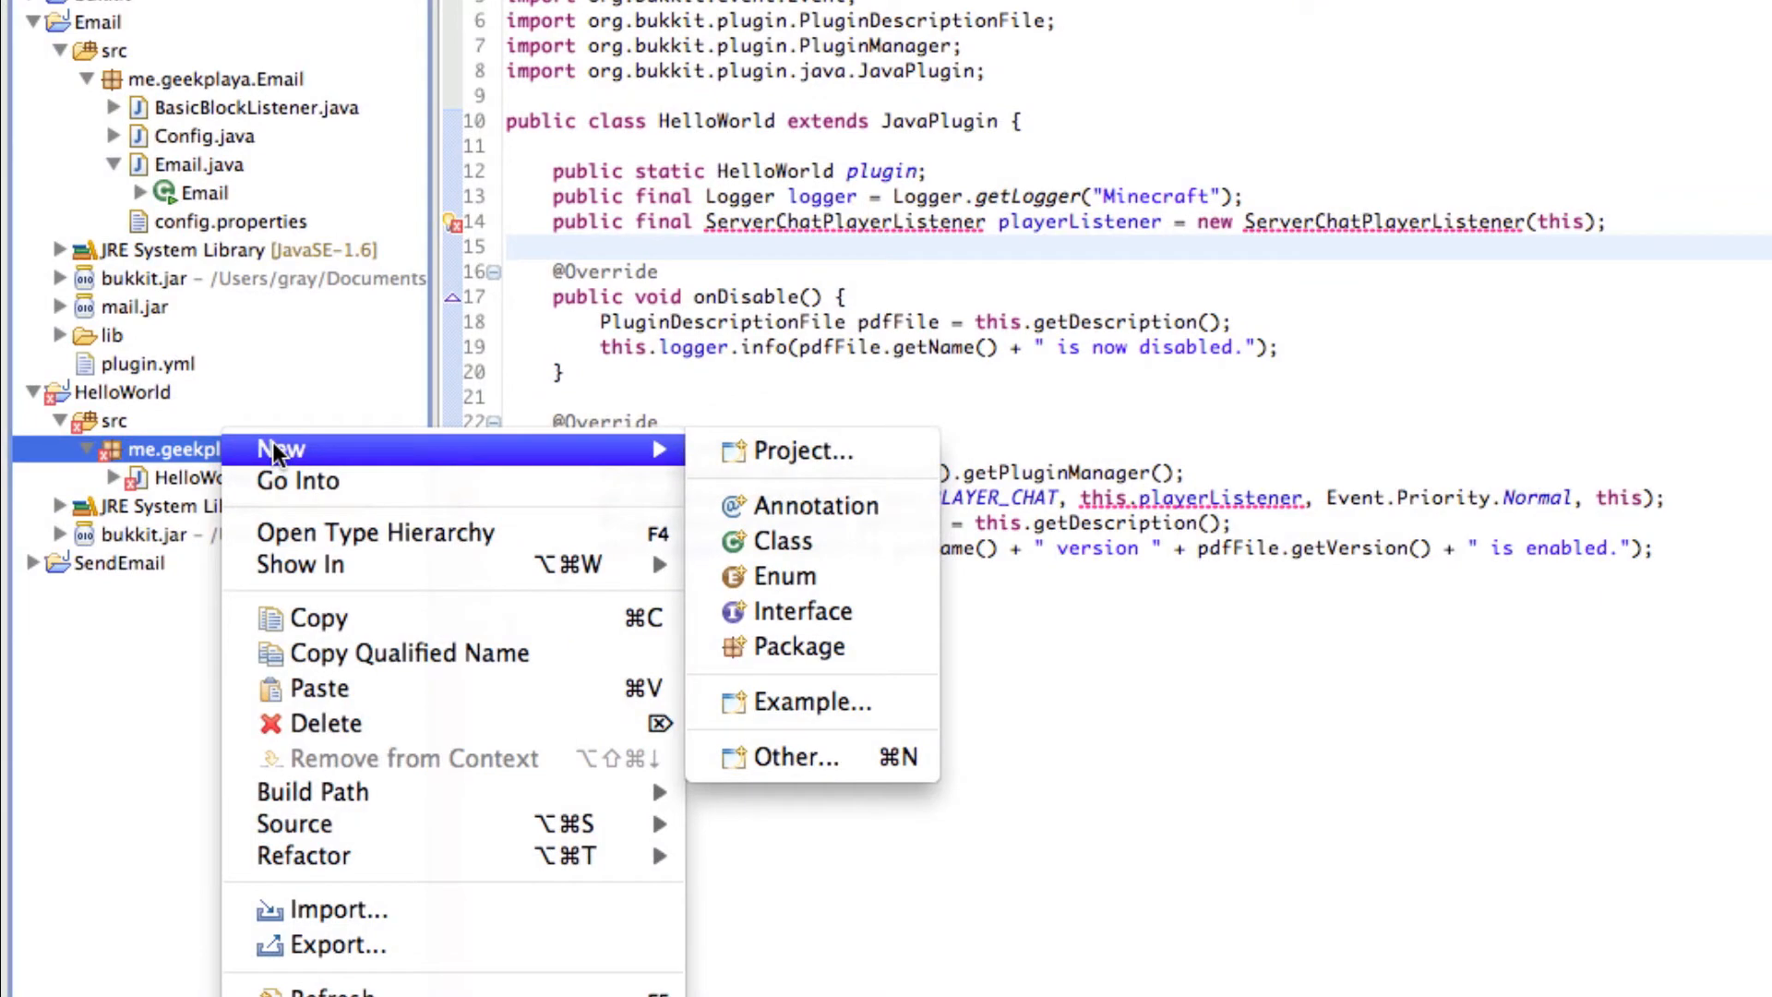
mouse_move(779, 540)
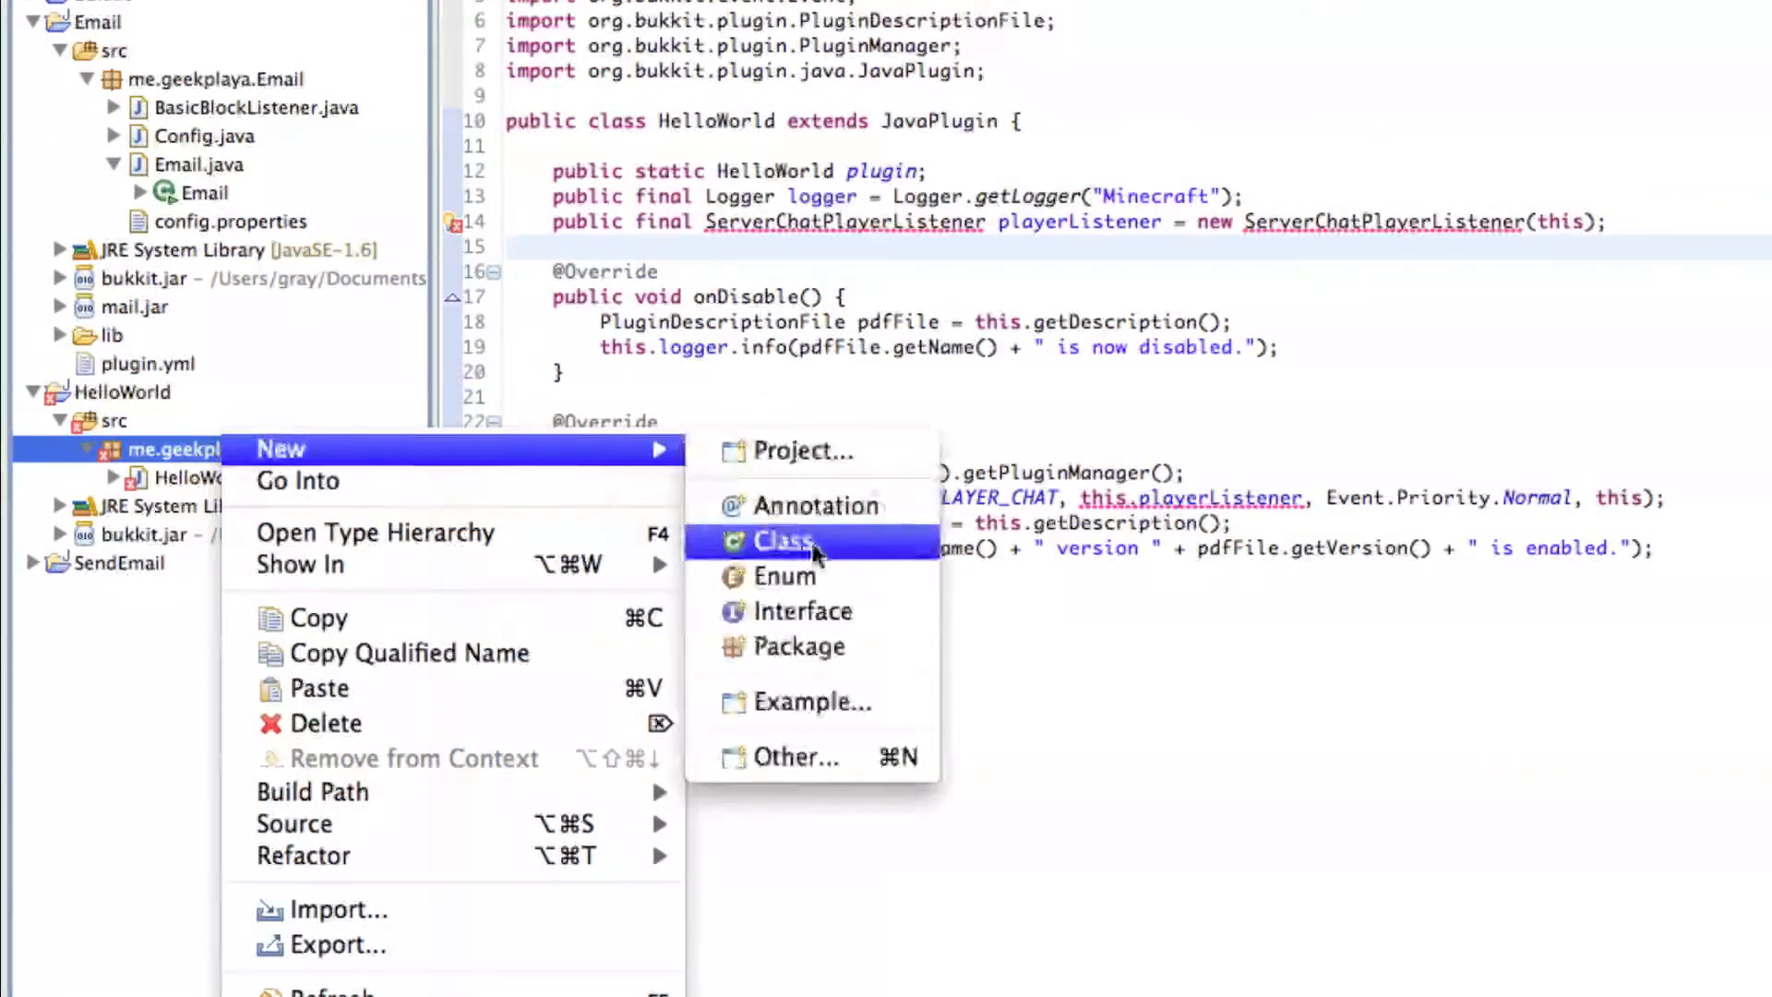
left_click(782, 539)
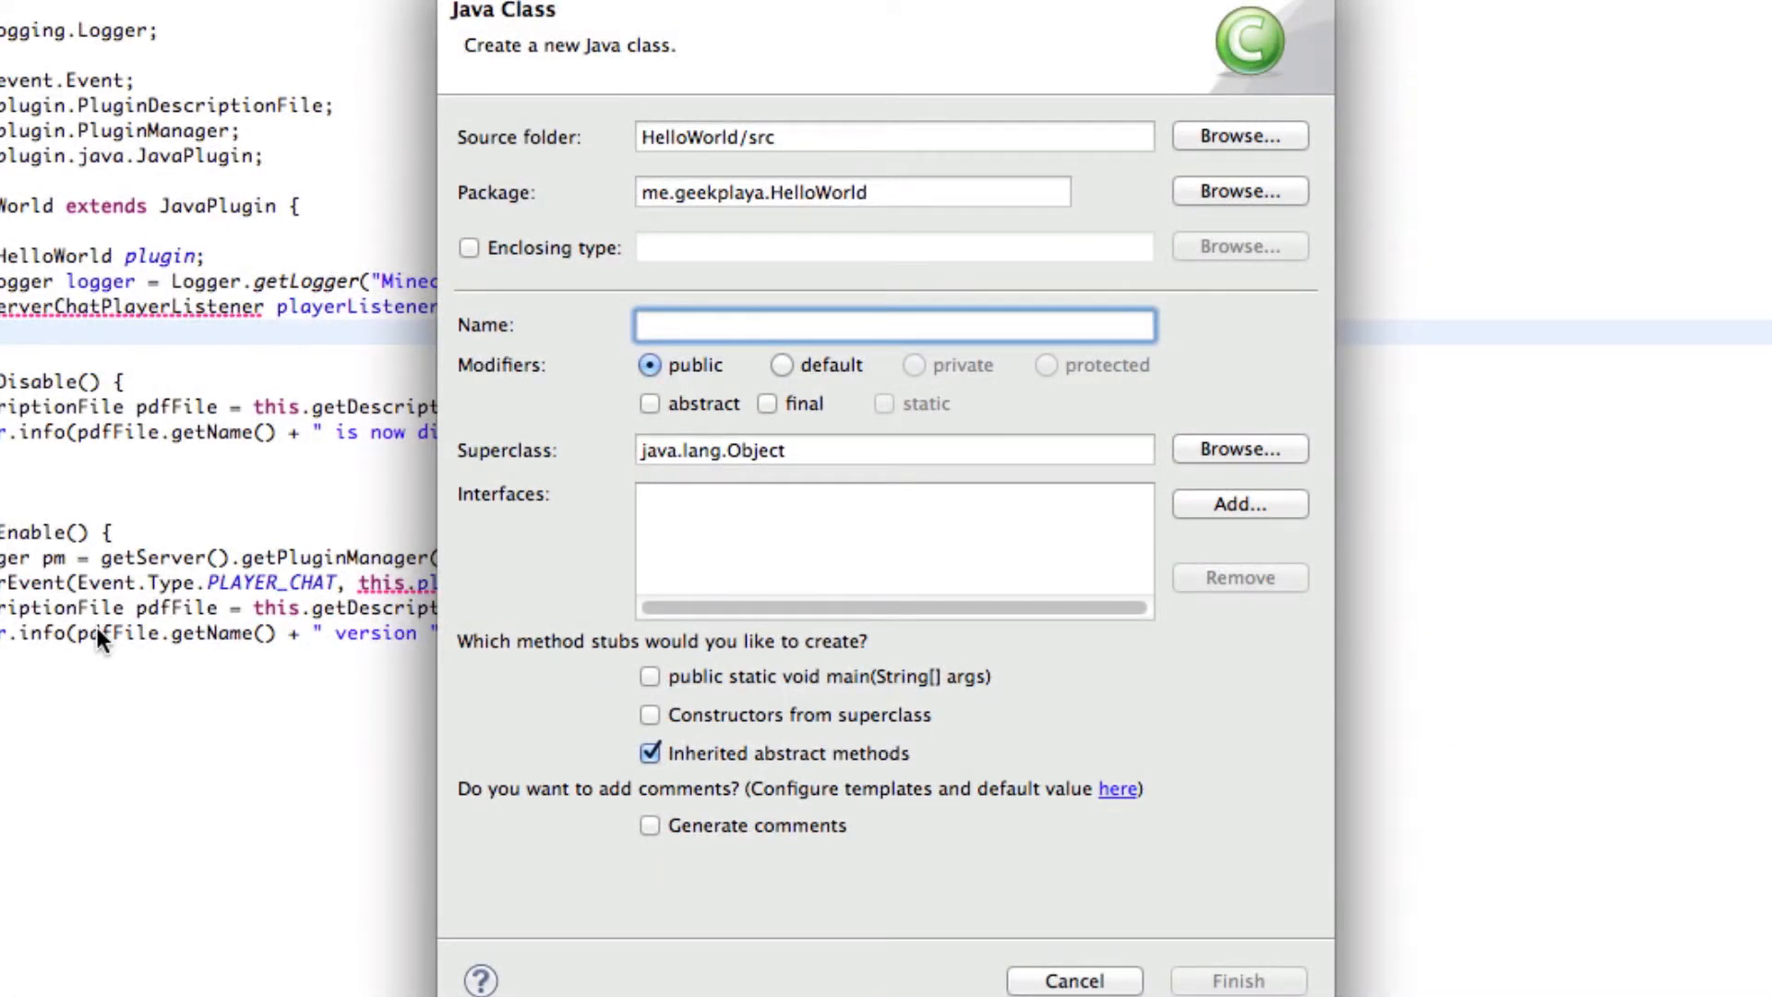
type("Ser")
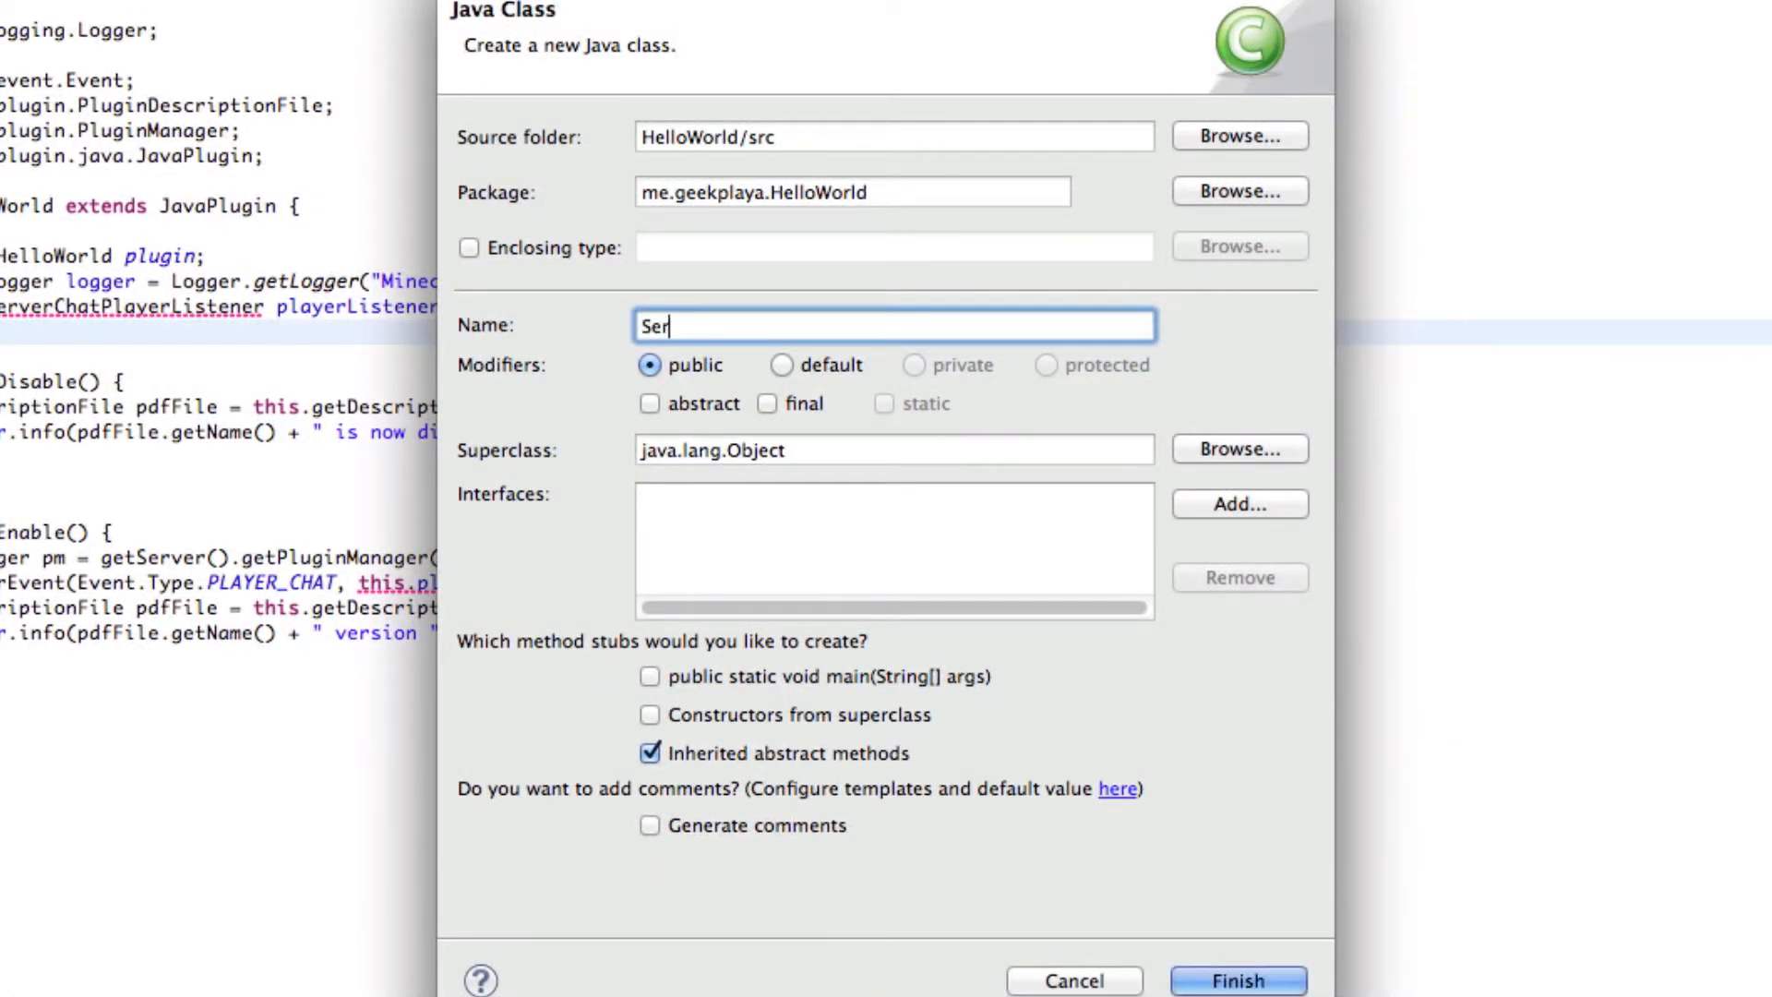
type("verChatPlayerL")
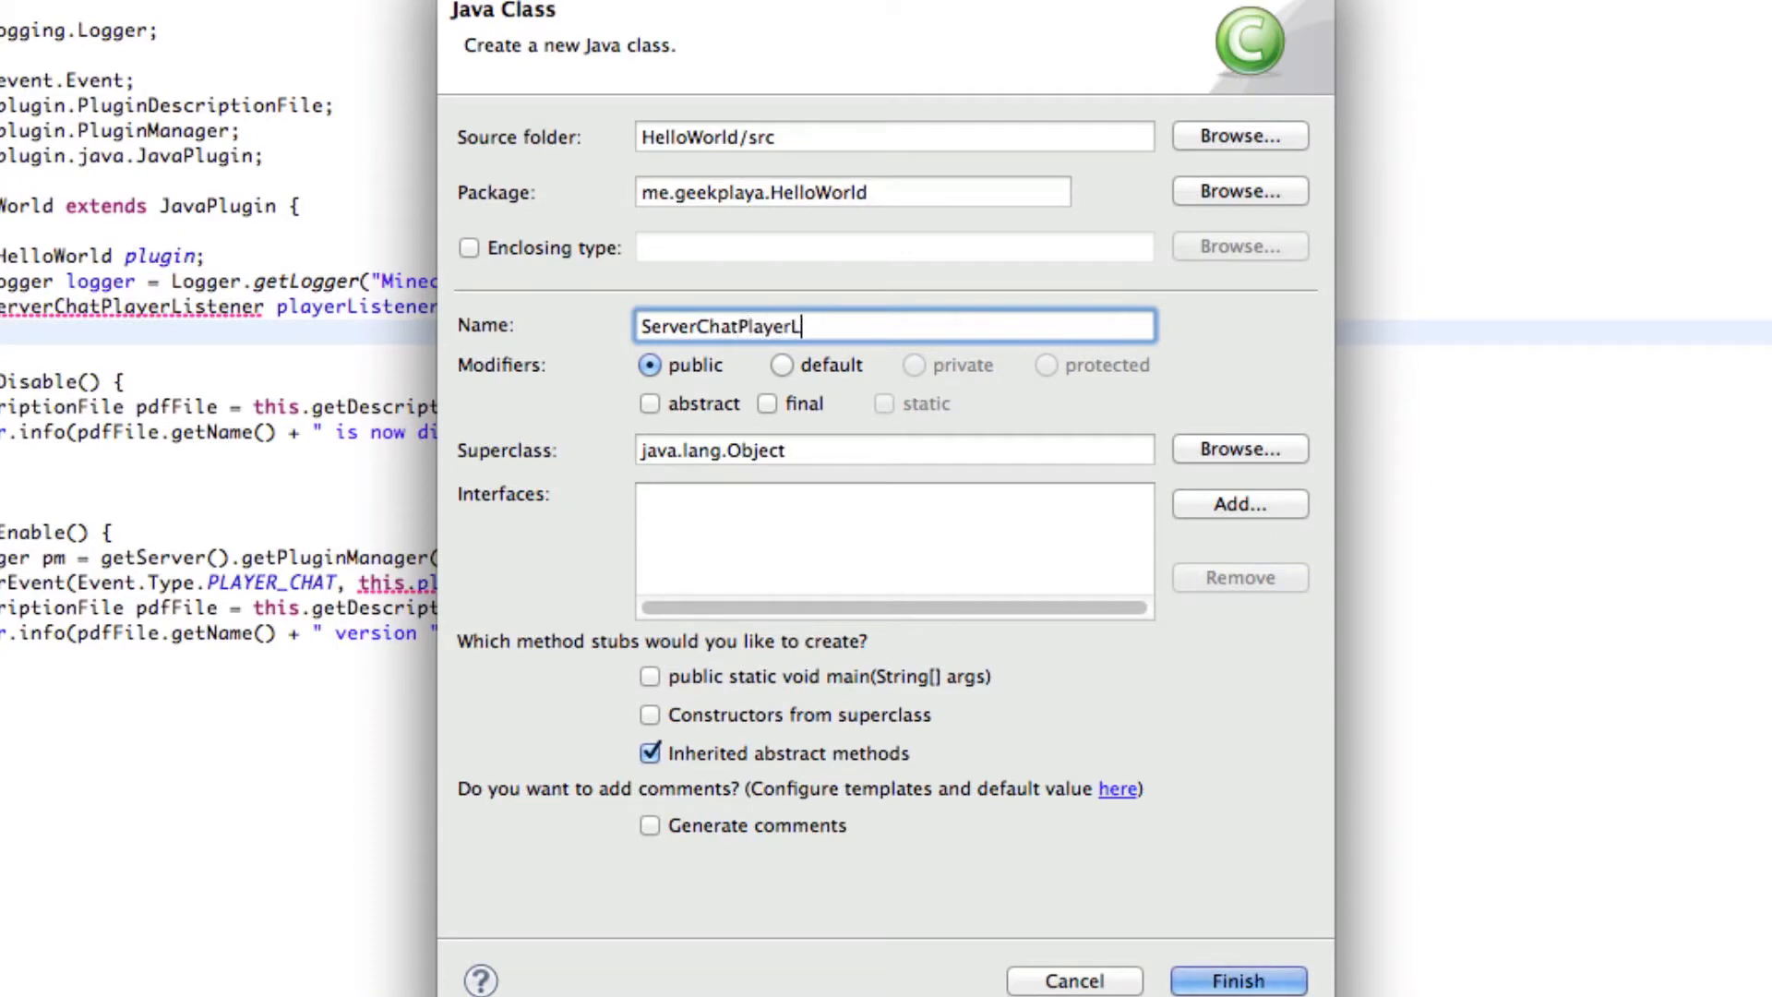
type("istener")
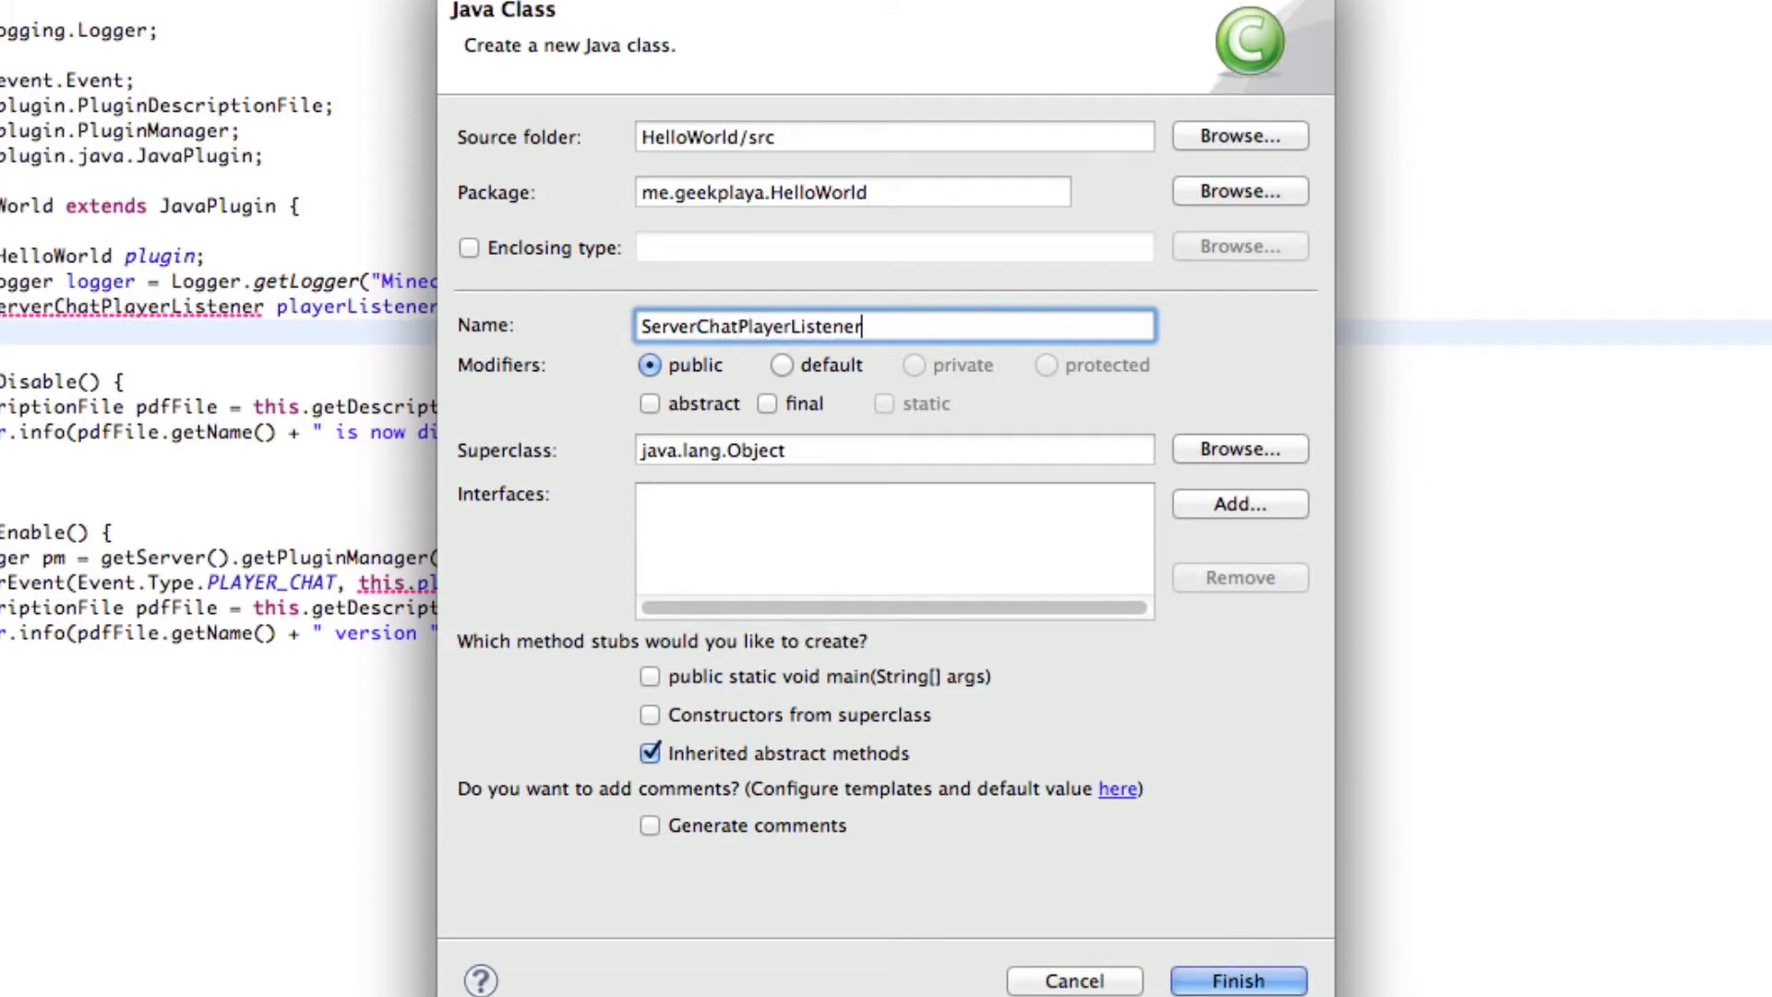
left_click(1236, 980)
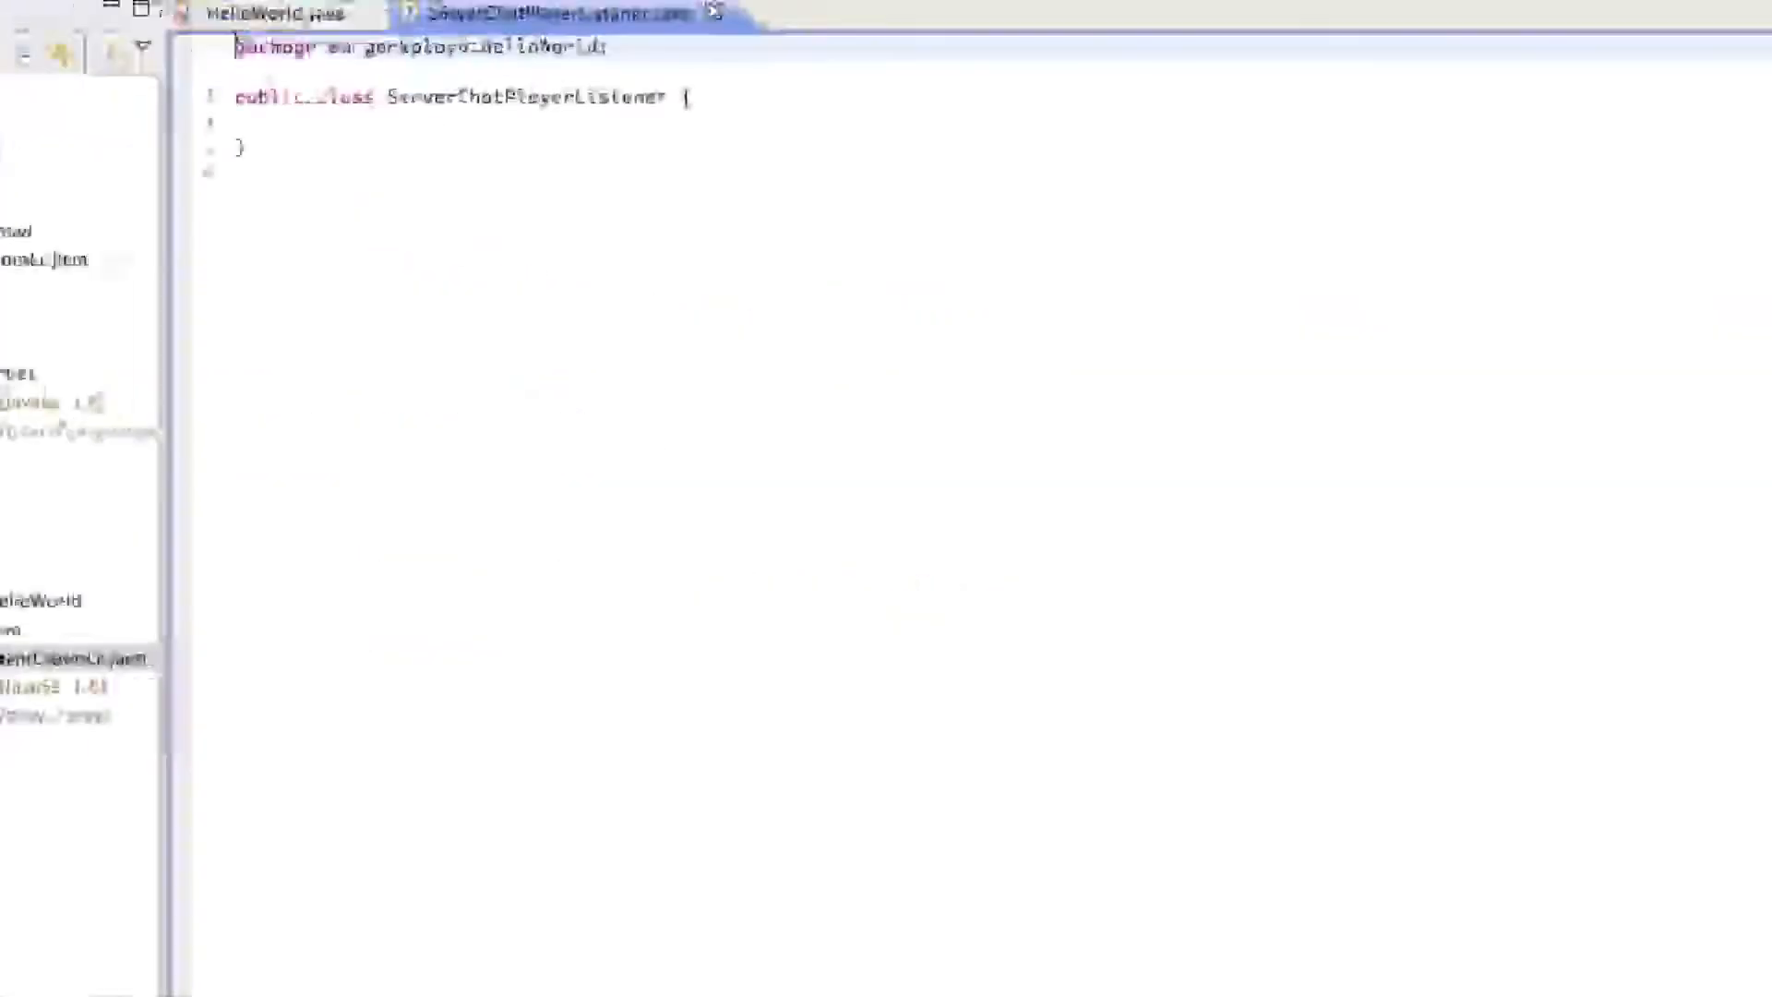